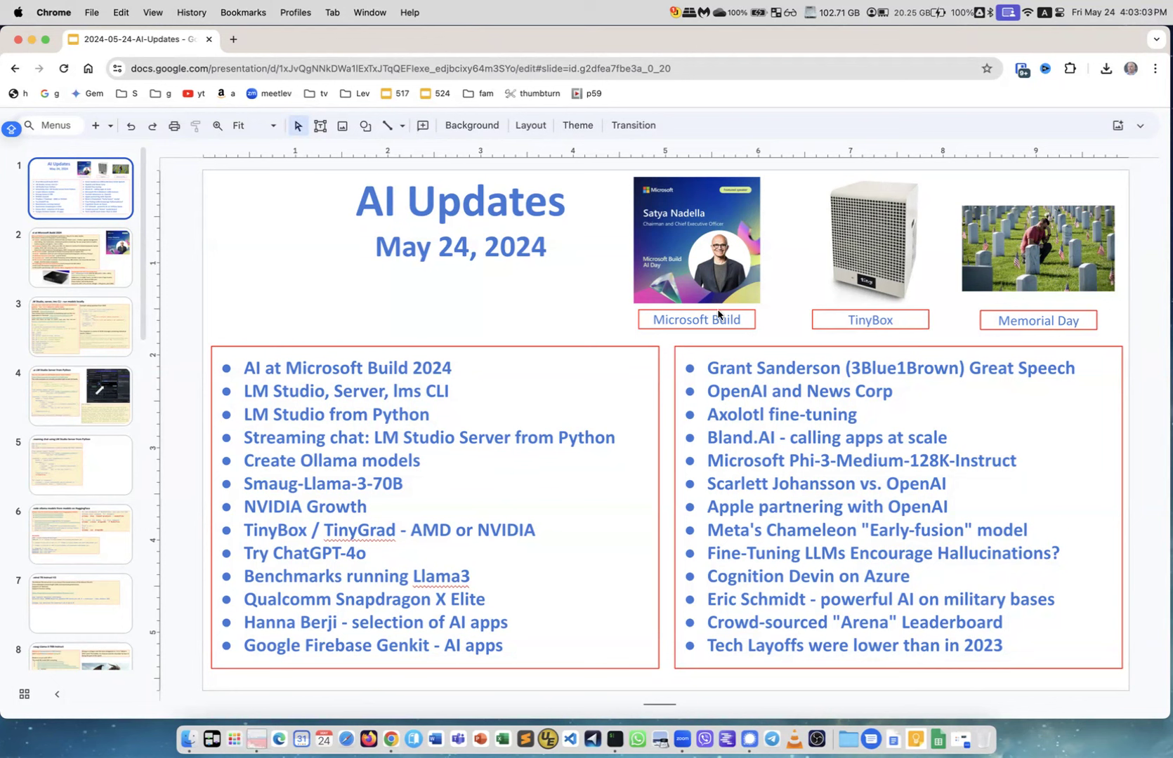
{"action": "mouse_move", "coordinate": [821, 334]}
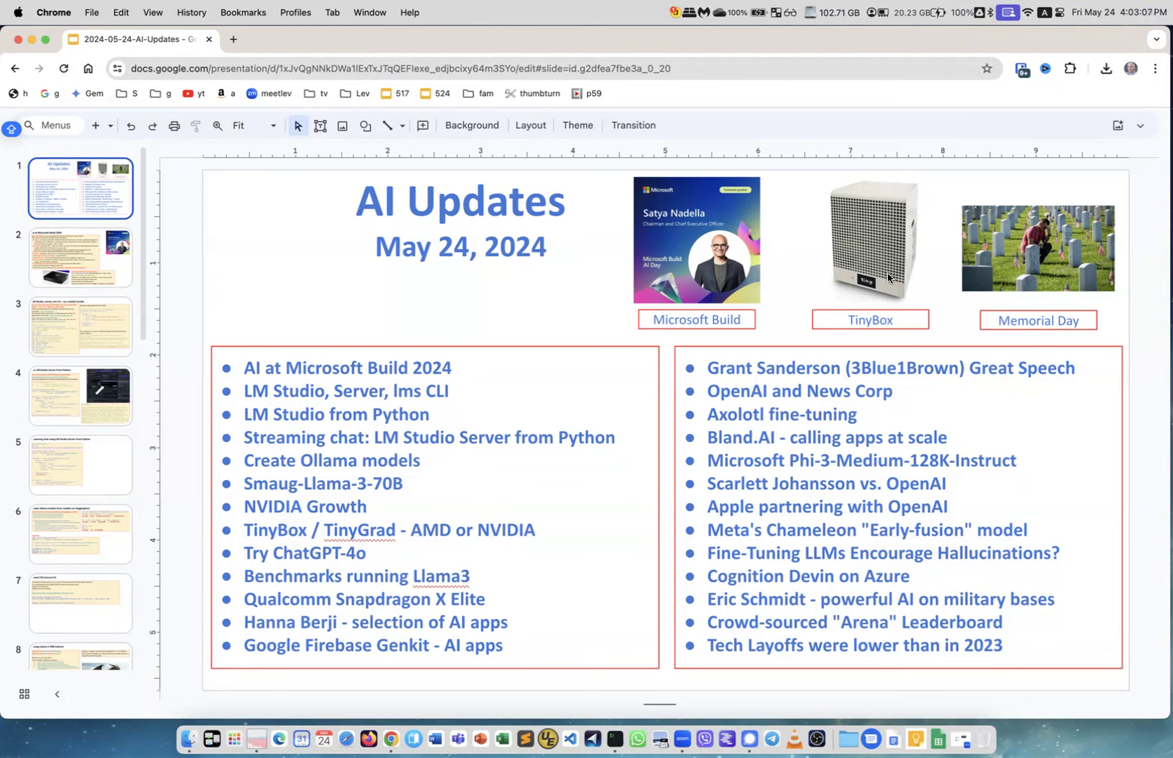
{"action": "mouse_move", "coordinate": [829, 280]}
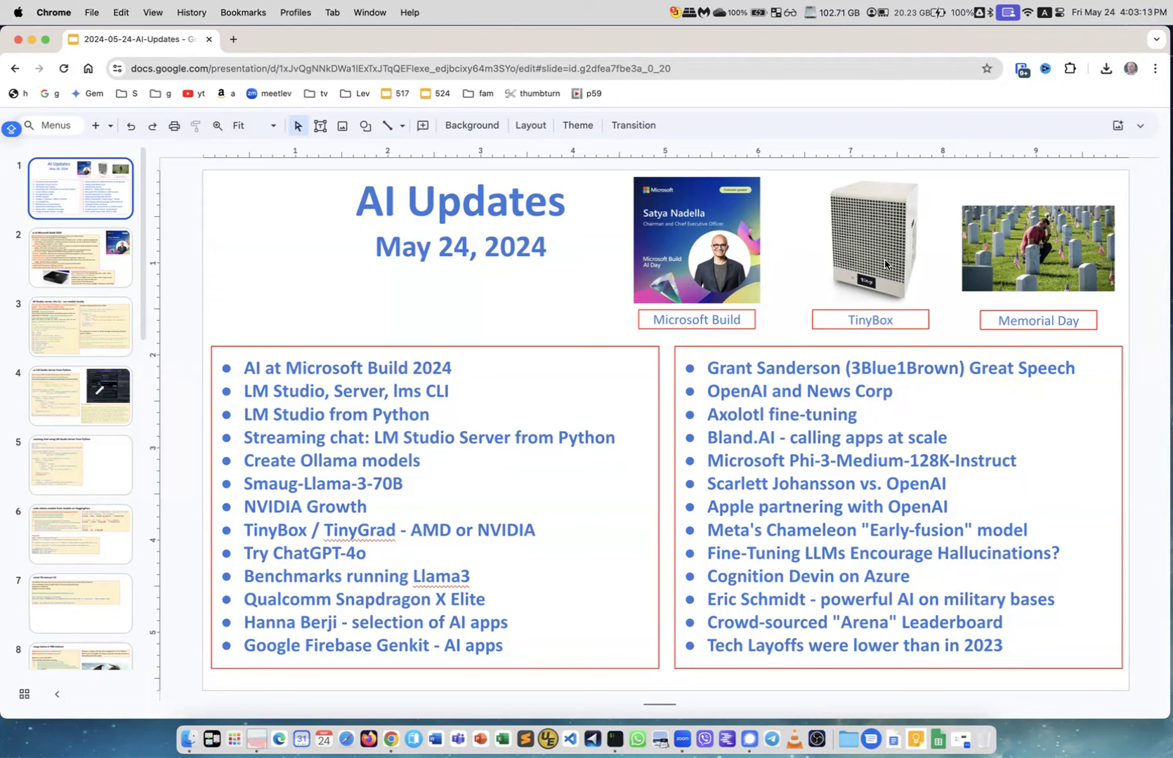
{"action": "mouse_move", "coordinate": [882, 263]}
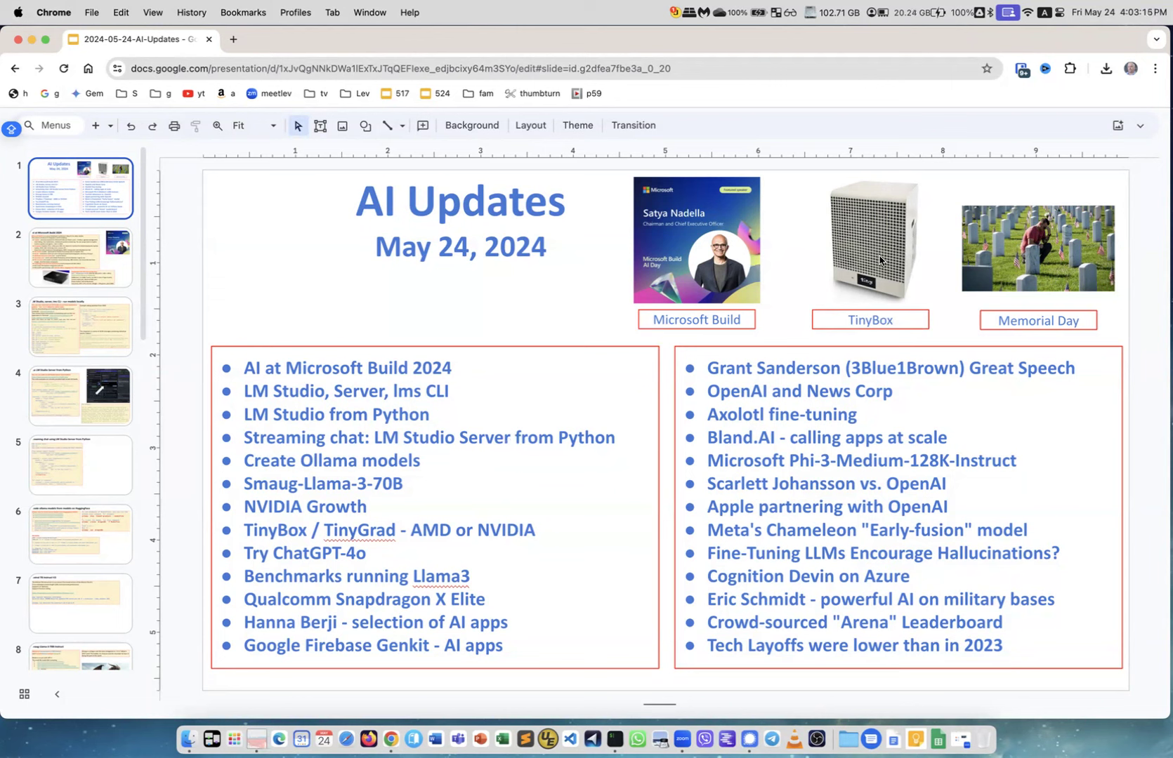
{"action": "mouse_move", "coordinate": [956, 302]}
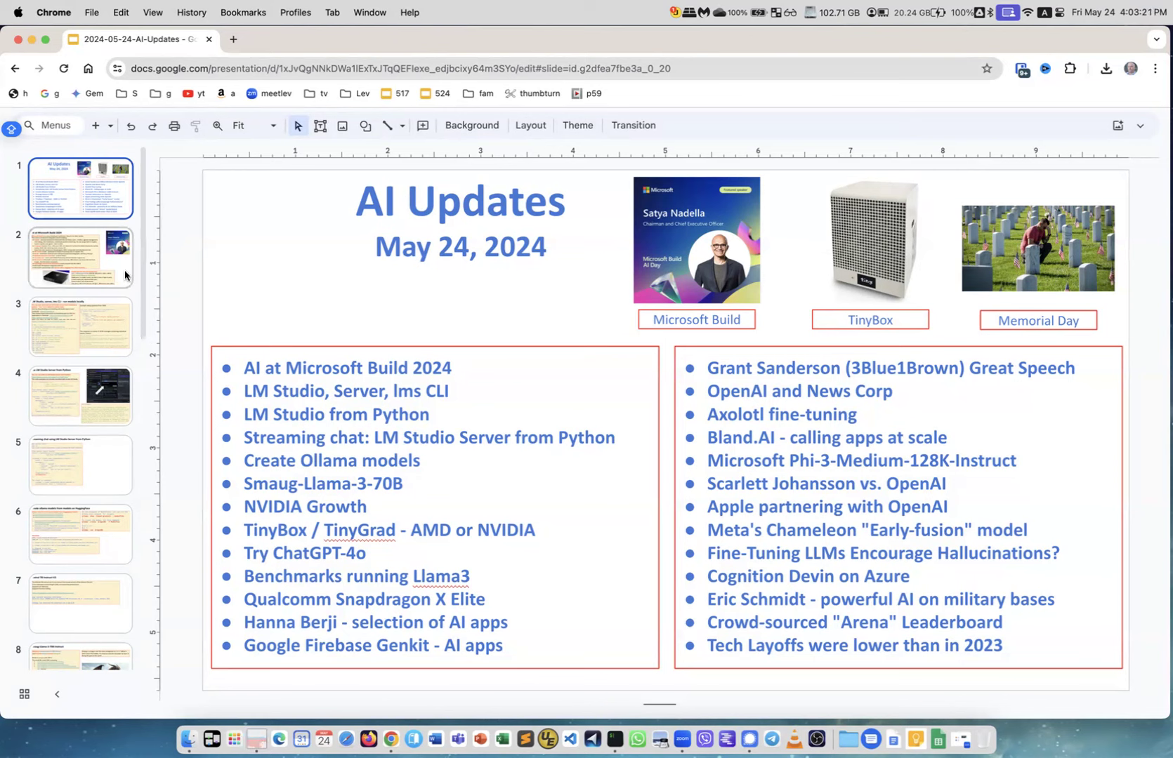
Go to the AI at Microsoft Build 2024 slide to review its notes.
{"action": "left_click", "coordinate": [80, 257]}
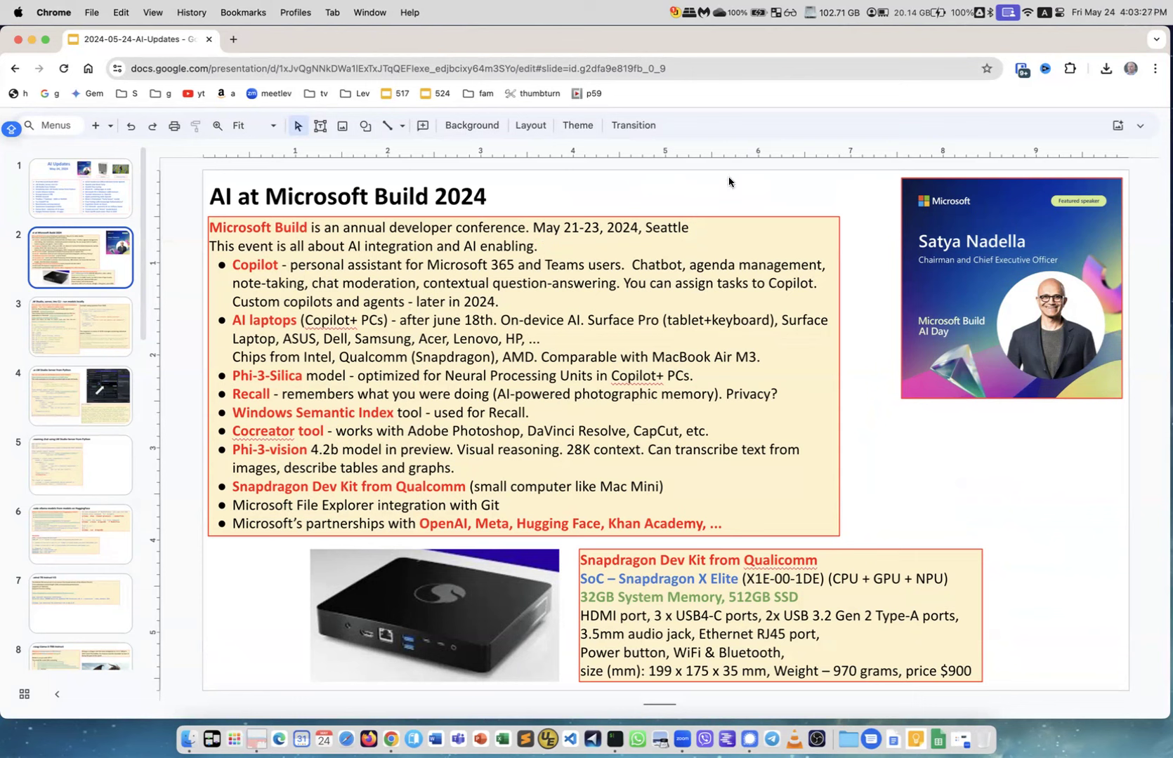
{"action": "mouse_move", "coordinate": [487, 251]}
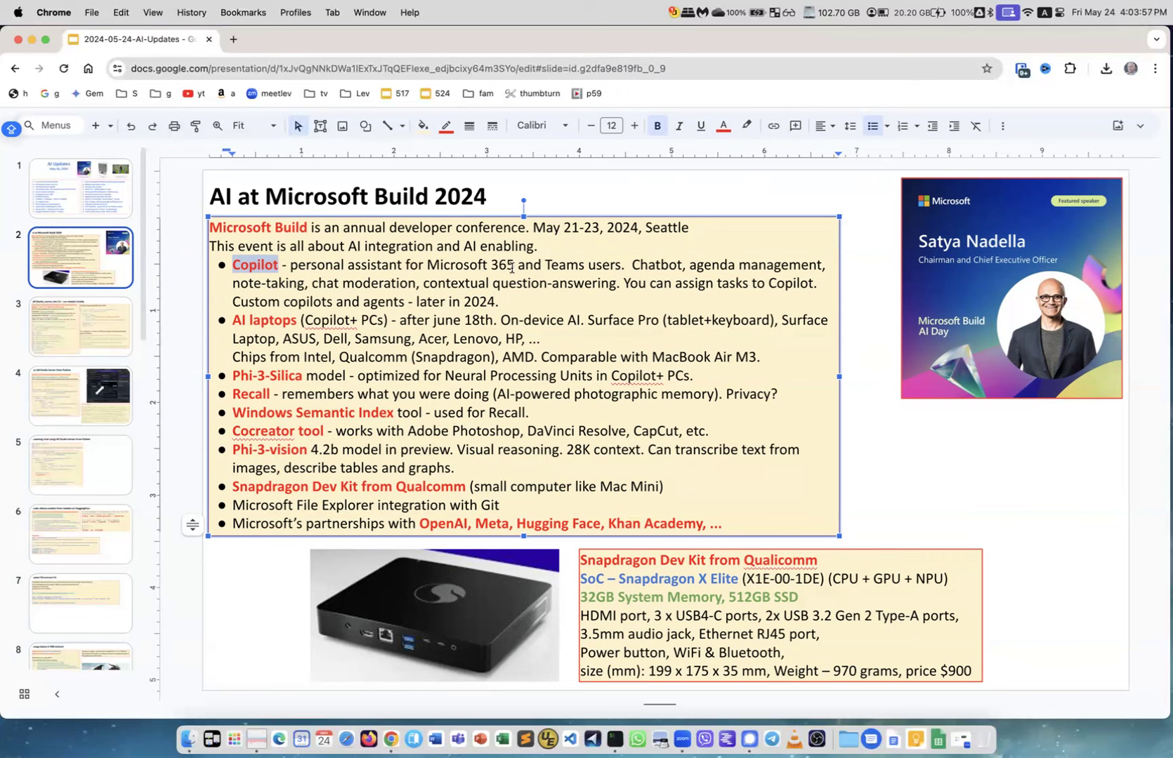
{"action": "mouse_move", "coordinate": [550, 267]}
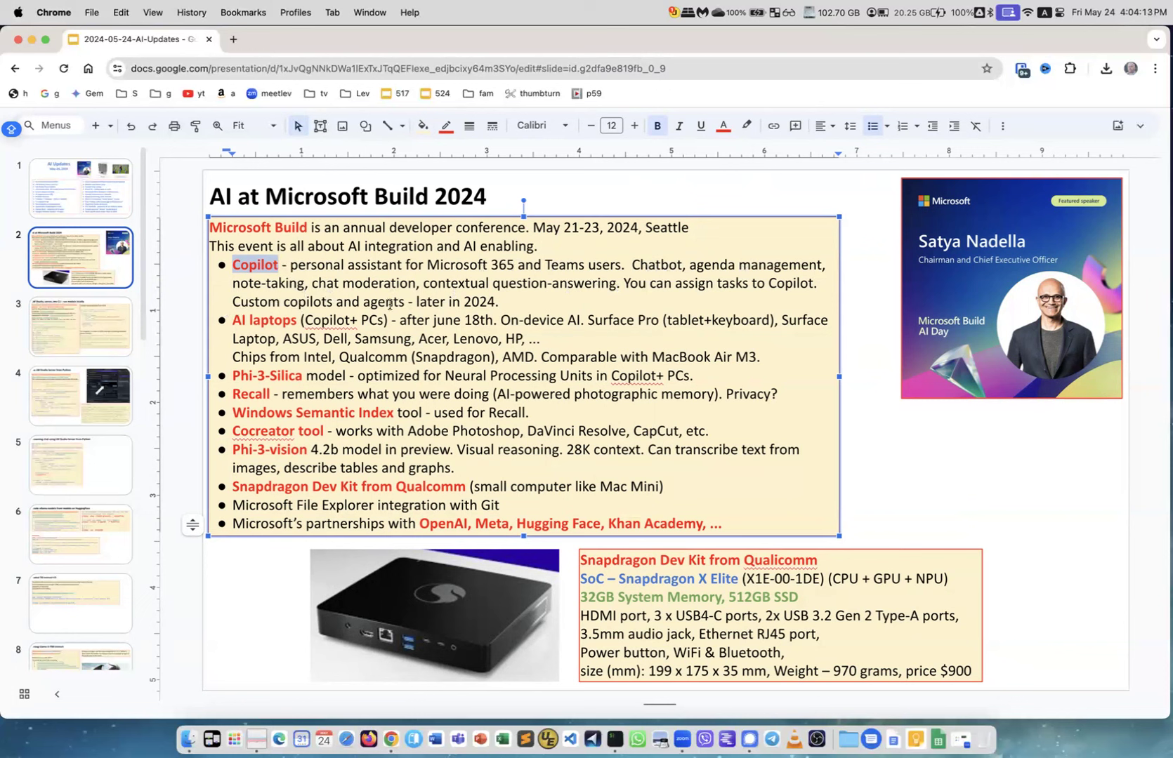
{"action": "mouse_move", "coordinate": [498, 306]}
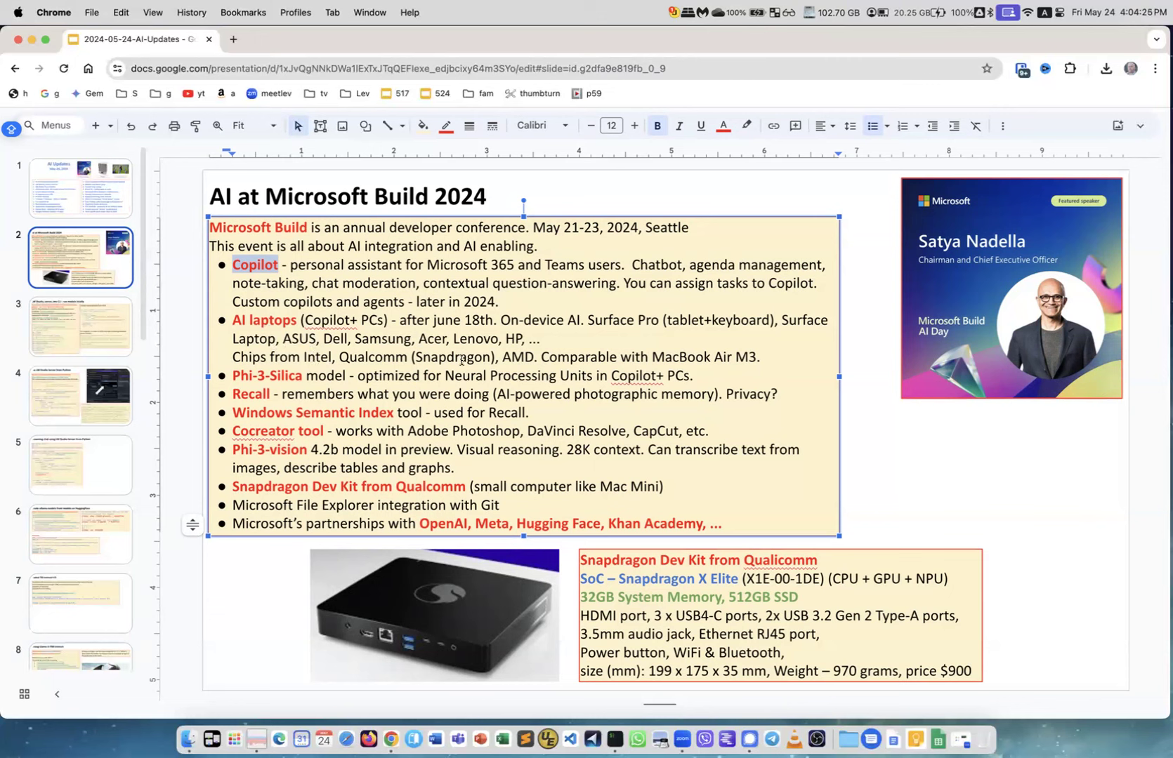
{"action": "double_click", "coordinate": [452, 356]}
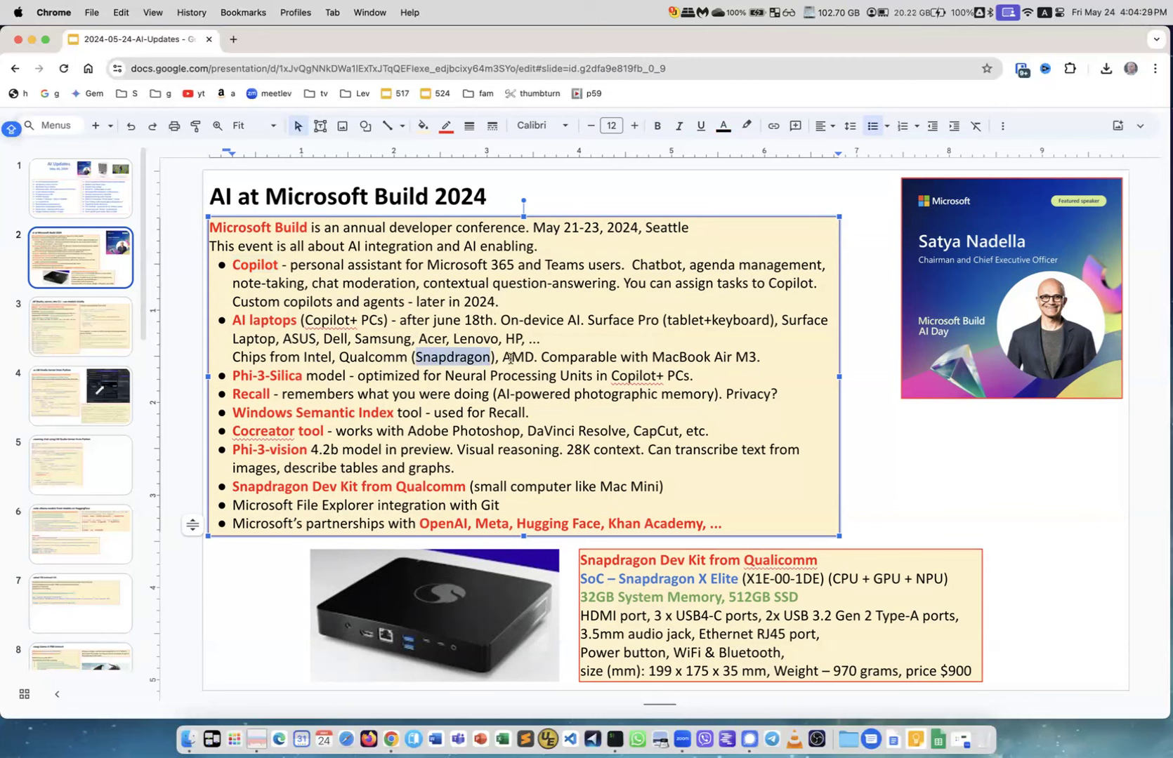
{"action": "mouse_move", "coordinate": [373, 339]}
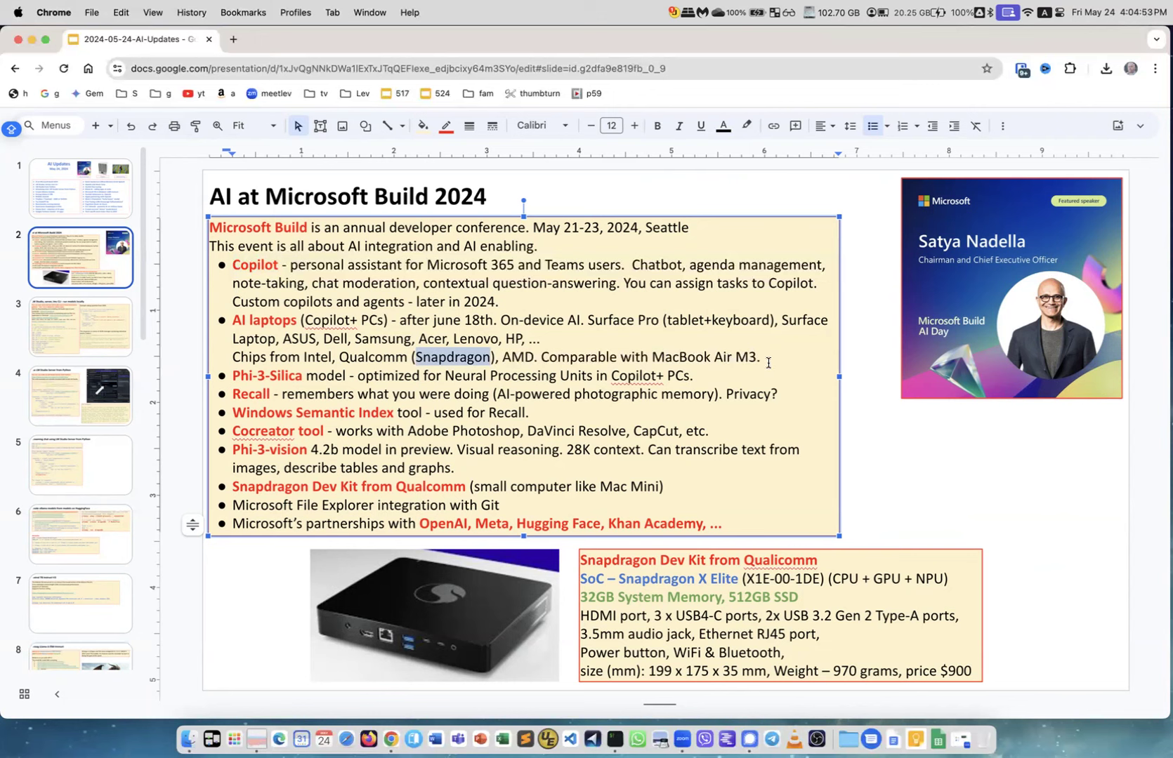
{"action": "mouse_move", "coordinate": [716, 379]}
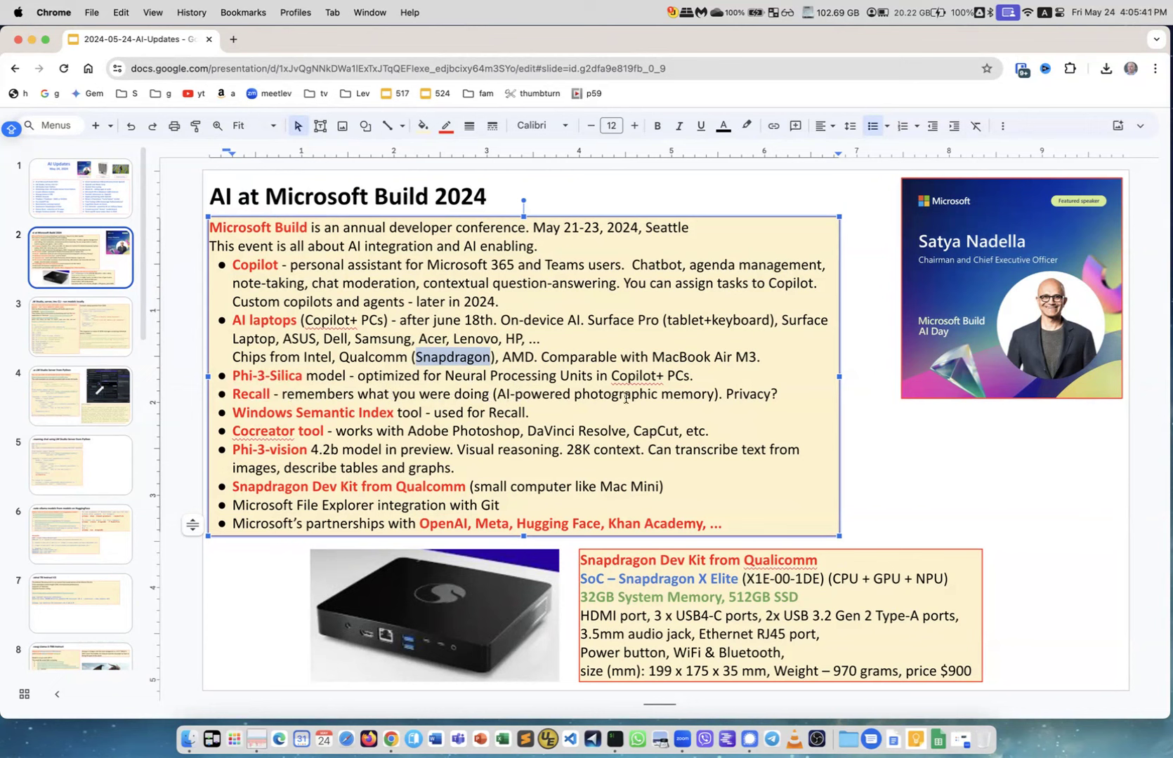
{"action": "left_click", "coordinate": [726, 395]}
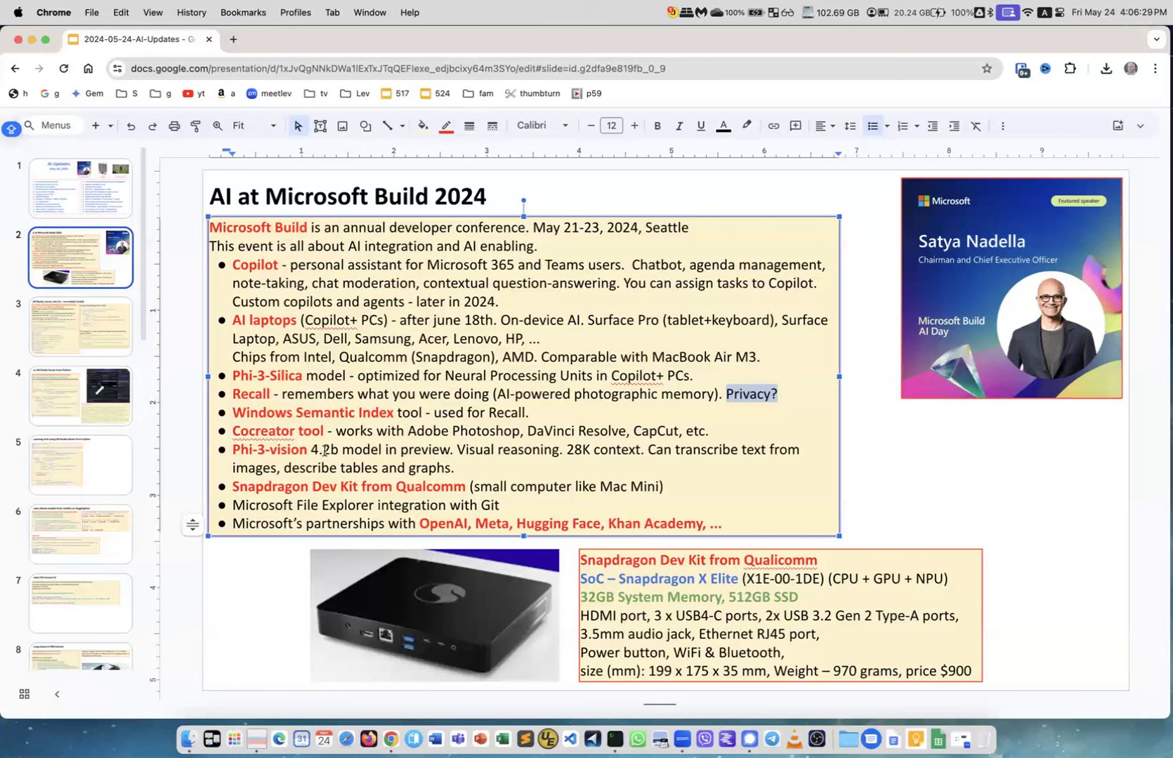
{"action": "mouse_move", "coordinate": [441, 447]}
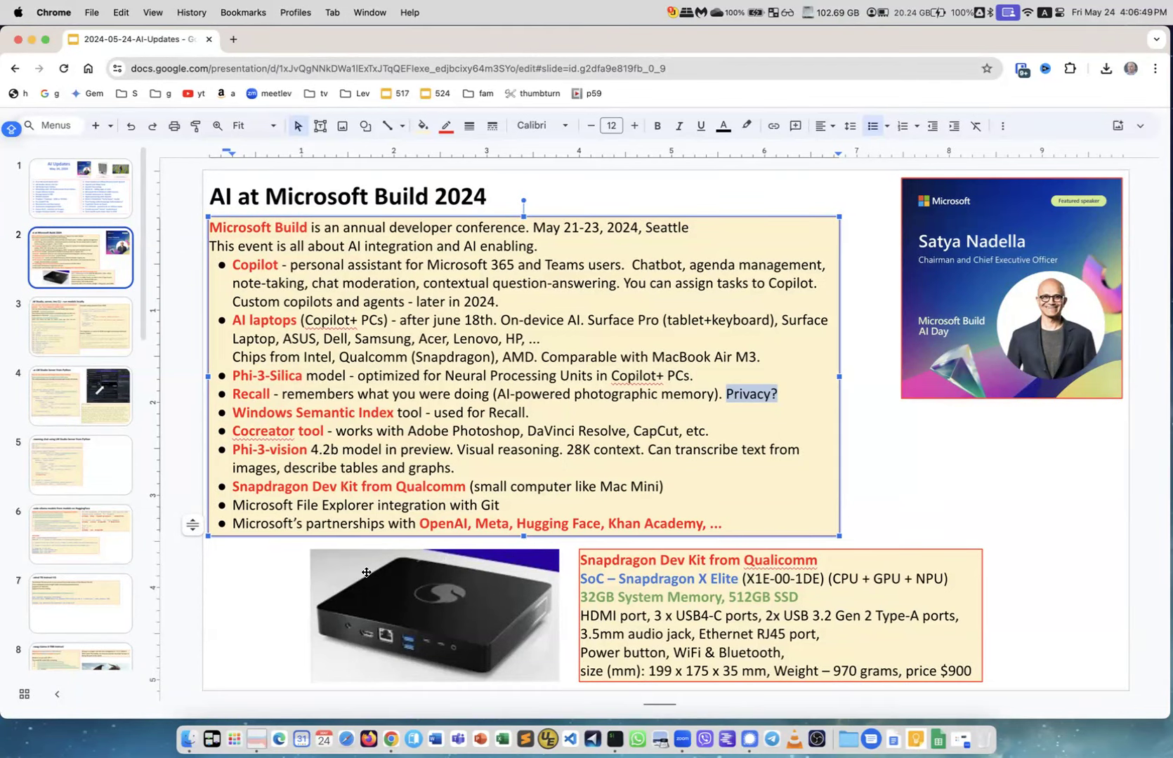
{"action": "mouse_move", "coordinate": [486, 652]}
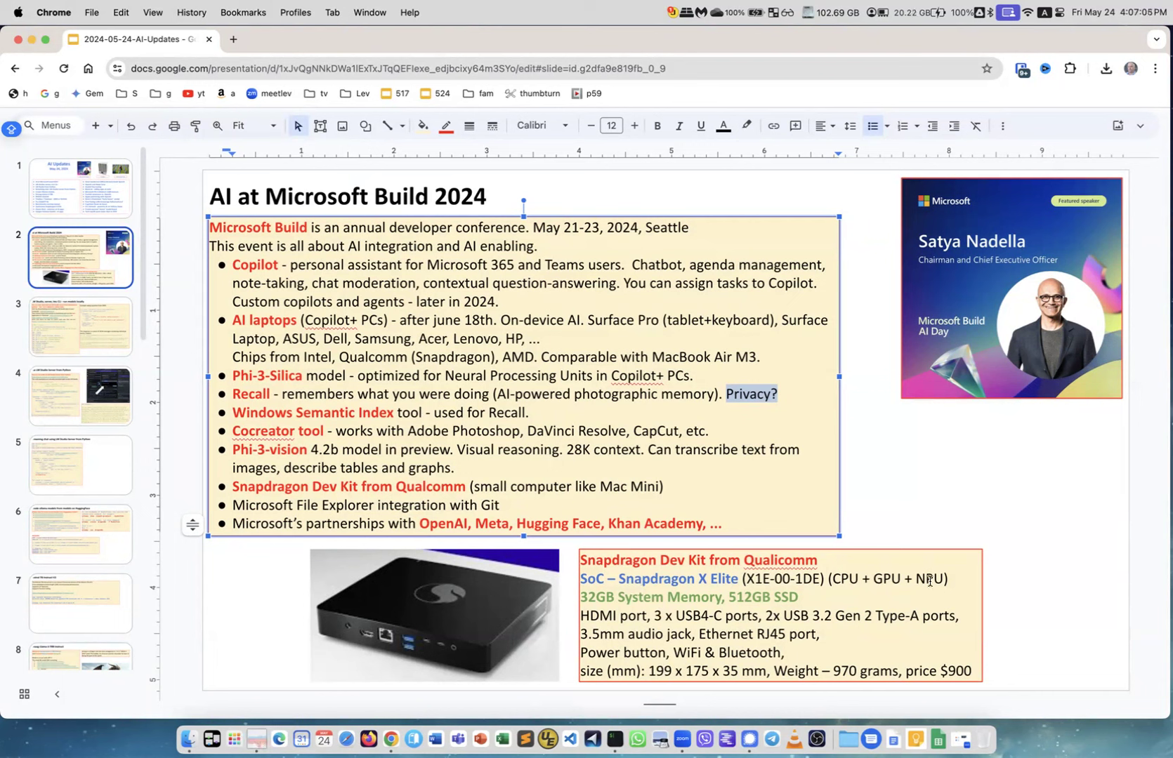
{"action": "mouse_move", "coordinate": [795, 595]}
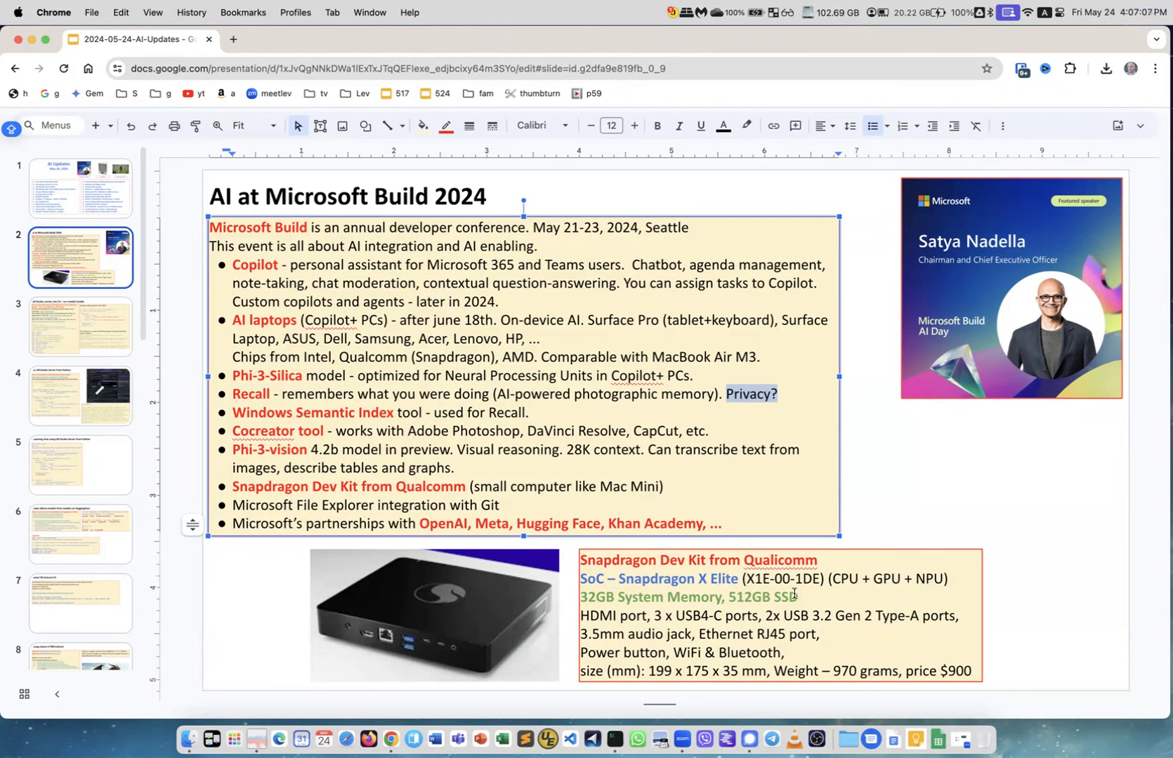
{"action": "mouse_move", "coordinate": [581, 580]}
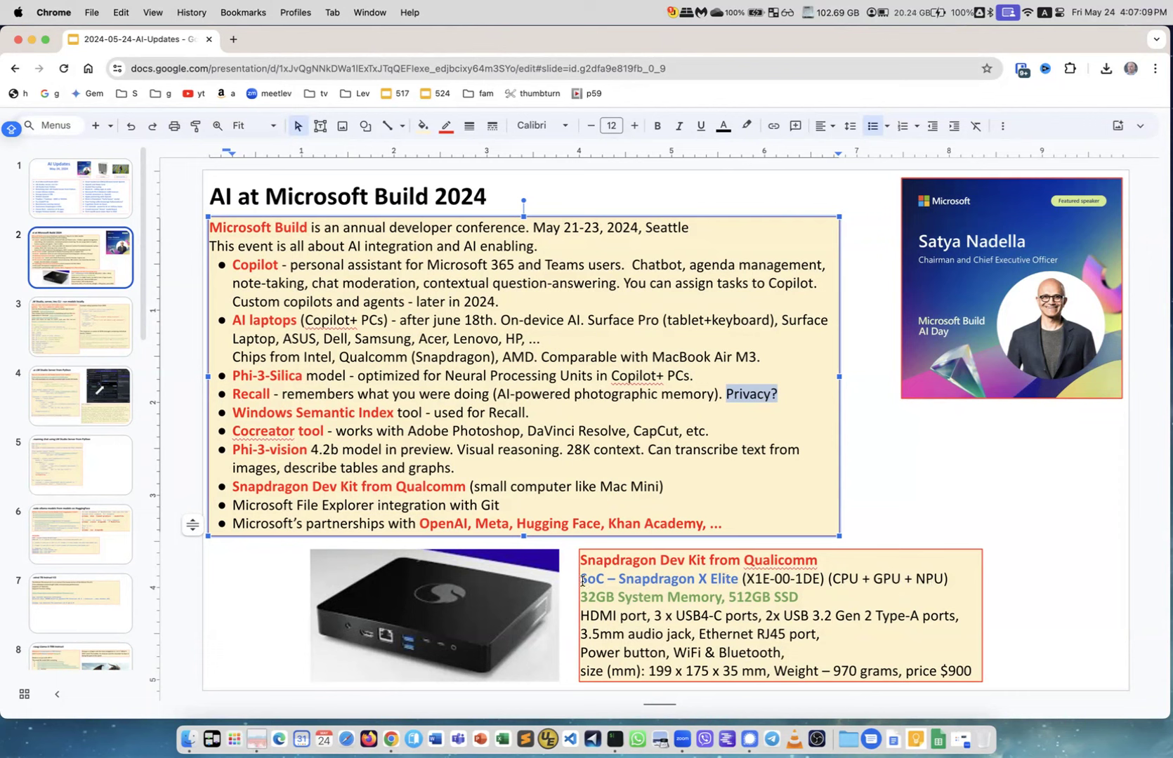
{"action": "left_click", "coordinate": [594, 580]}
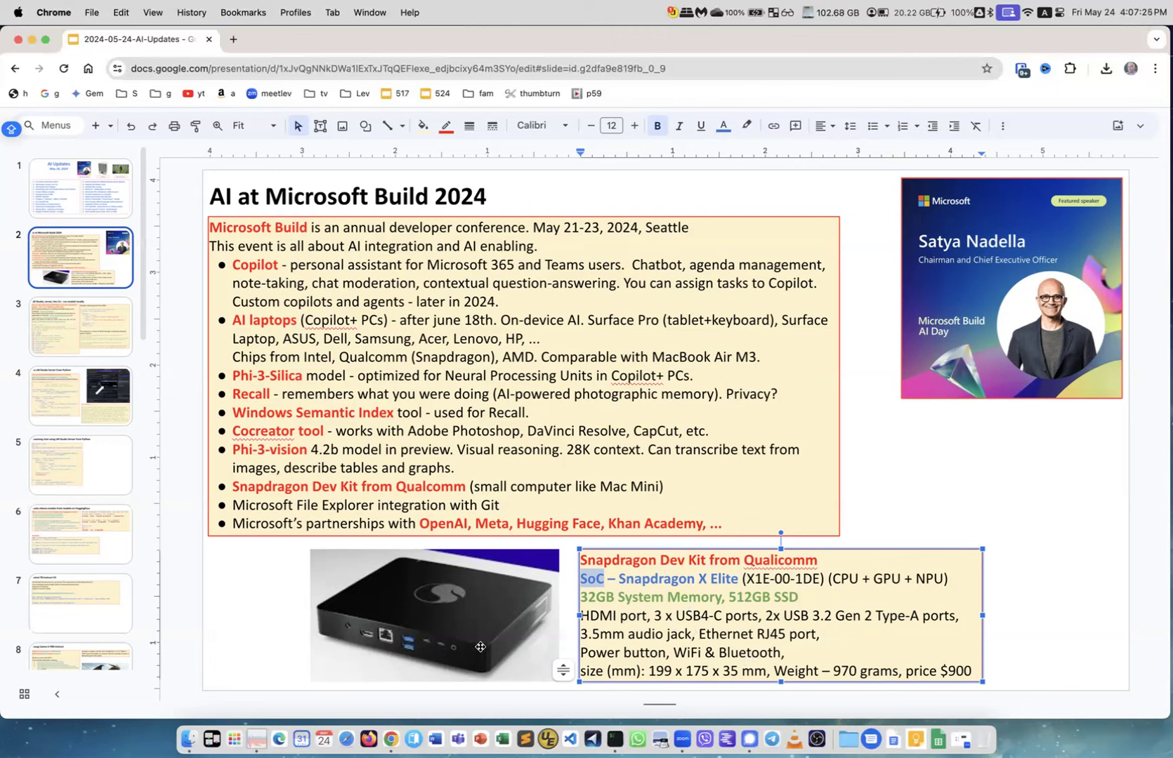
{"action": "mouse_move", "coordinate": [649, 666]}
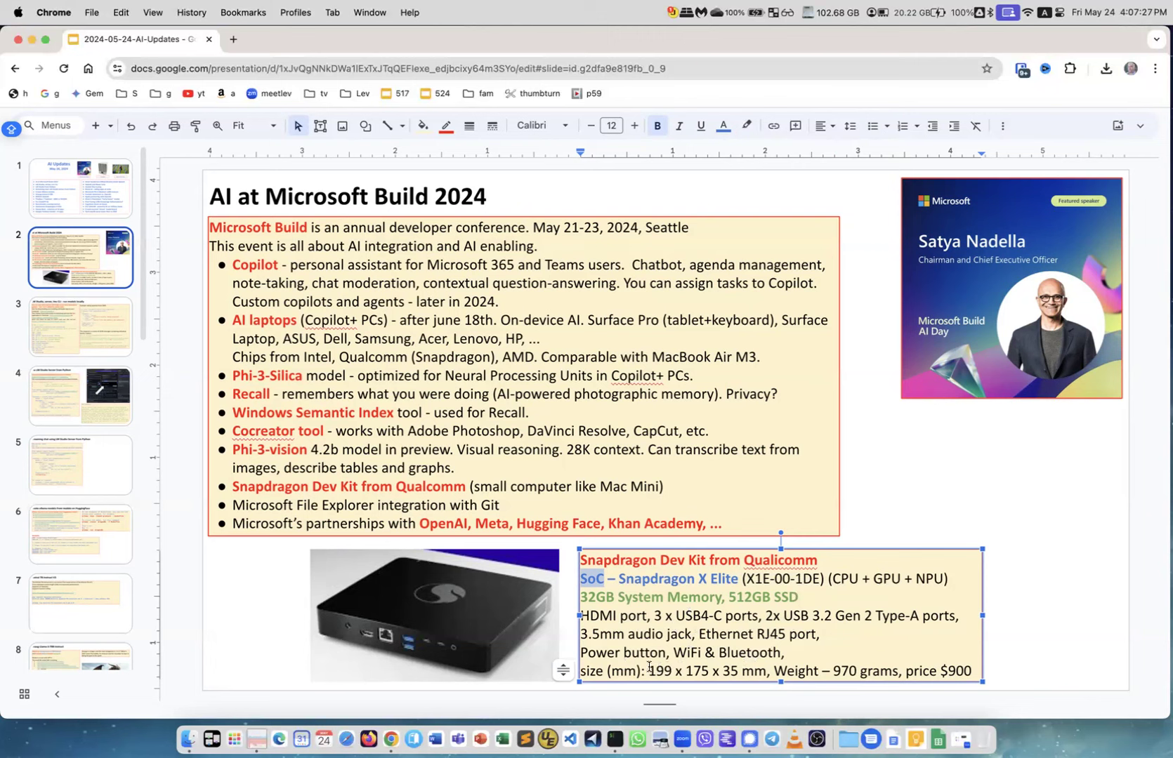
{"action": "mouse_move", "coordinate": [951, 671]}
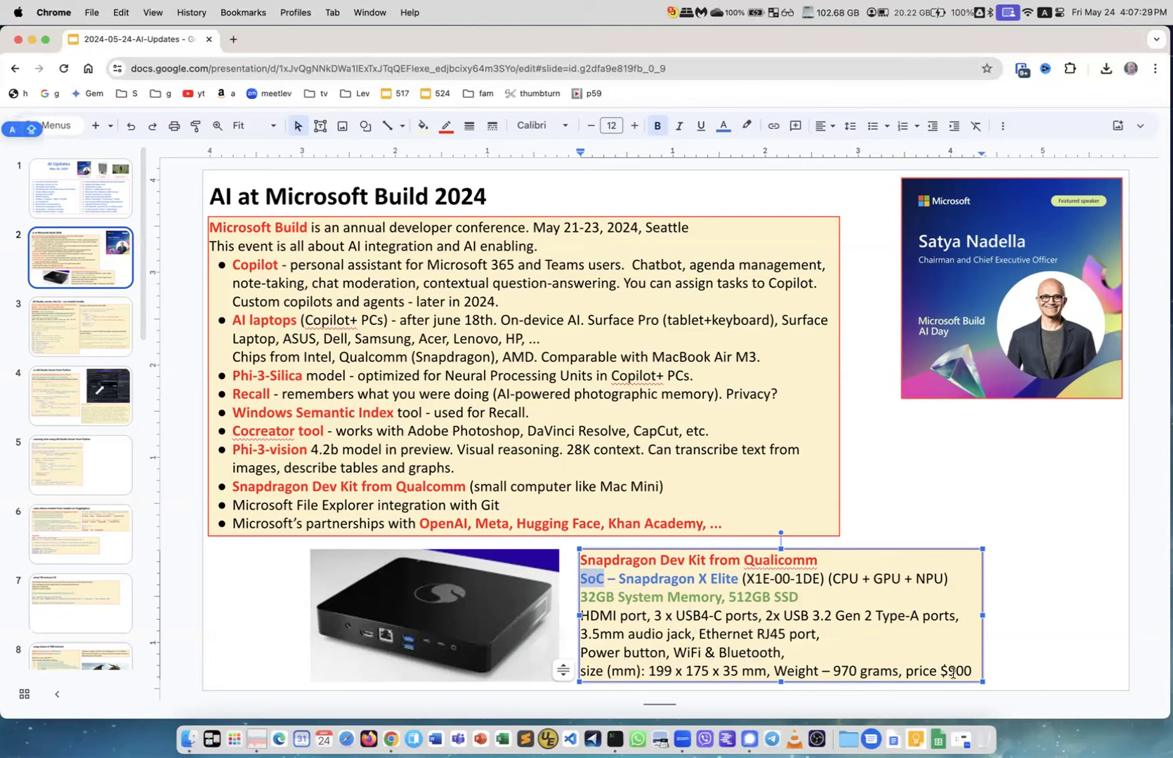
{"action": "mouse_move", "coordinate": [435, 549]}
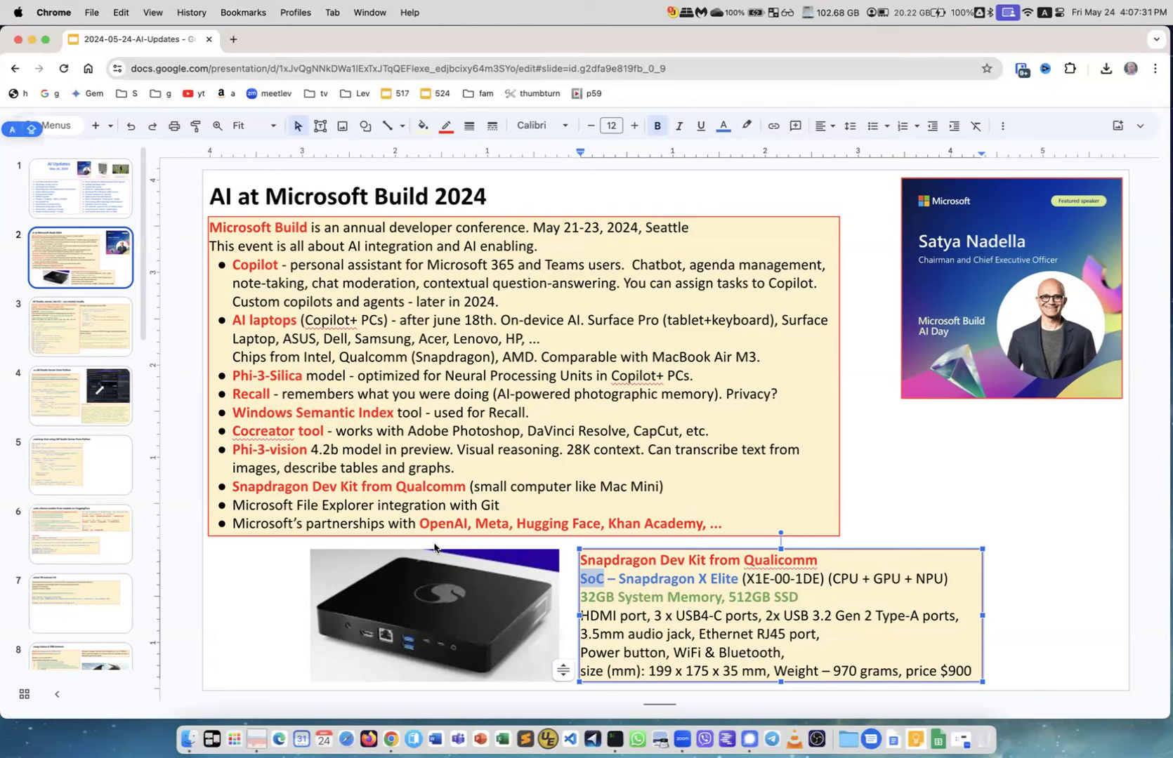
{"action": "mouse_move", "coordinate": [101, 326]}
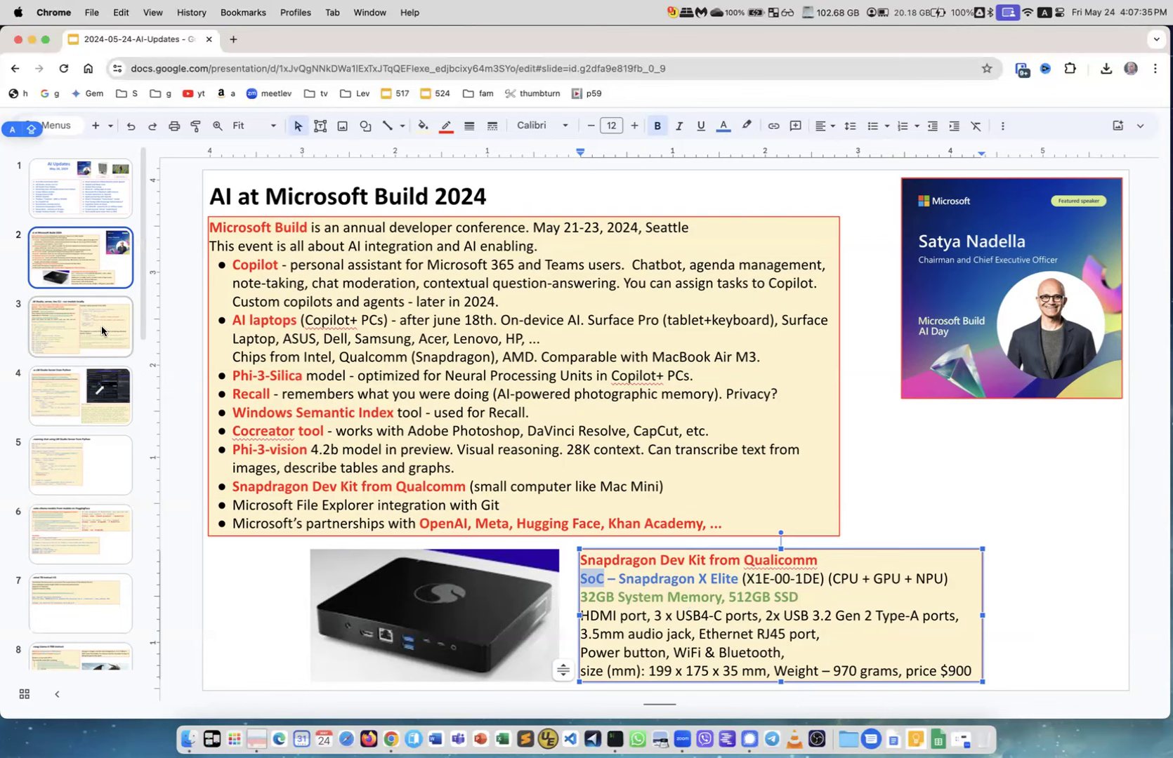
Go to the 'LM Studio, server, lms CLI - run models locally' slide.
{"action": "left_click", "coordinate": [81, 326]}
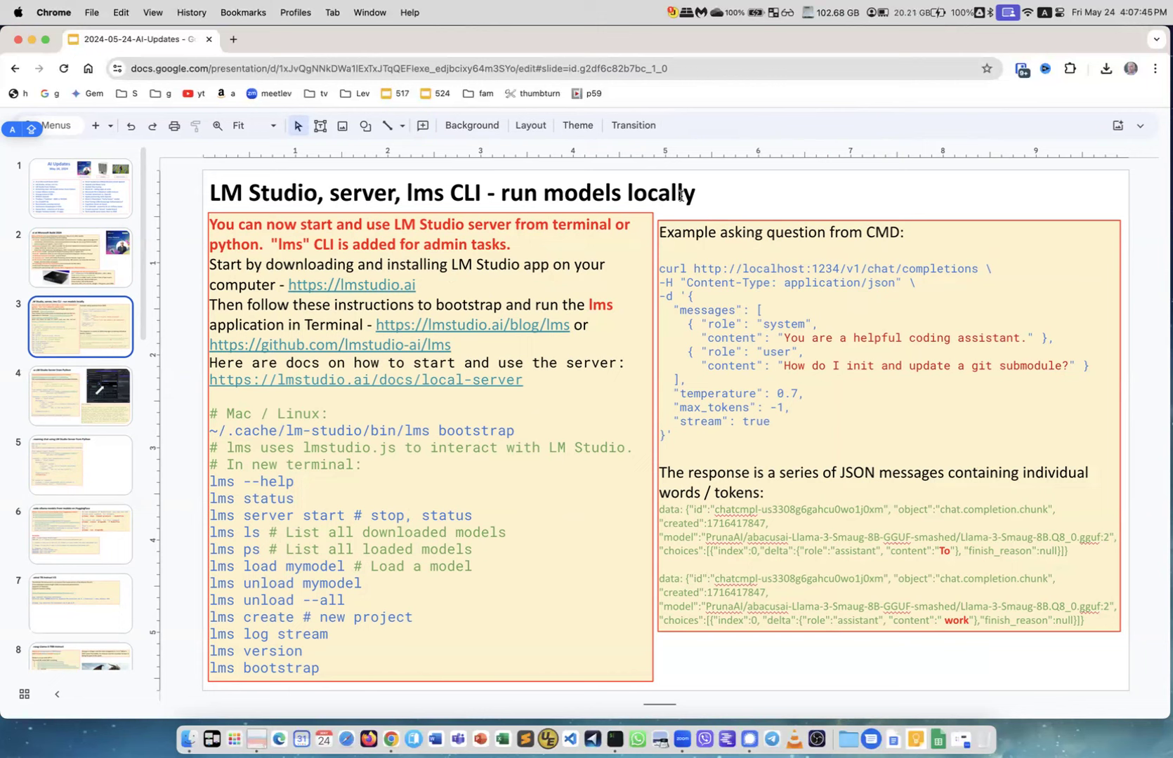
{"action": "mouse_move", "coordinate": [784, 447]}
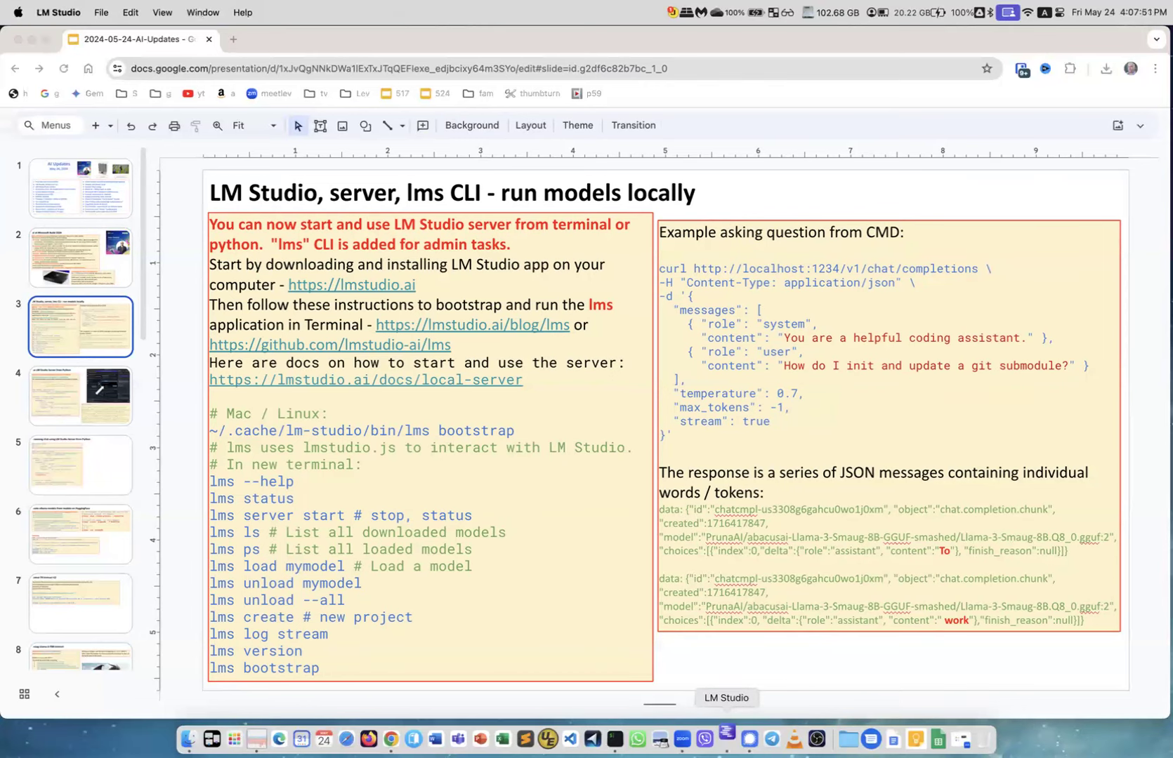
Bring up LM Studio's Local Server page and list the downloaded models available to load.
{"action": "left_click", "coordinate": [725, 705]}
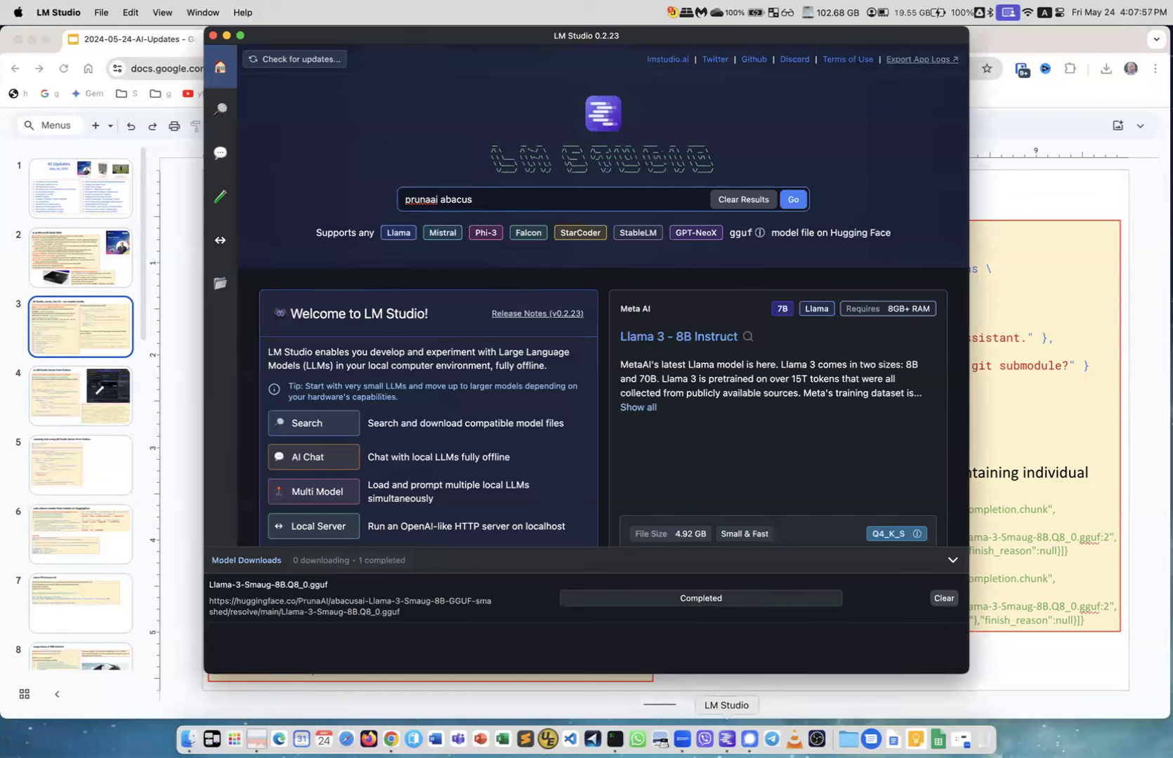
{"action": "mouse_move", "coordinate": [521, 382]}
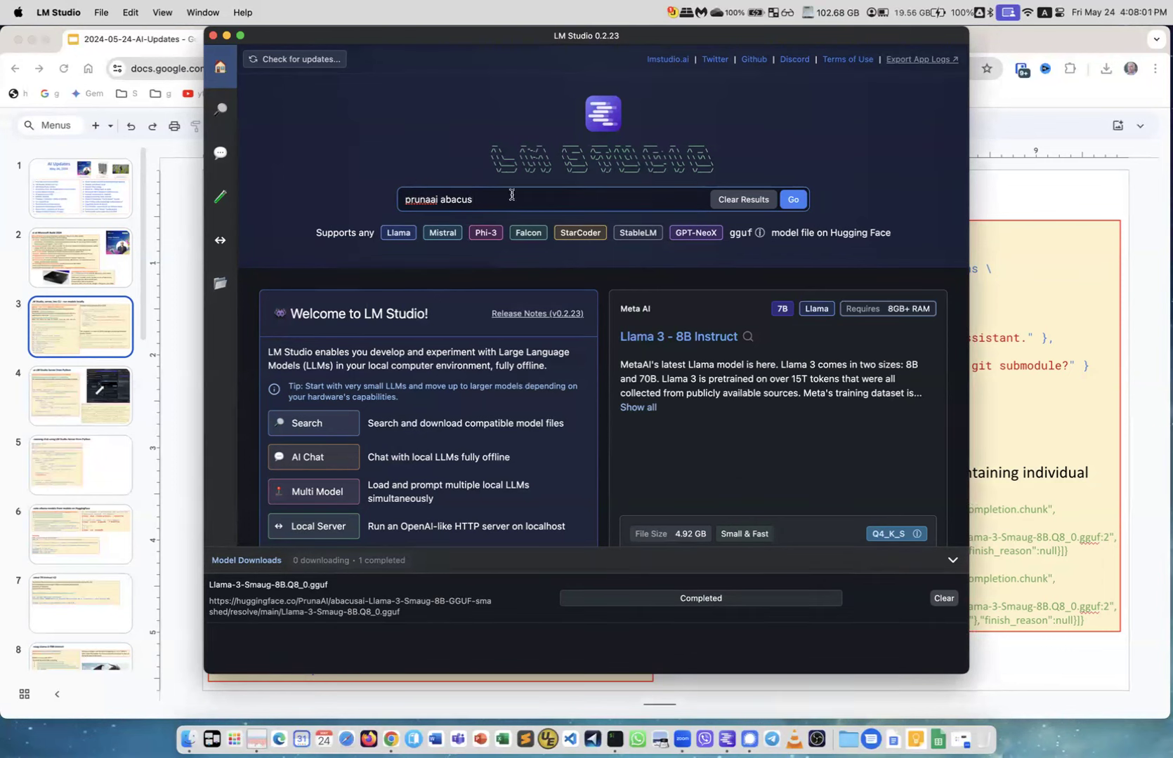
{"action": "mouse_move", "coordinate": [220, 110]}
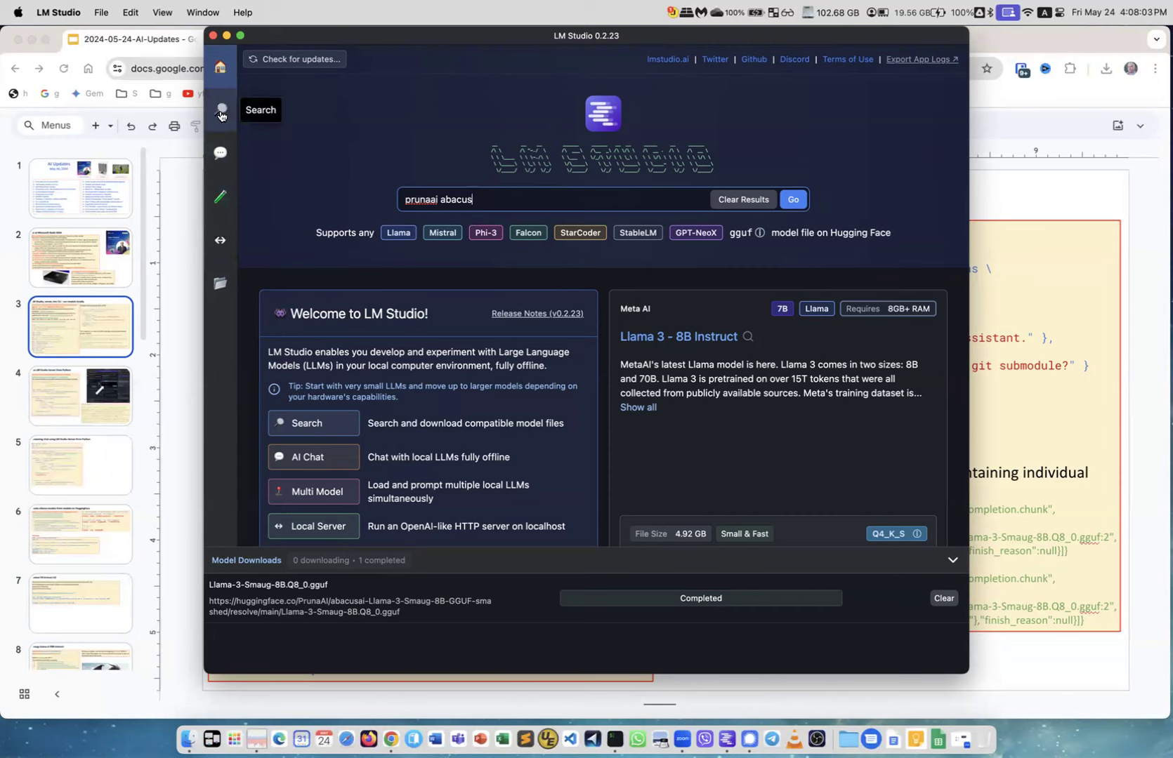
{"action": "left_click", "coordinate": [791, 199]}
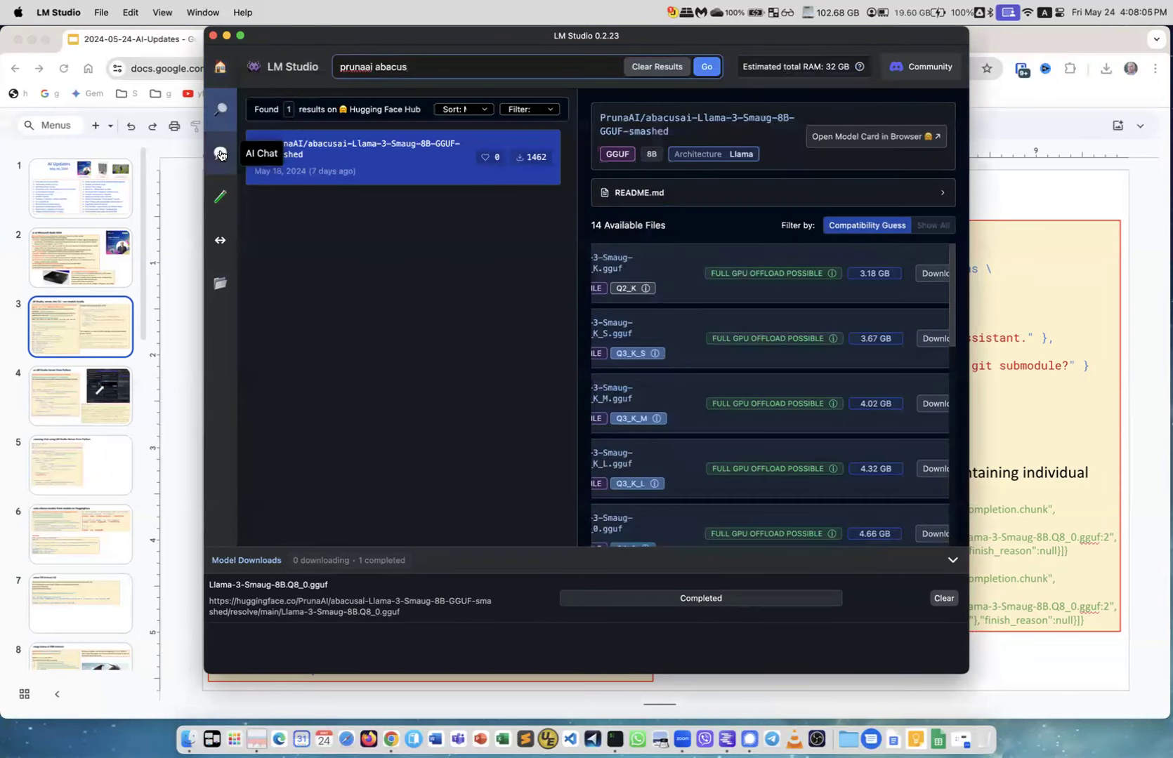
{"action": "mouse_move", "coordinate": [220, 240]}
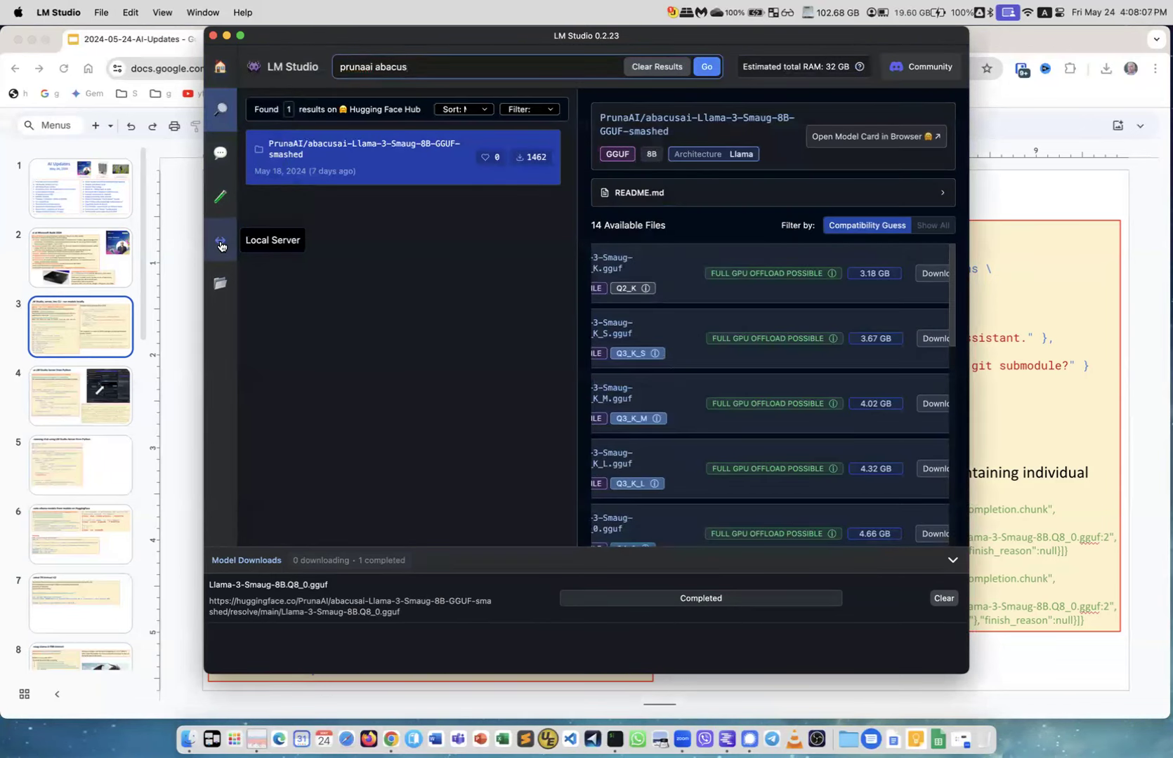
{"action": "left_click", "coordinate": [221, 240]}
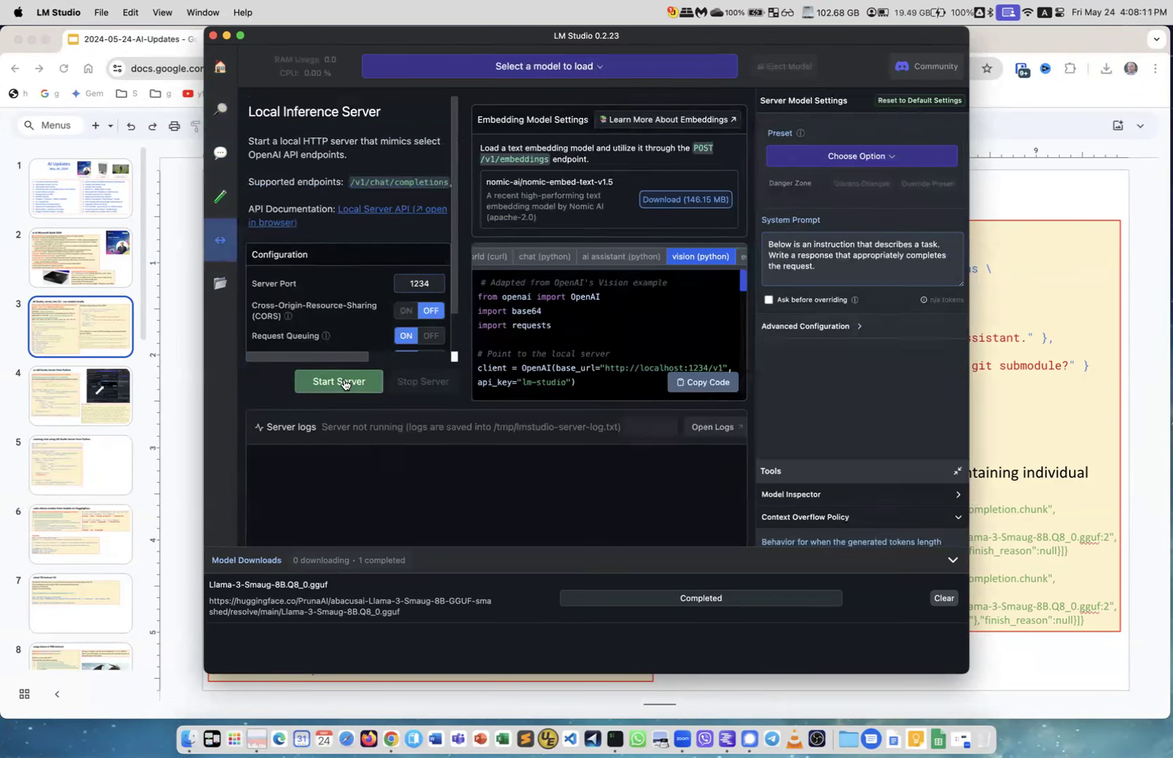
{"action": "left_click", "coordinate": [547, 66]}
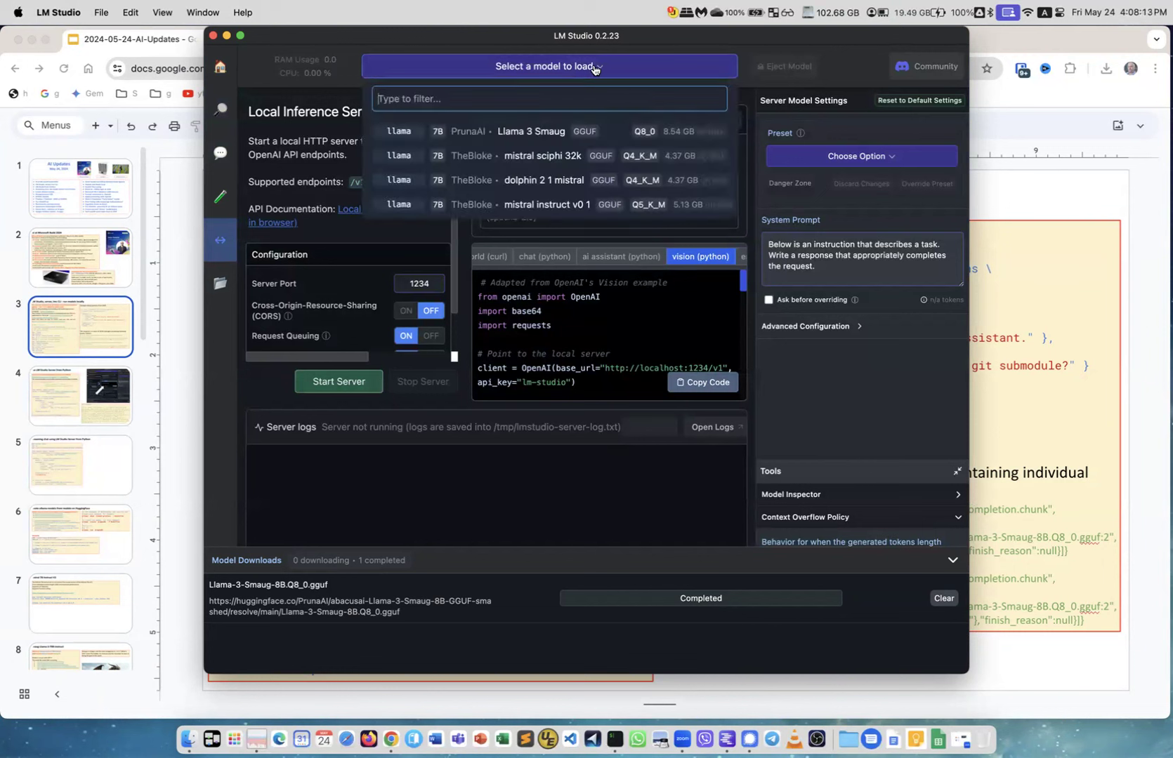
{"action": "mouse_move", "coordinate": [337, 382]}
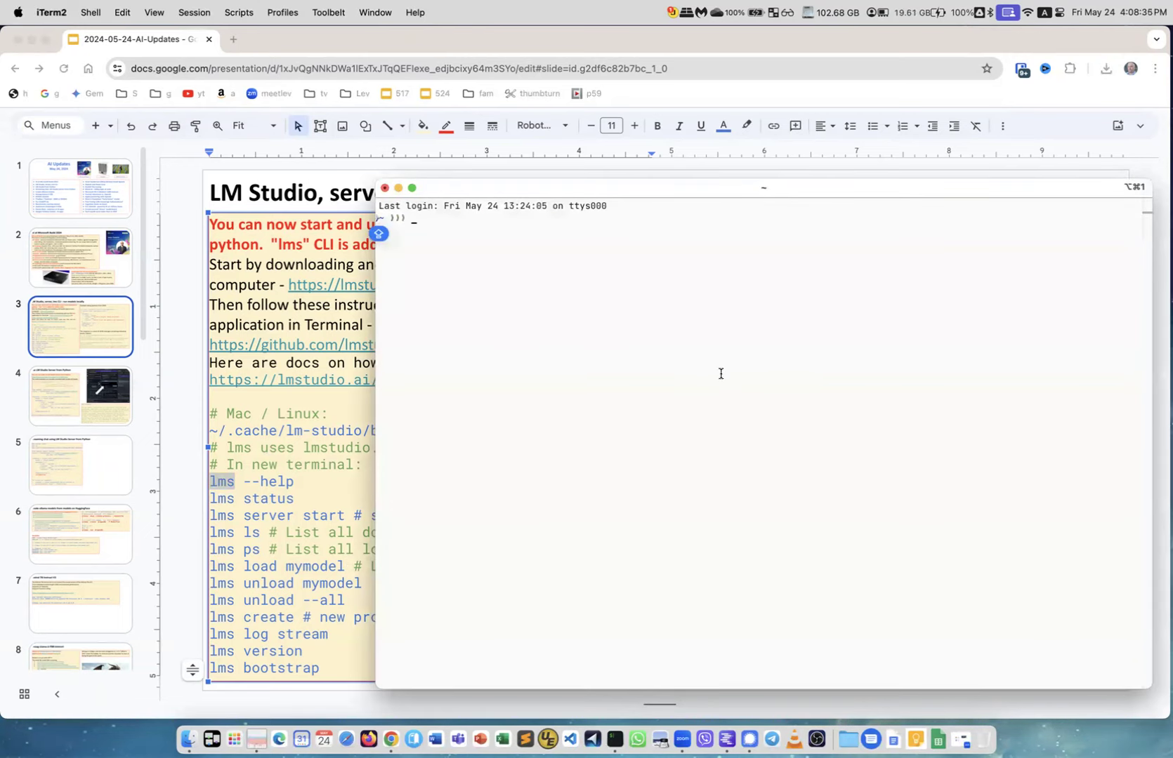
Locate the lms tool, start the server on port 1234 and list the four downloaded models.
{"action": "type", "text": "WHICH Library/"}
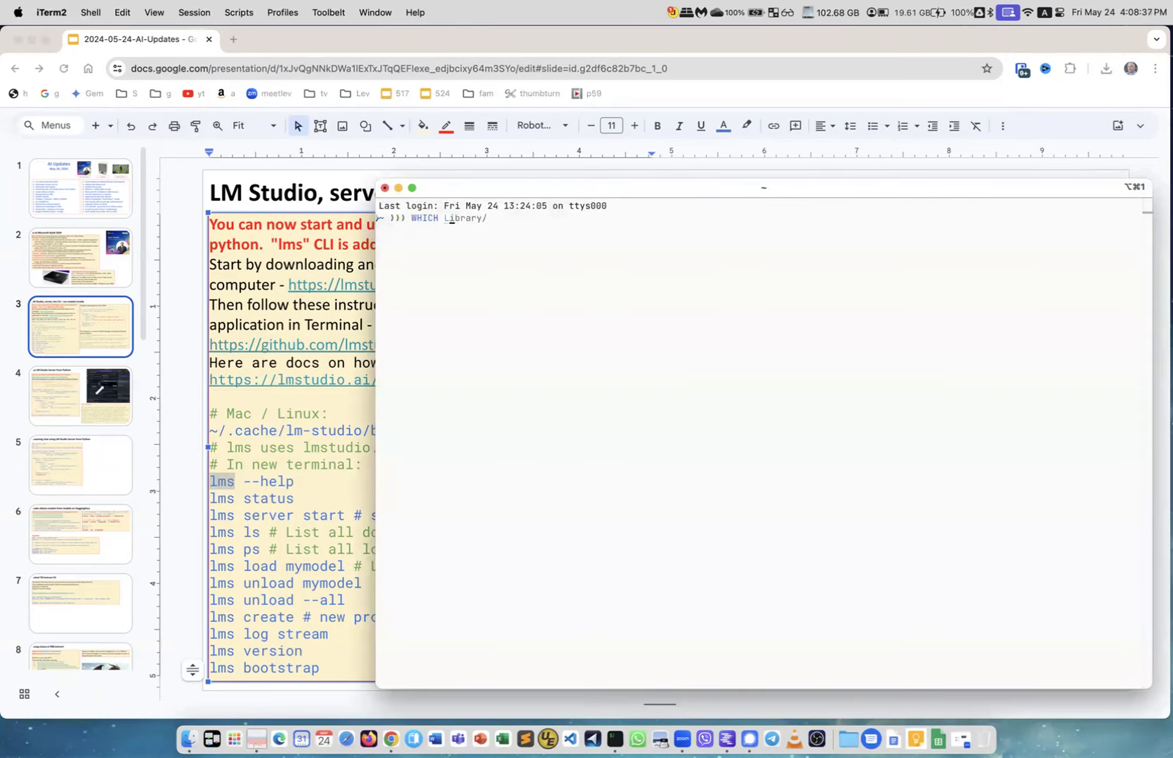
{"action": "key", "text": "Return"}
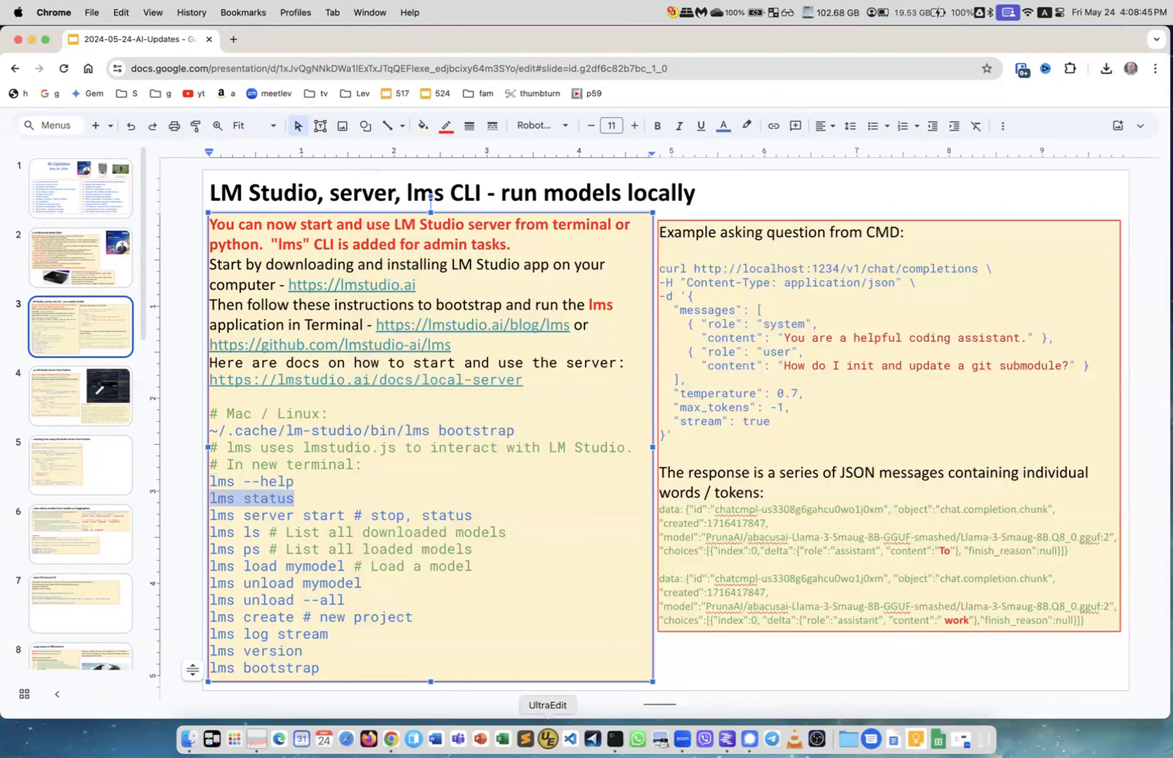
{"action": "left_click", "coordinate": [613, 742]}
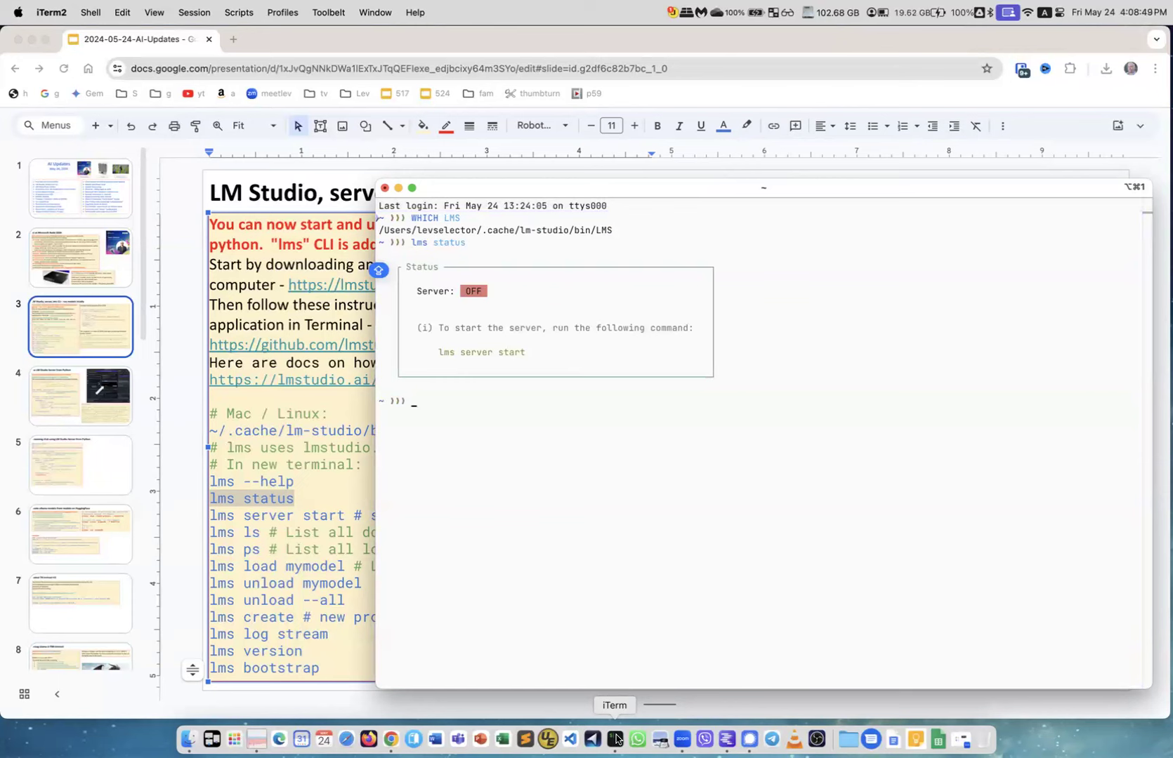
{"action": "mouse_move", "coordinate": [311, 512]}
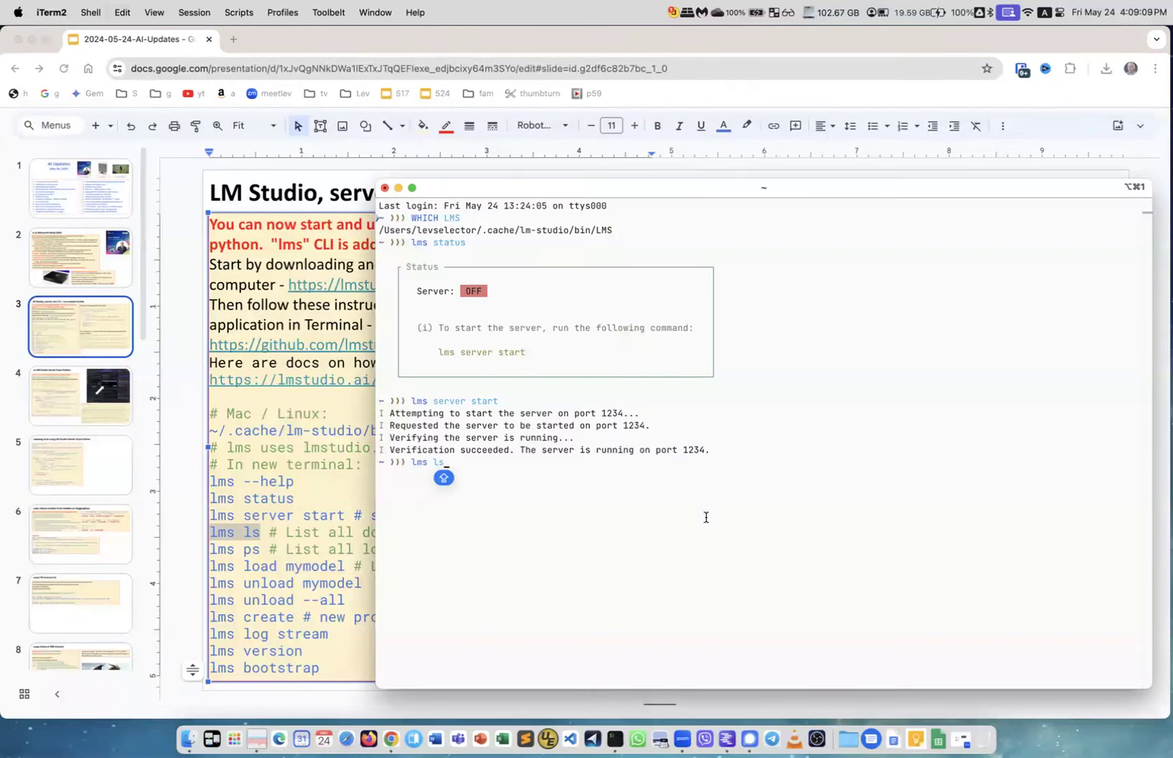
{"action": "key", "text": "Return"}
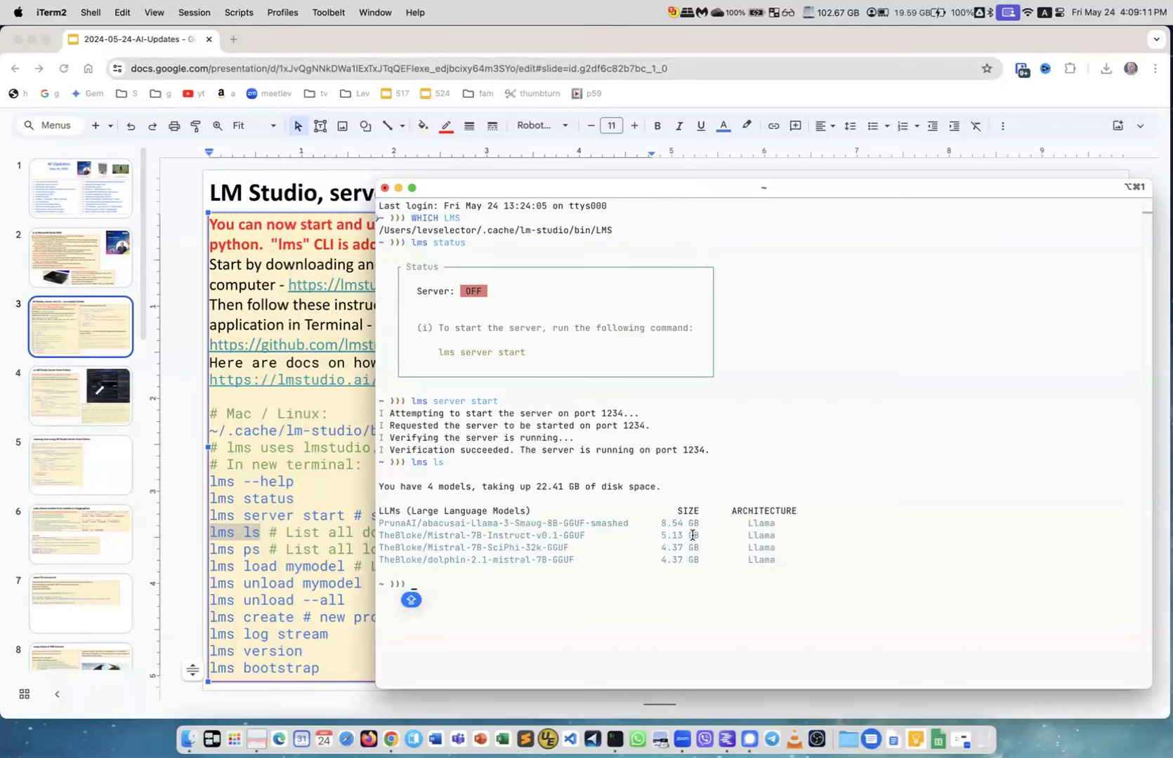
{"action": "mouse_move", "coordinate": [621, 544]}
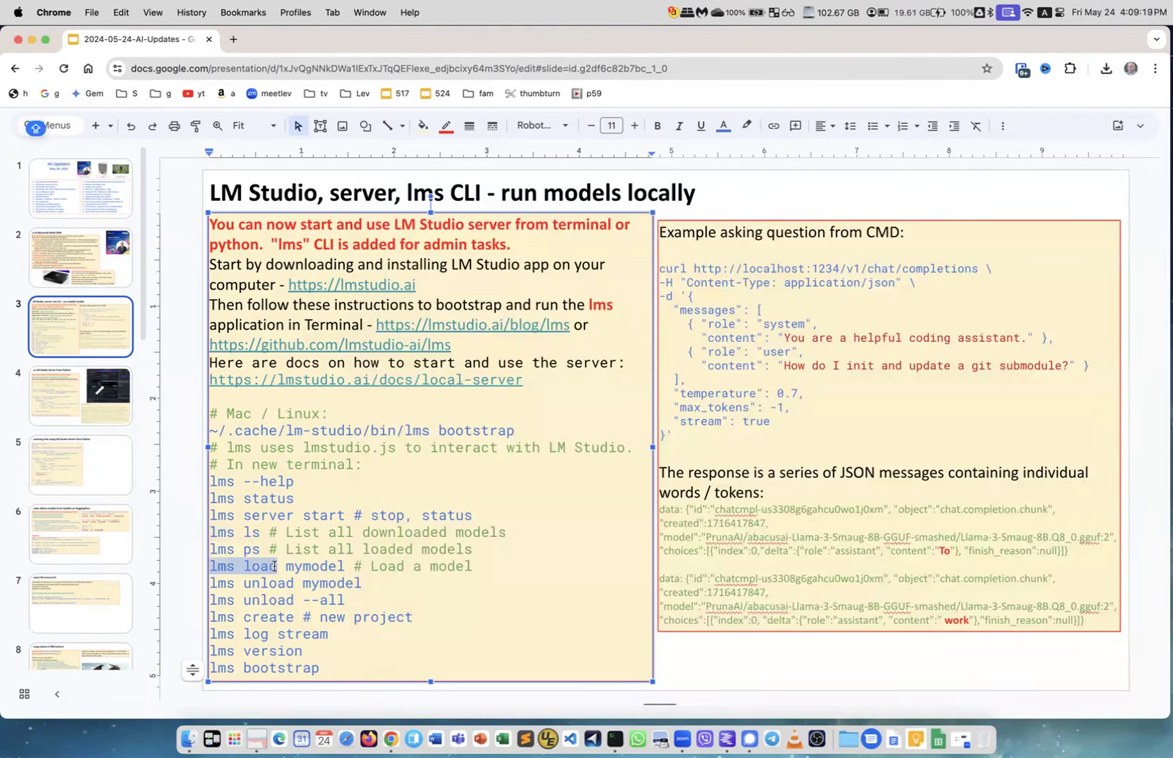
{"action": "mouse_move", "coordinate": [615, 740]}
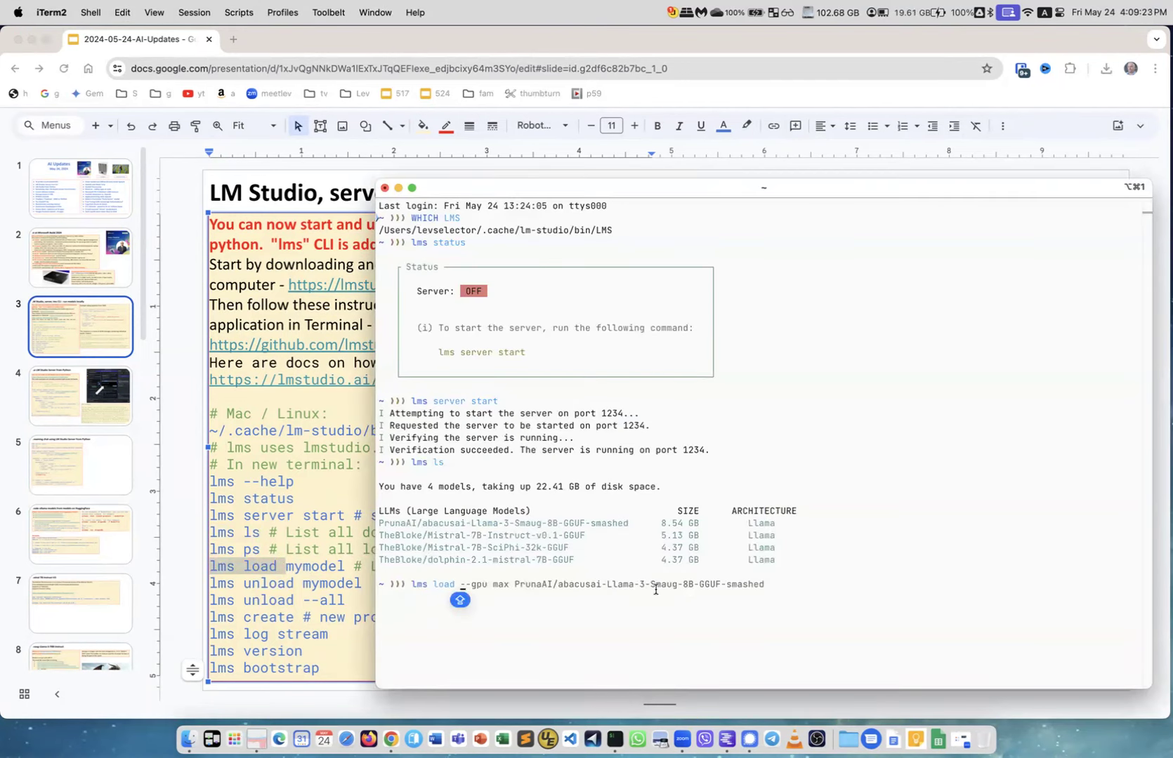
{"action": "mouse_move", "coordinate": [513, 592]}
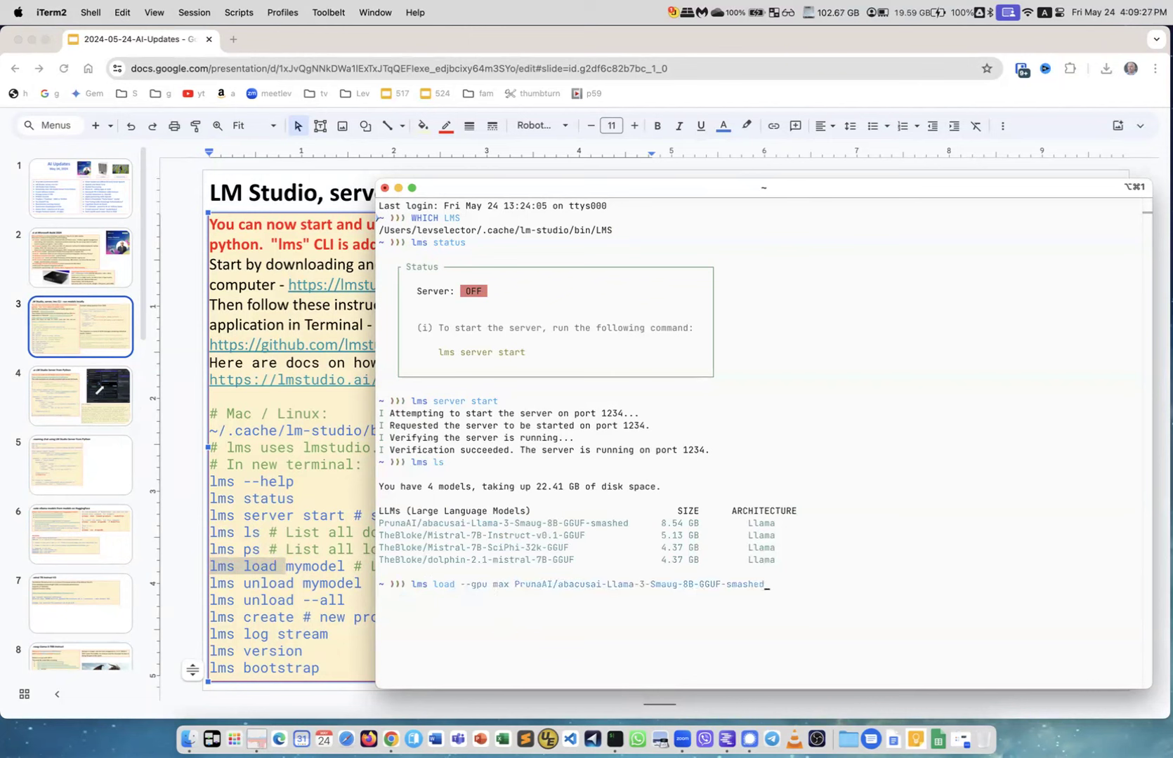
Load PrunaAI/abacusai-Llama-3-Smaug-8B-GGUF-smashed onto the server with maximum GPU offload.
{"action": "key", "text": "Return"}
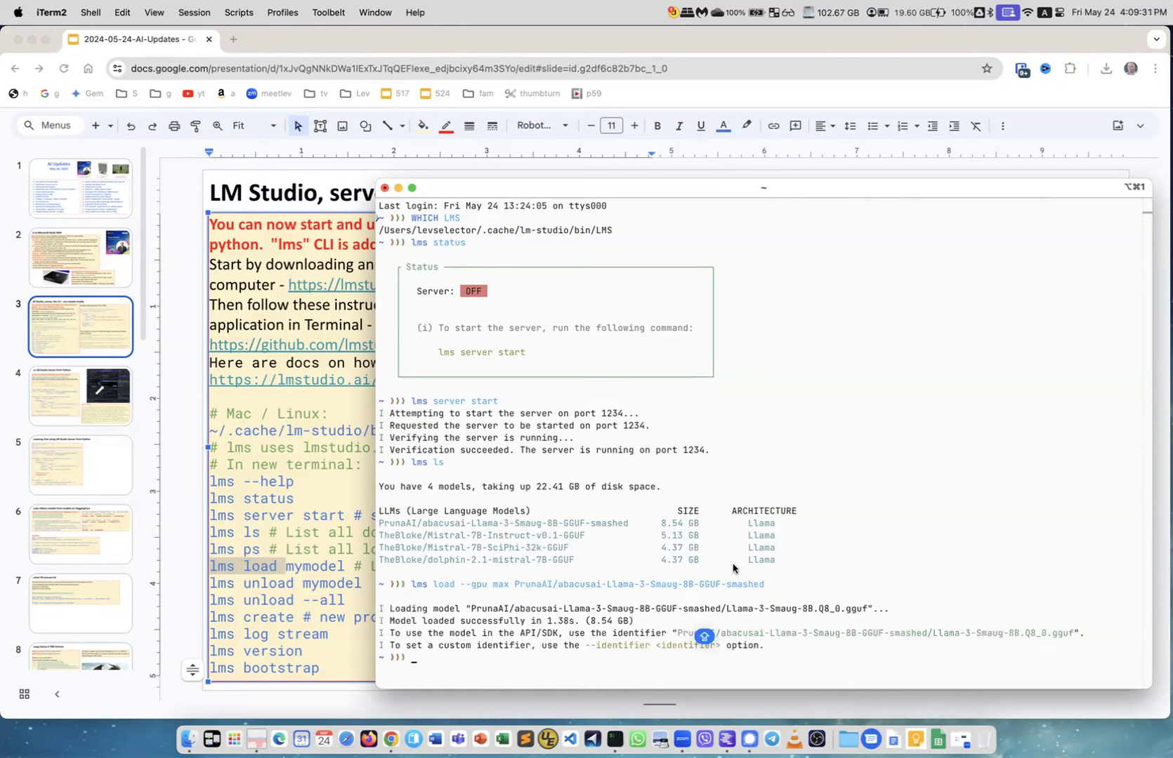
{"action": "mouse_move", "coordinate": [564, 642]}
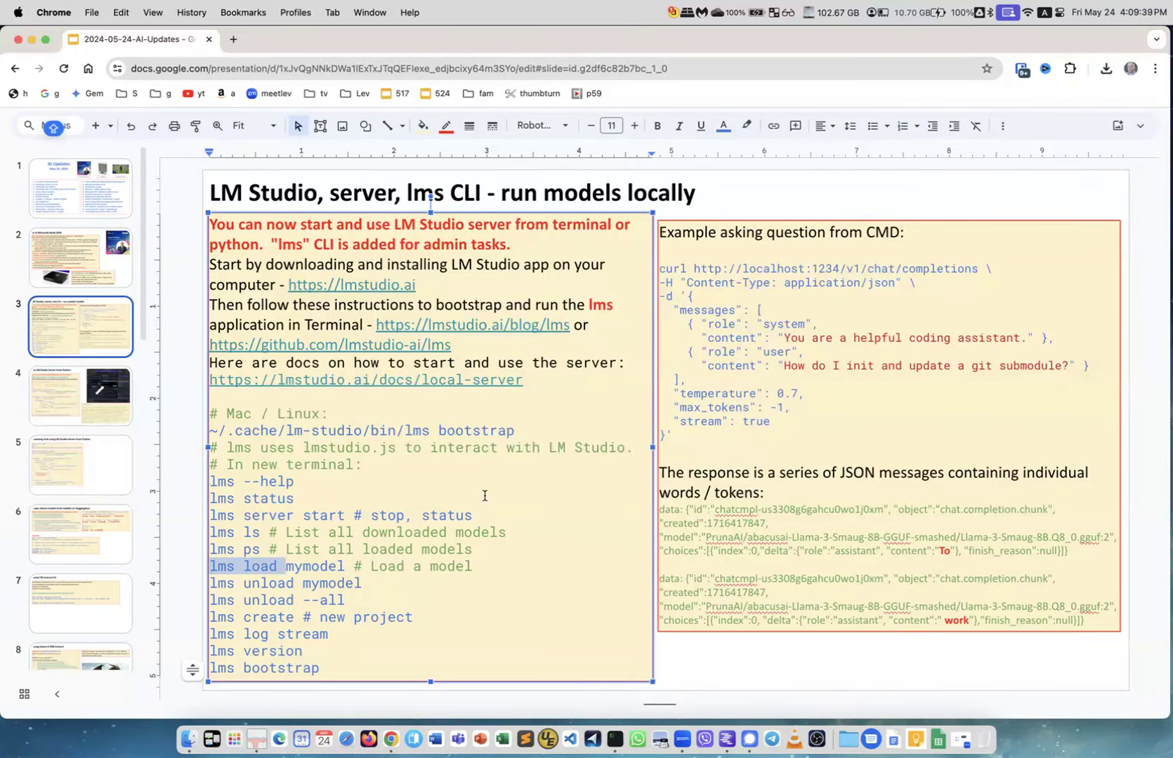
{"action": "mouse_move", "coordinate": [614, 739]}
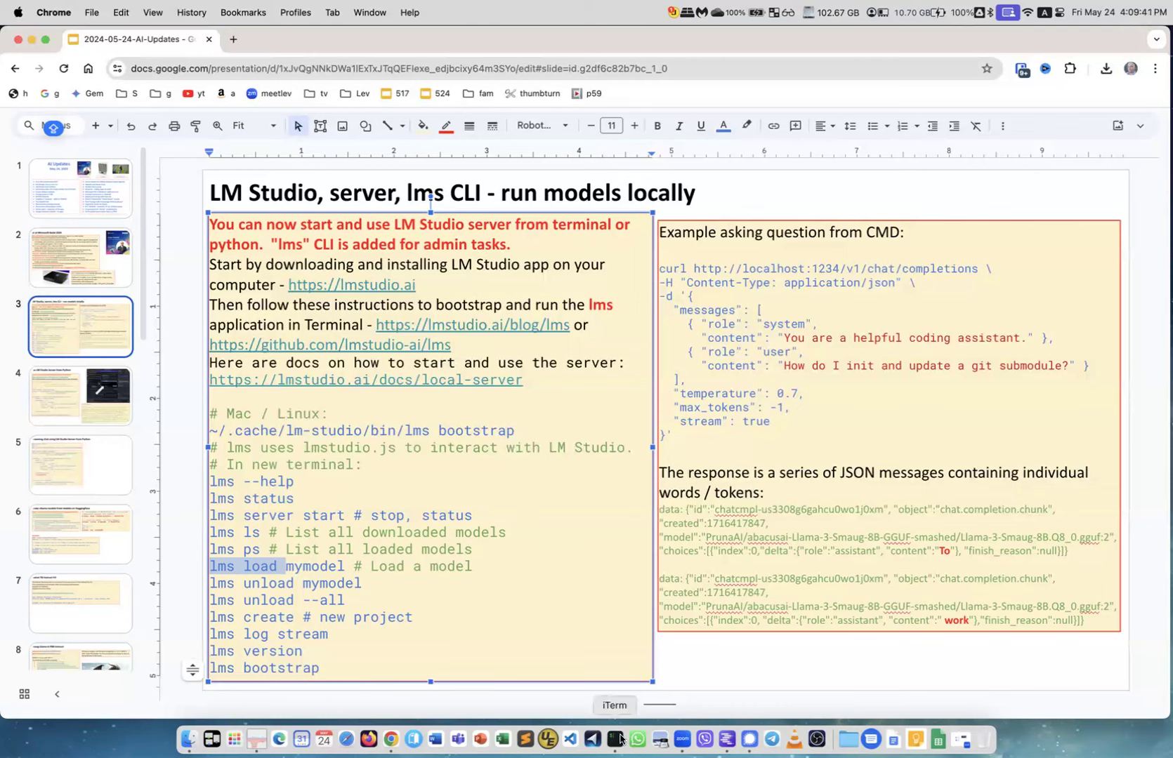
Check lms server status to confirm it is running on port 1234.
{"action": "left_click", "coordinate": [613, 739]}
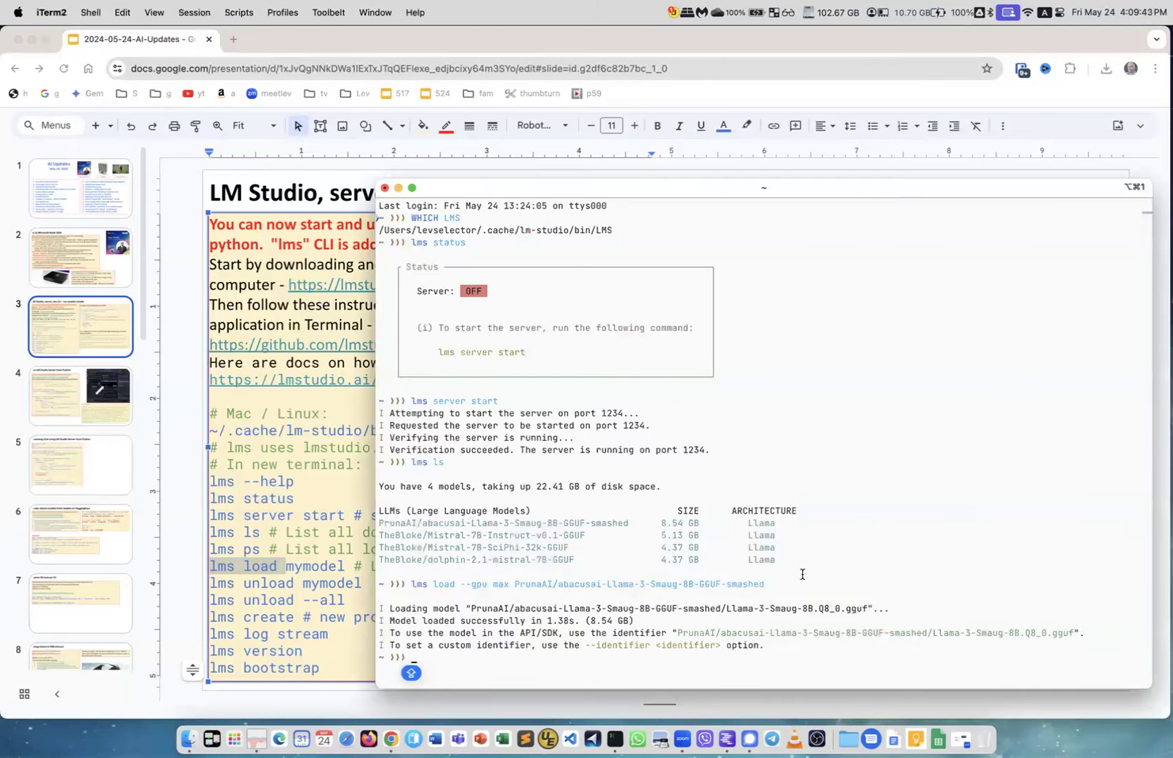
{"action": "type", "text": "LMS SEfaria-Export/"}
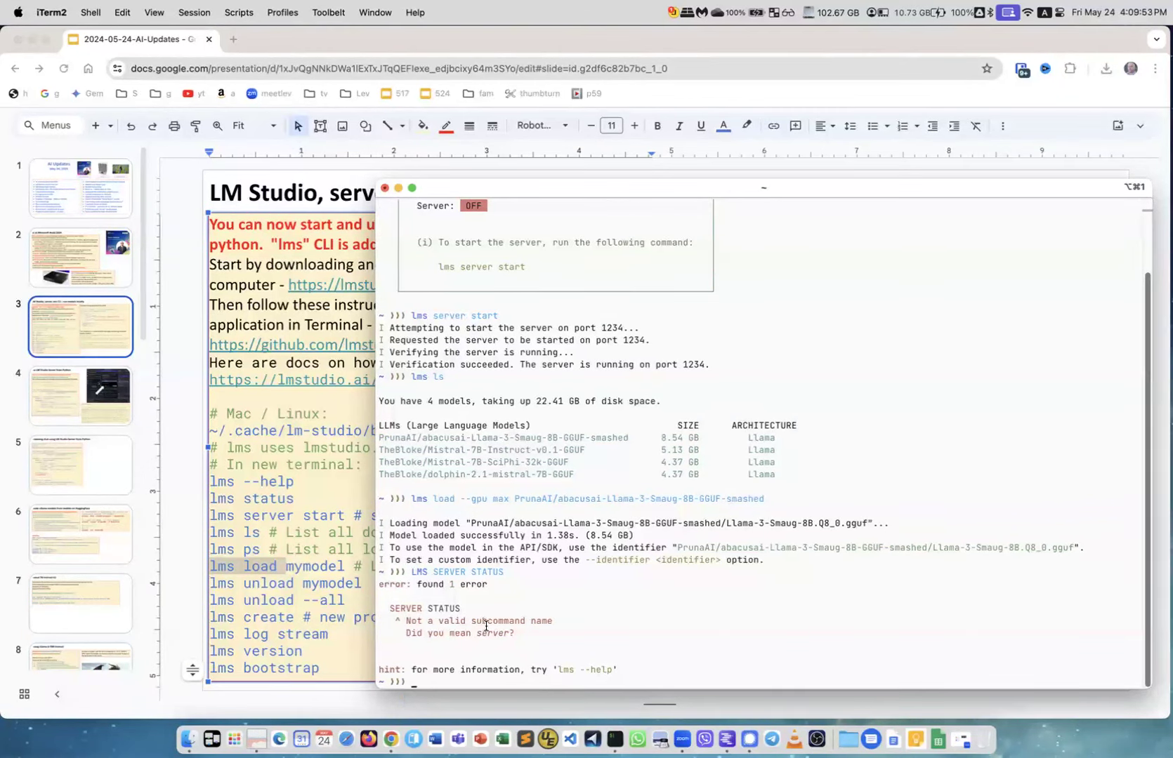
{"action": "type", "text": "lms server start"}
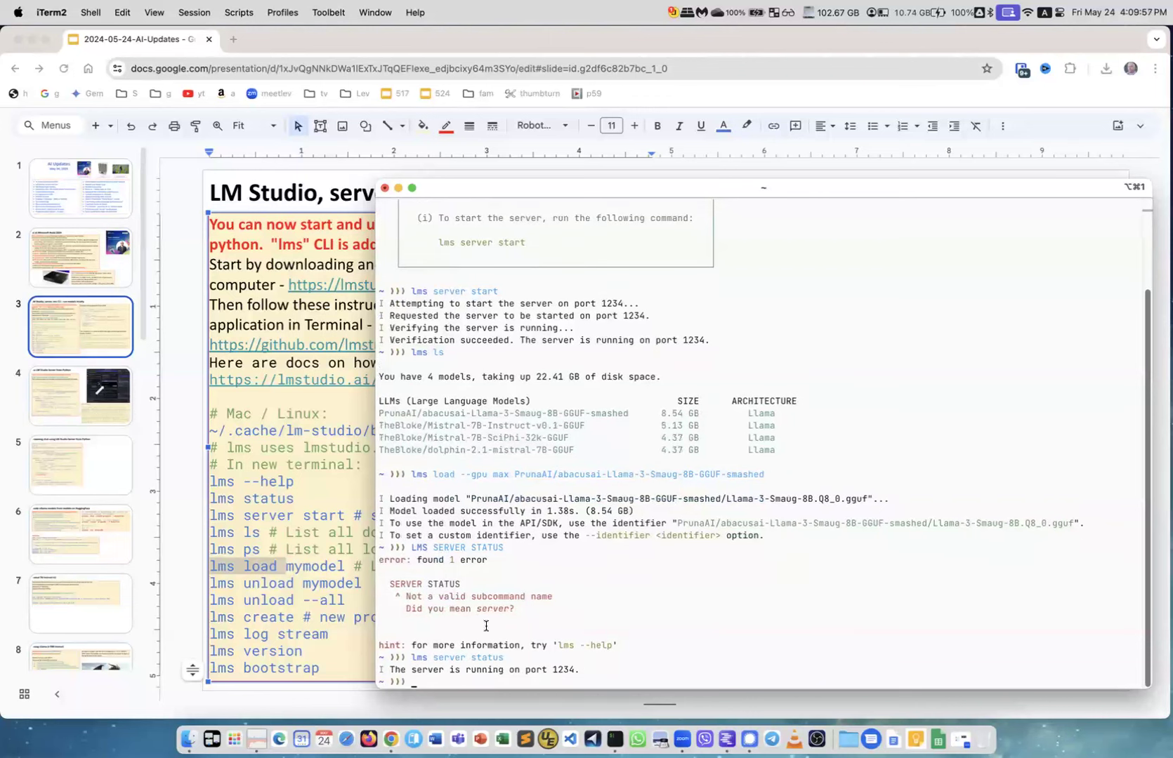
{"action": "mouse_move", "coordinate": [553, 670]}
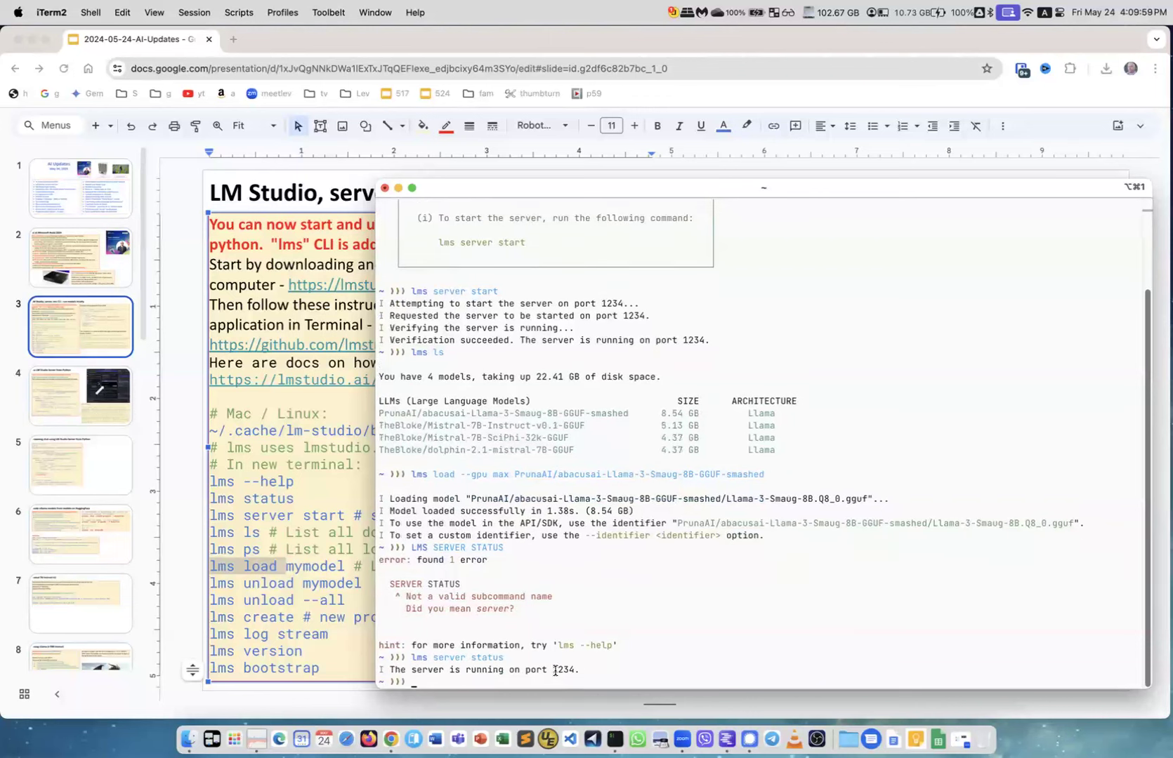
{"action": "mouse_move", "coordinate": [358, 653]}
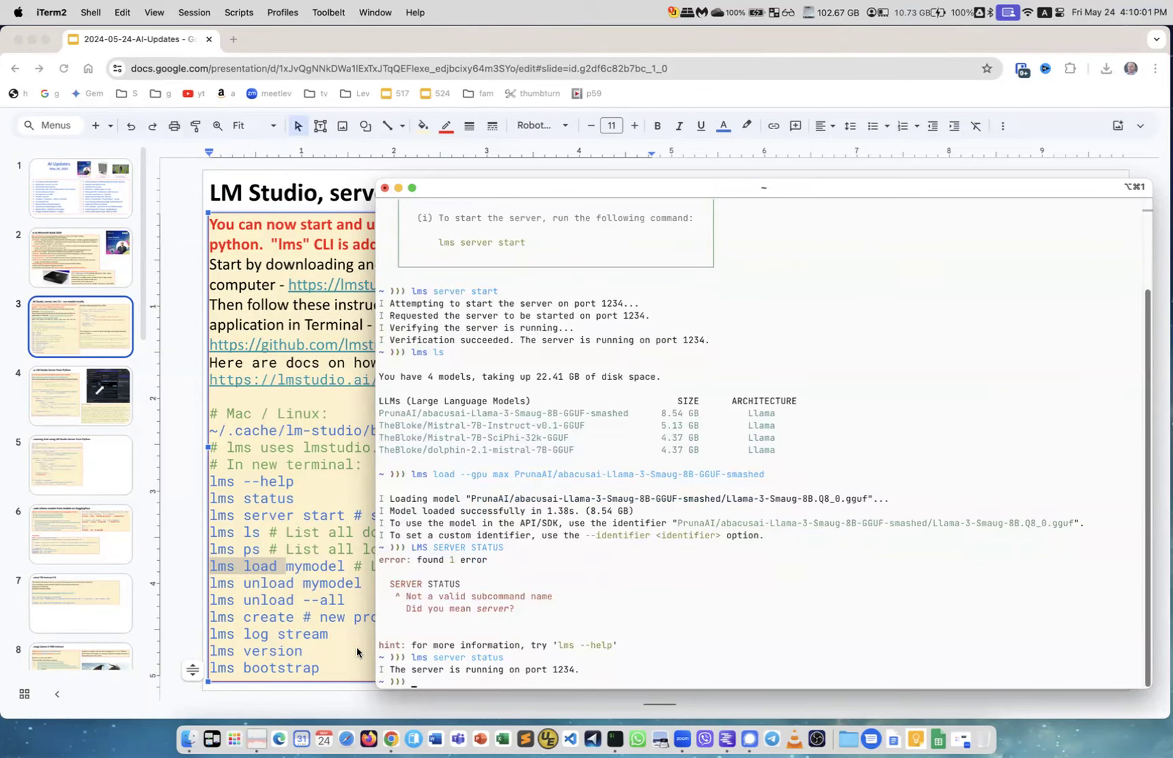
Rewrite the slide's curl example question to ask why the sky is blue.
{"action": "left_click", "coordinate": [385, 188]}
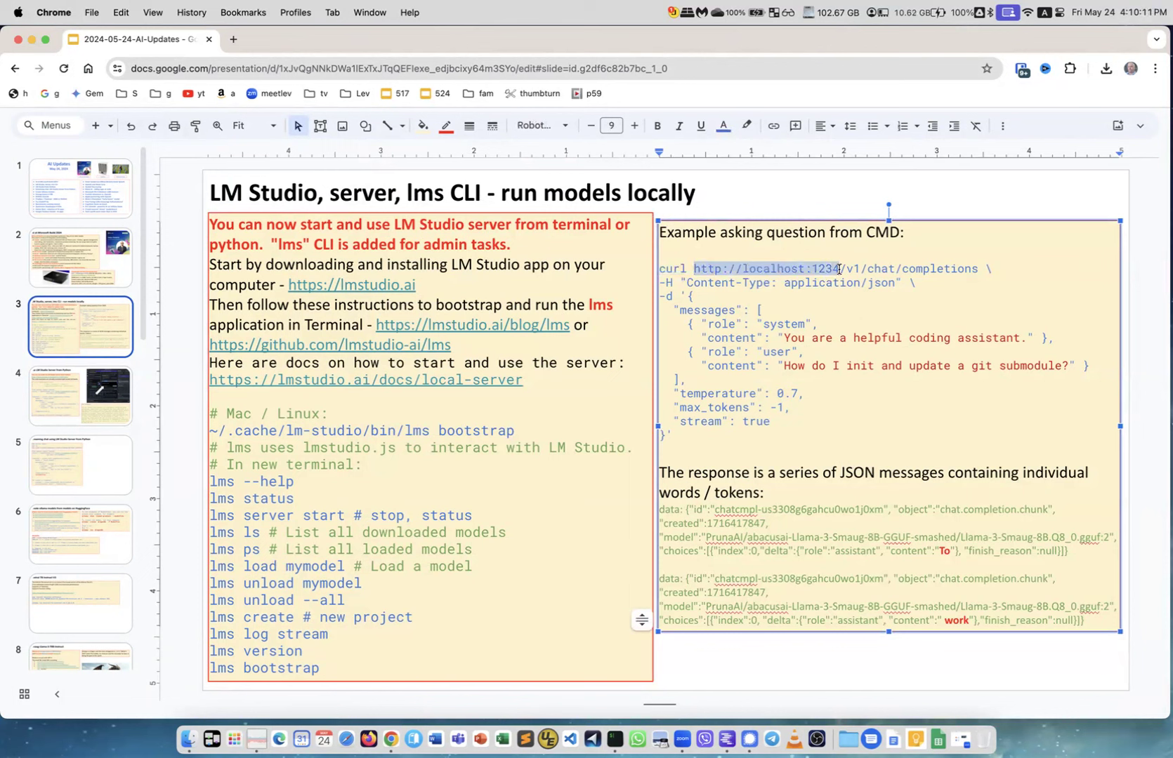
{"action": "mouse_move", "coordinate": [800, 355]}
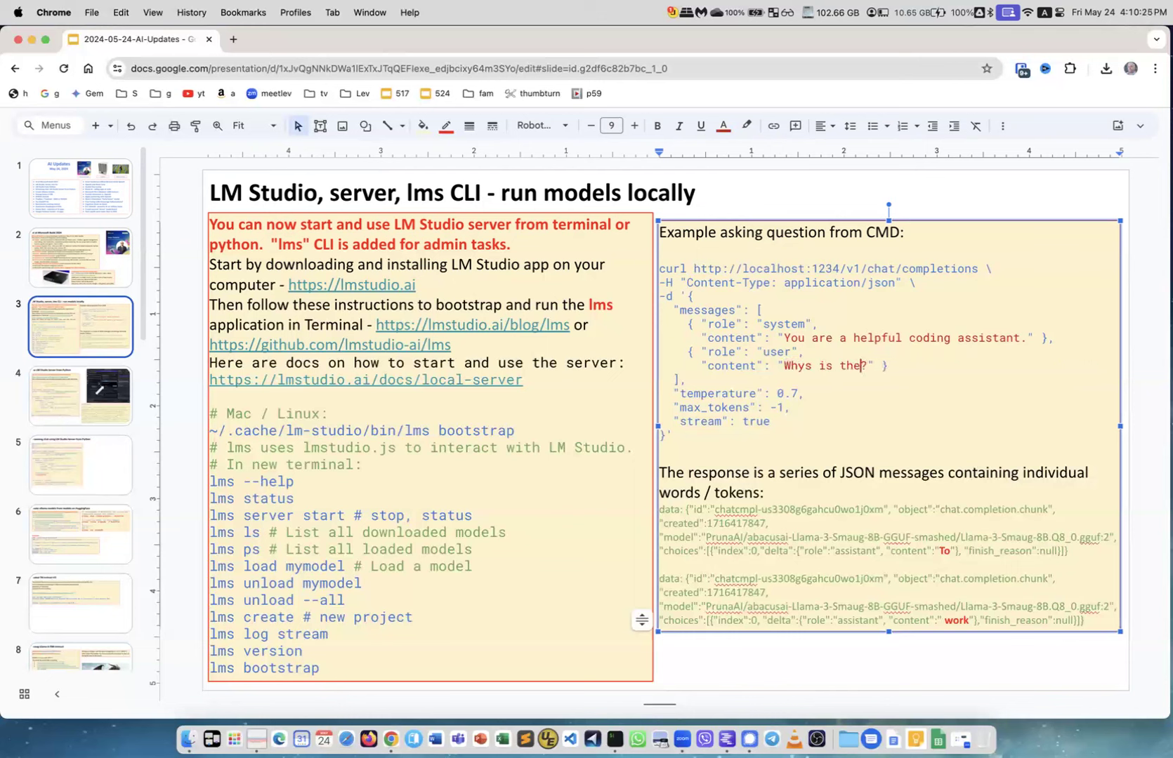
{"action": "type", "text": "sky blu"}
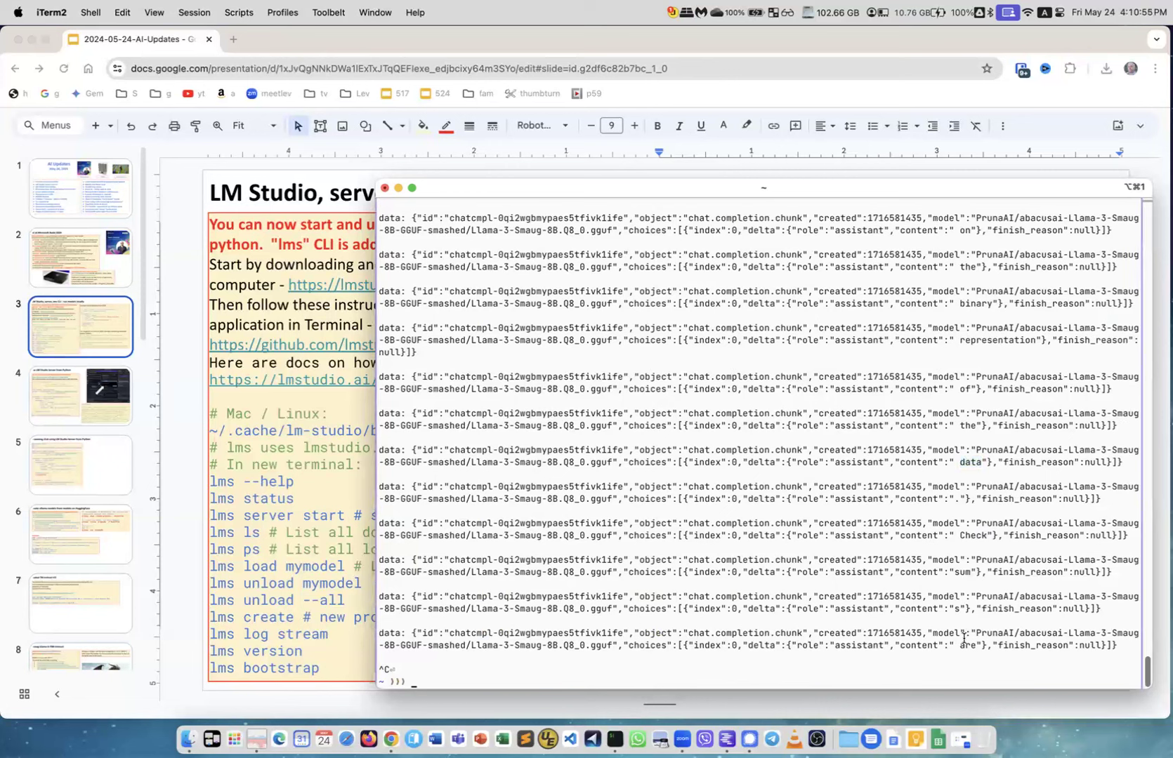
Run the curl request in iTerm2, stream the token-by-token answer, then stop it.
{"action": "double_click", "coordinate": [967, 644]}
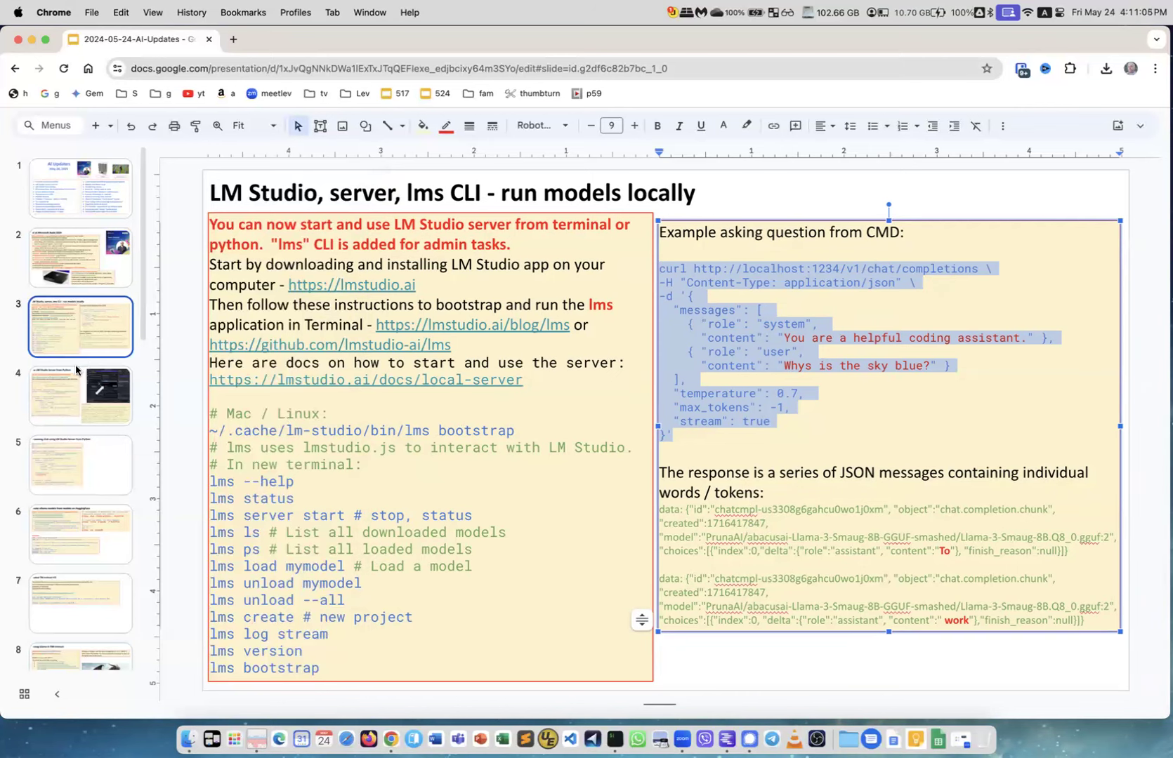
Go to the Use LM Studio Server from Python slide to copy its OpenAI client code.
{"action": "left_click", "coordinate": [80, 395]}
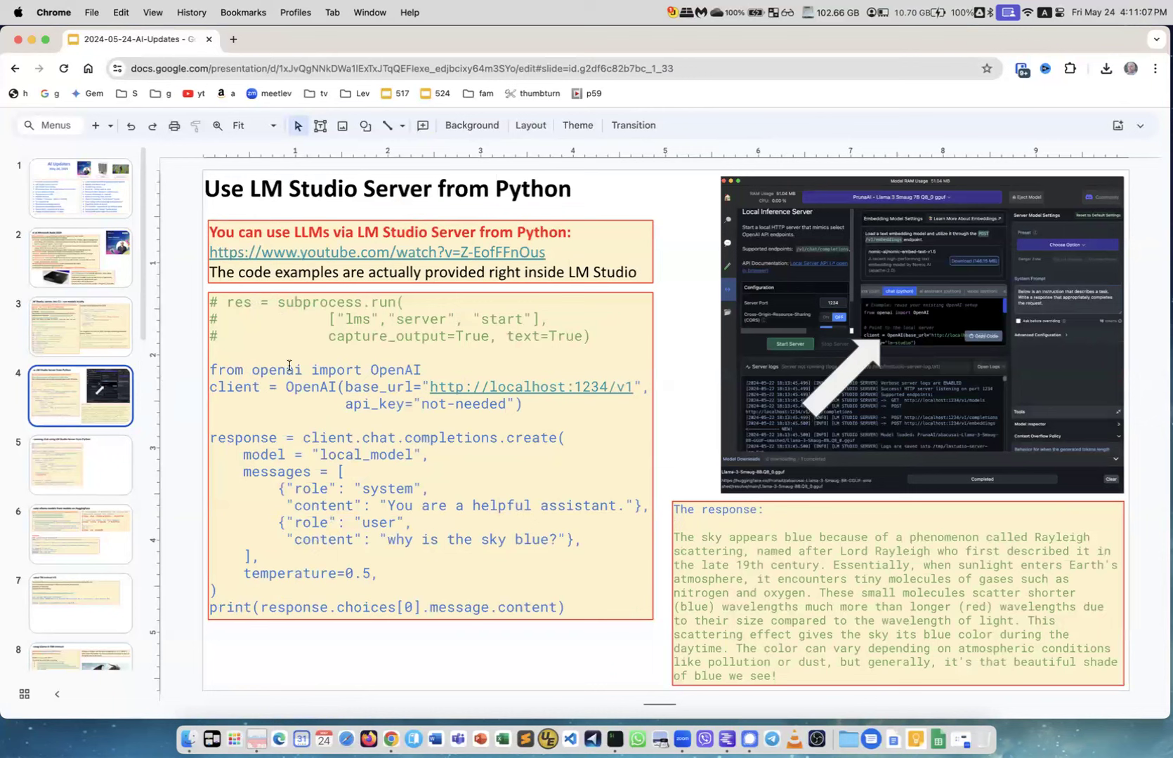
{"action": "mouse_move", "coordinate": [201, 417]}
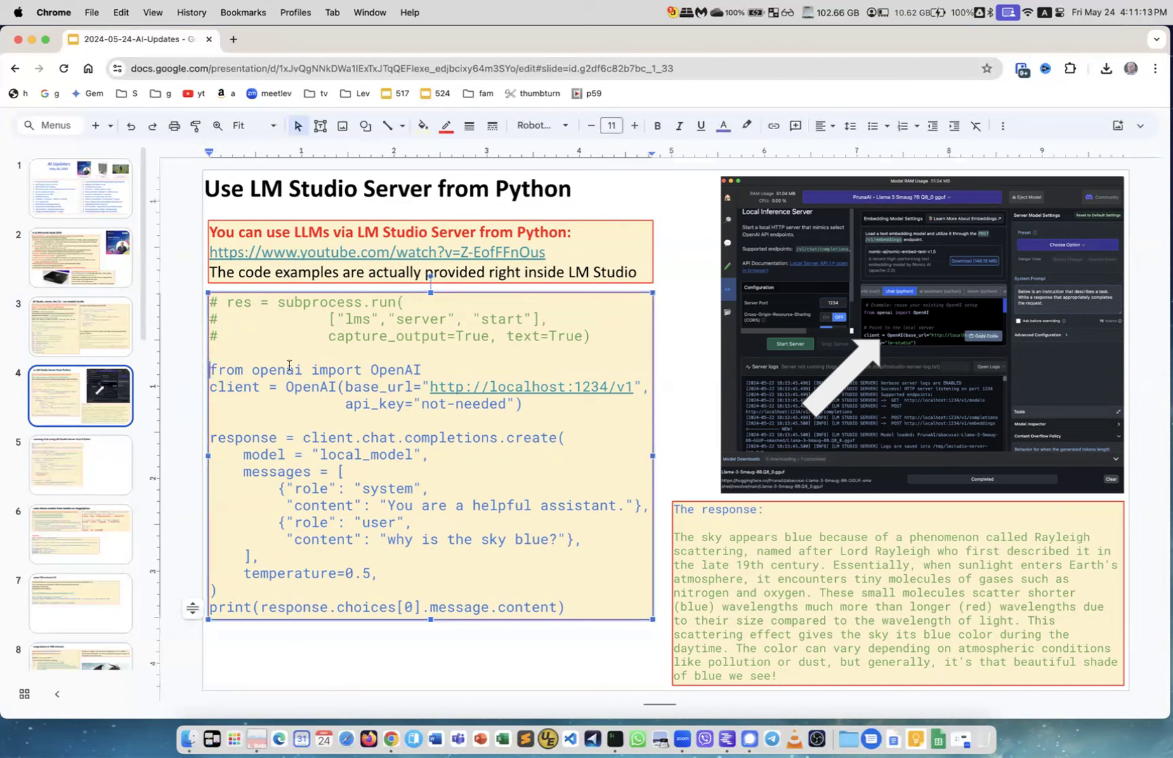
{"action": "mouse_move", "coordinate": [561, 456]}
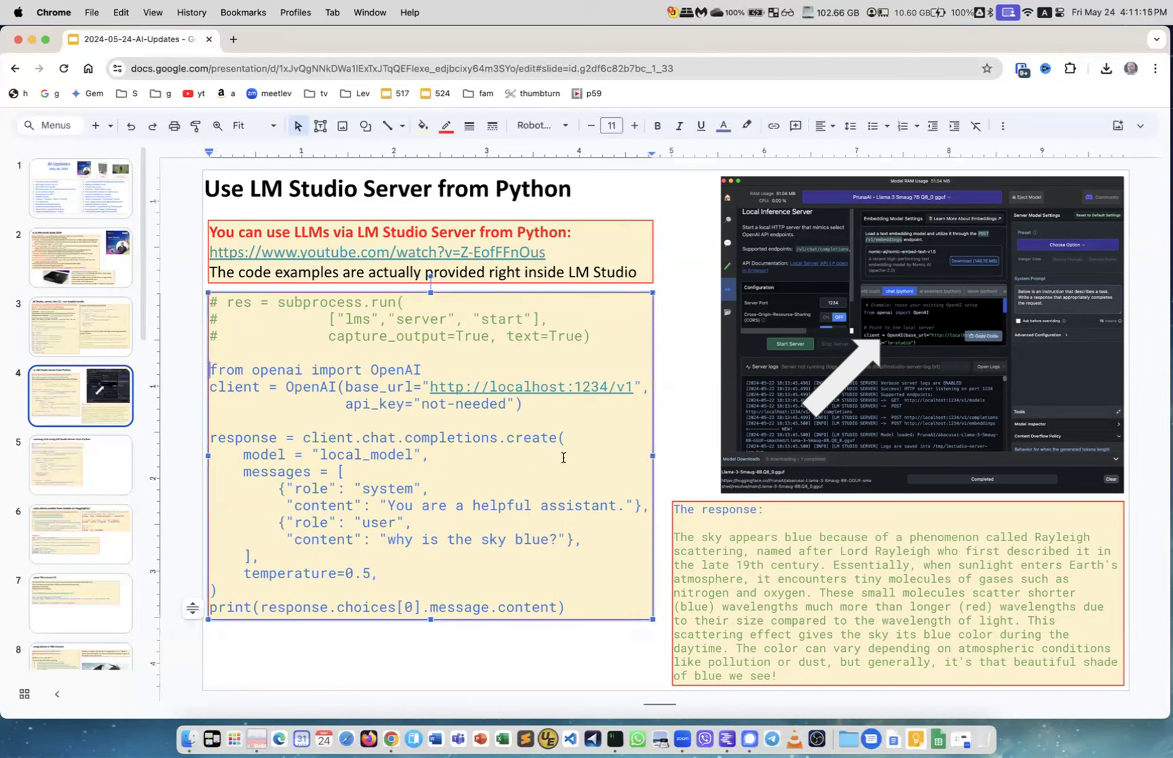
{"action": "mouse_move", "coordinate": [381, 432]}
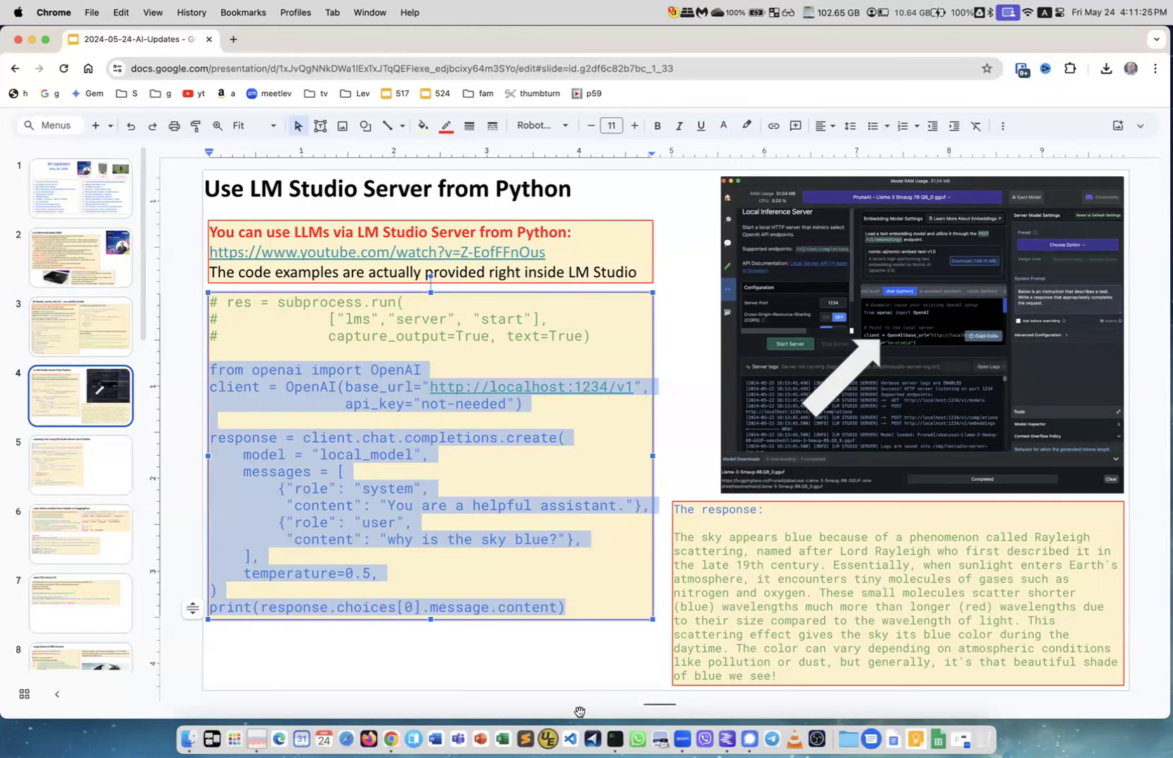
Paste the OpenAI client code into a new IPython session in iTerm2 to query the local server.
{"action": "left_click", "coordinate": [612, 739]}
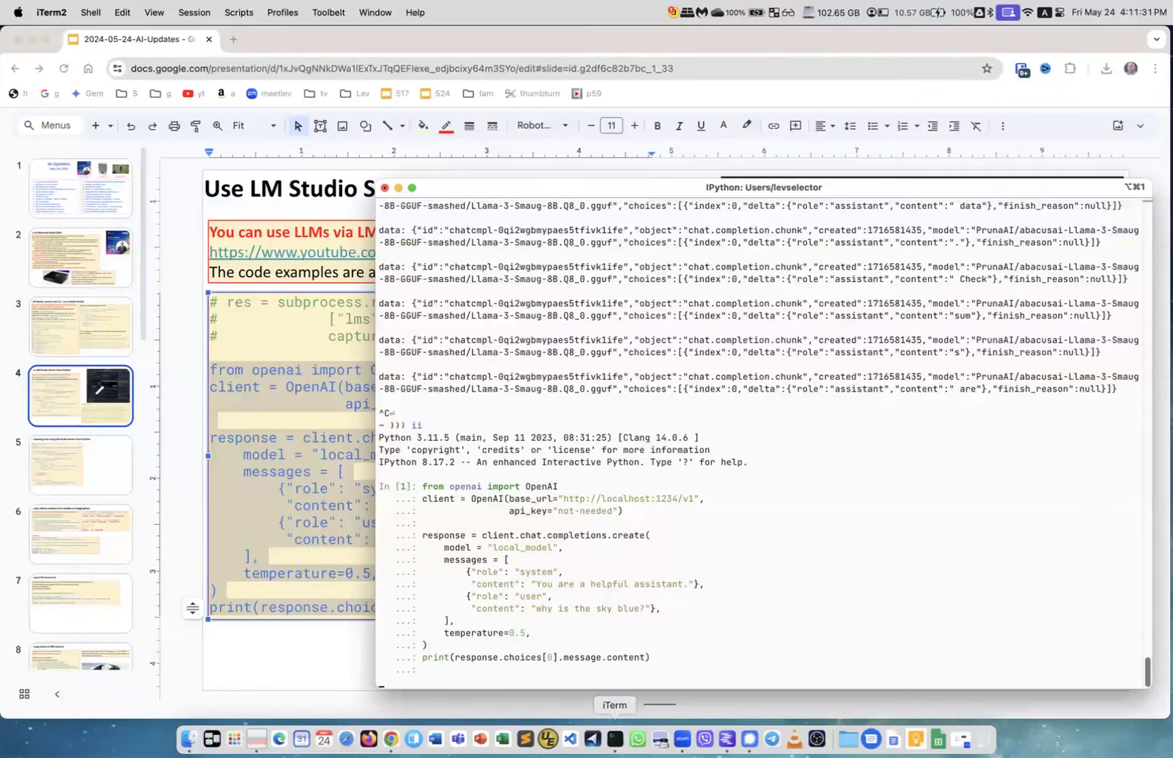
{"action": "mouse_move", "coordinate": [751, 361]}
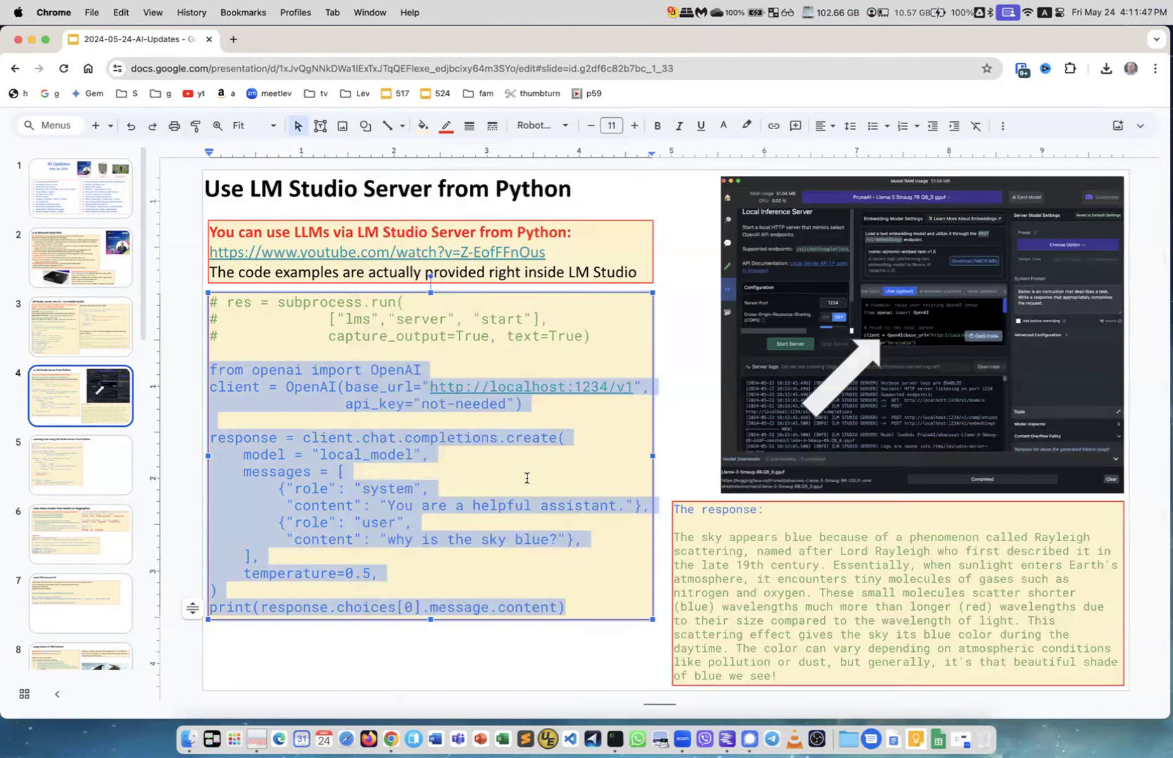
{"action": "mouse_move", "coordinate": [413, 342]}
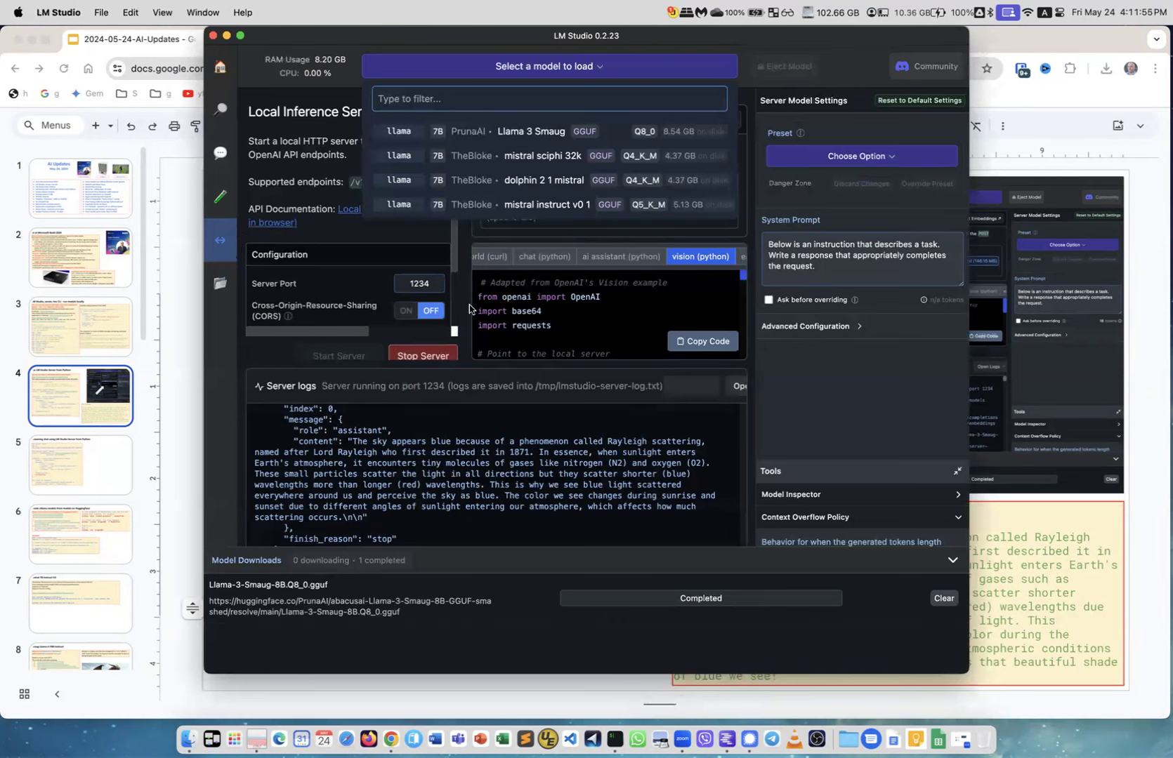
Close the model dropdown and view the AI assistant and chat Python code examples.
{"action": "left_click", "coordinate": [545, 257]}
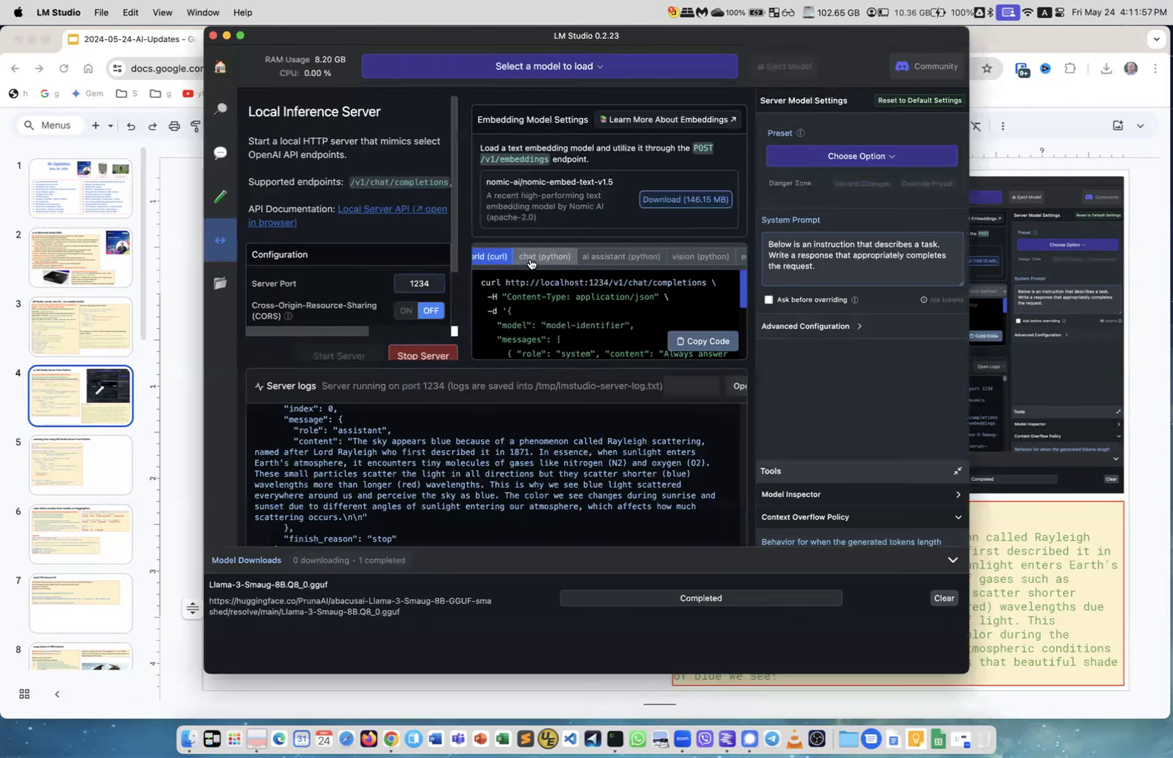
{"action": "left_click", "coordinate": [618, 257]}
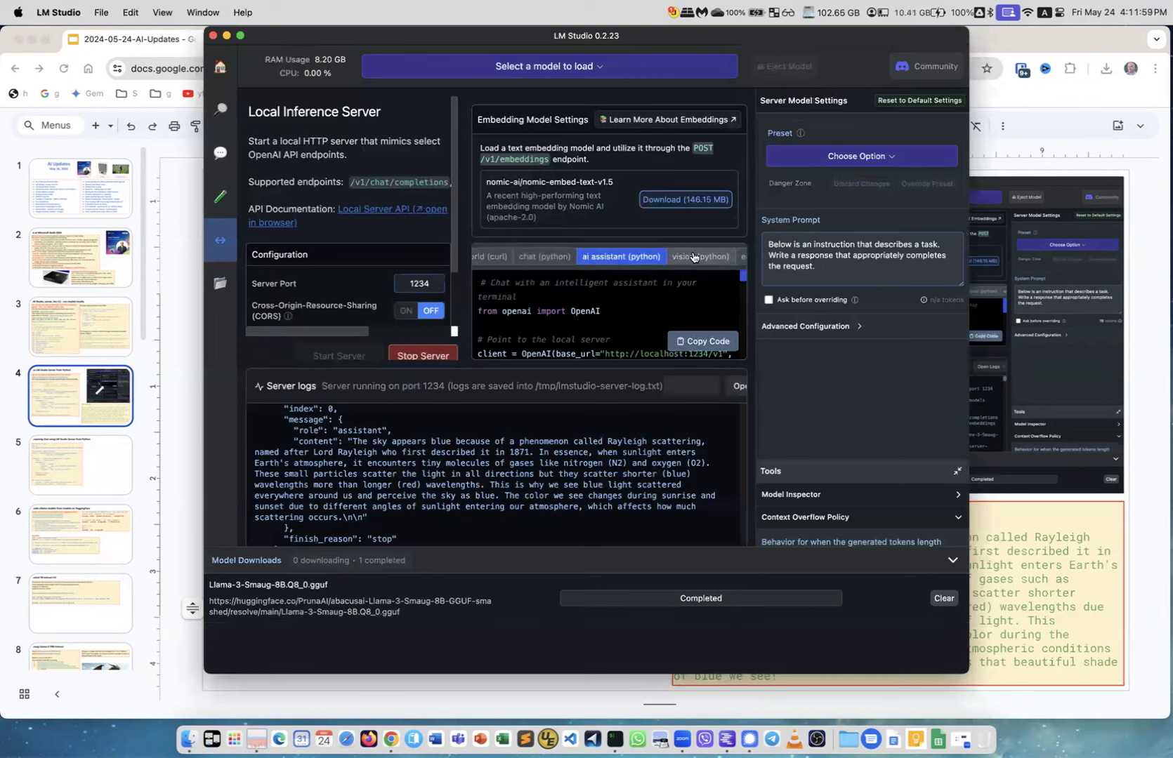
{"action": "left_click", "coordinate": [544, 257]}
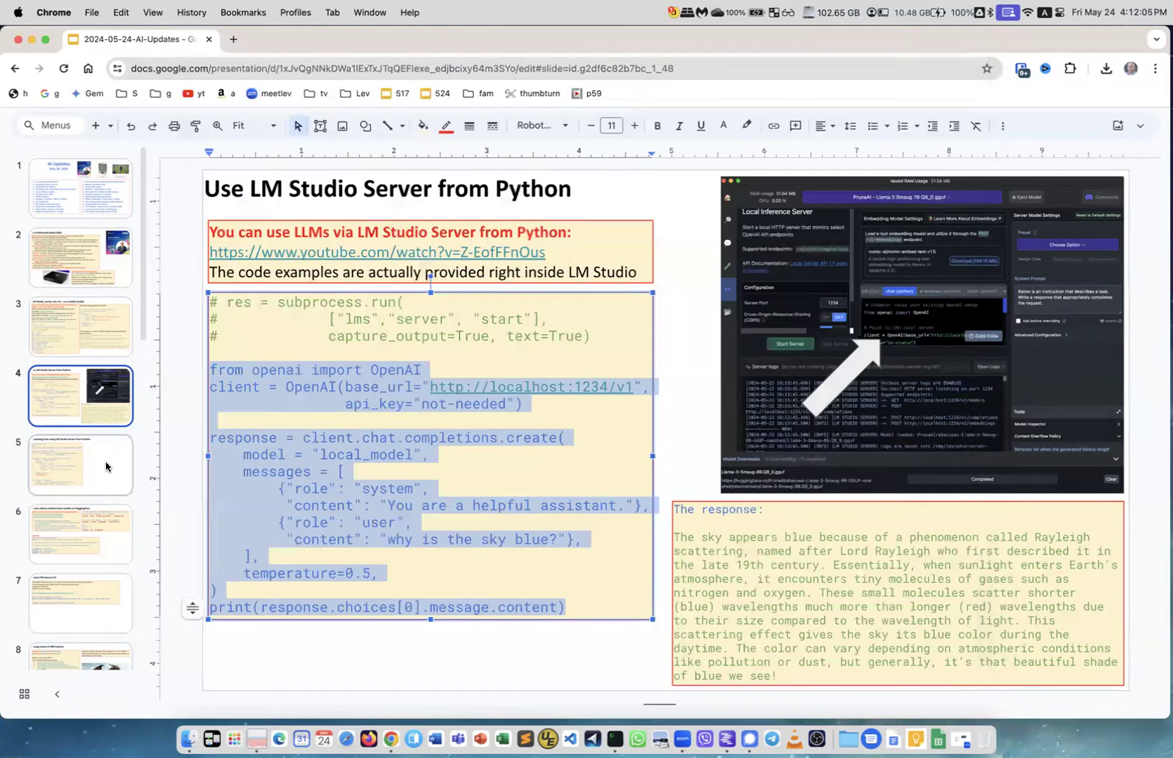
Select the stream=True code on the Streaming chat slide and switch to the Python terminal.
{"action": "left_click", "coordinate": [80, 465]}
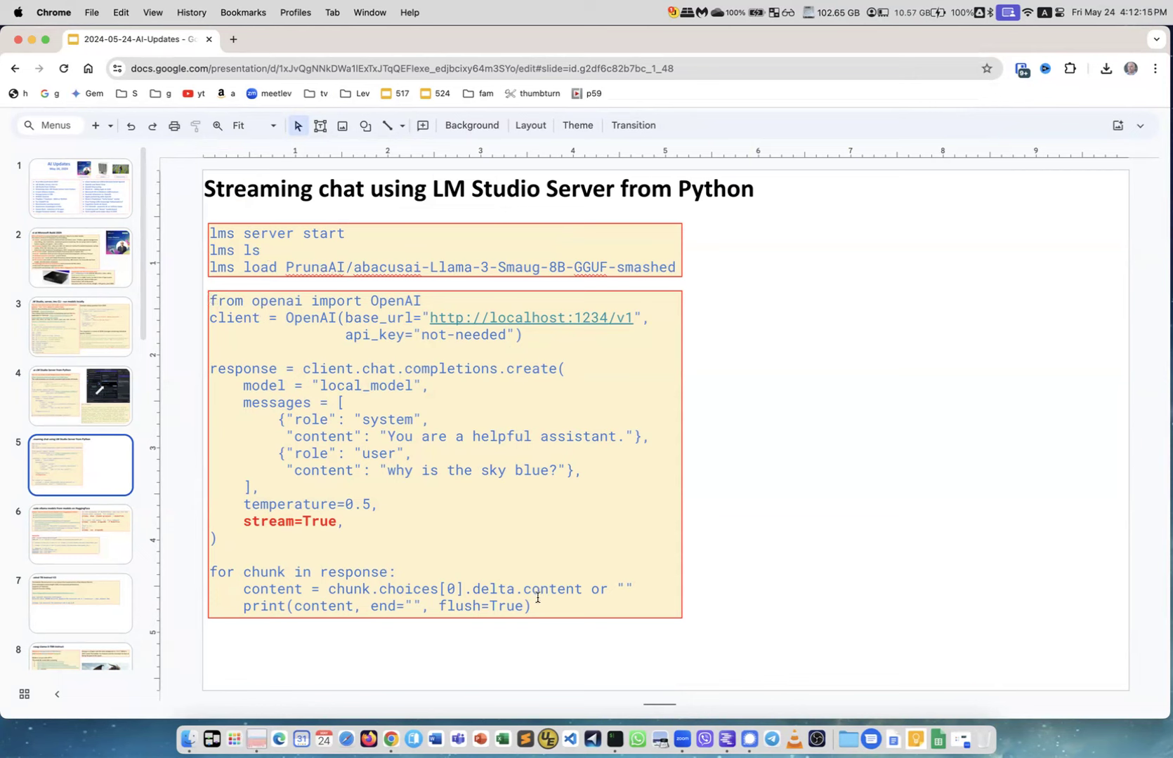
{"action": "left_click", "coordinate": [446, 454]}
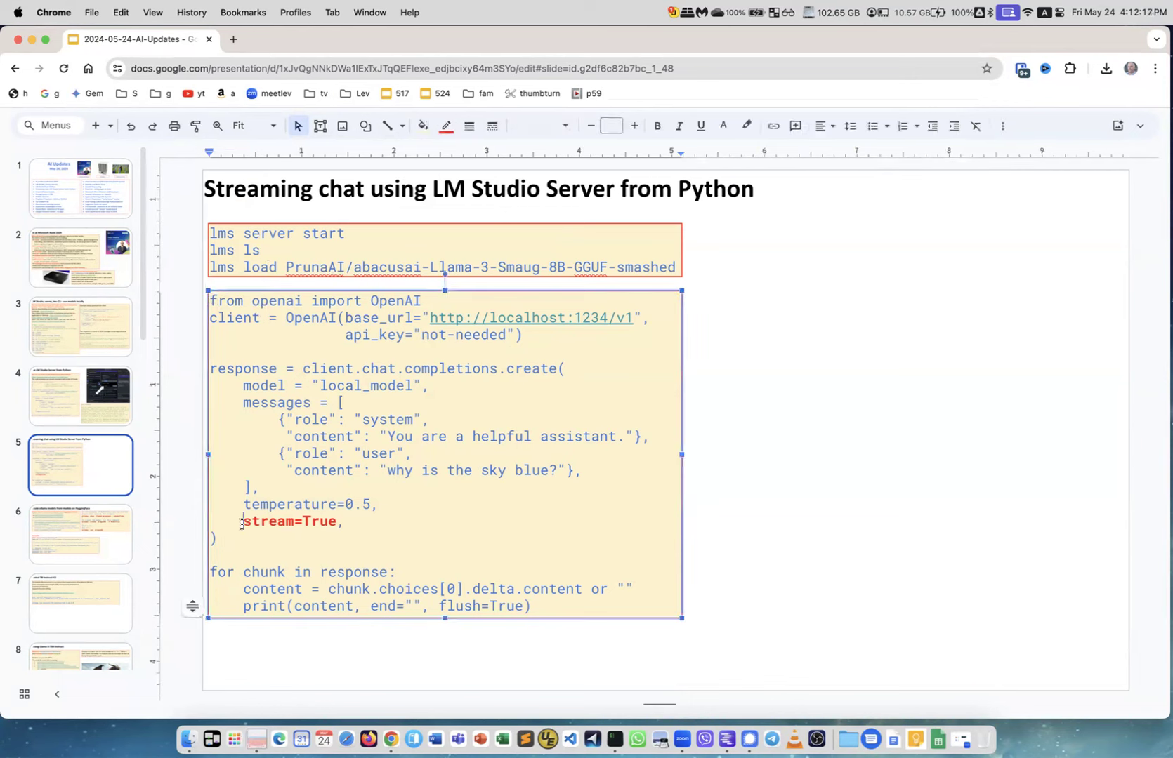
{"action": "double_click", "coordinate": [292, 524]}
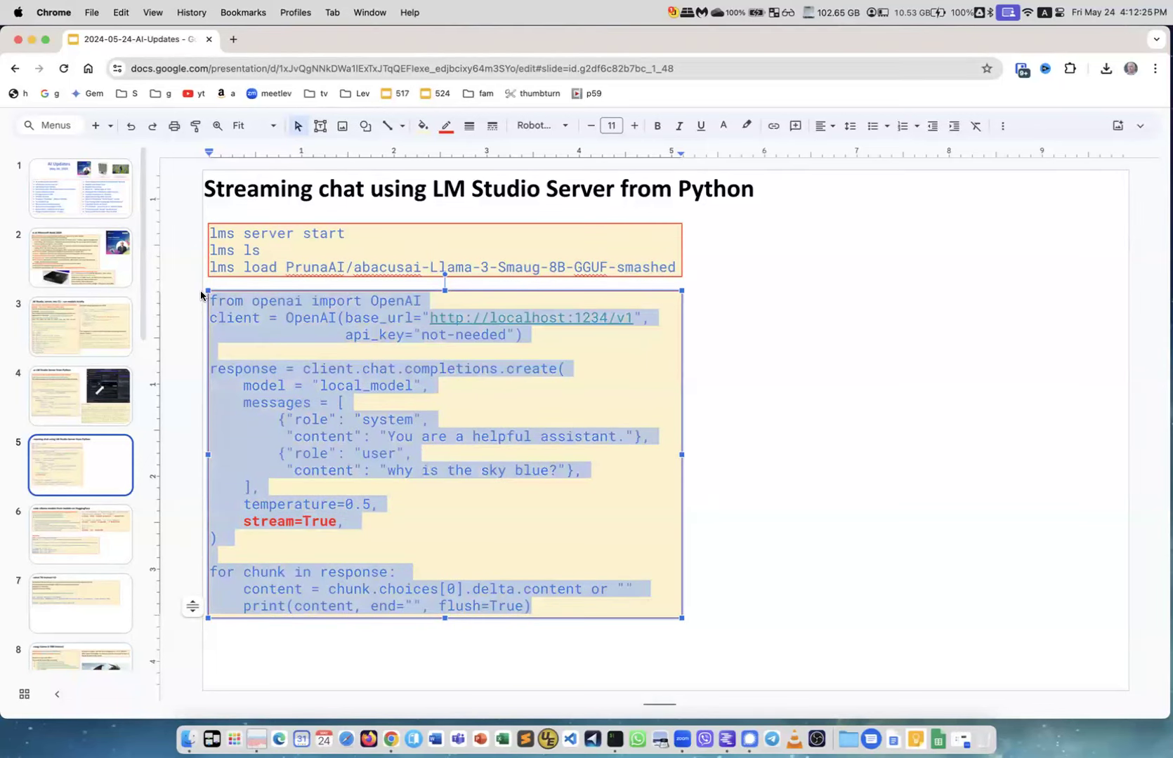
{"action": "left_click", "coordinate": [615, 745]}
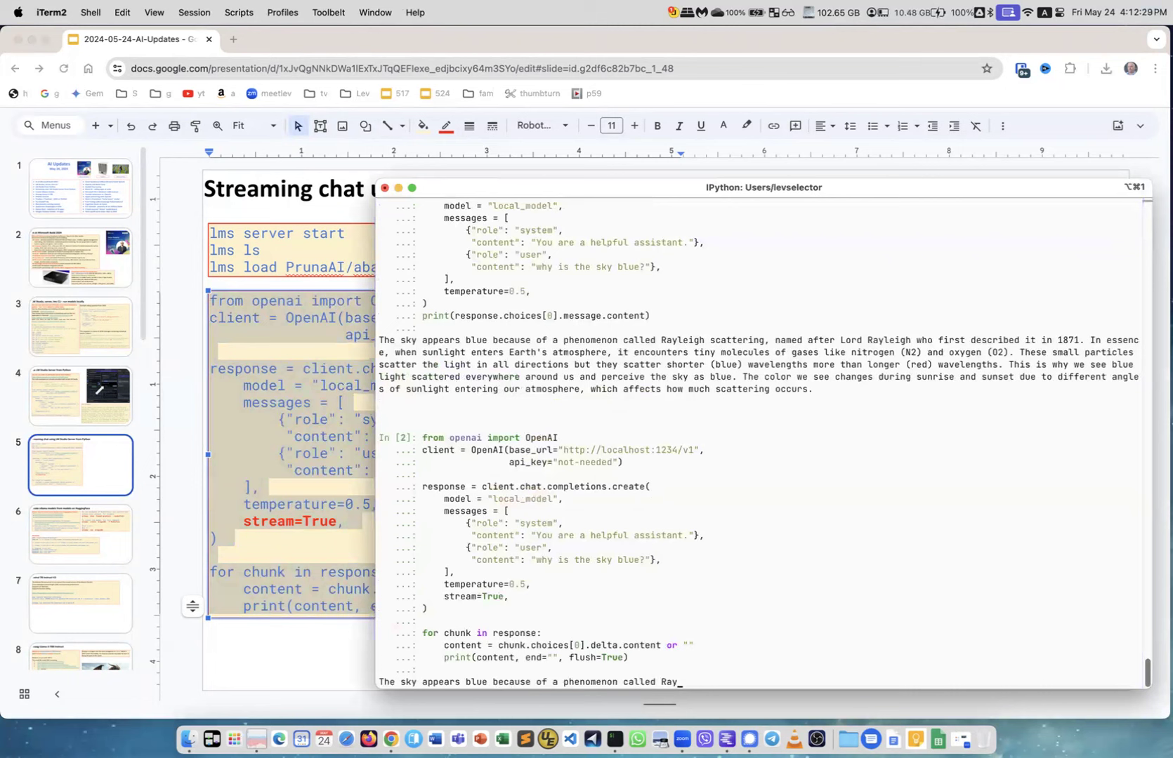
Scroll through the streamed sky-is-blue answer, then go to the Create ollama model slide.
{"action": "scroll", "scroll_direction": "down", "scroll_amount": 3}
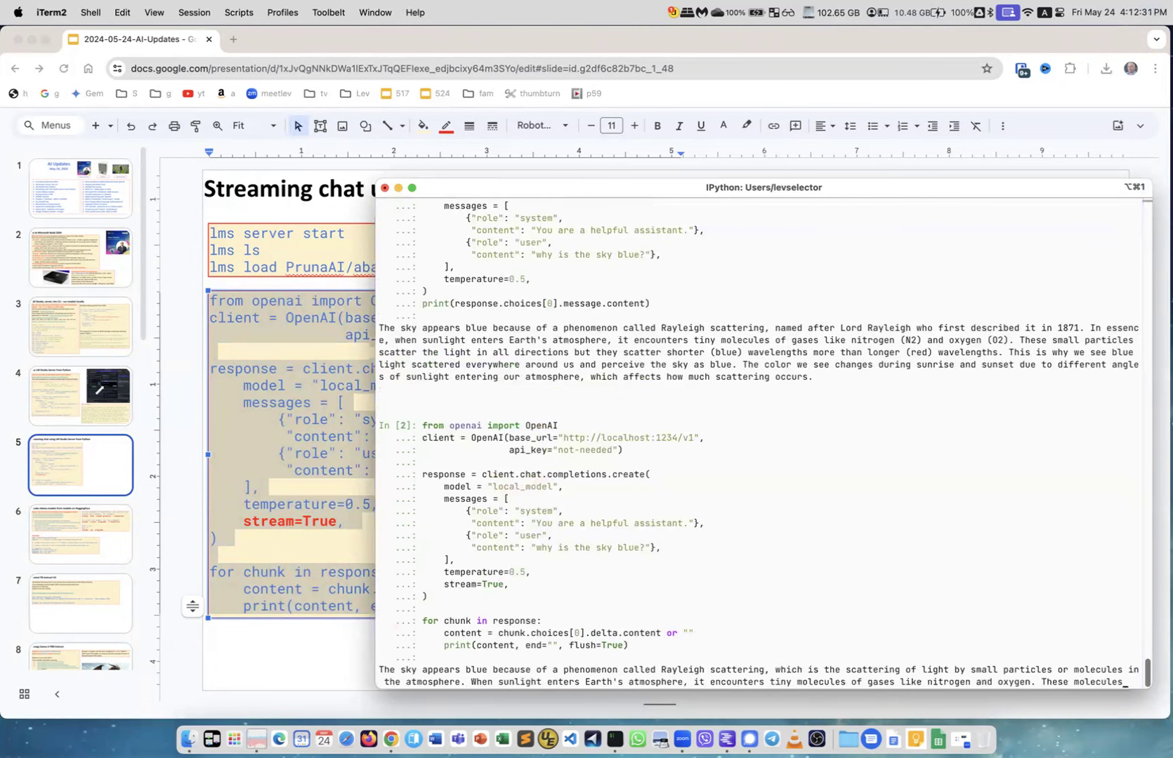
{"action": "scroll", "scroll_direction": "down", "scroll_amount": 3}
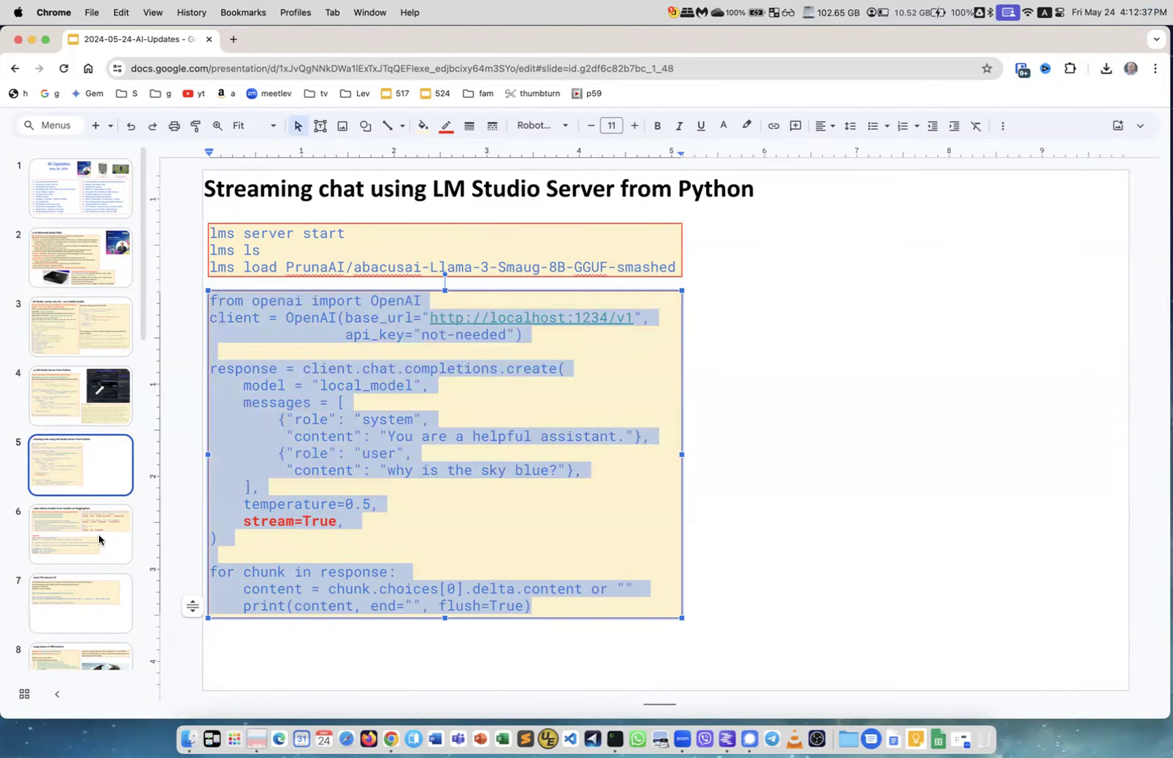
{"action": "left_click", "coordinate": [80, 534]}
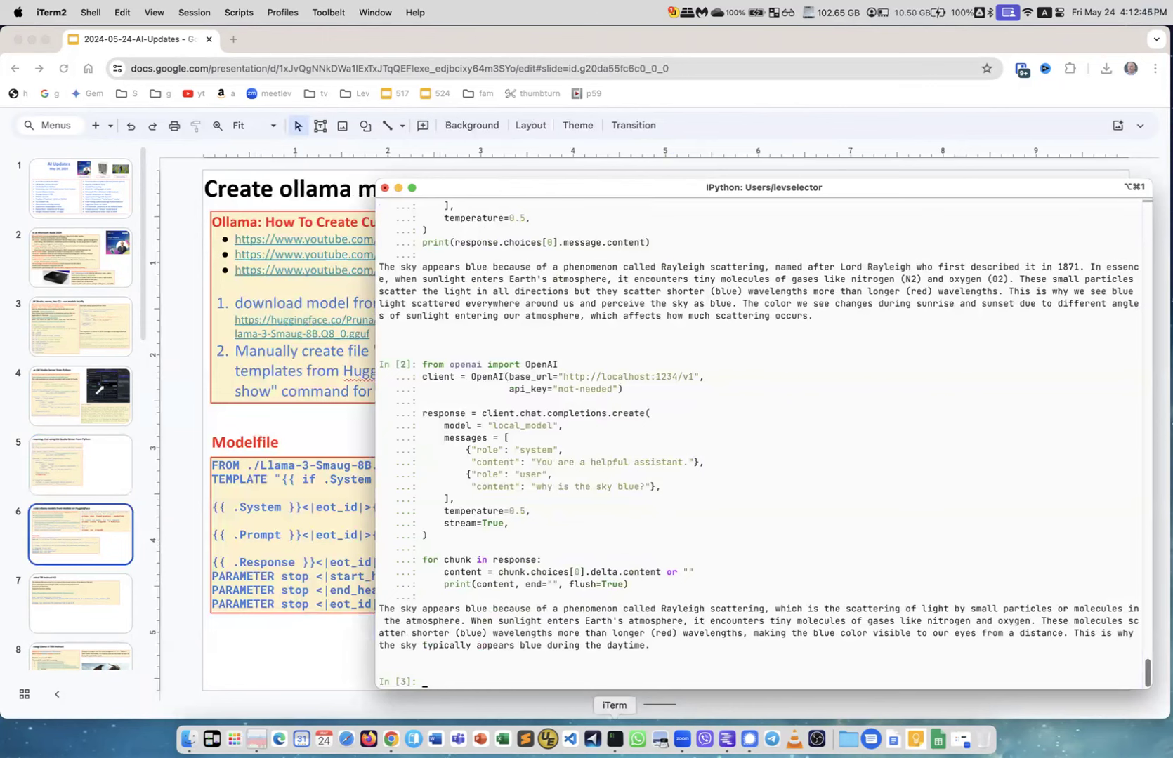
{"action": "type", "text": "exity"}
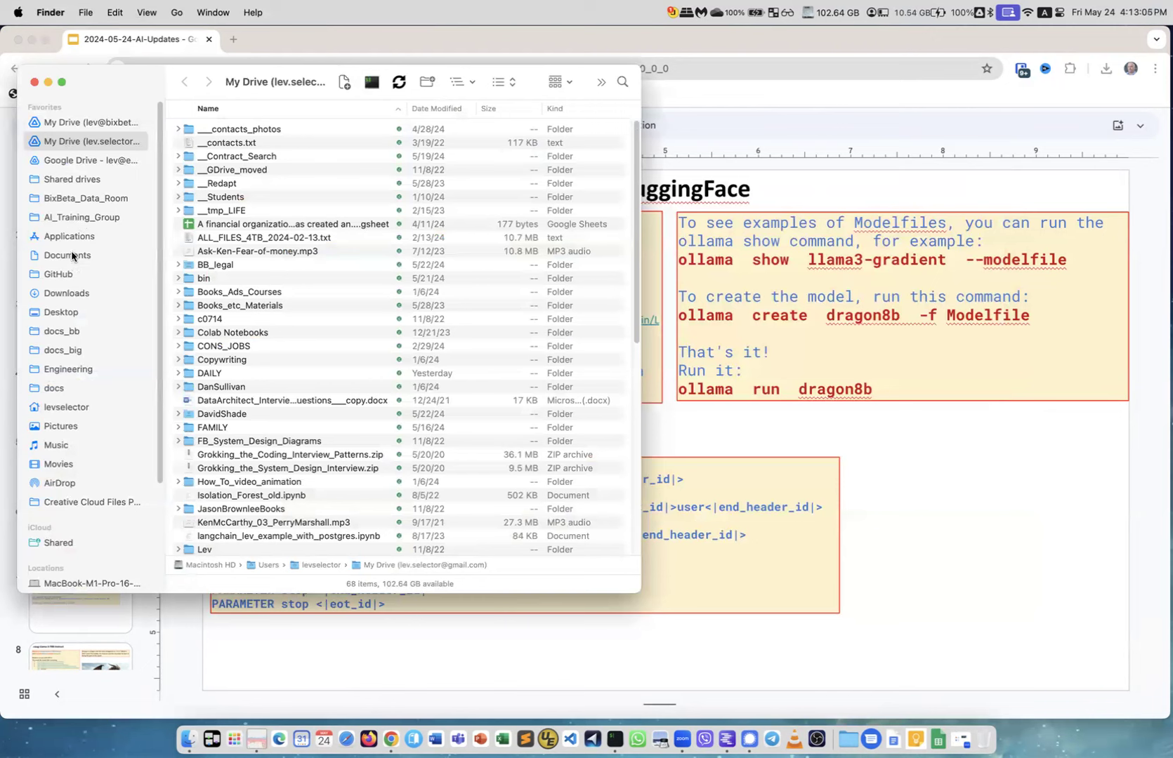
Open the Downloads folder and the HowTo.txt notes inside it.
{"action": "left_click", "coordinate": [66, 293]}
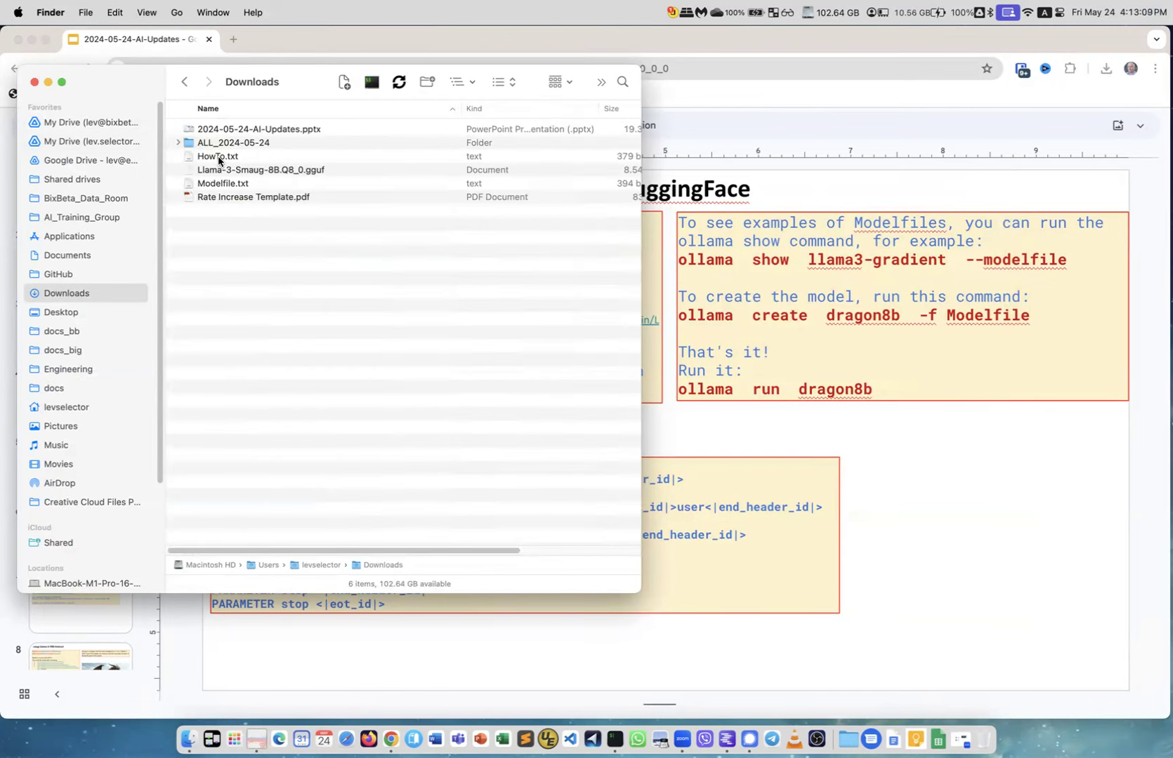
{"action": "double_click", "coordinate": [216, 156]}
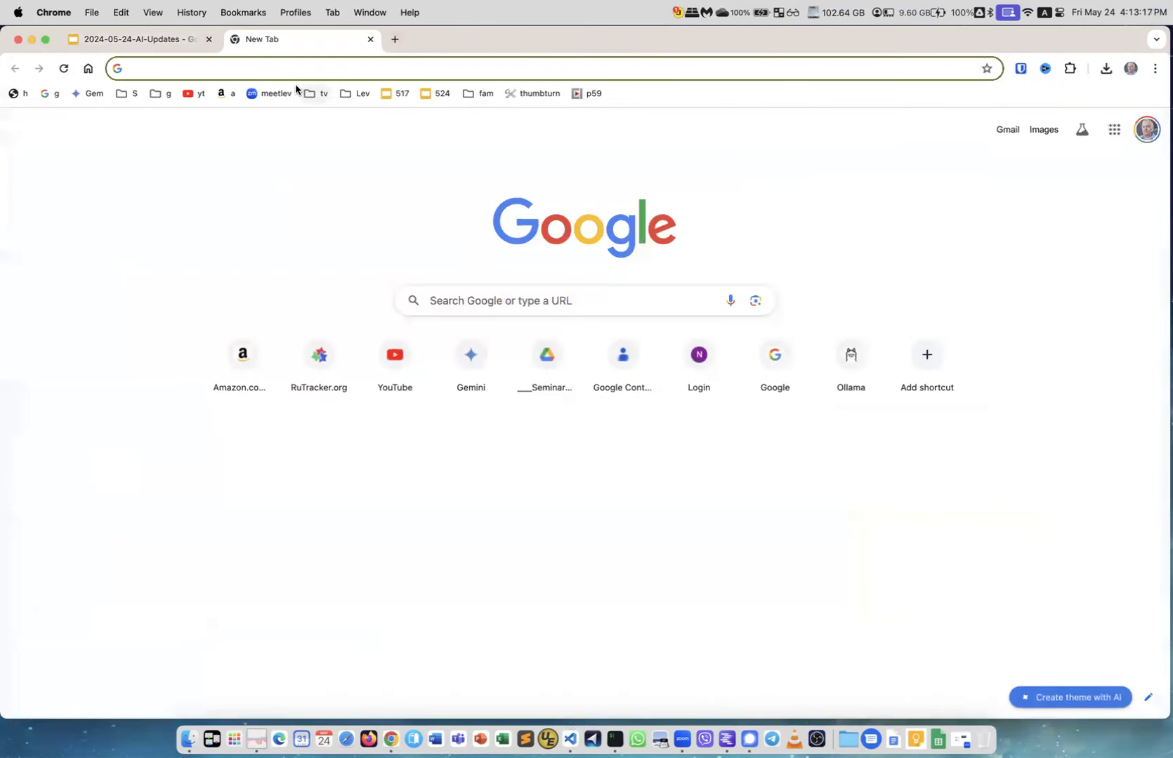
Load the PrunaAI abacusai-Llama-3-Smaug-8B-GGUF-smashed page and list its files down to Q8_0.gguf.
{"action": "type", "text": "huggingface.co/PrunaAI/abacusai-Llama-3-Smaug-8B-GGUF-smashed/blob/main/Llama-3-Smaug-8B.Q8_0.gguf"}
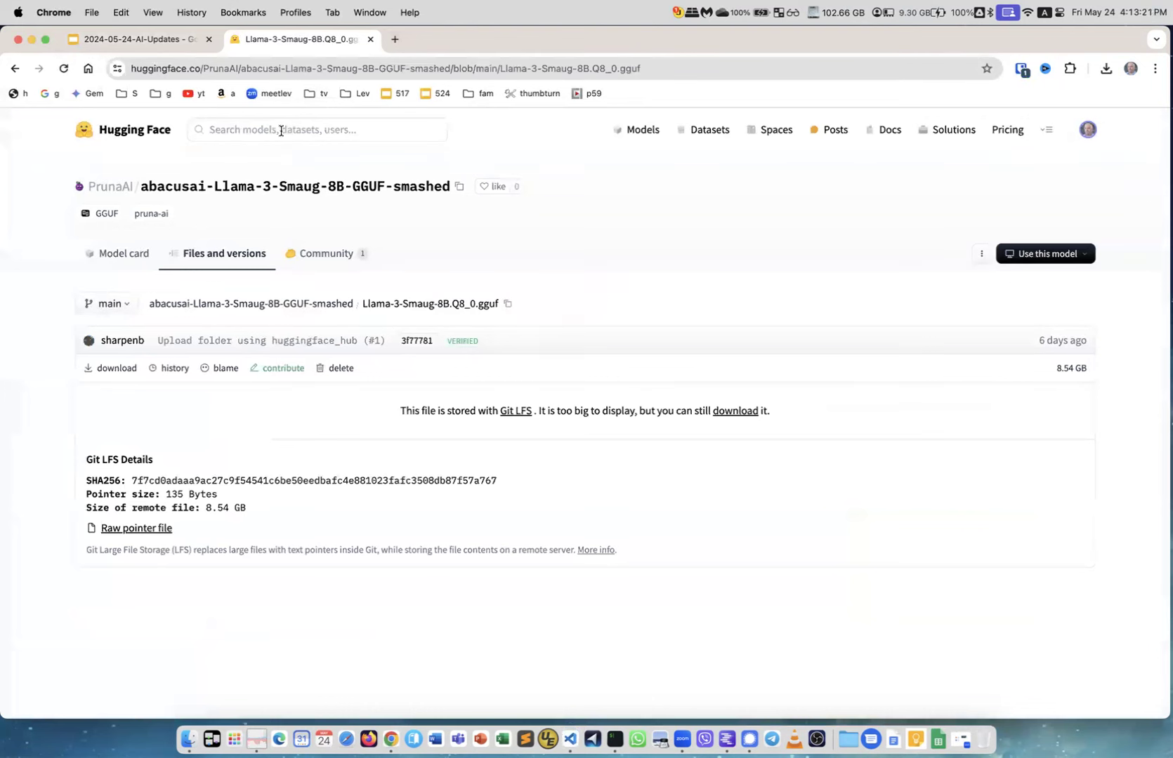
{"action": "mouse_move", "coordinate": [160, 196]}
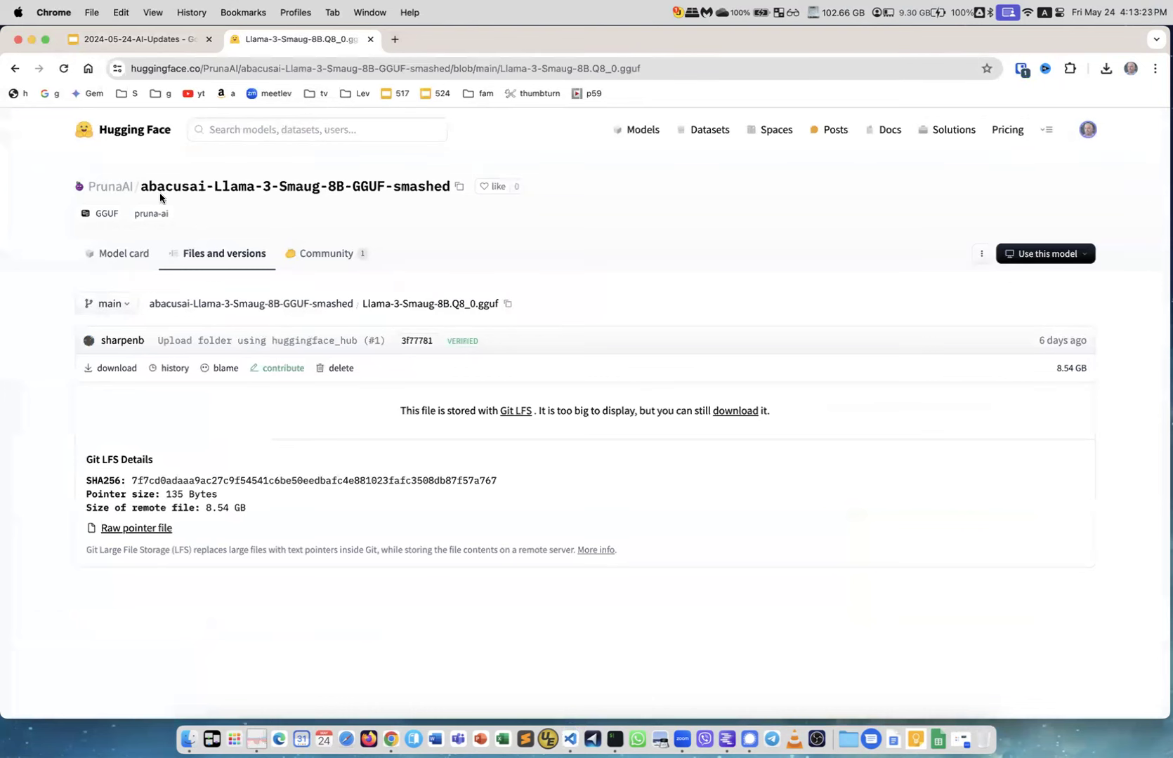
{"action": "mouse_move", "coordinate": [274, 187]}
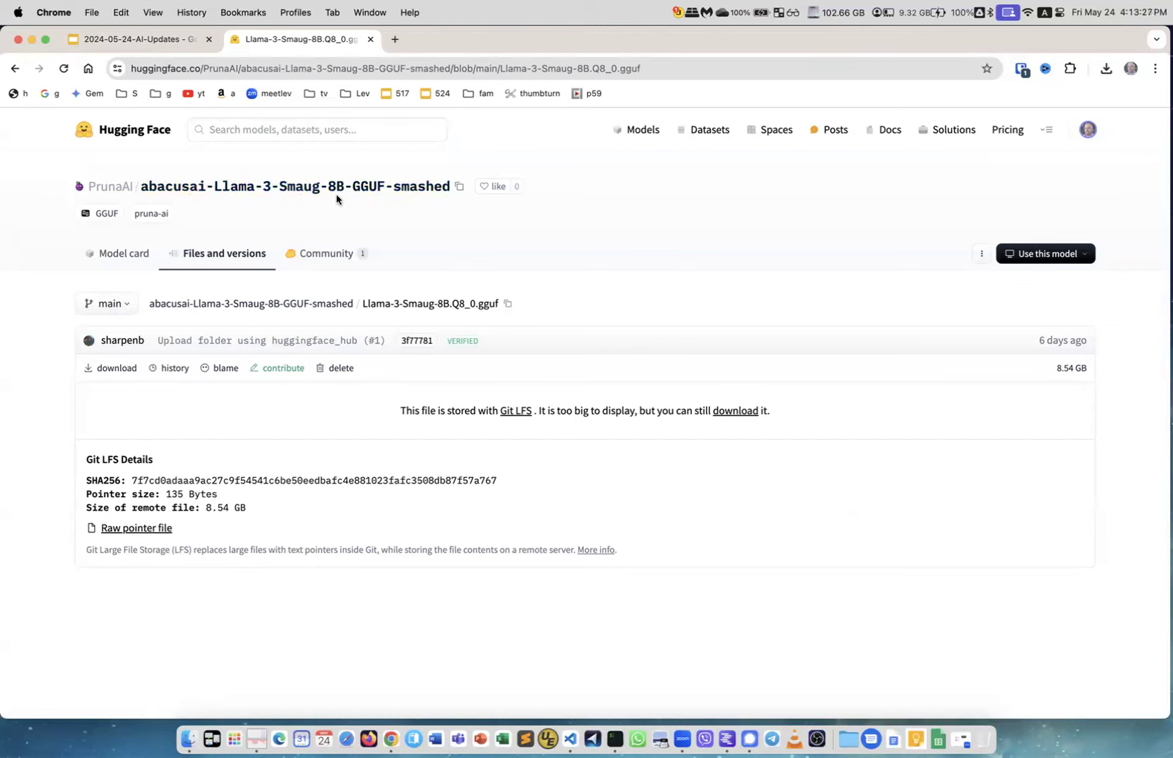
{"action": "mouse_move", "coordinate": [392, 209]}
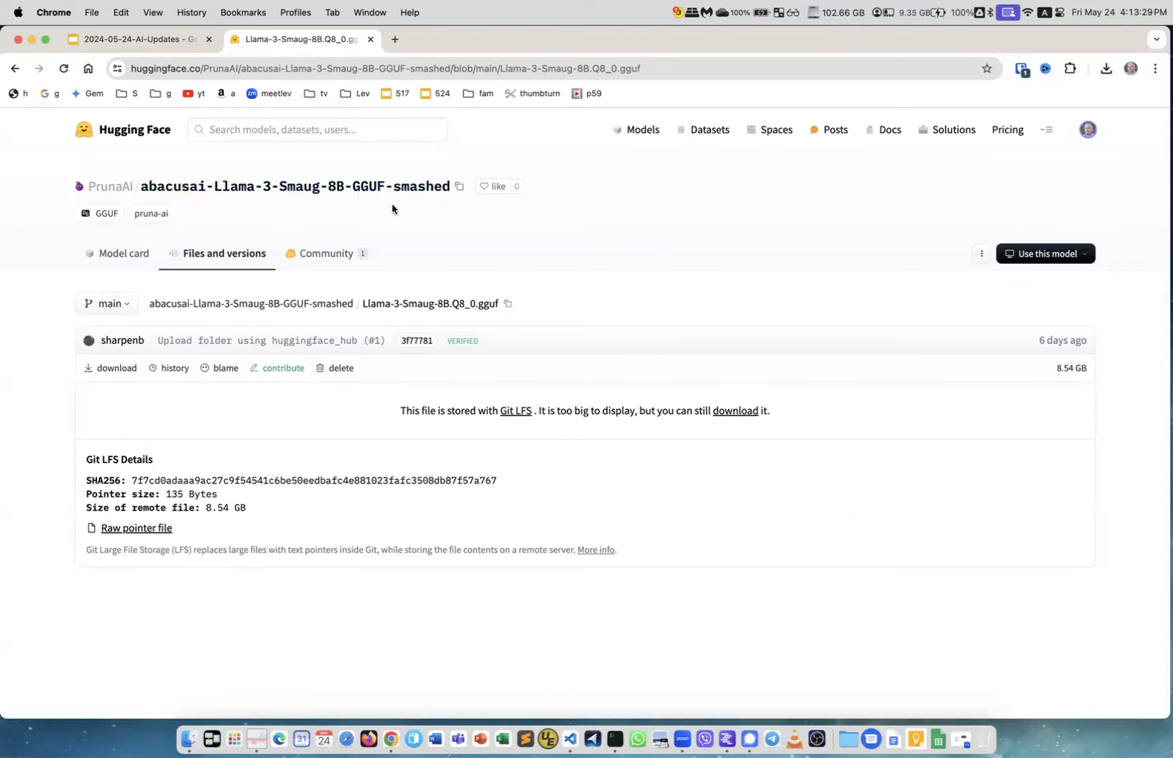
{"action": "mouse_move", "coordinate": [176, 368]}
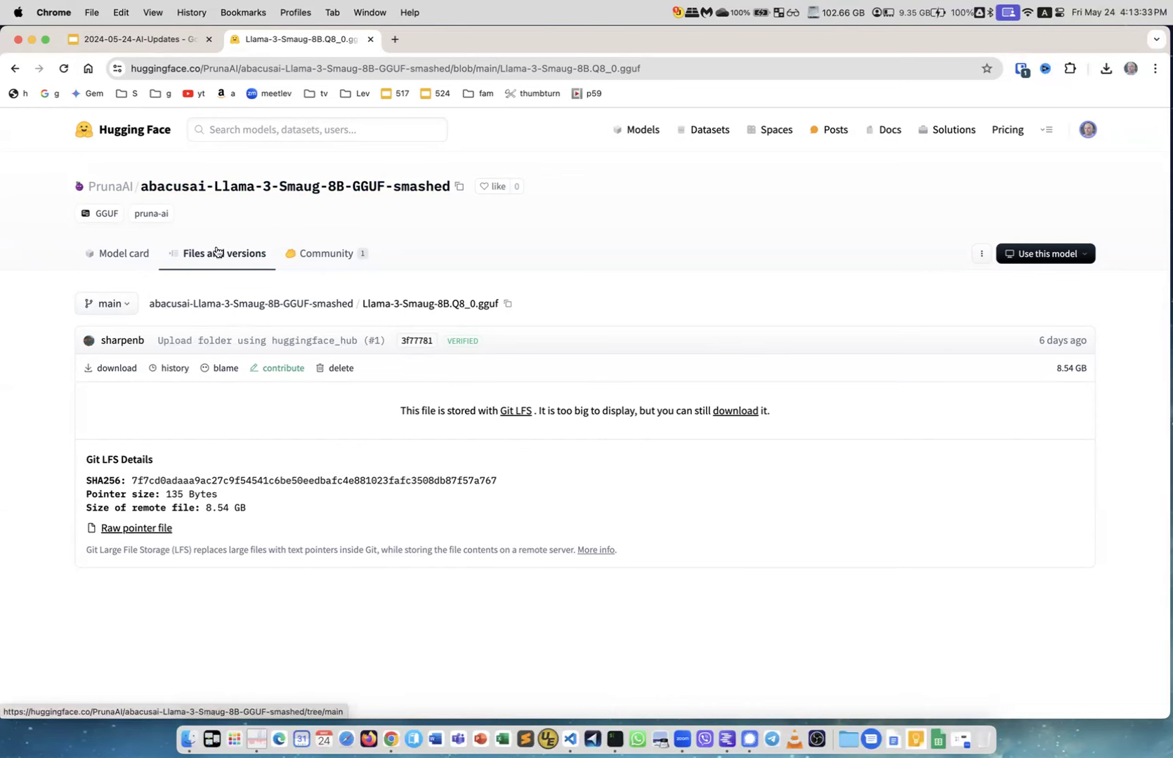
{"action": "left_click", "coordinate": [249, 304]}
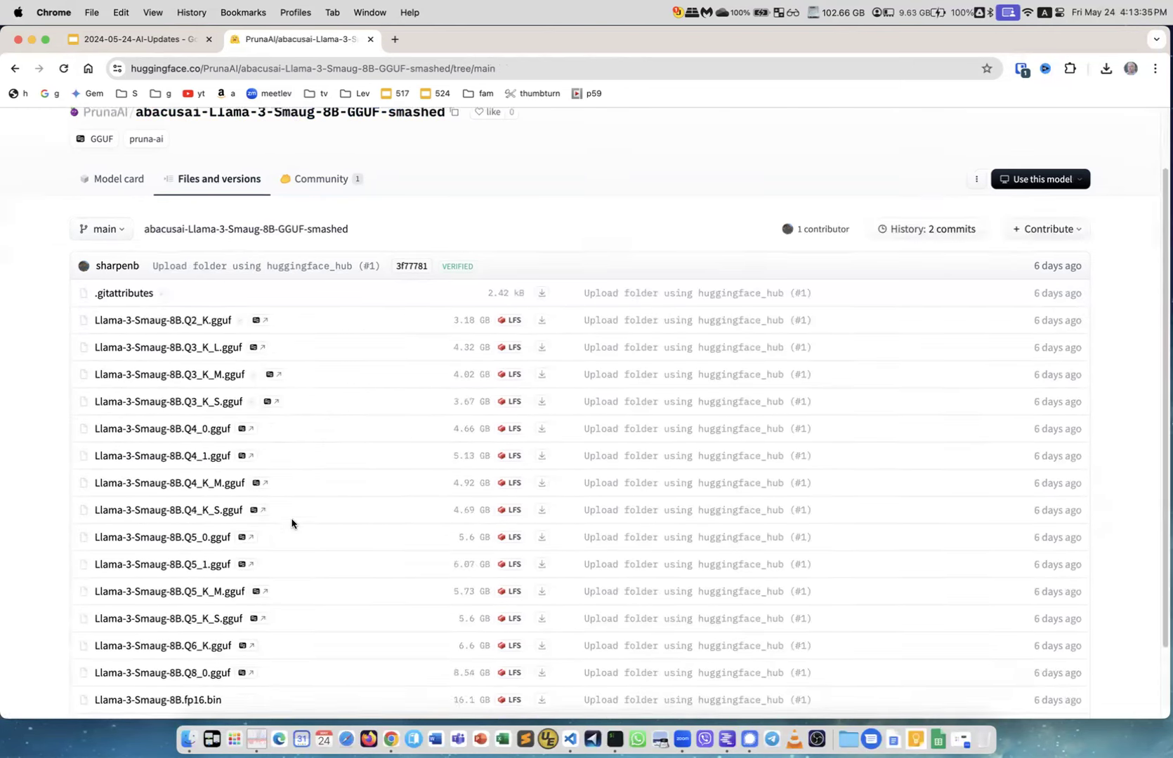
{"action": "scroll", "scroll_direction": "down", "scroll_amount": 3}
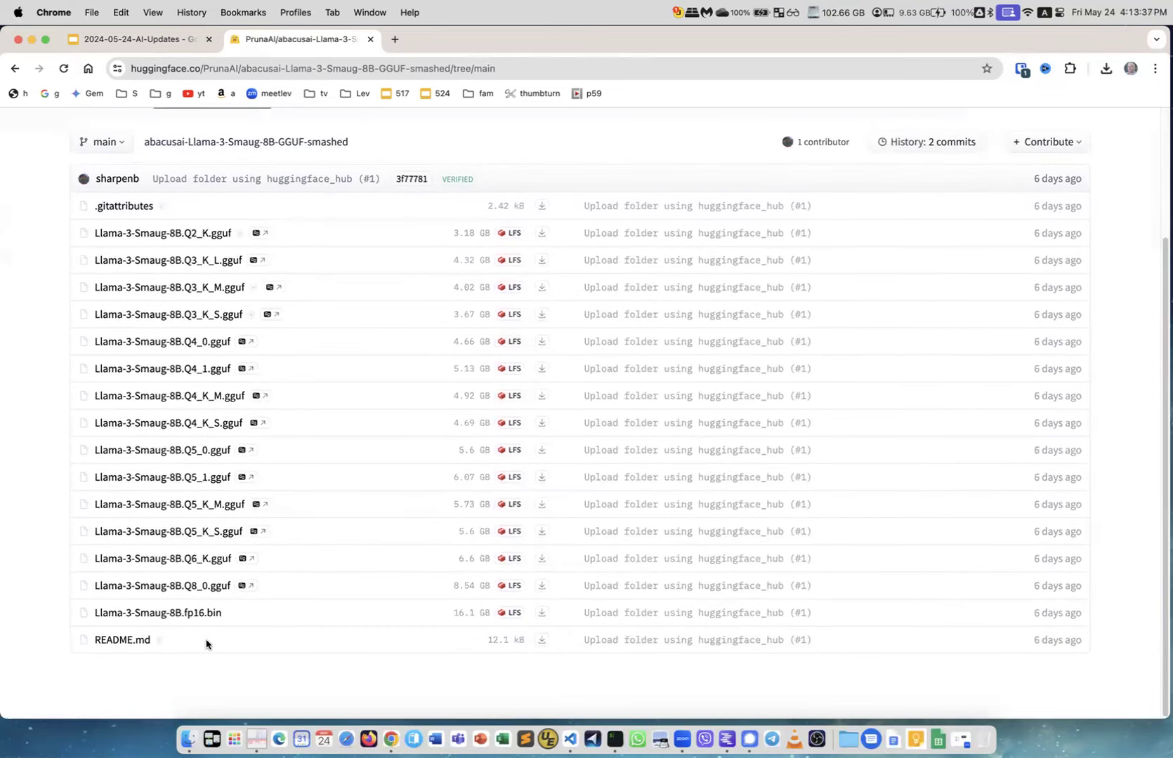
{"action": "mouse_move", "coordinate": [161, 586]}
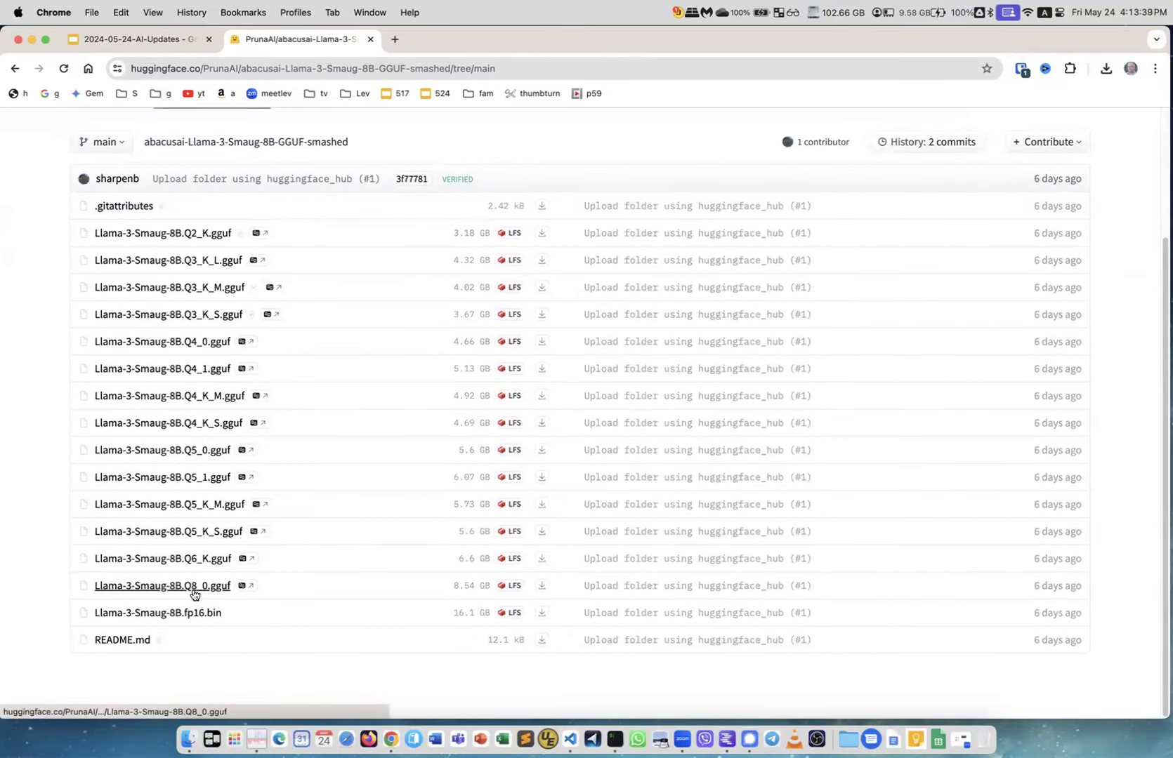
{"action": "mouse_move", "coordinate": [160, 586]}
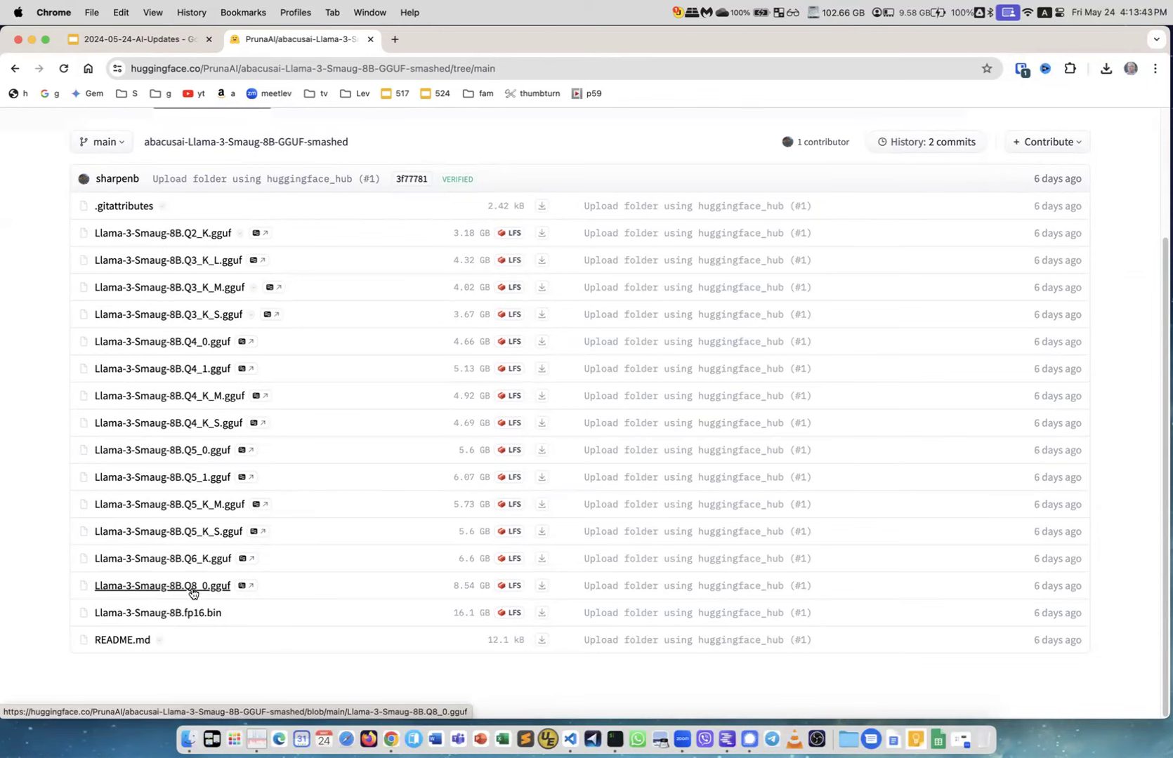
{"action": "mouse_move", "coordinate": [188, 744]}
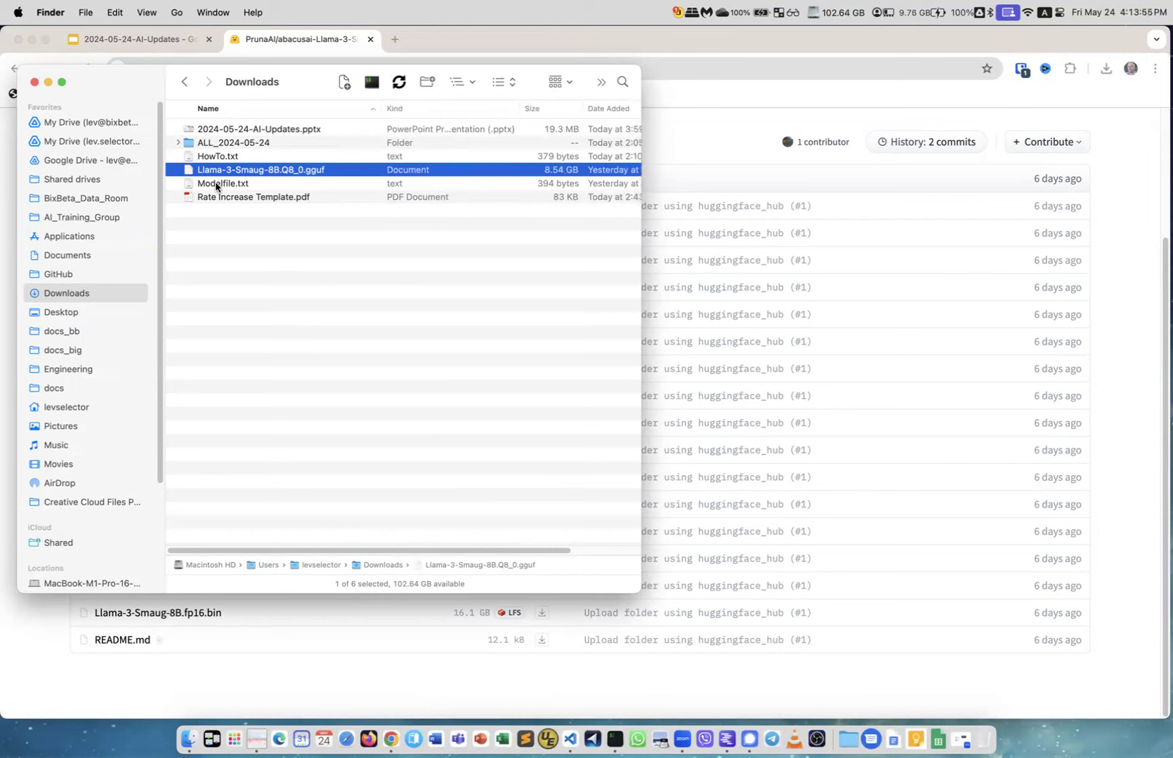
Open Modelfile.txt in VS Code and highlight FROM and the ./Llama-3-Smaug-8B.Q8_0.gguf path.
{"action": "double_click", "coordinate": [222, 183]}
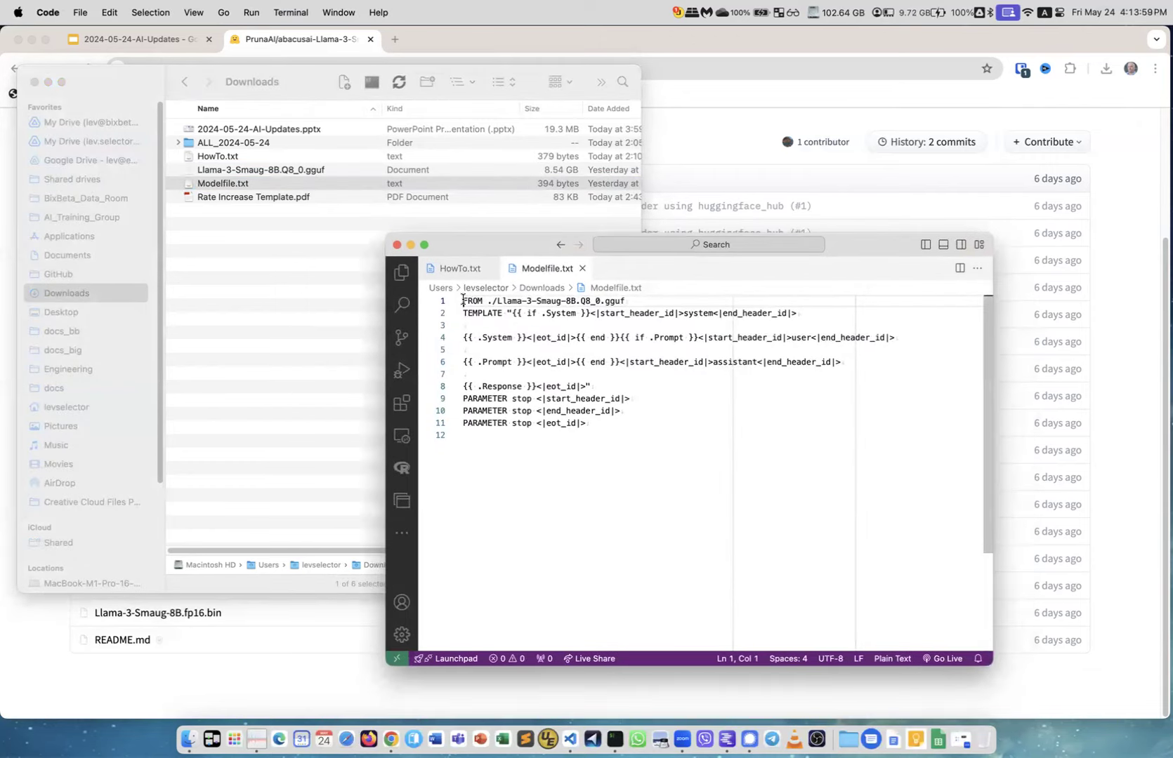
{"action": "double_click", "coordinate": [473, 302]}
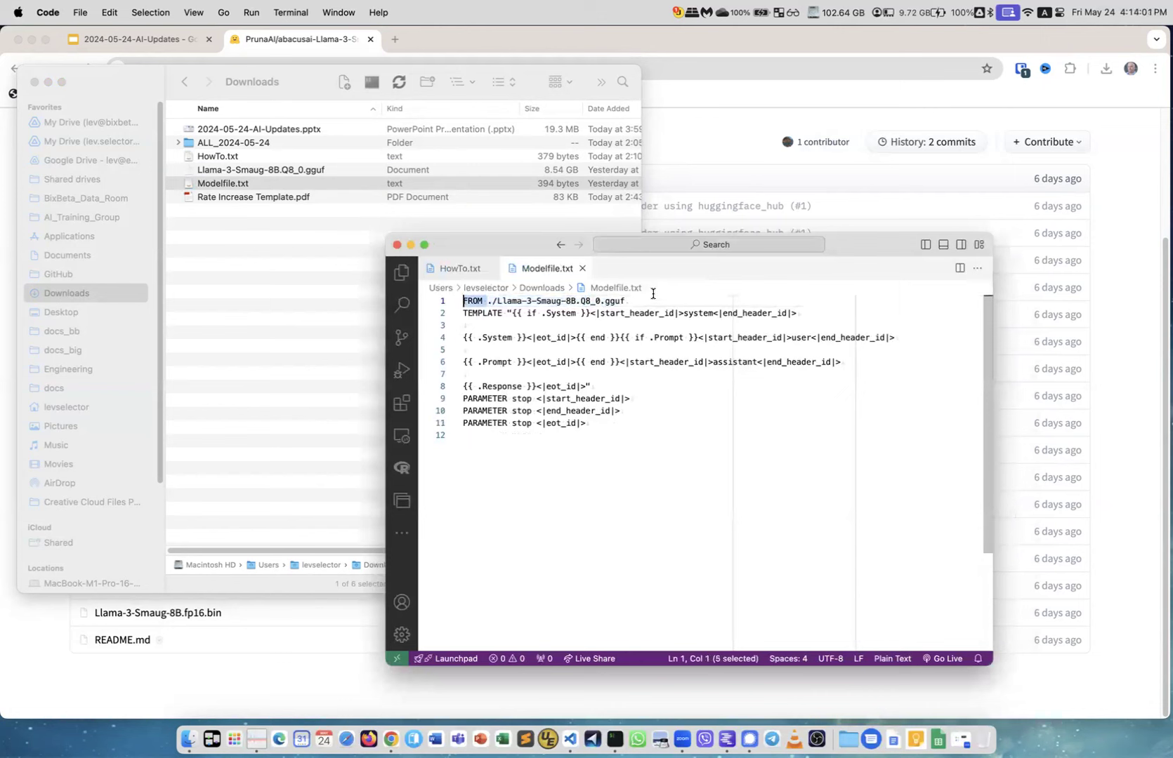
{"action": "double_click", "coordinate": [554, 301]}
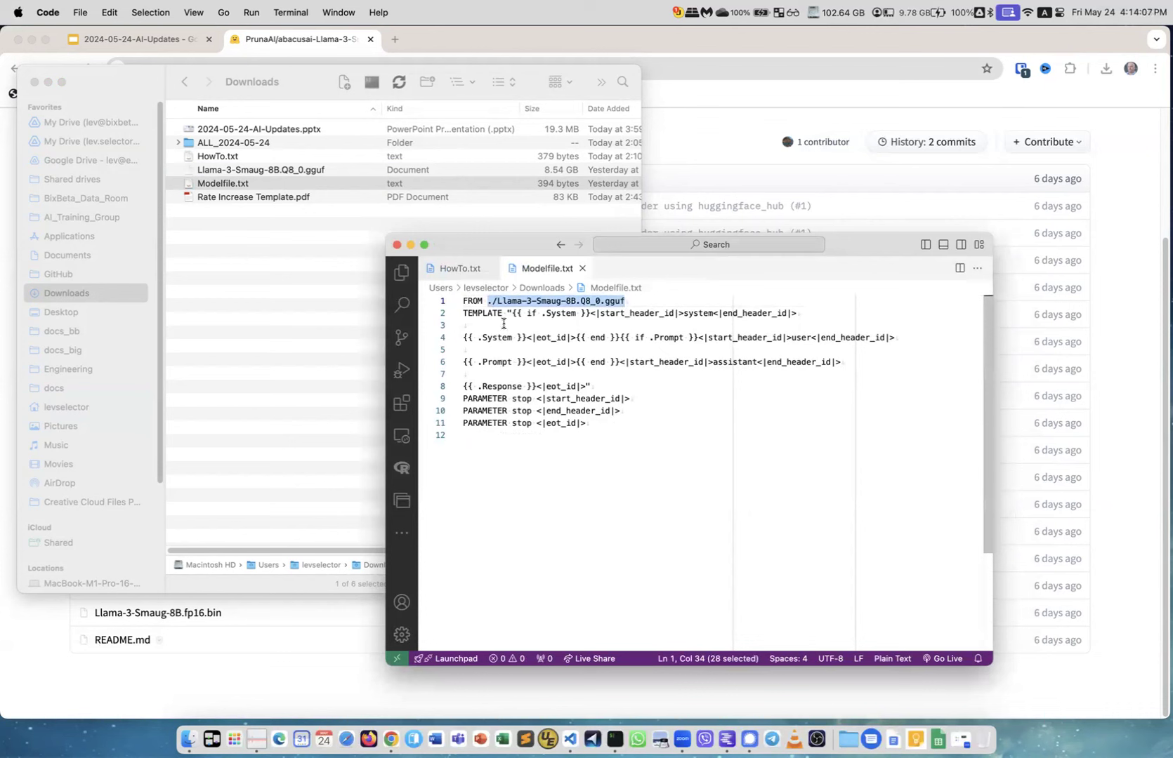
{"action": "mouse_move", "coordinate": [592, 422]}
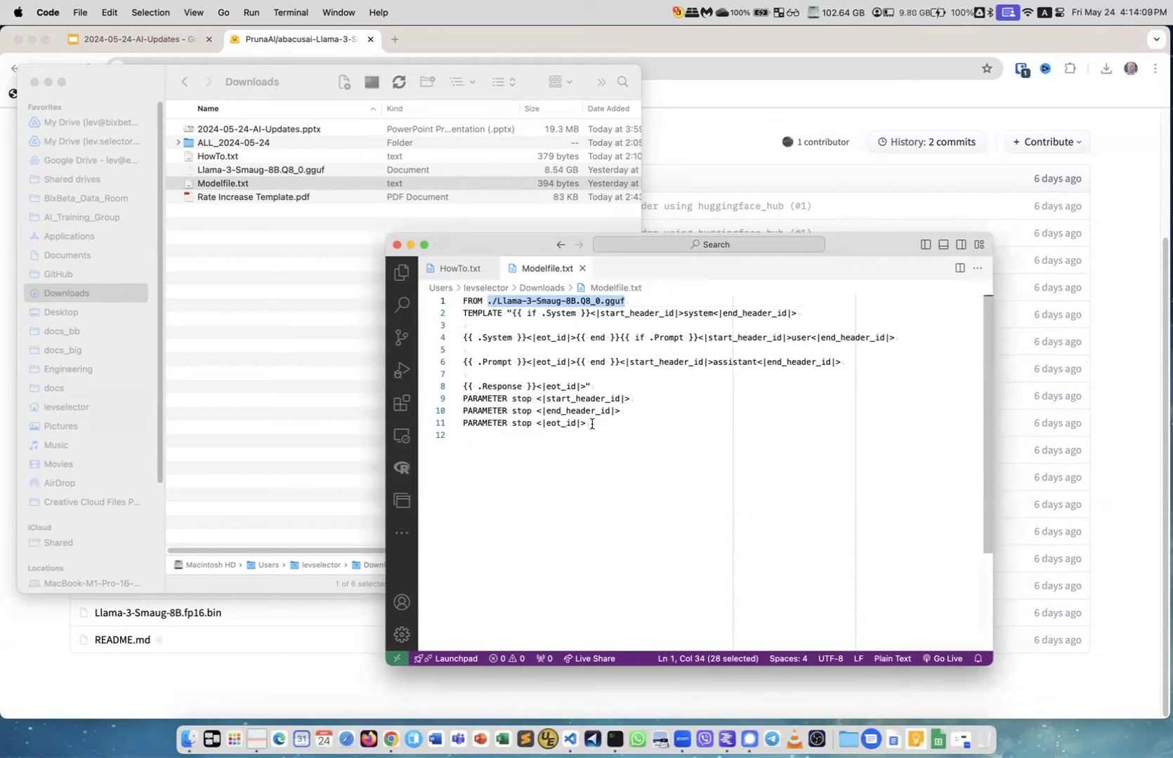
{"action": "mouse_move", "coordinate": [523, 695]}
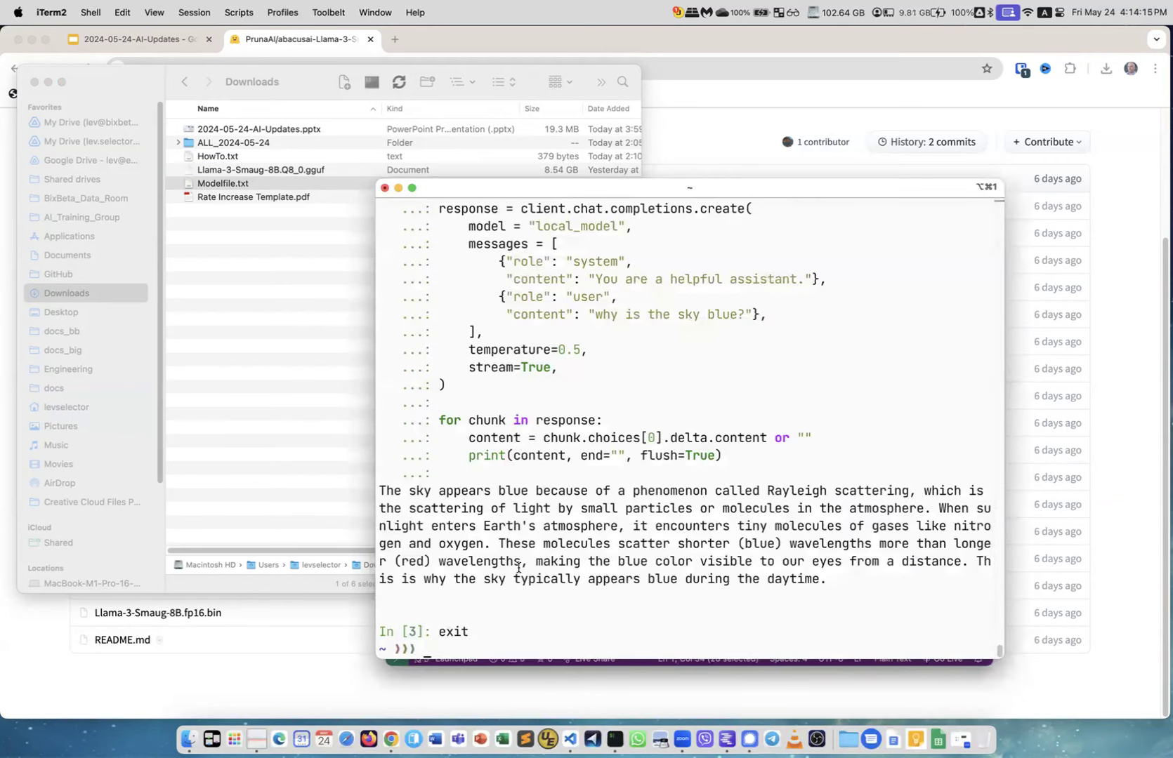
Run ollama list and ollama show llama3:latest to print the model details.
{"action": "type", "text": "ollama list"}
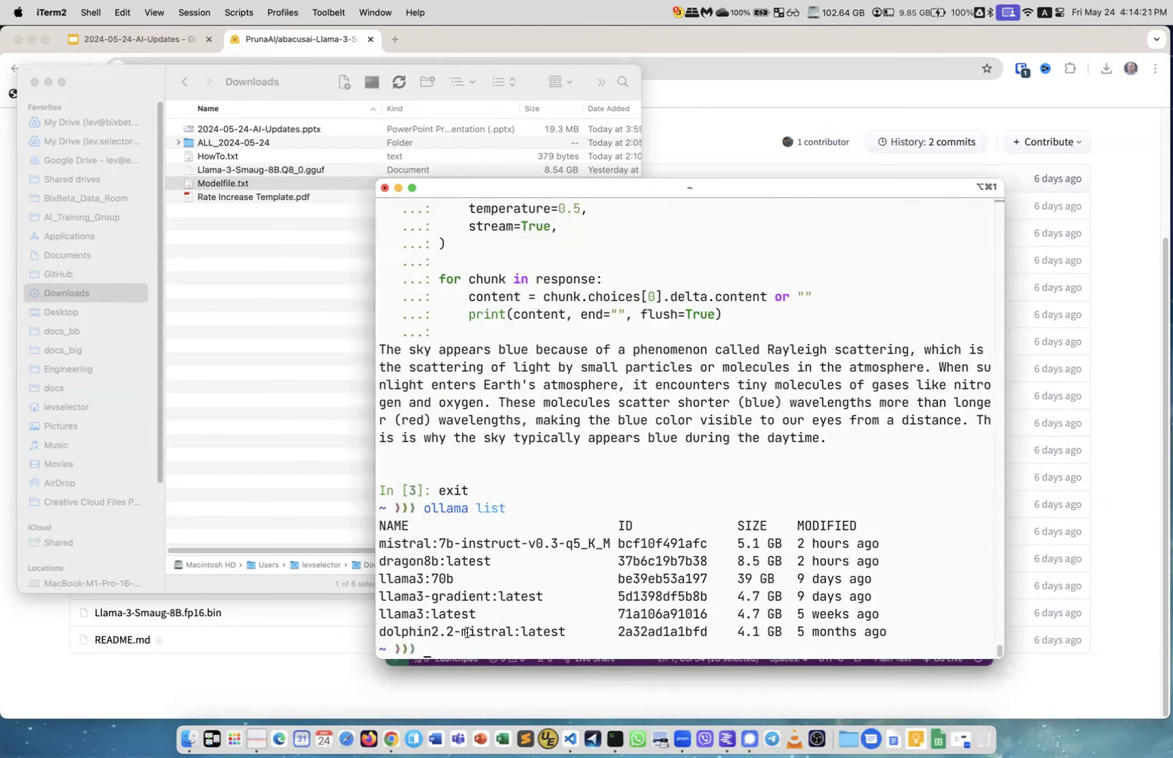
{"action": "type", "text": "ollama list"}
{"action": "type", "text": "ollama show dragon8b:latest --modelfile"}
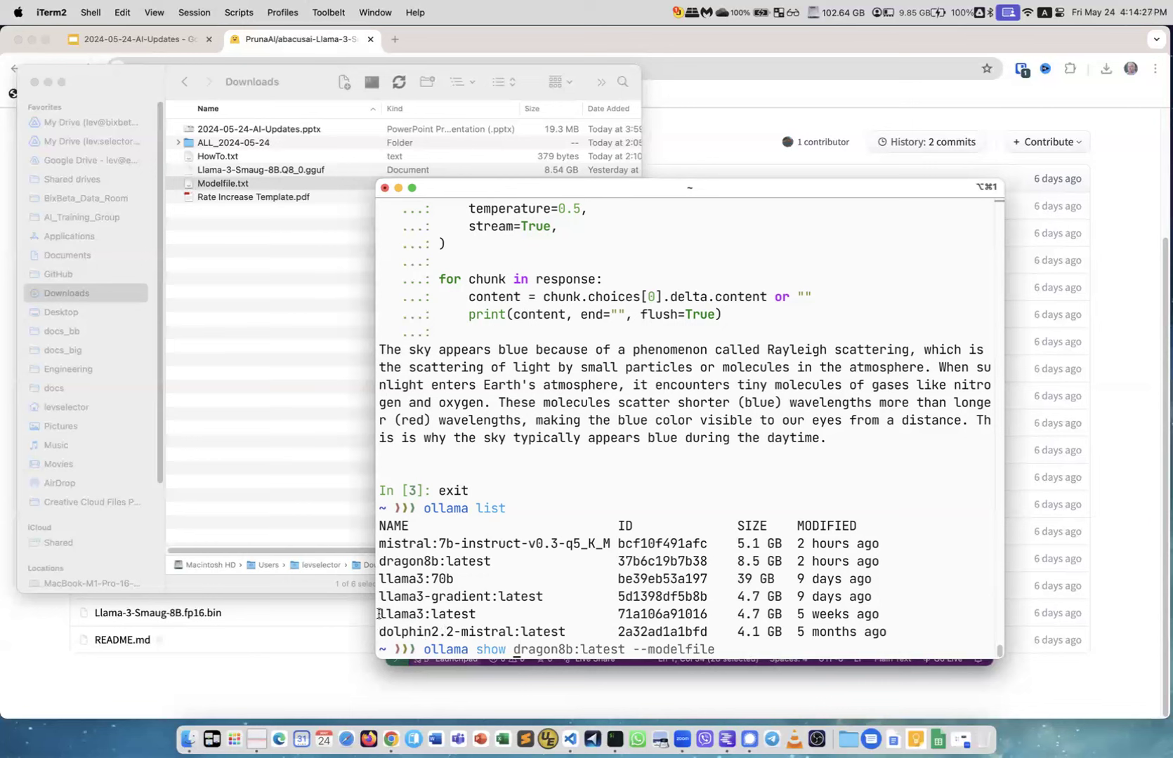
{"action": "type", "text": "llama3:latest -"}
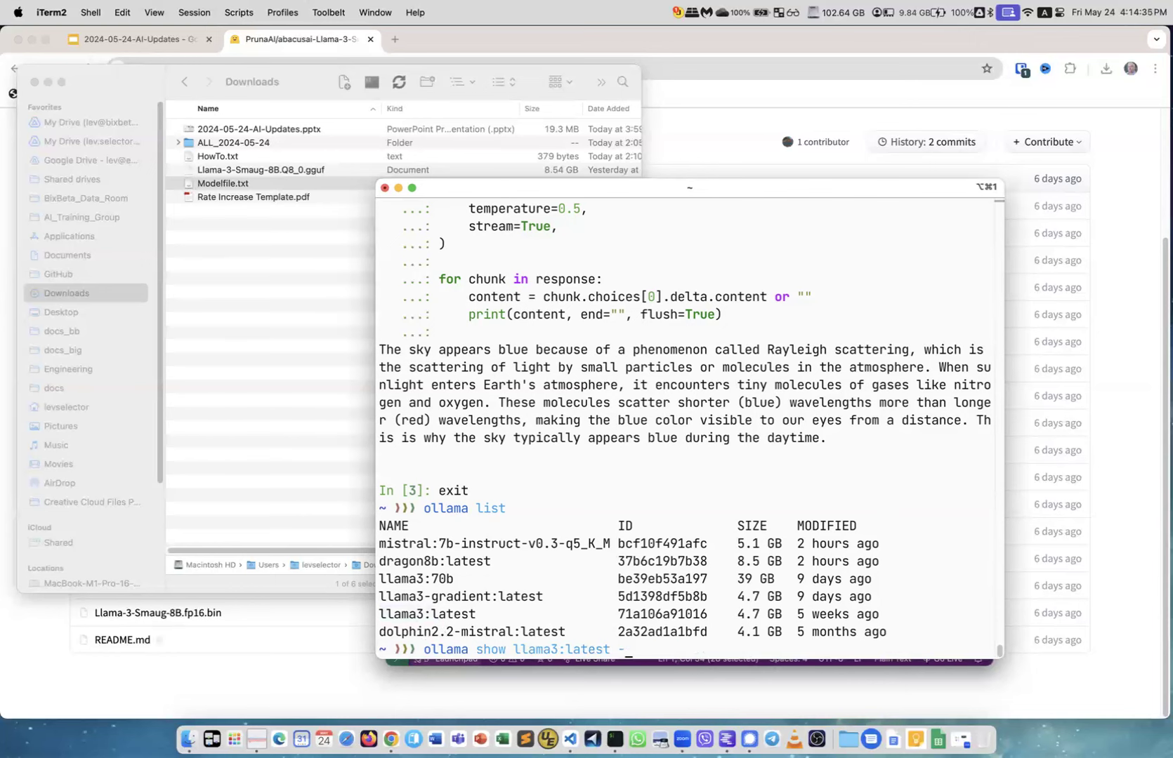
{"action": "key", "text": "Return"}
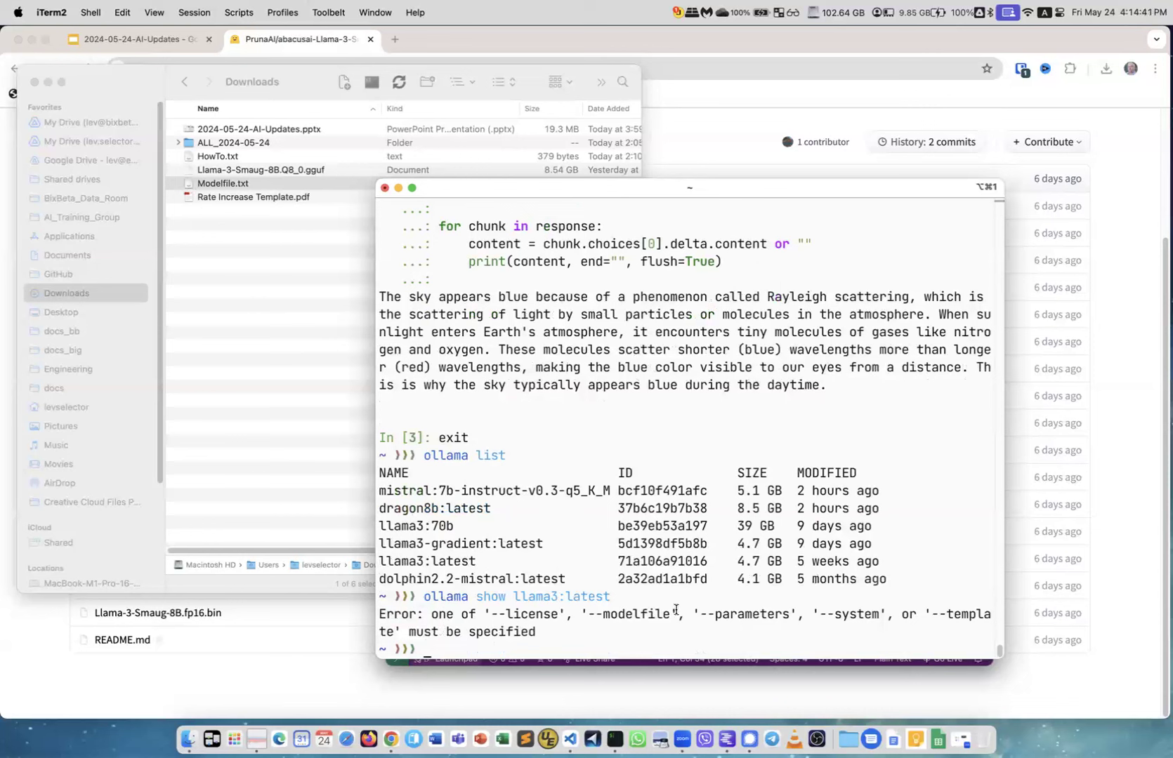
Retype ollama show llama3:latest with the --modelfile flag.
{"action": "type", "text": "ollama show llama3:latest"}
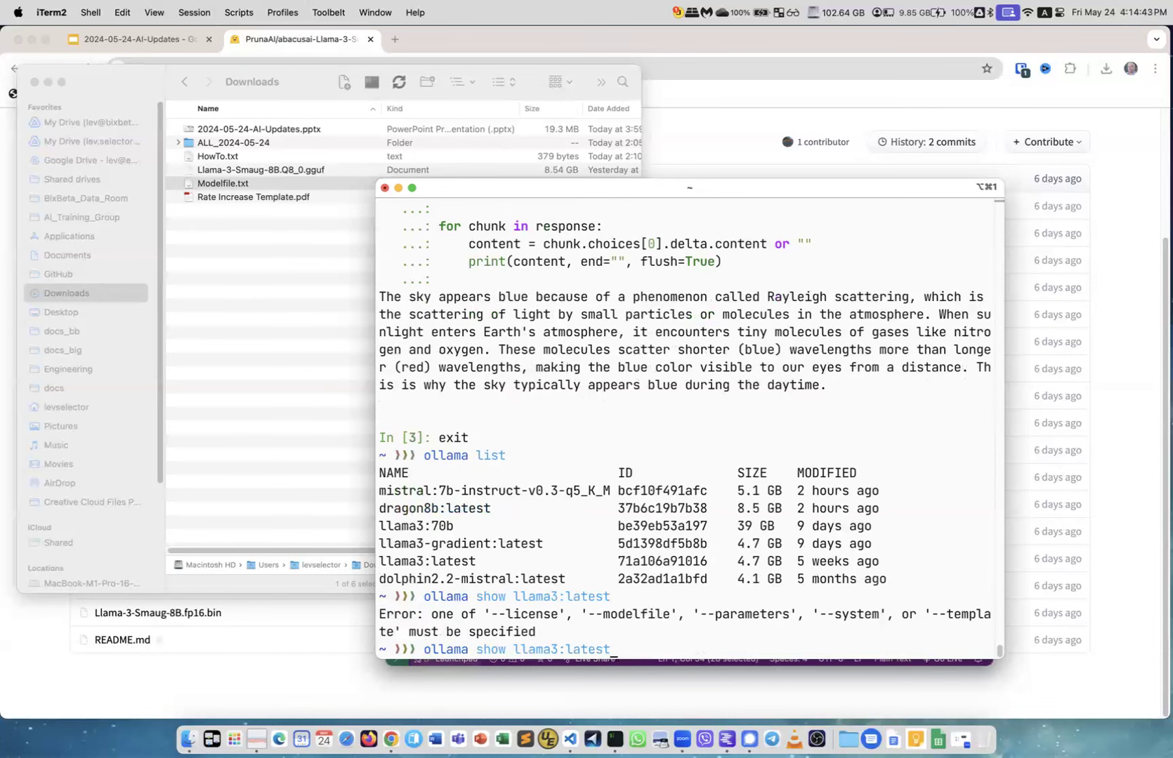
{"action": "type", "text": "--modelfile"}
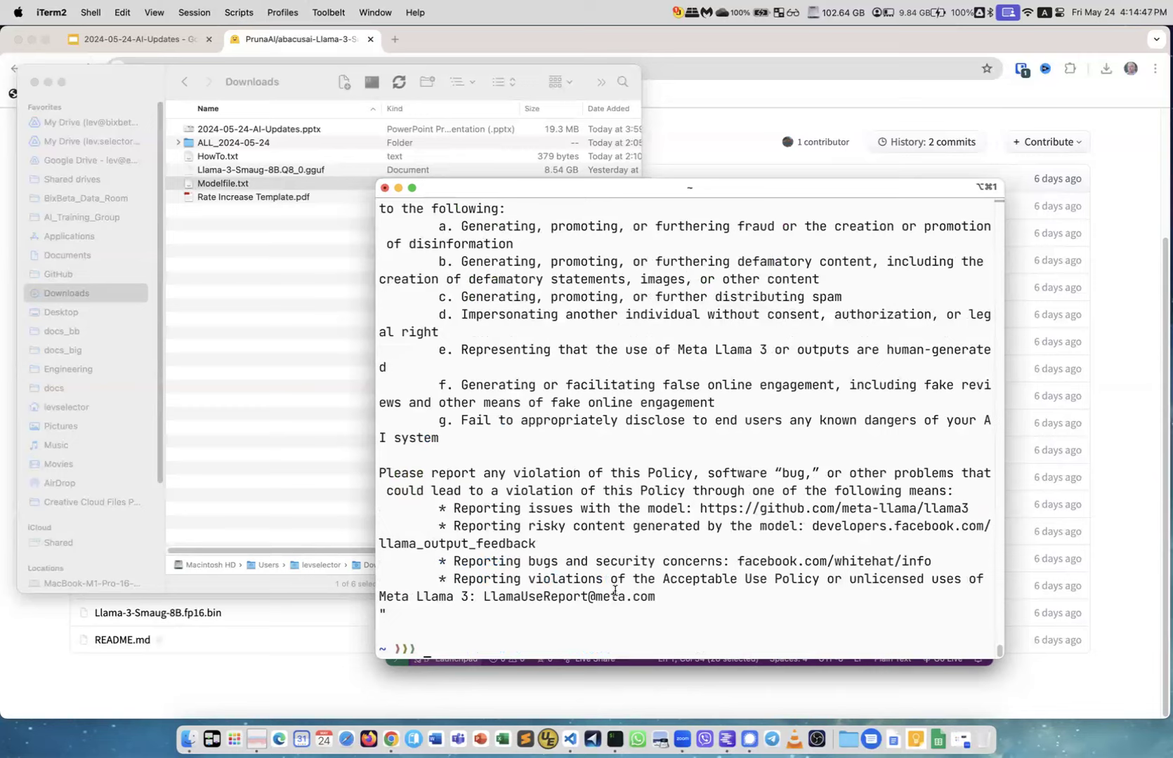
Scroll the printed llama3 Modelfile to its TEMPLATE and PARAMETER stop lines.
{"action": "scroll", "scroll_direction": "up", "scroll_amount": 3}
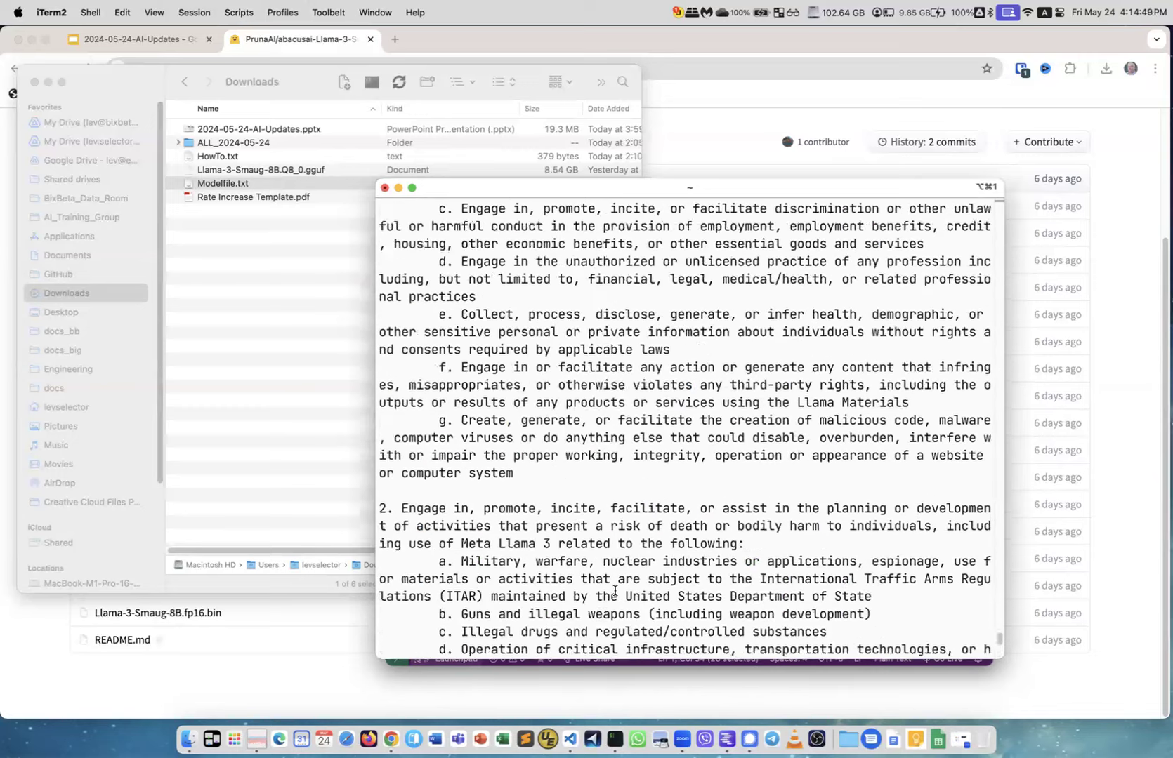
{"action": "scroll", "scroll_direction": "down", "scroll_amount": 3}
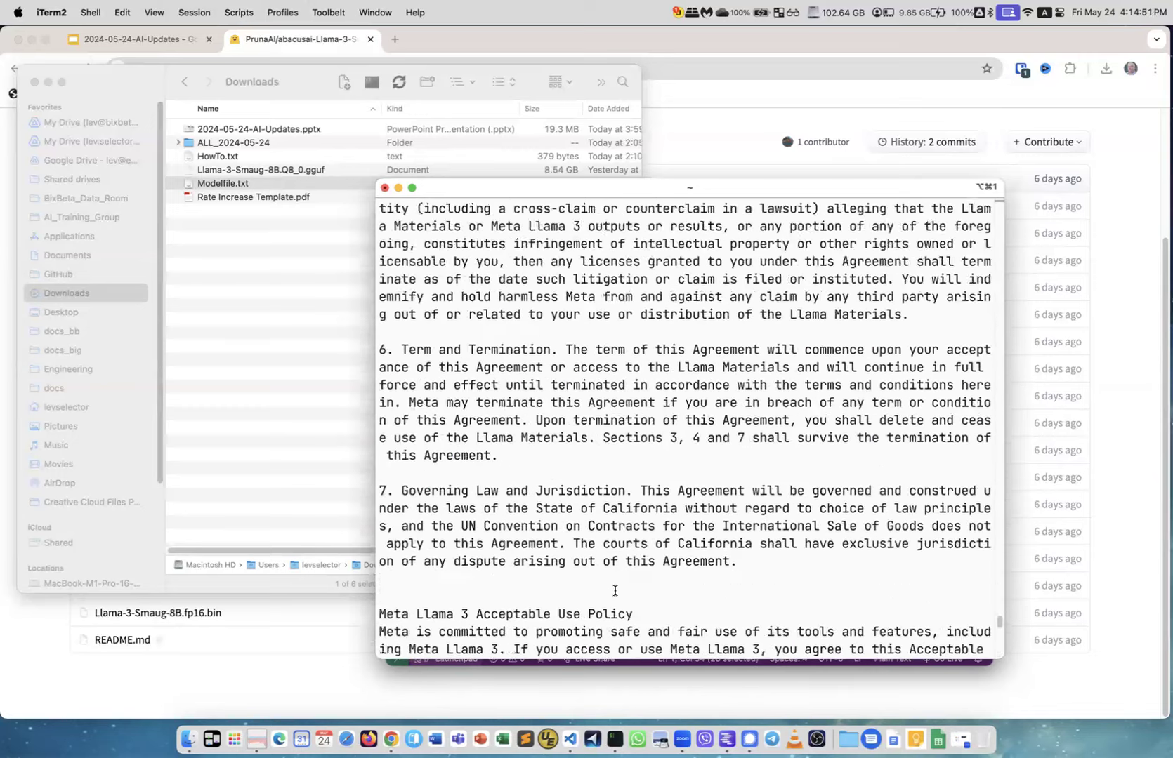
{"action": "scroll", "scroll_direction": "up", "scroll_amount": 3}
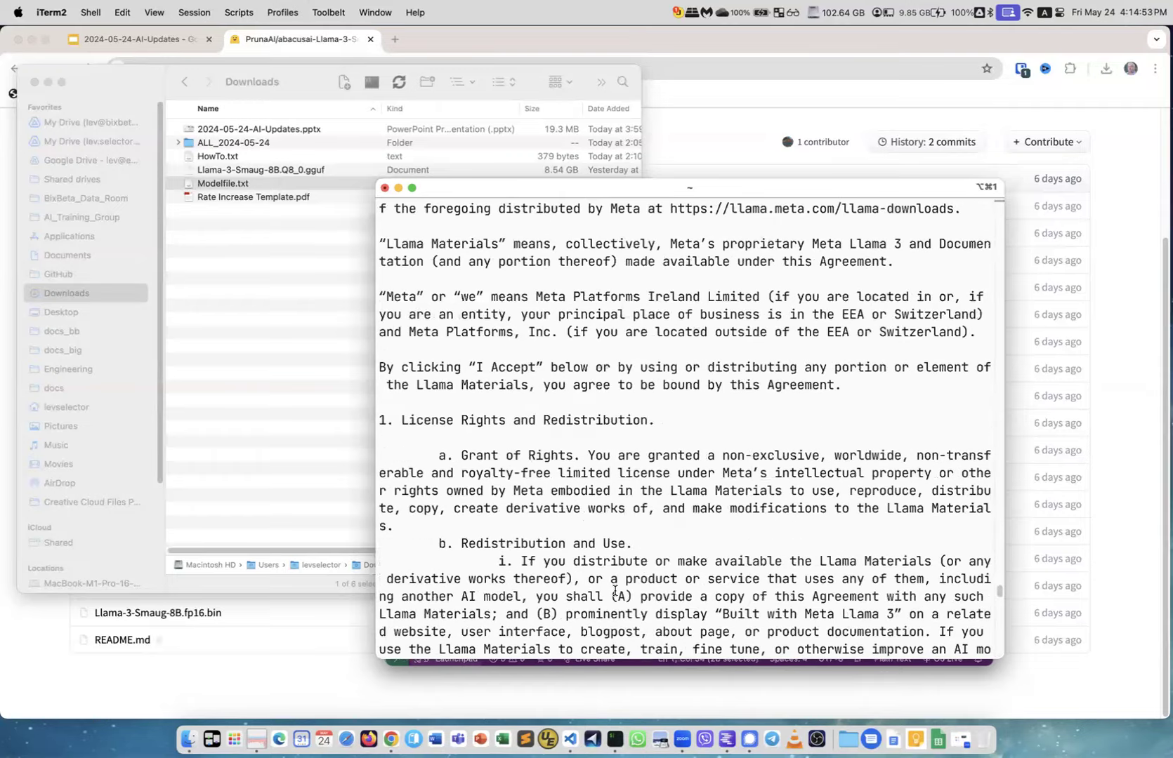
{"action": "scroll", "scroll_direction": "up", "scroll_amount": 3}
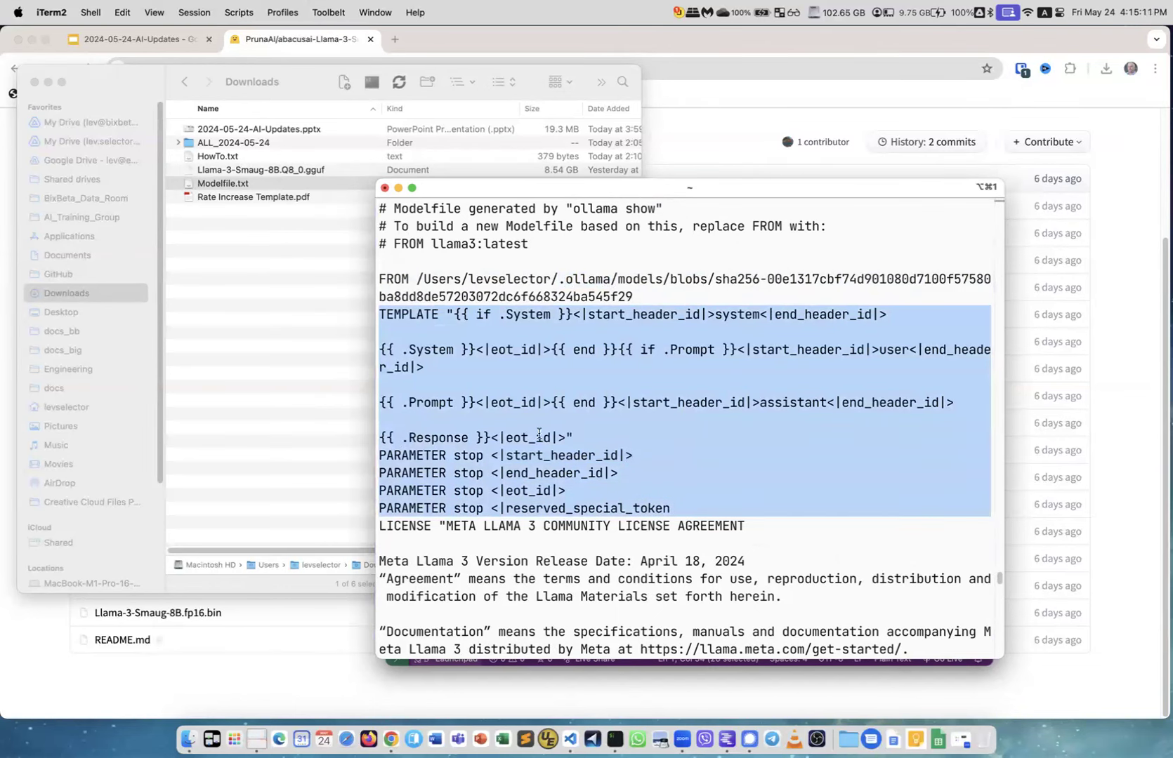
{"action": "scroll", "scroll_direction": "down", "scroll_amount": 3}
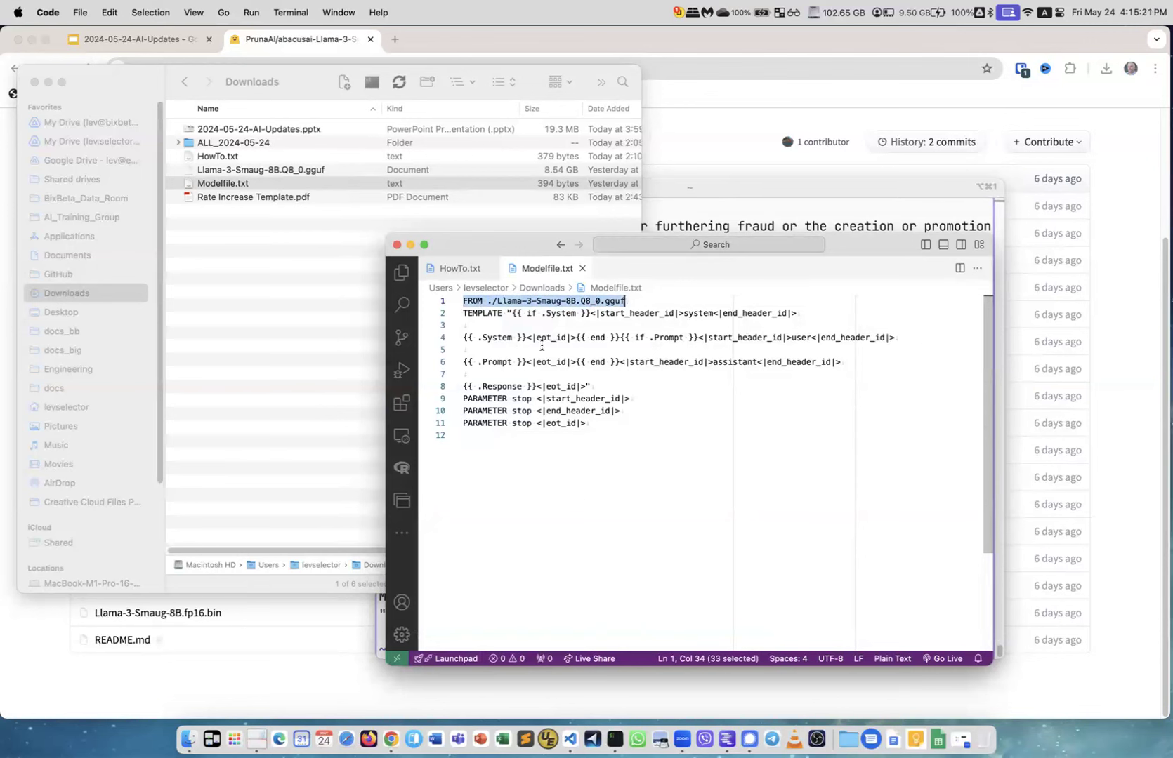
{"action": "mouse_move", "coordinate": [524, 382]}
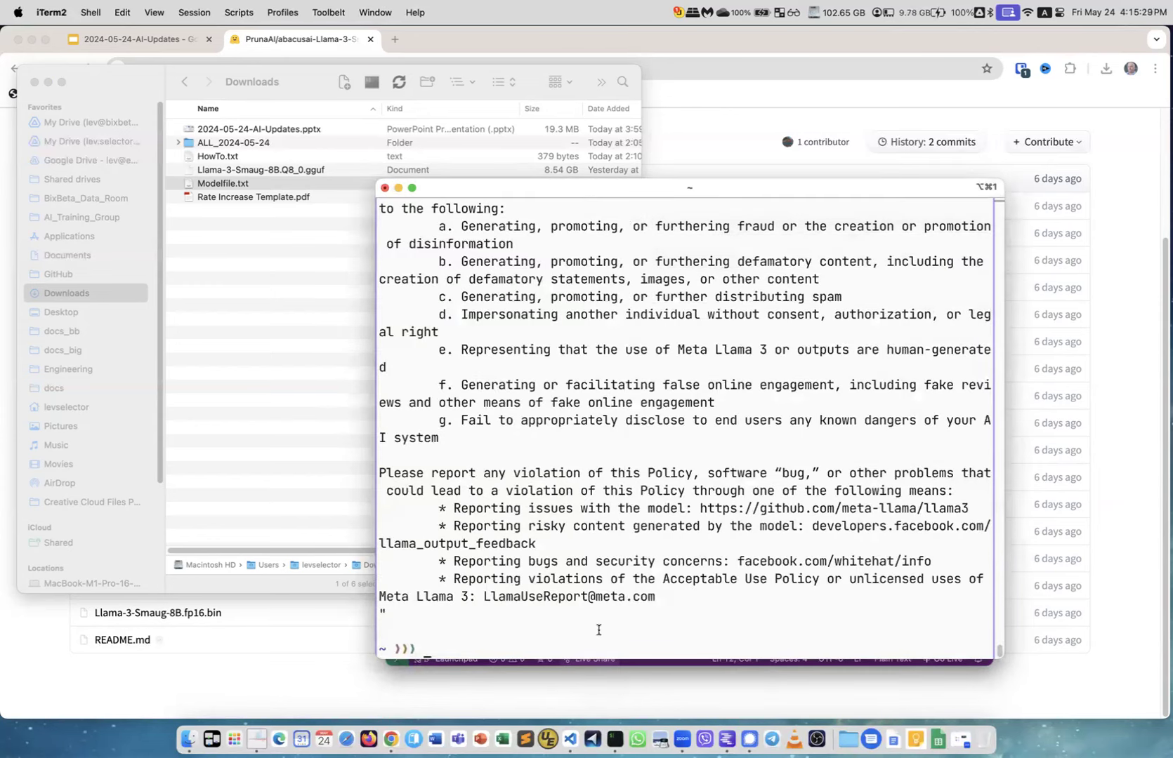
Run ollama create dragon8b -f ./Modelfile.txt from the home folder, hitting a file-not-found error.
{"action": "type", "text": "ollama show llama3:latest --modelfile"}
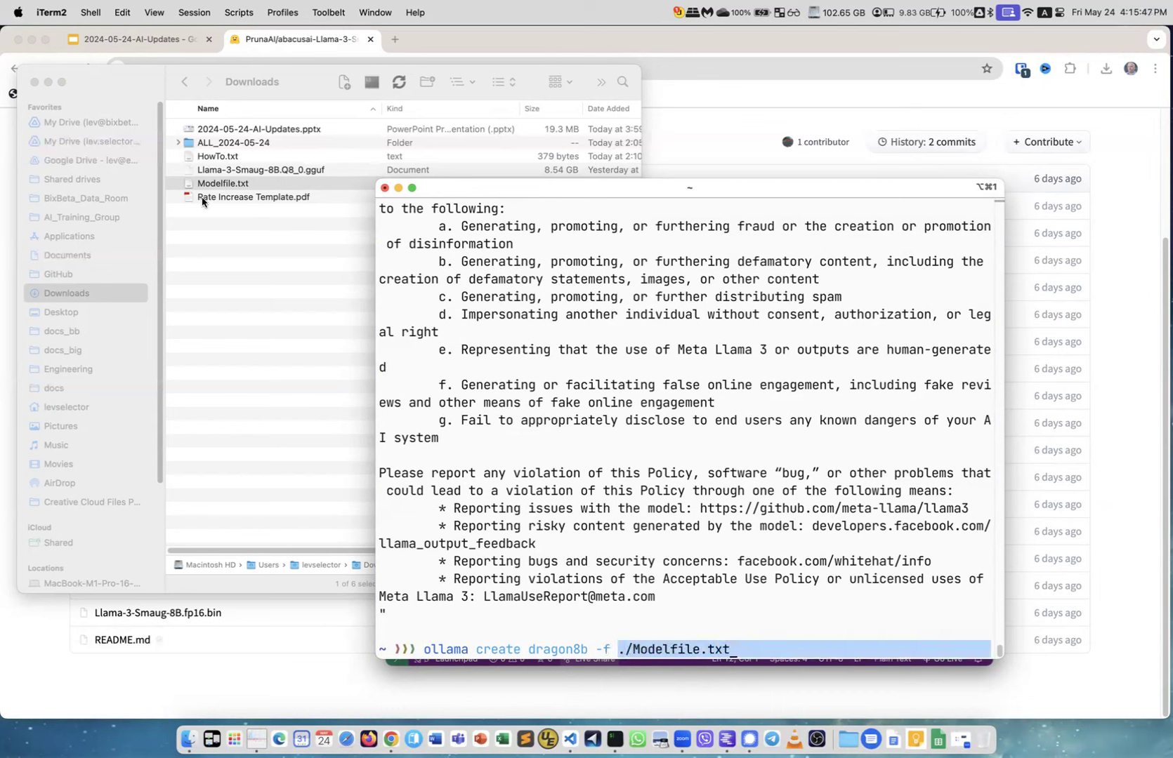
{"action": "left_click", "coordinate": [773, 613]}
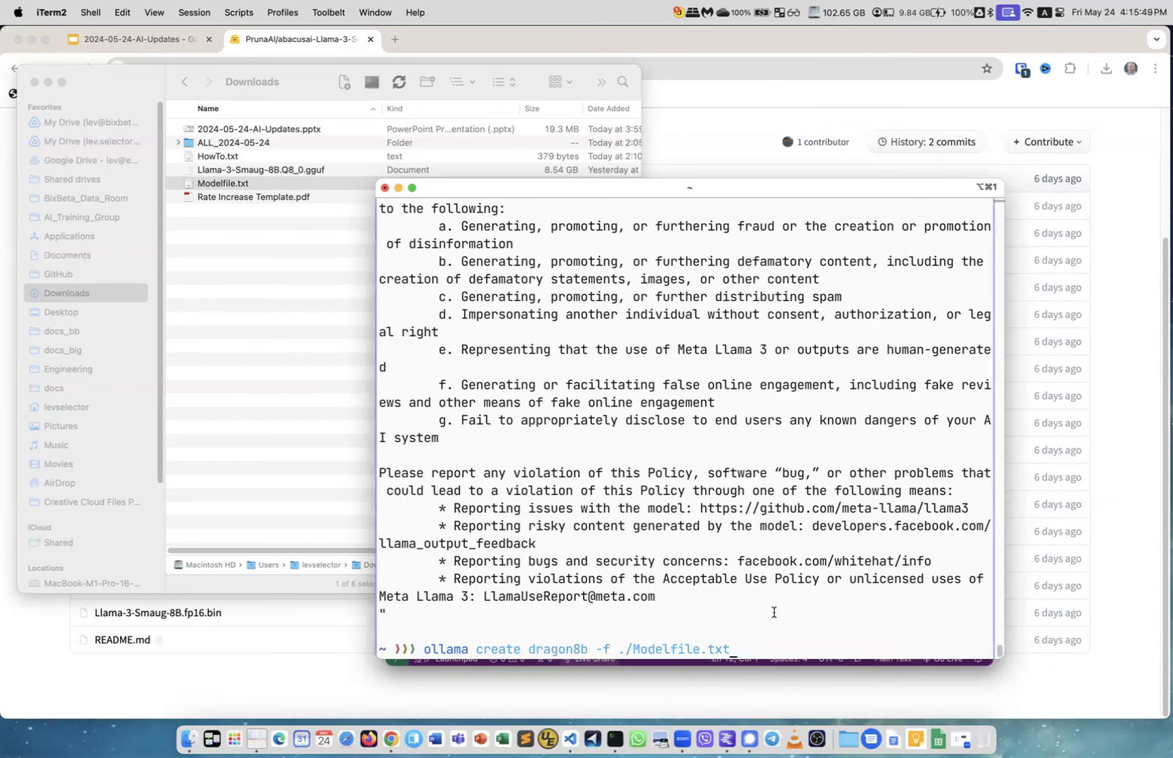
{"action": "key", "text": "Return"}
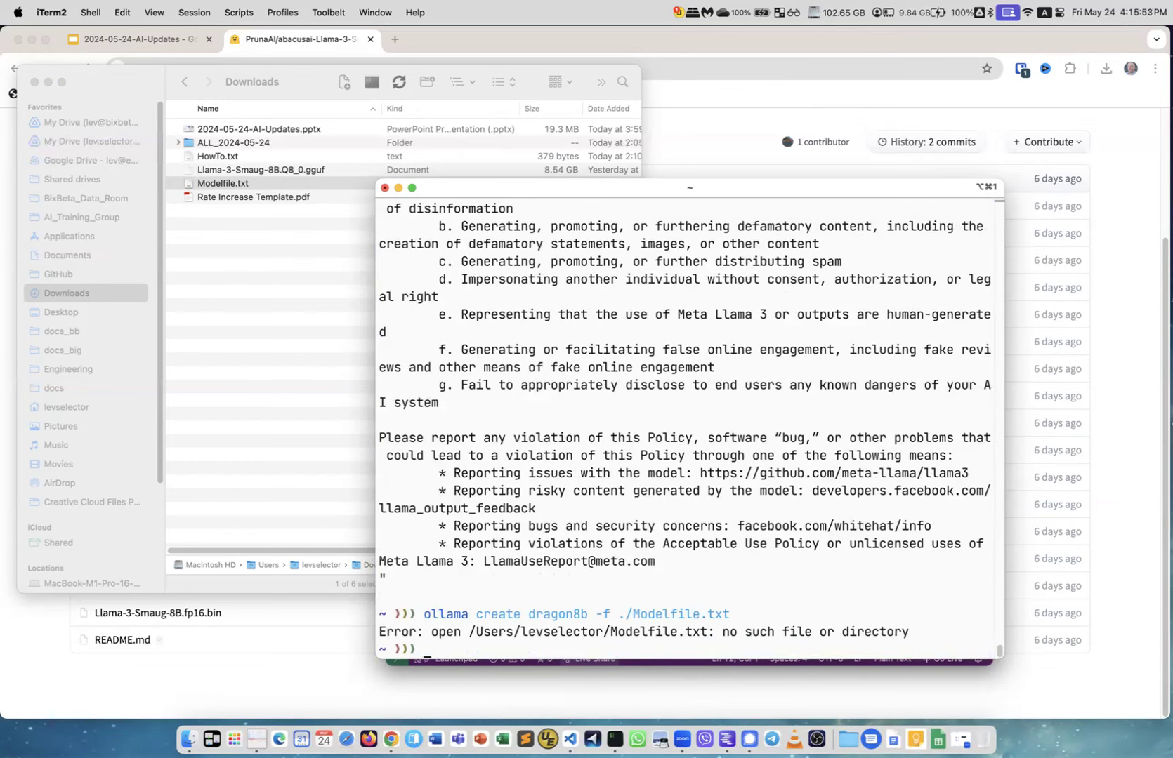
cd into Downloads/ and rerun ollama create dragon8b -f ./Modelfile.txt successfully.
{"action": "type", "text": "cd Downloads/"}
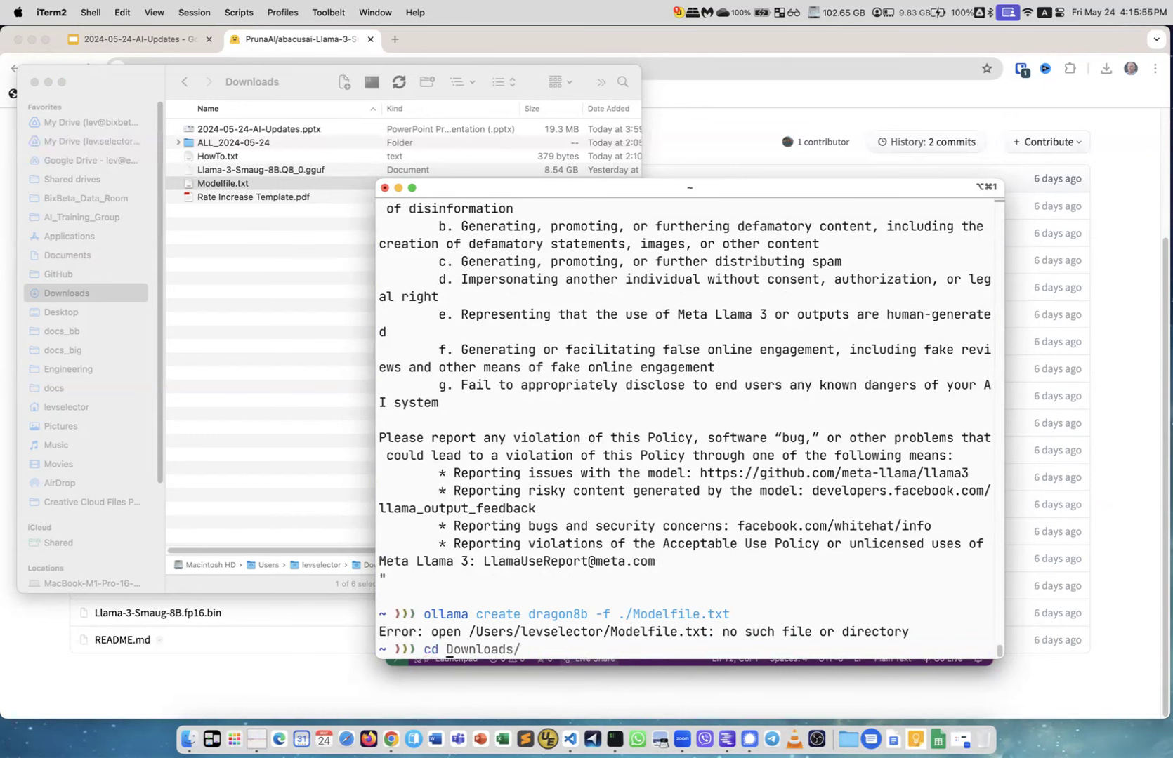
{"action": "type", "text": "ollama create dragon8b -f ./Modelfile.txt"}
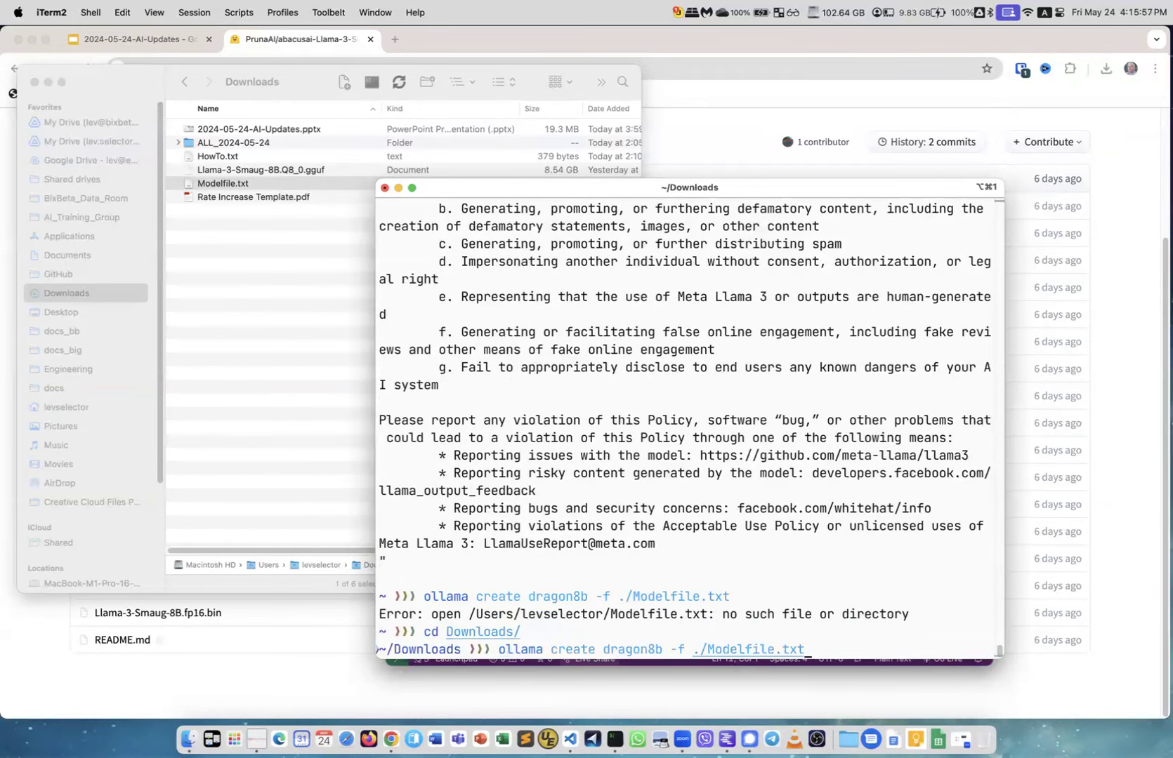
{"action": "key", "text": "Return"}
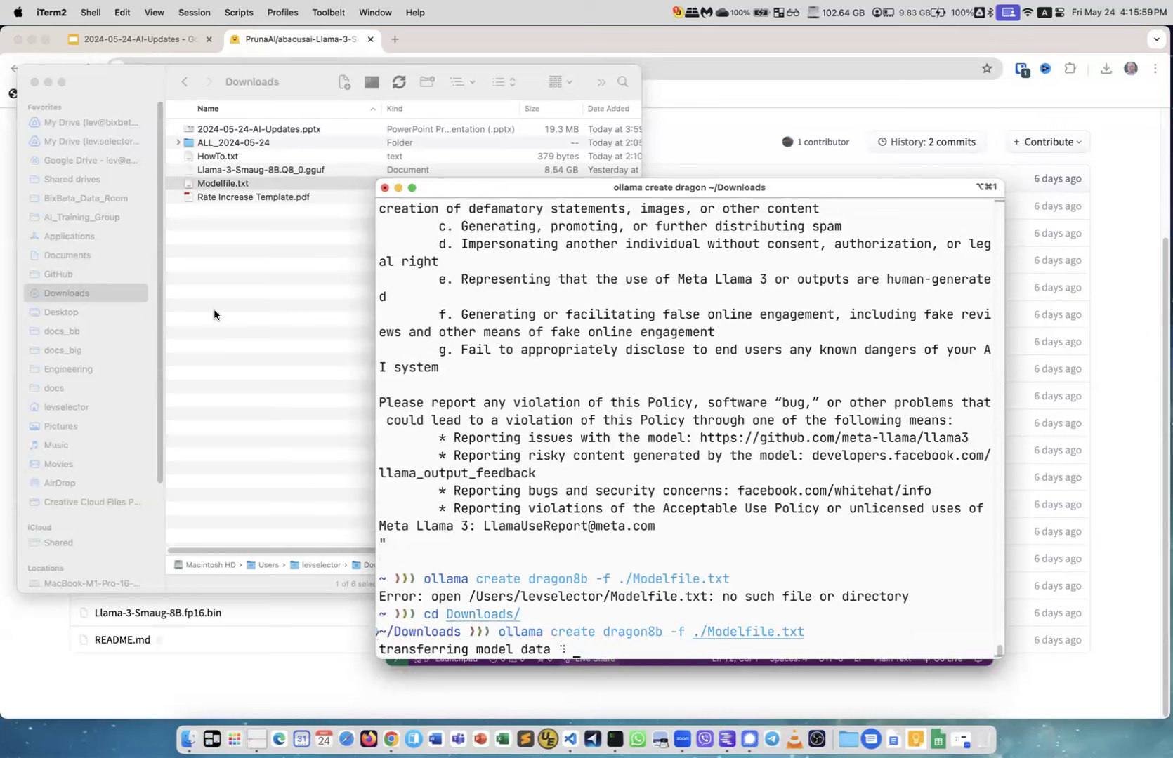
{"action": "mouse_move", "coordinate": [236, 212]}
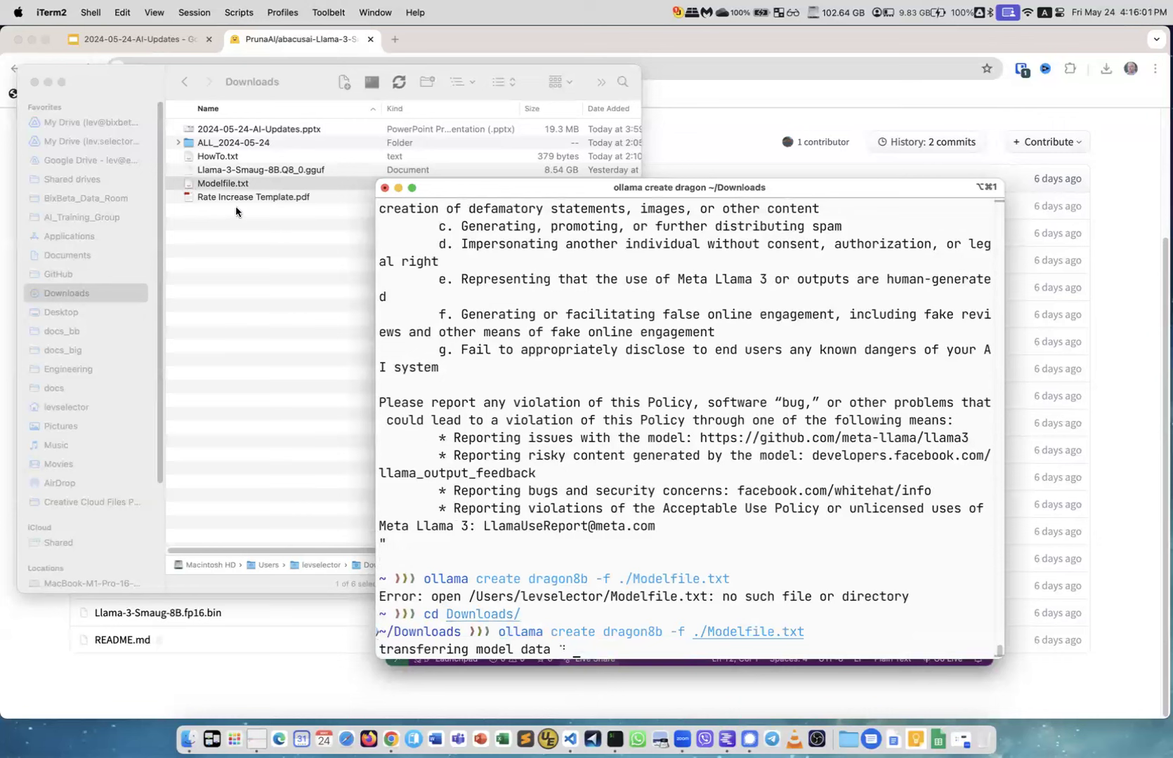
{"action": "mouse_move", "coordinate": [380, 559]}
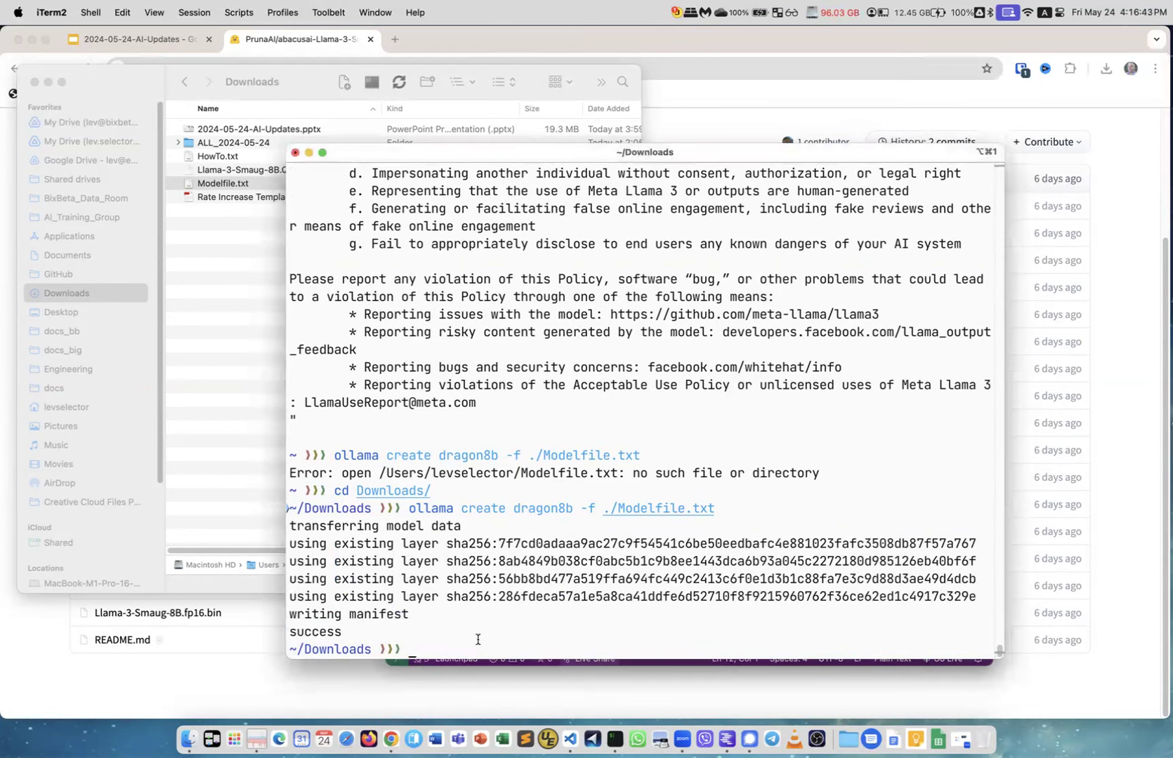
Confirm dragon8b appears in ollama list and start ollama run dragon8b.
{"action": "type", "text": "ollama list"}
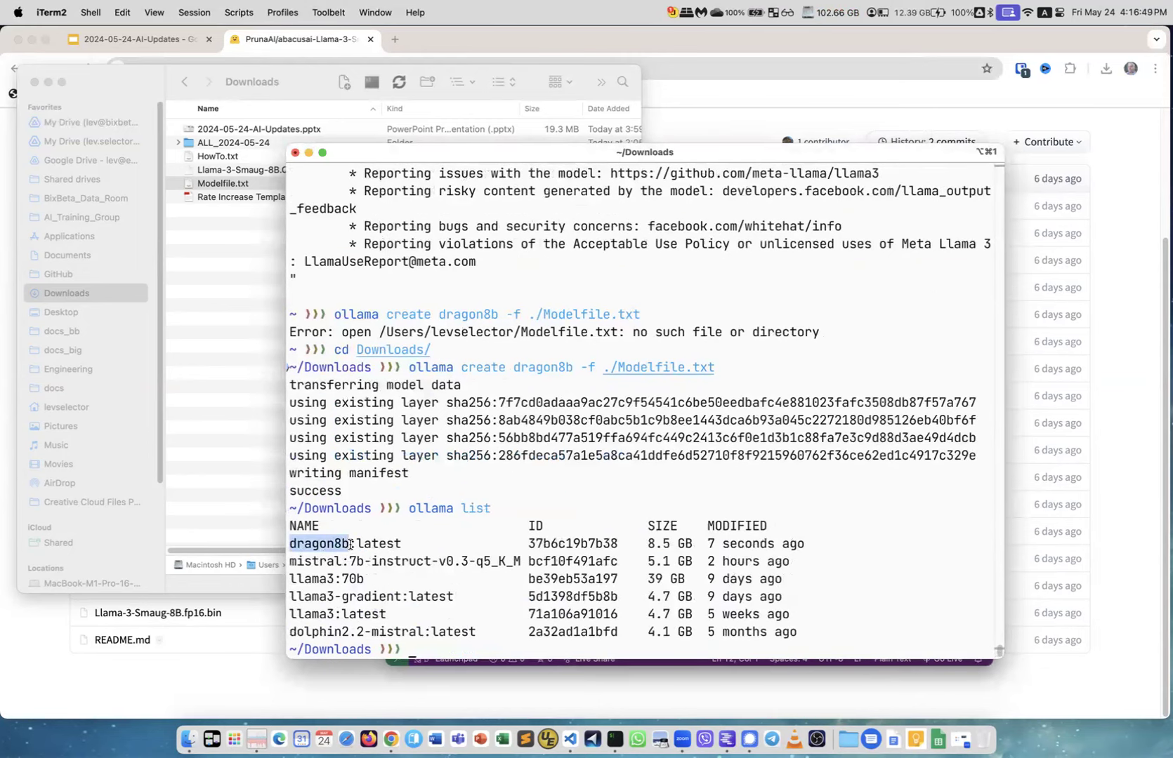
{"action": "type", "text": "ollama list"}
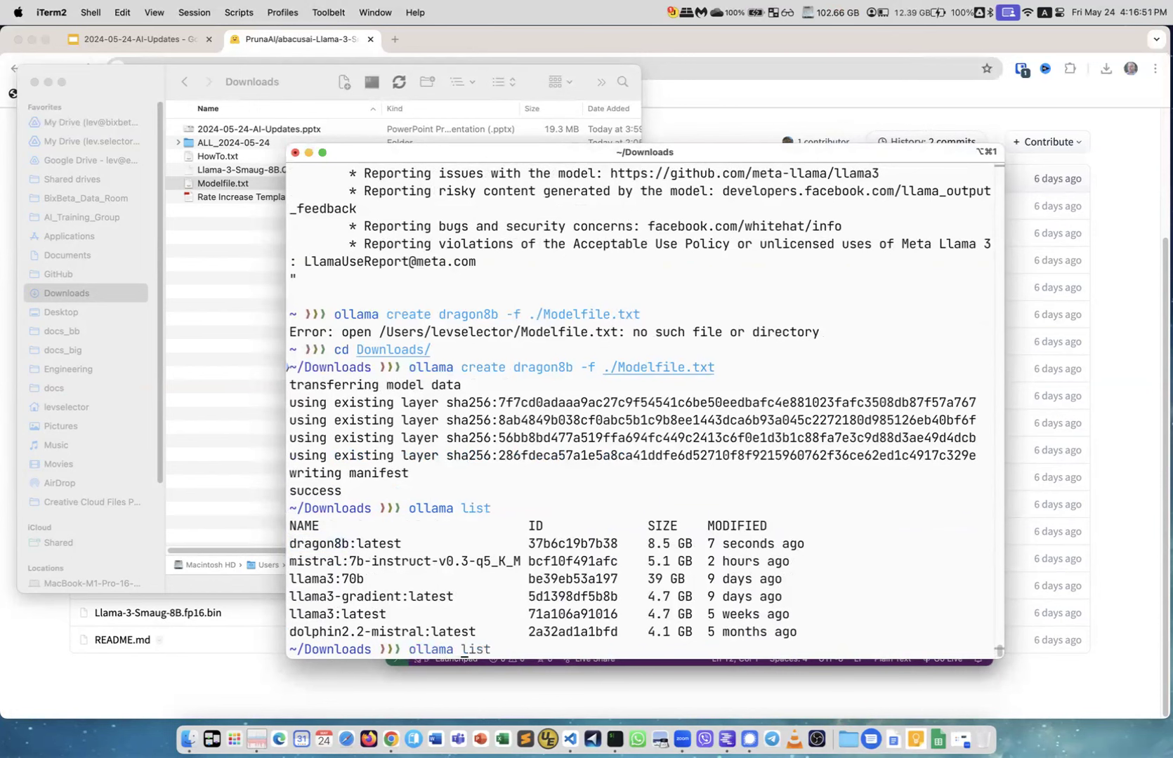
{"action": "type", "text": "ollama run dragon8b"}
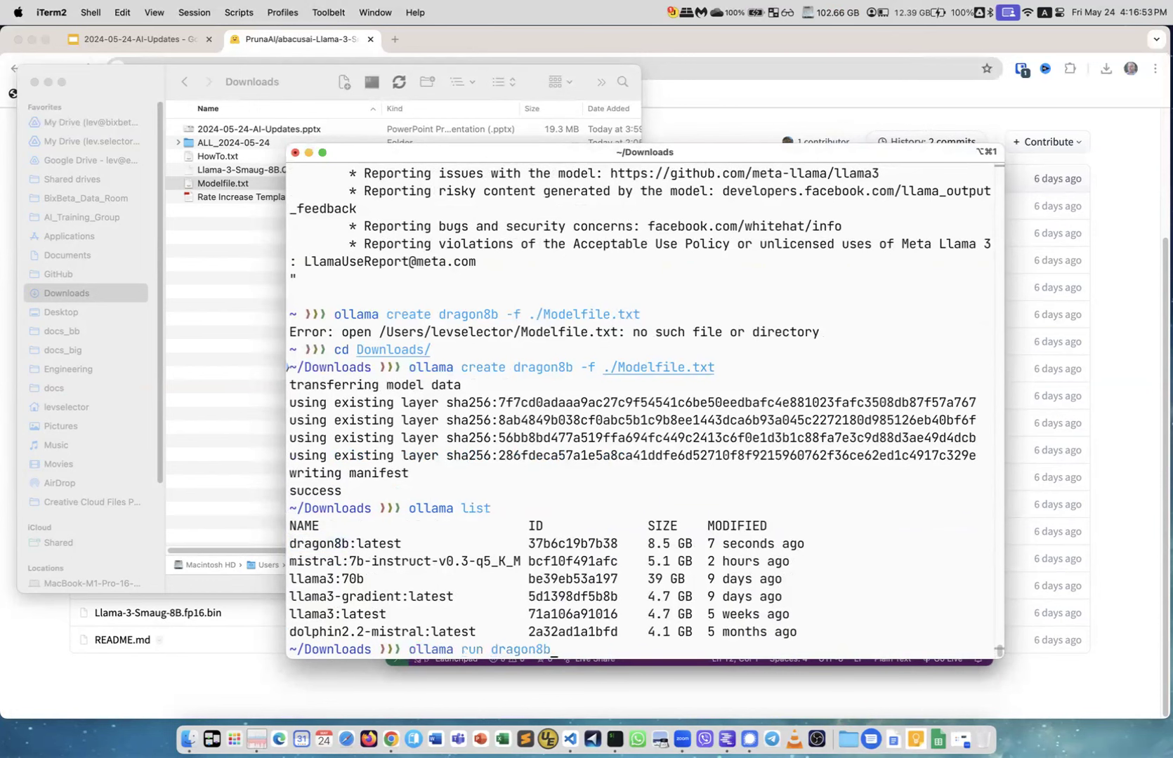
{"action": "key", "text": "Return"}
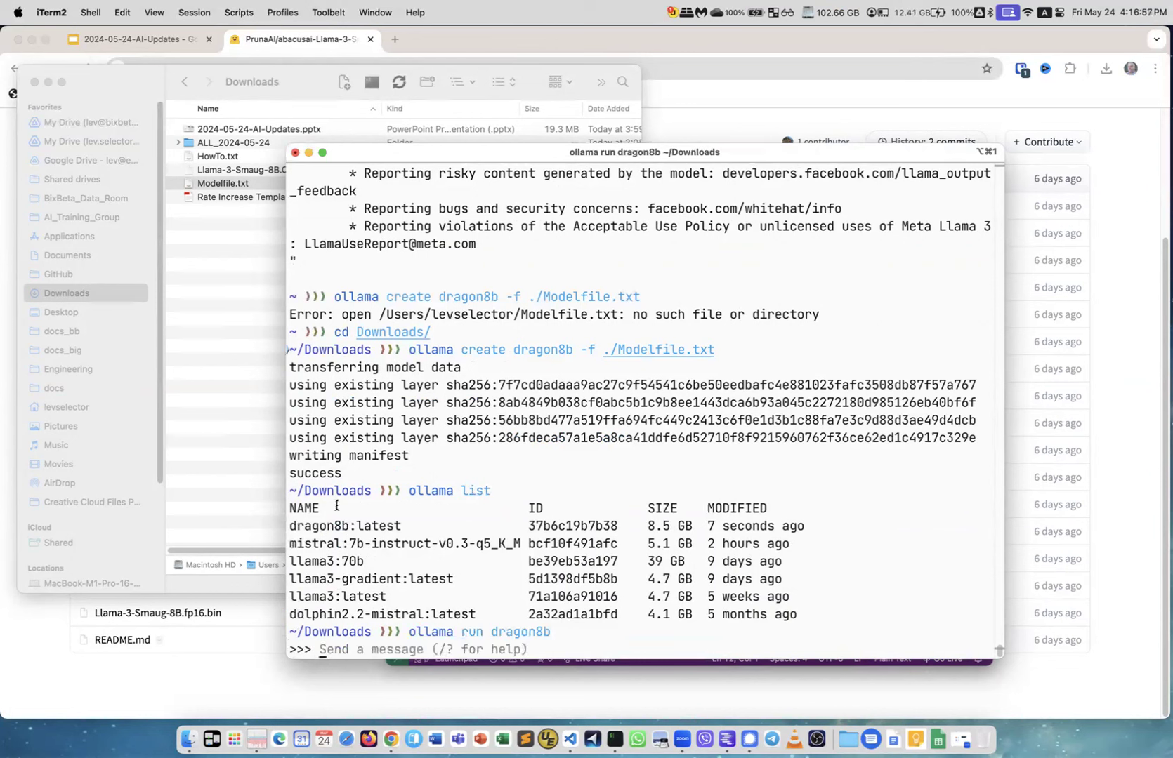
Ask dragon8b 'why is the sky blue ?', then end the chat with /bye and return to the slides.
{"action": "type", "text": "why is the sky blue ?"}
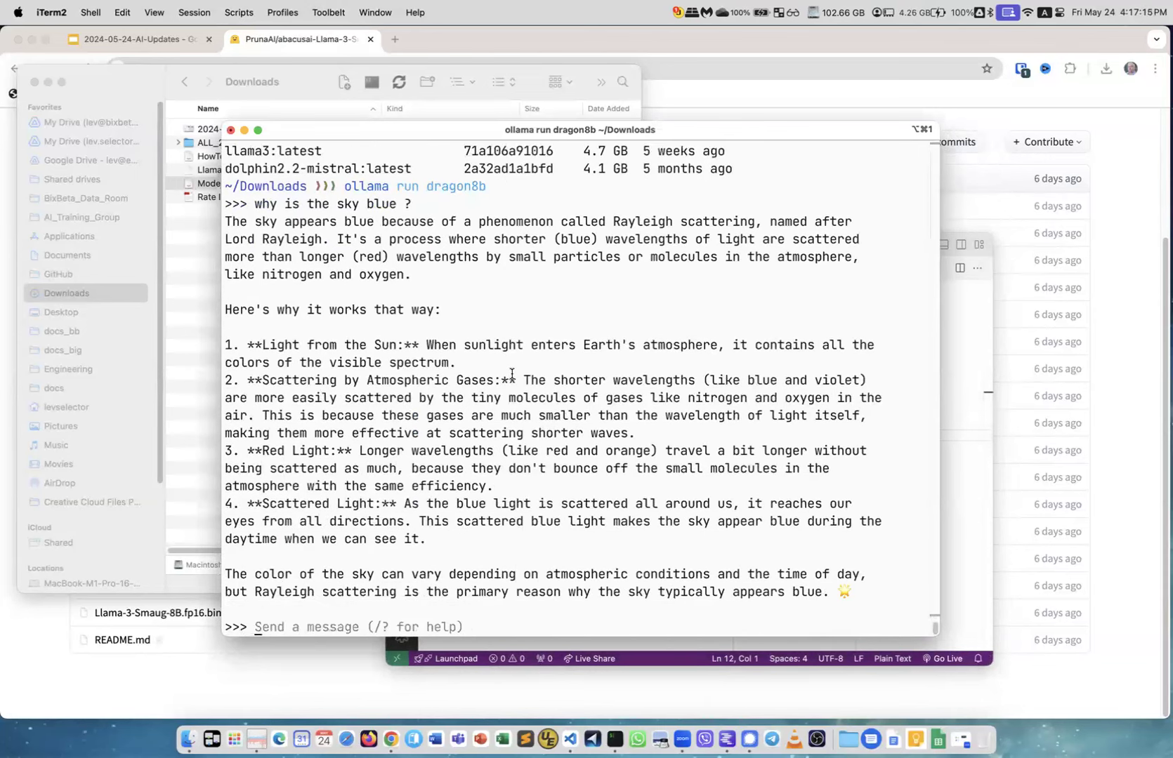
{"action": "type", "text": "/"}
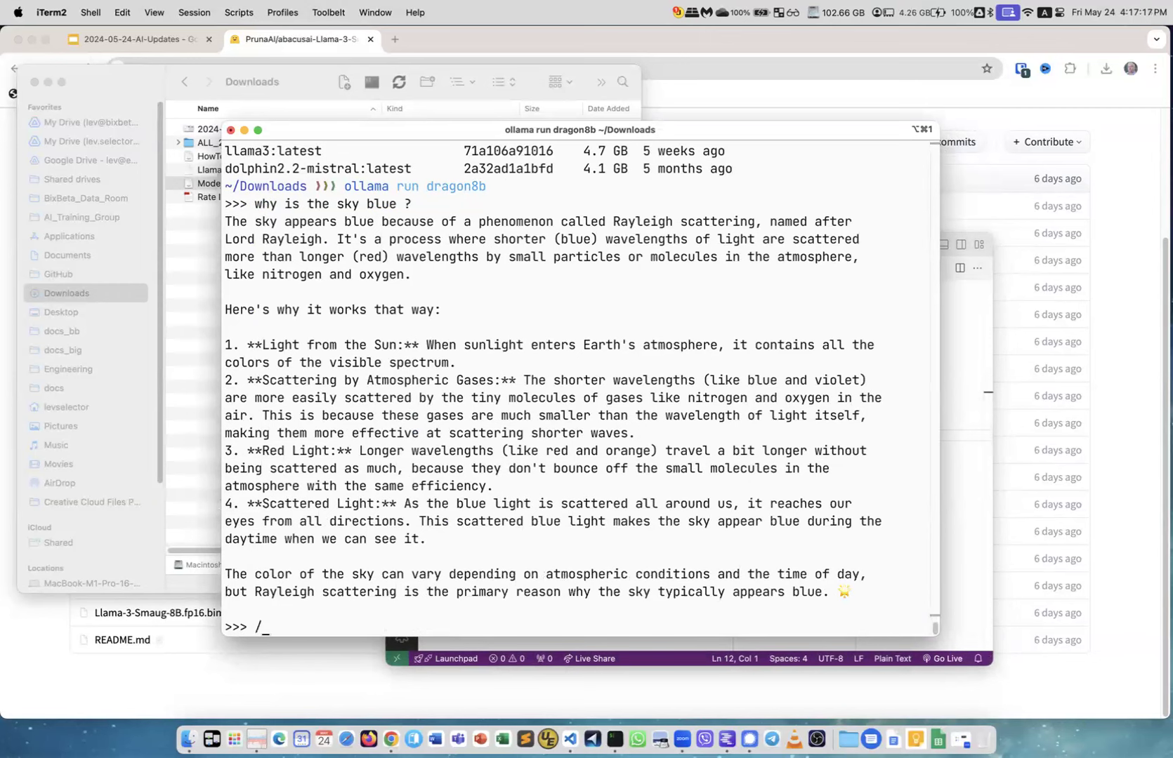
{"action": "type", "text": "bye"}
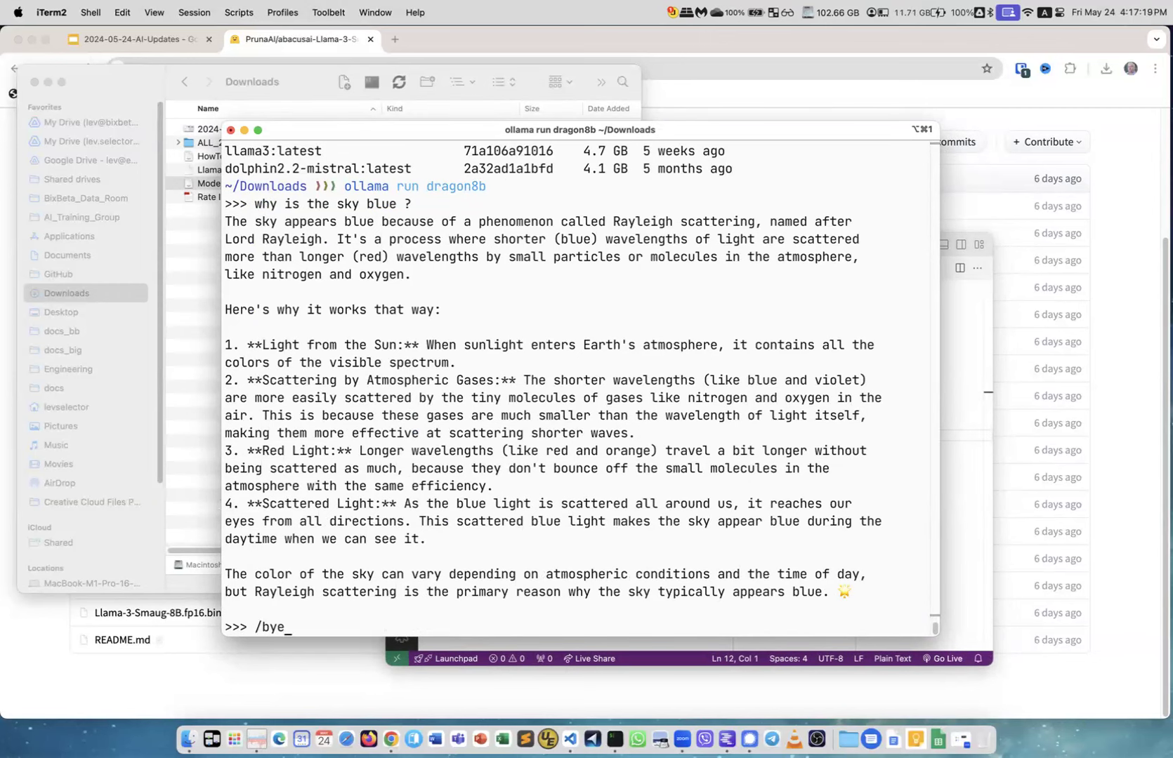
{"action": "key", "text": "Return"}
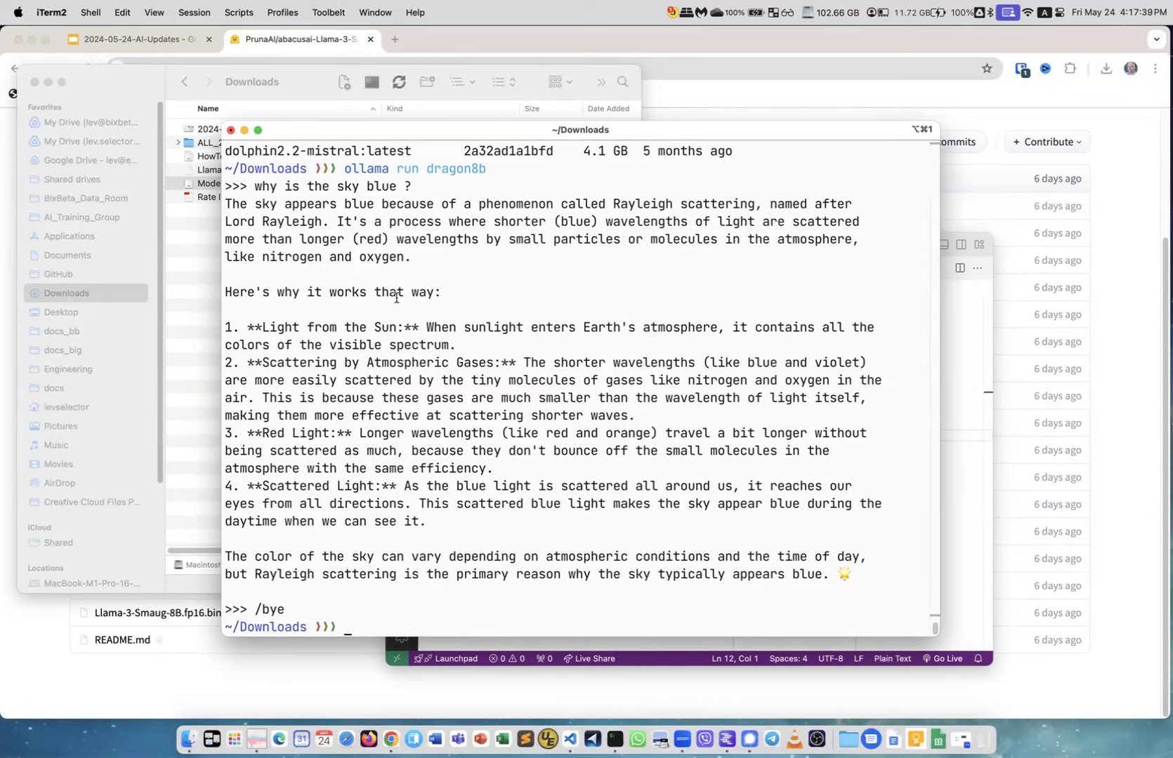
{"action": "mouse_move", "coordinate": [347, 36]}
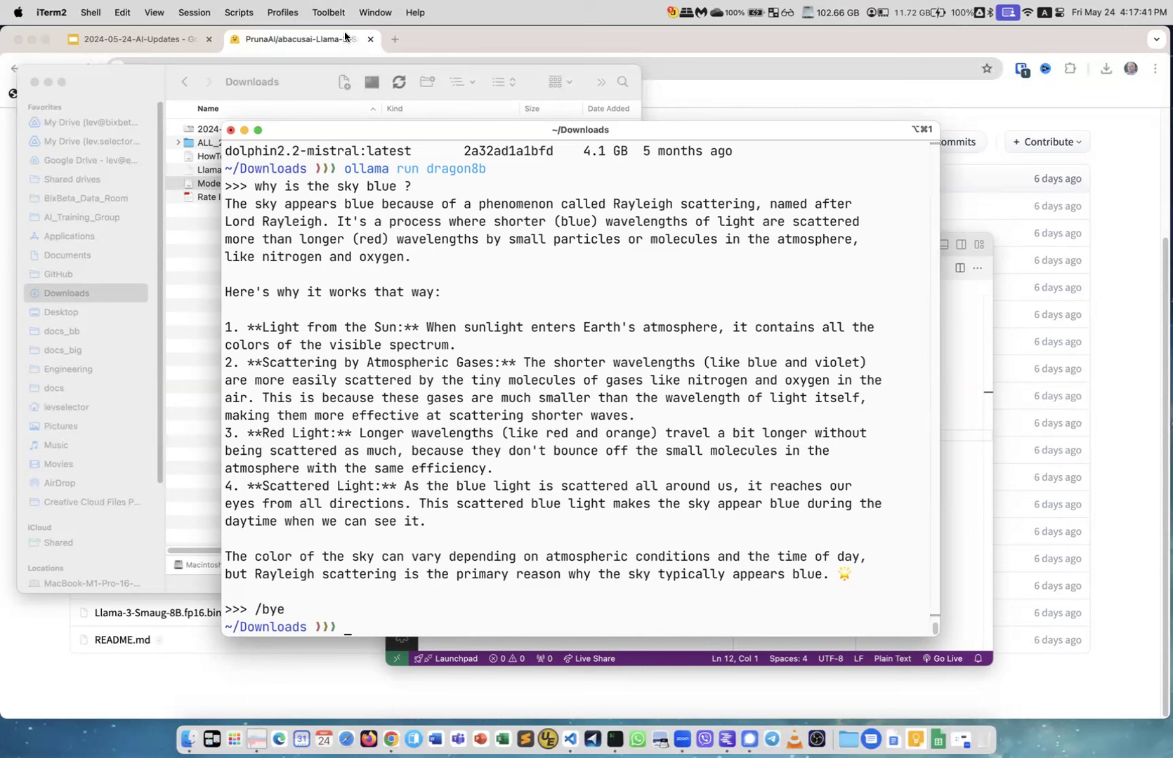
{"action": "left_click", "coordinate": [135, 39]}
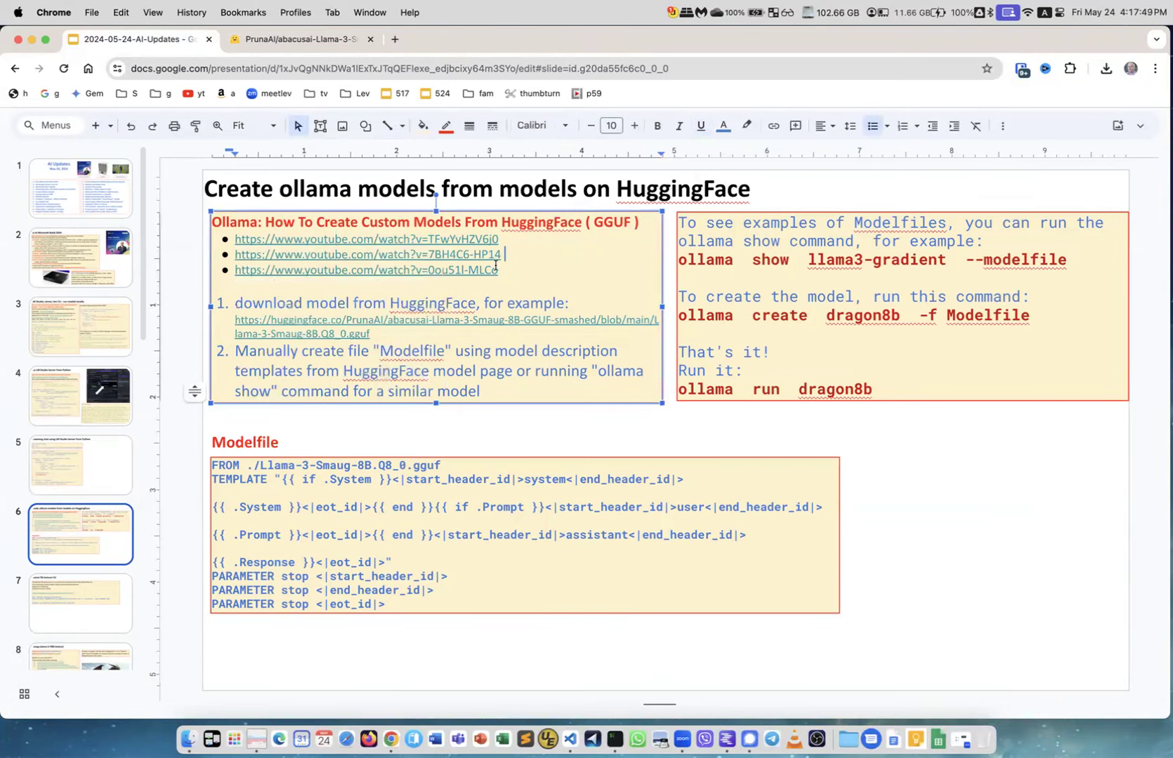
{"action": "mouse_move", "coordinate": [433, 340]}
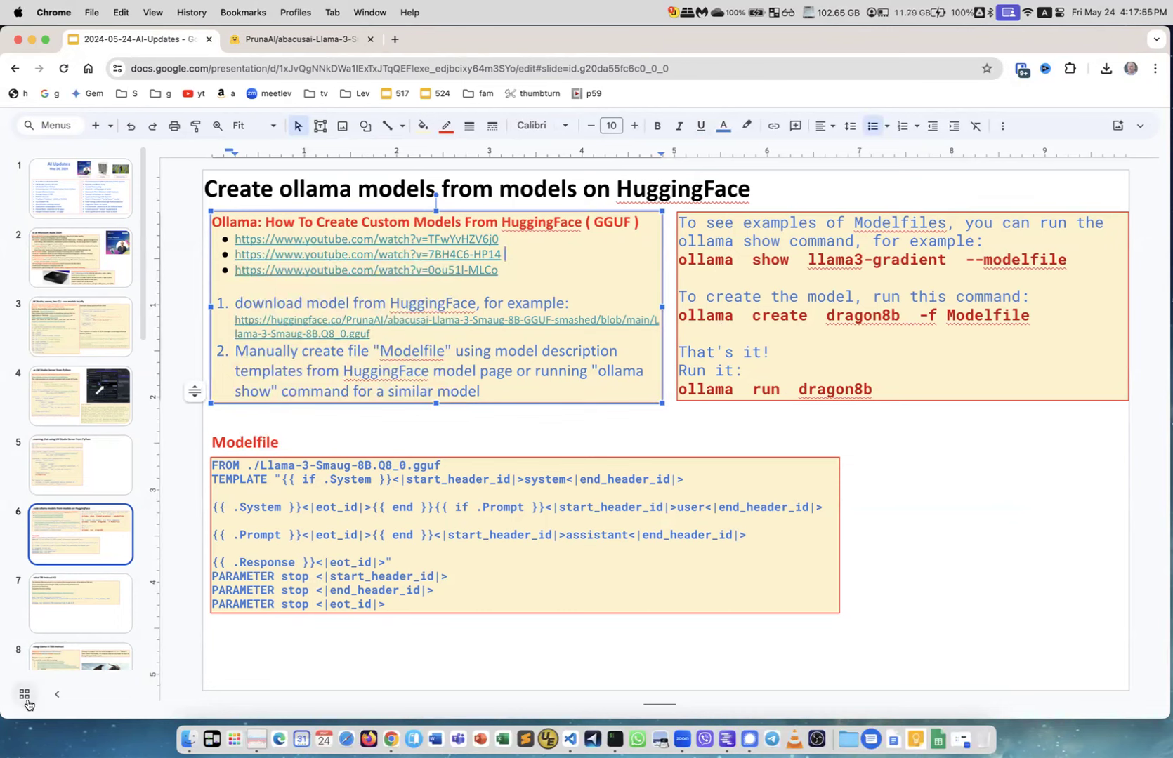
Advance from the custom ollama models slide to the Mistral 7B Instruct V3 slide.
{"action": "left_click", "coordinate": [80, 604]}
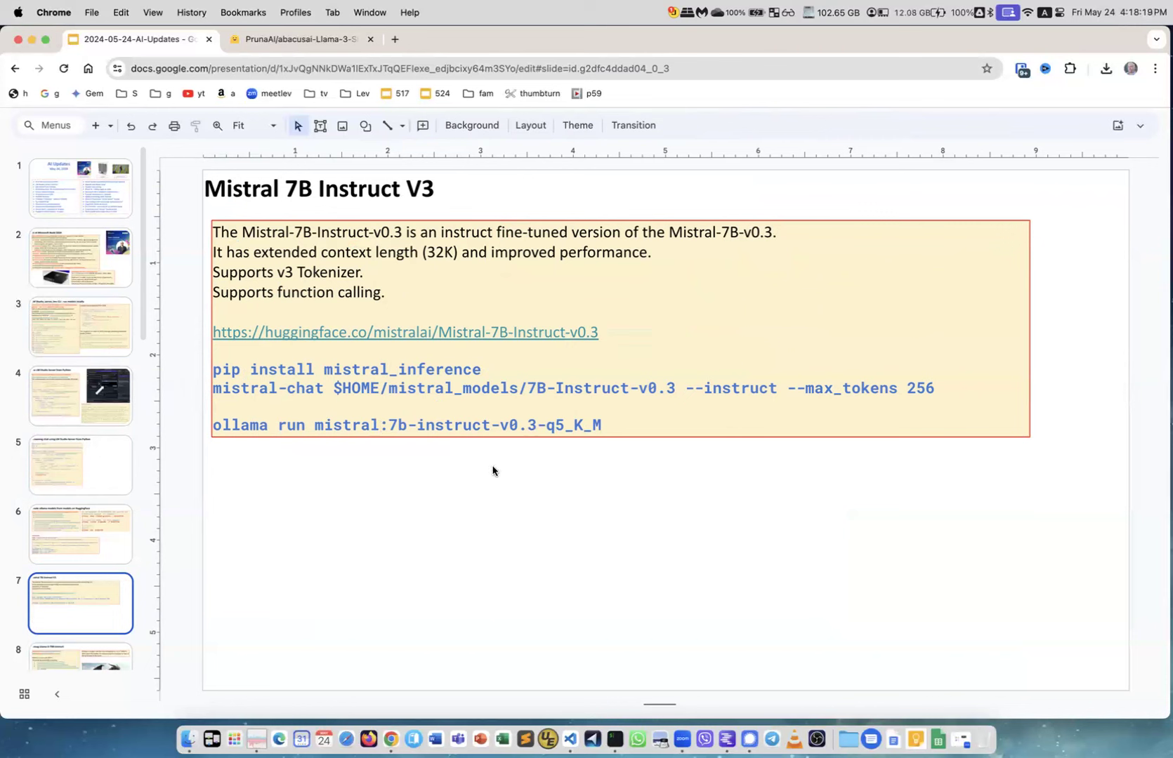
{"action": "mouse_move", "coordinate": [375, 411]}
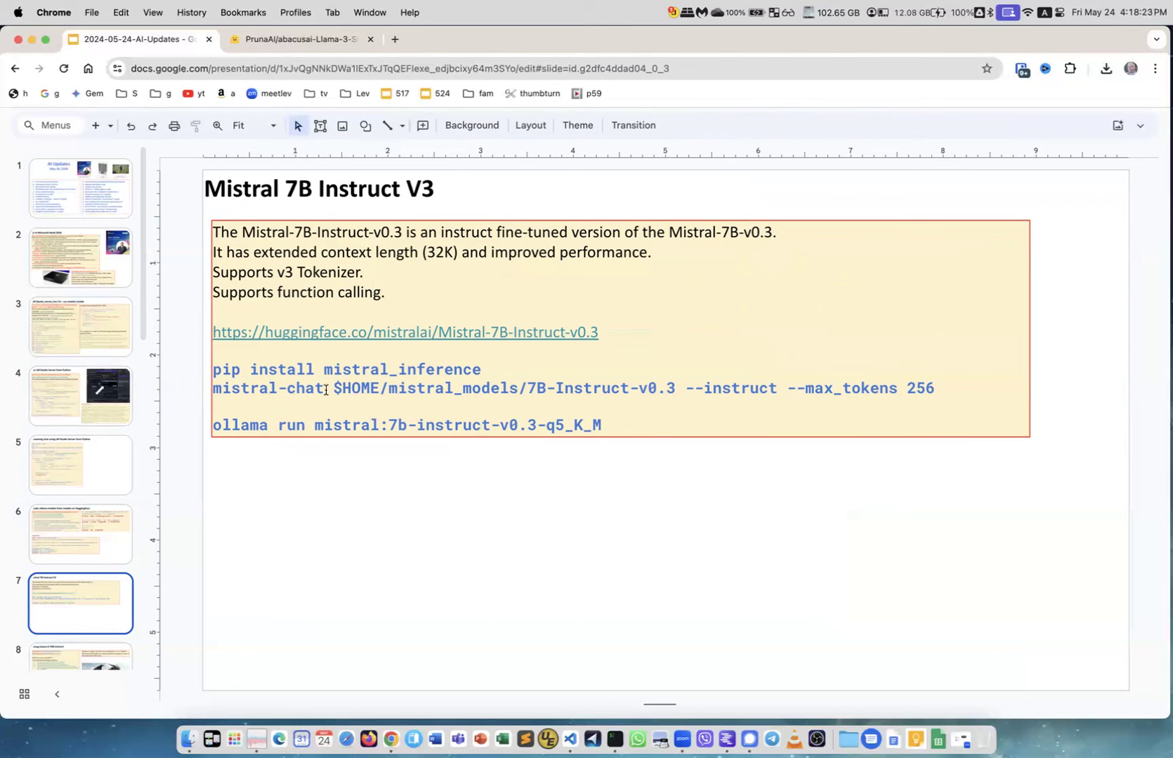
{"action": "mouse_move", "coordinate": [75, 587]}
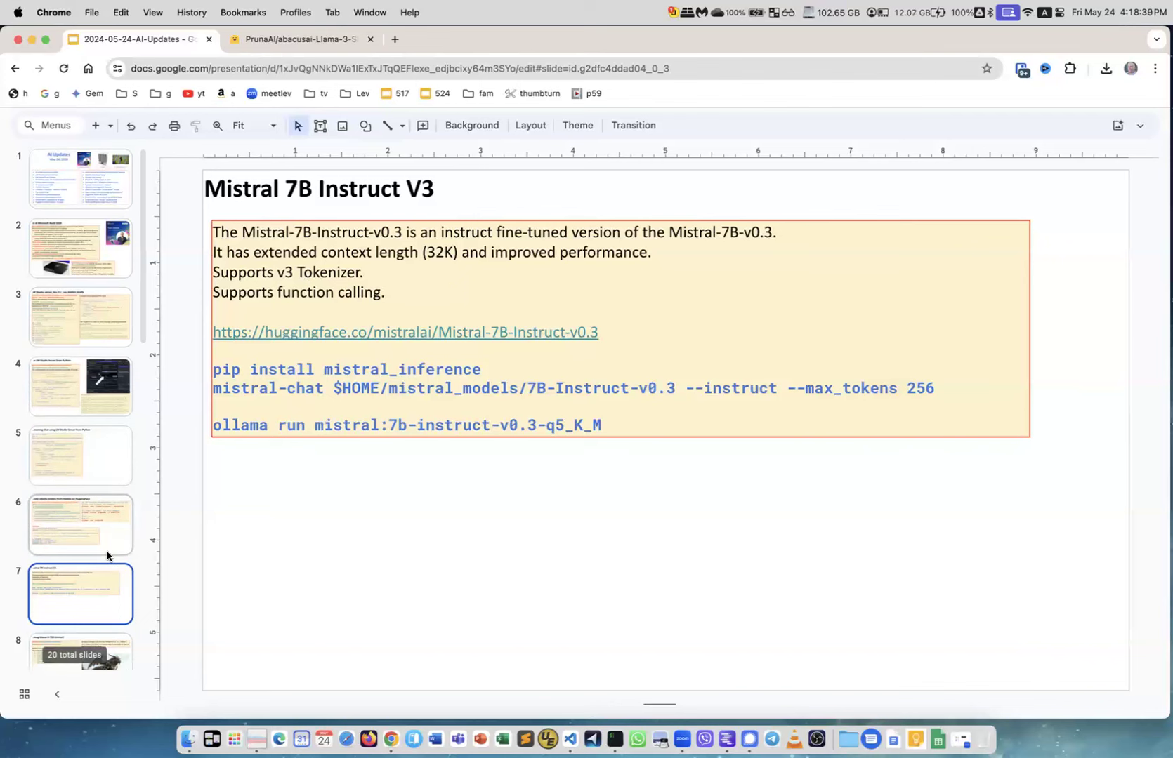
Move on to the Smaug-Llama-3-70B-Instruct slide via its filmstrip thumbnail.
{"action": "left_click", "coordinate": [80, 465]}
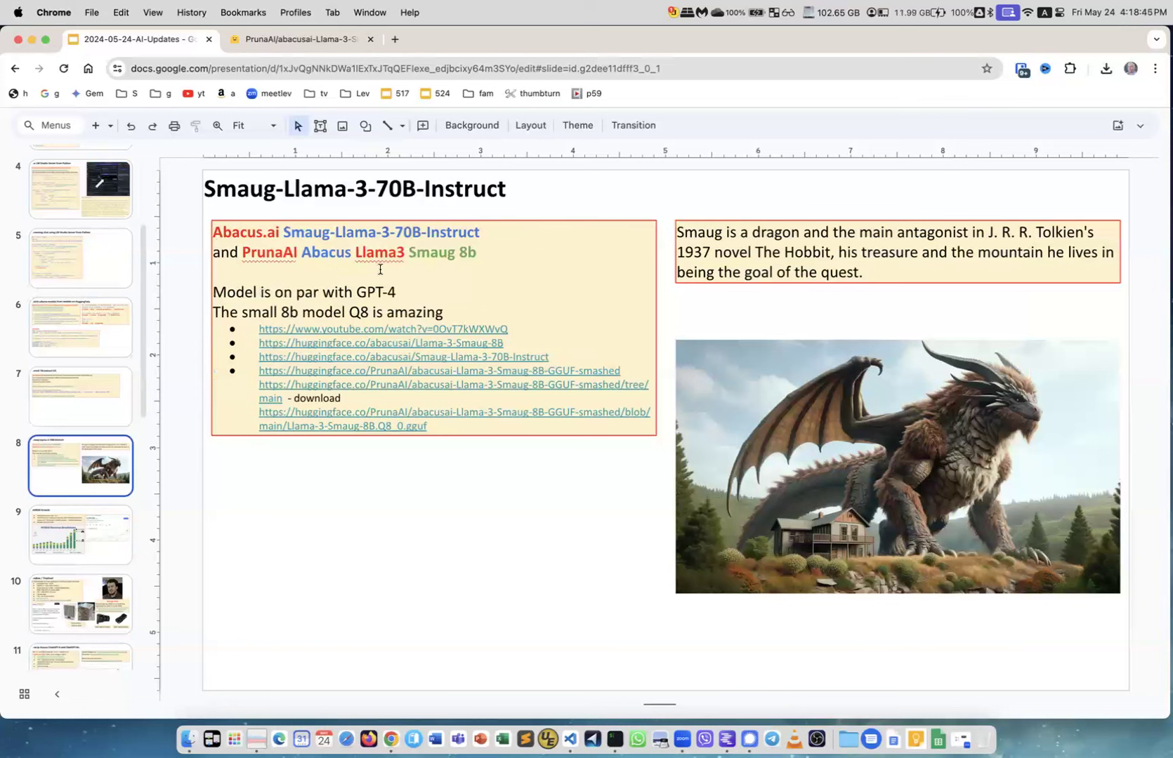
{"action": "mouse_move", "coordinate": [347, 271]}
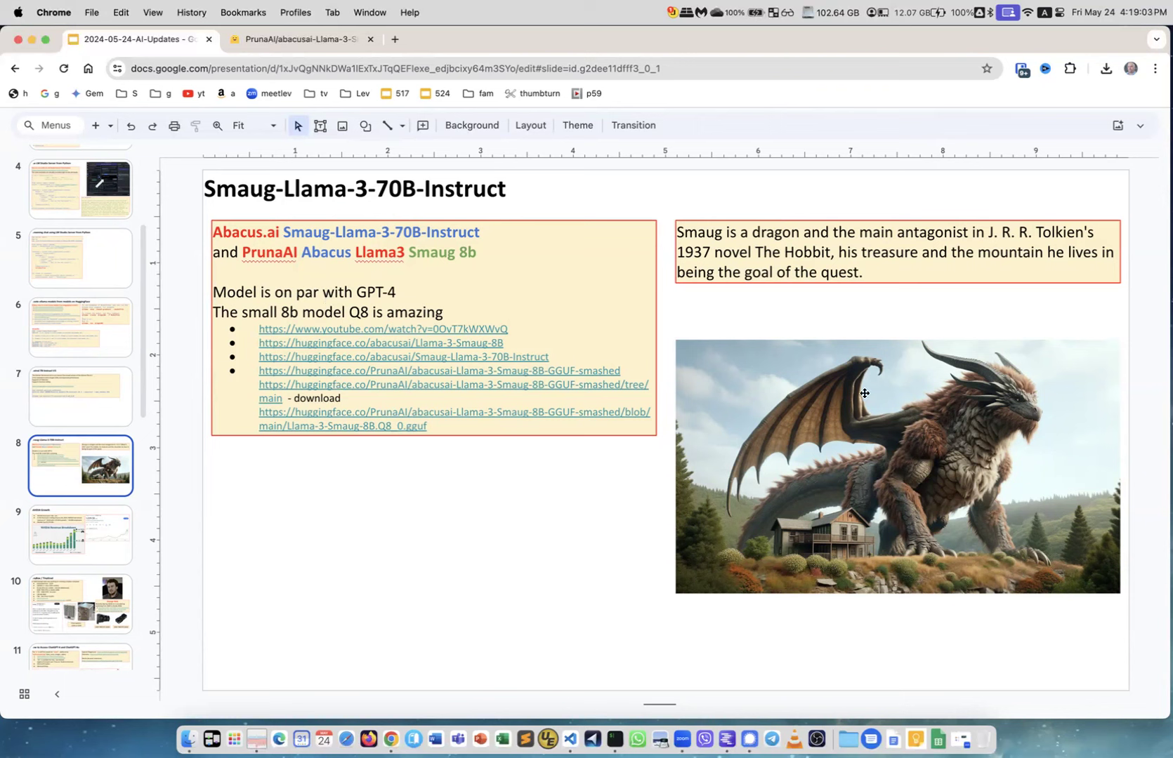
{"action": "mouse_move", "coordinate": [986, 260]}
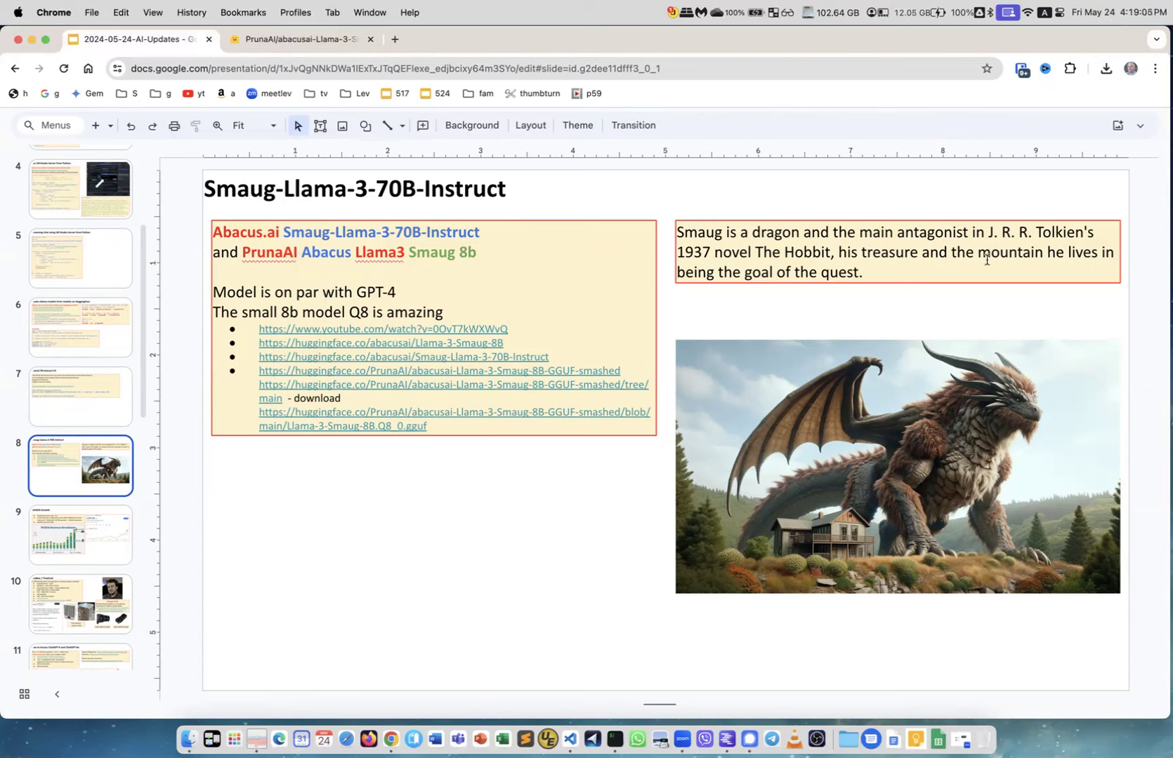
{"action": "mouse_move", "coordinate": [859, 271]}
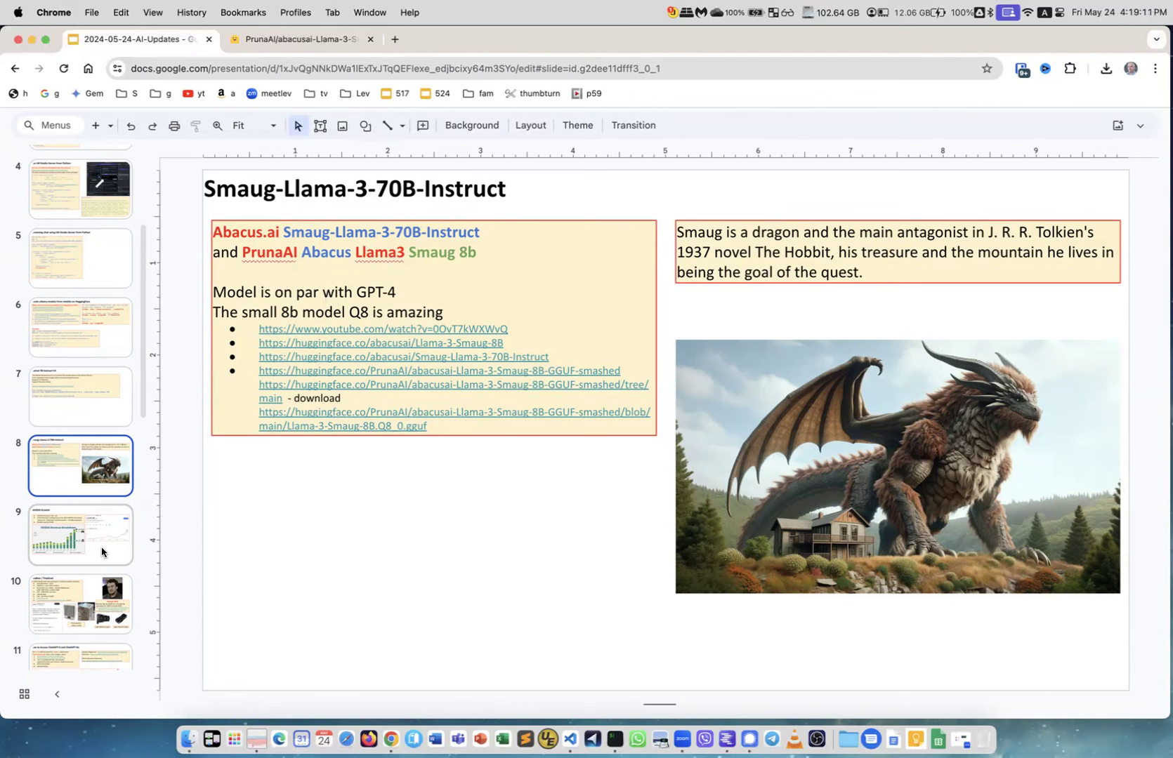
Advance to the NVIDIA Growth slide with its revenue breakdown and stock chart.
{"action": "left_click", "coordinate": [78, 534]}
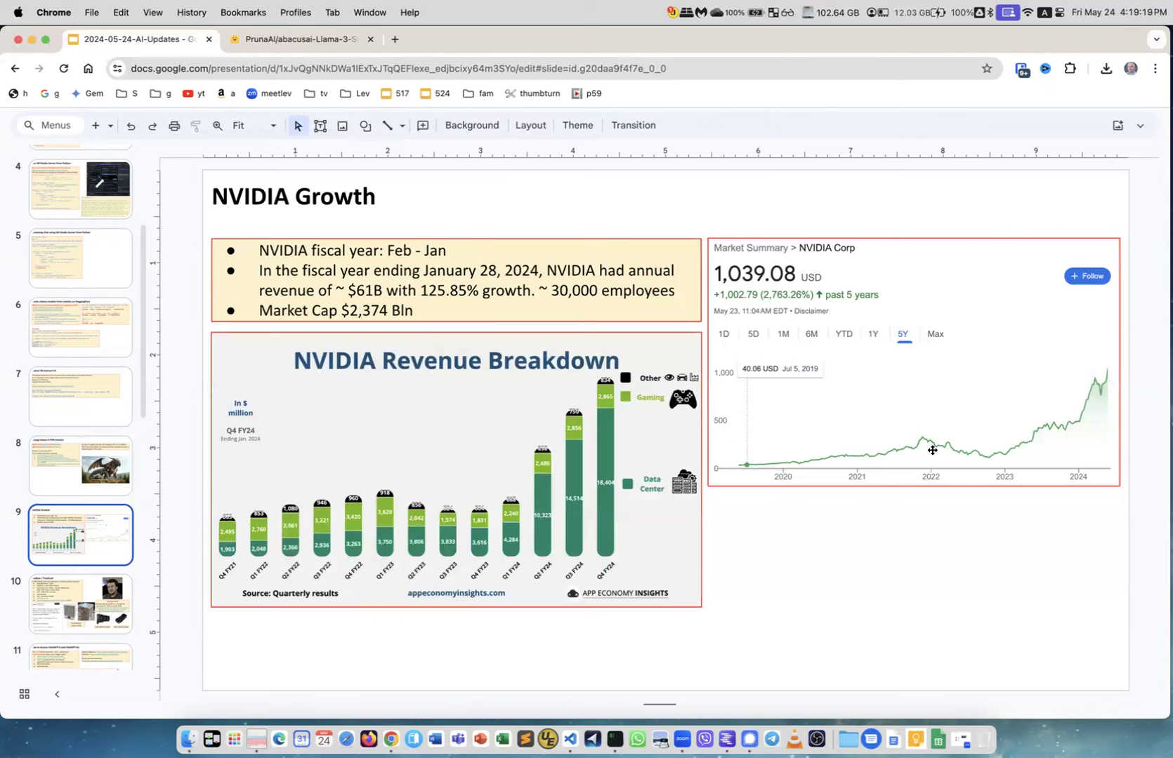
{"action": "mouse_move", "coordinate": [1019, 466]}
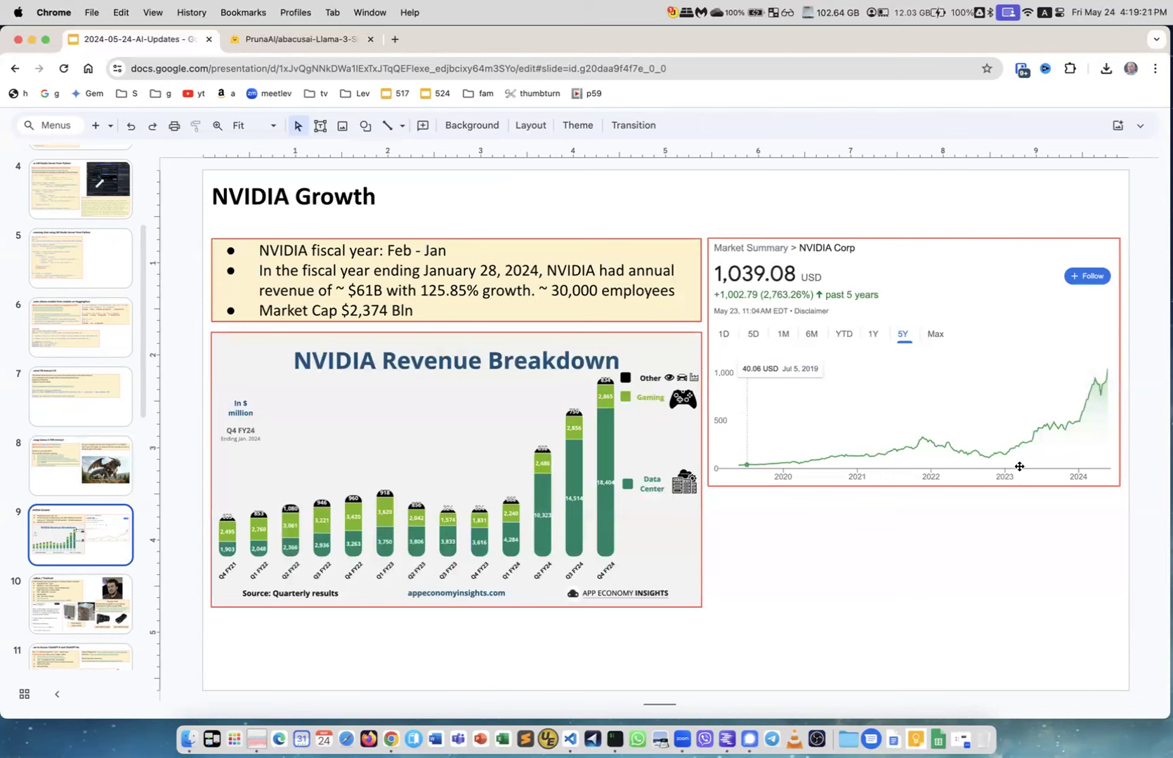
{"action": "mouse_move", "coordinate": [499, 244]}
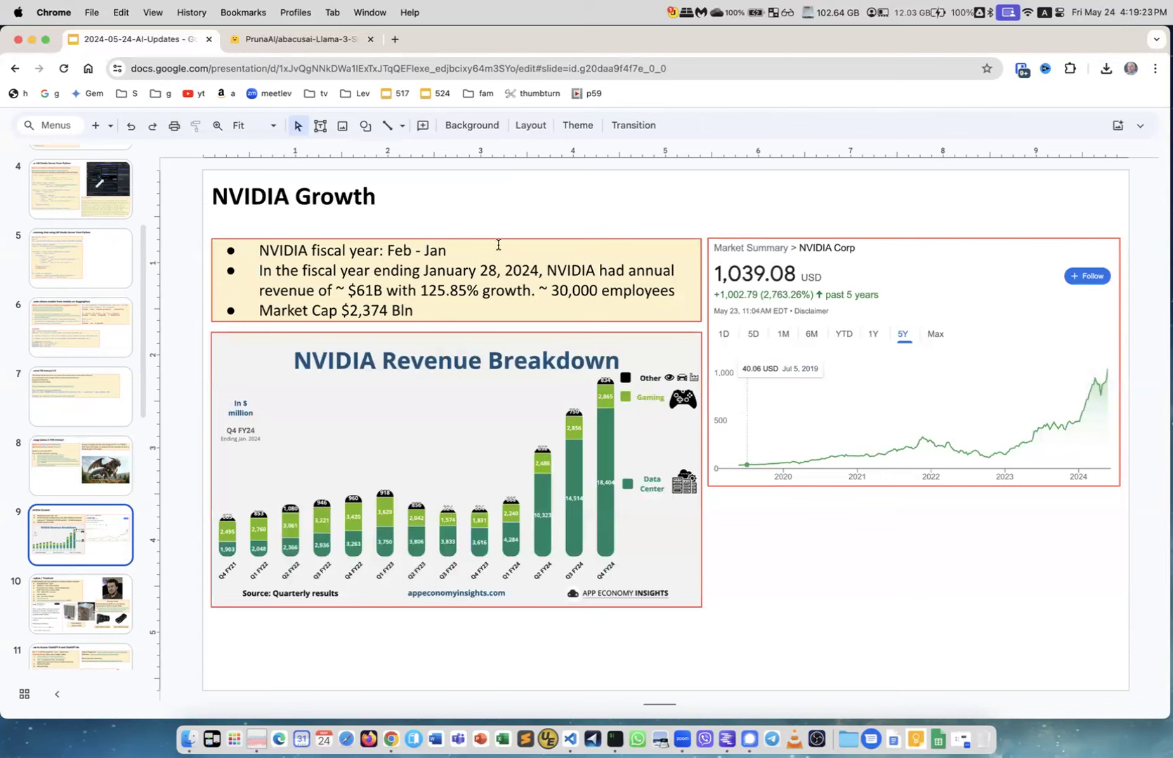
{"action": "mouse_move", "coordinate": [1087, 418]}
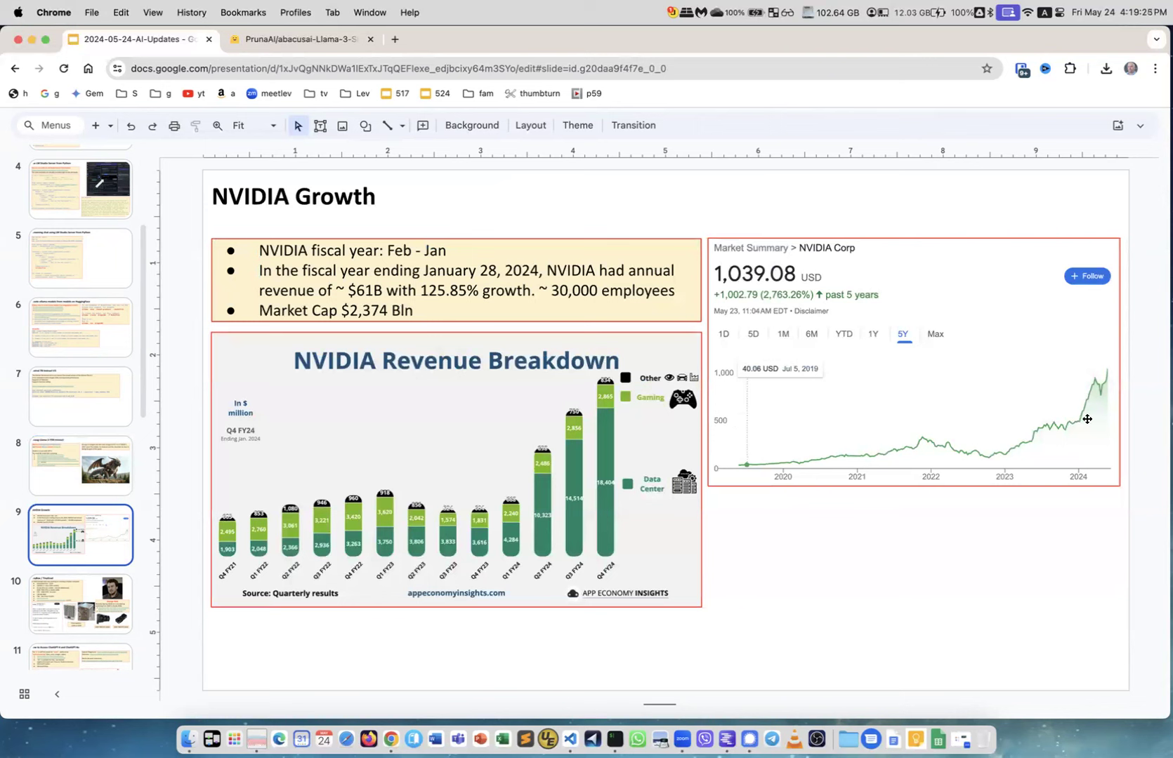
{"action": "mouse_move", "coordinate": [870, 463]}
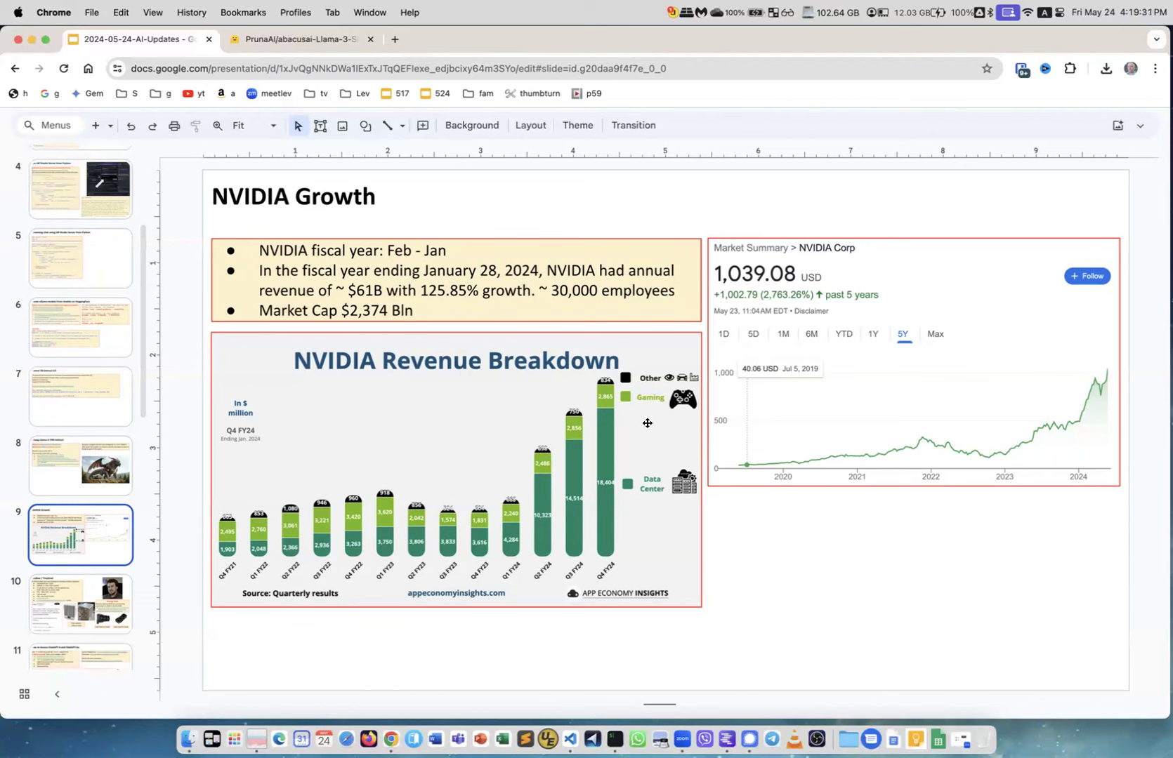
{"action": "mouse_move", "coordinate": [608, 545]}
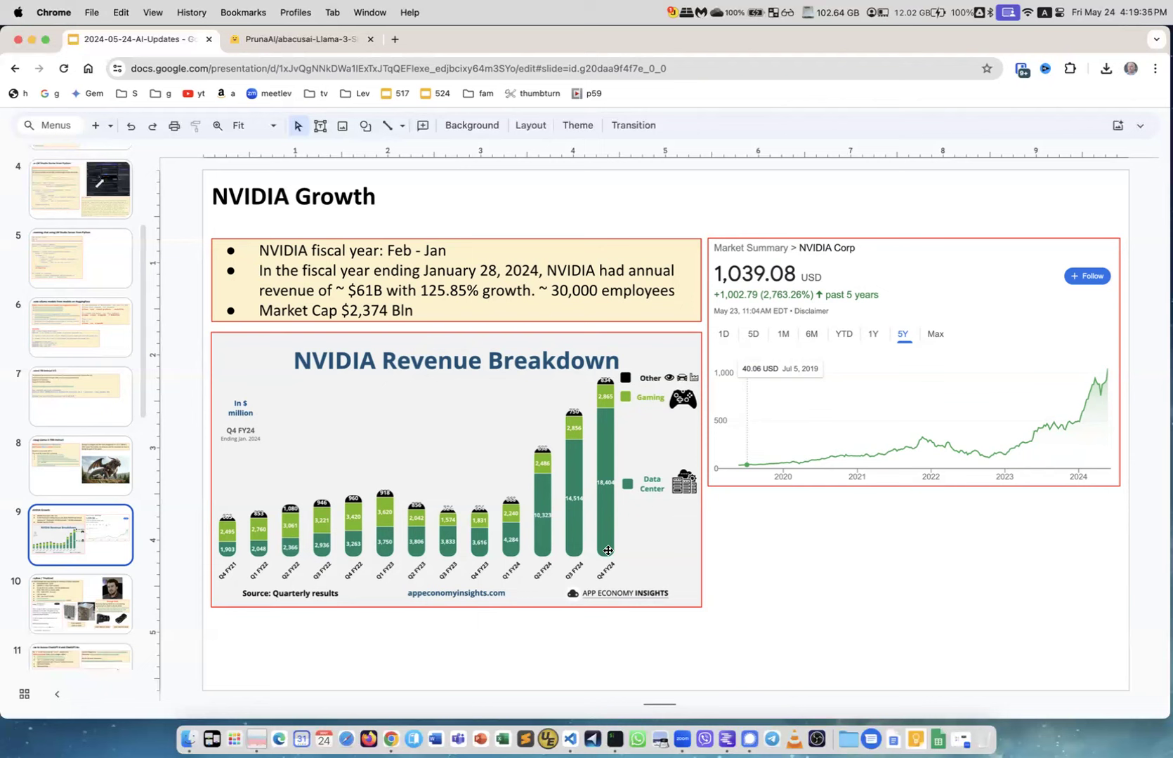
{"action": "mouse_move", "coordinate": [601, 397]}
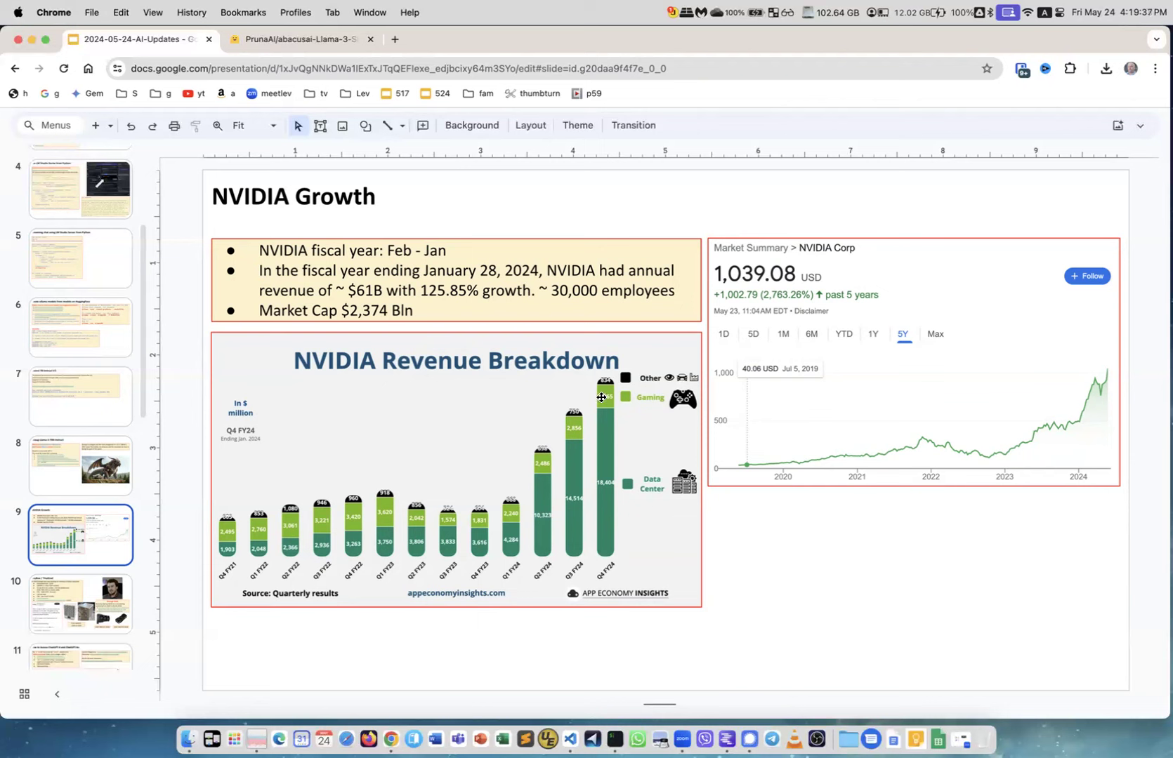
{"action": "mouse_move", "coordinate": [237, 557]}
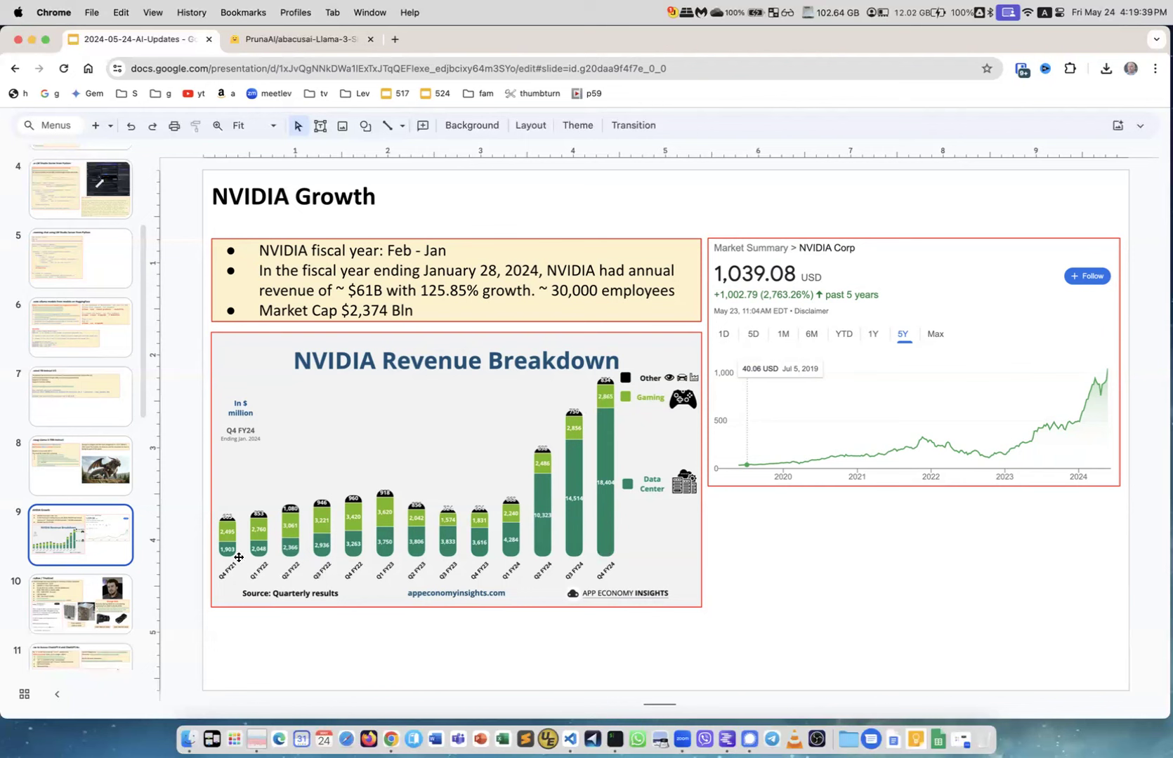
{"action": "mouse_move", "coordinate": [367, 515]}
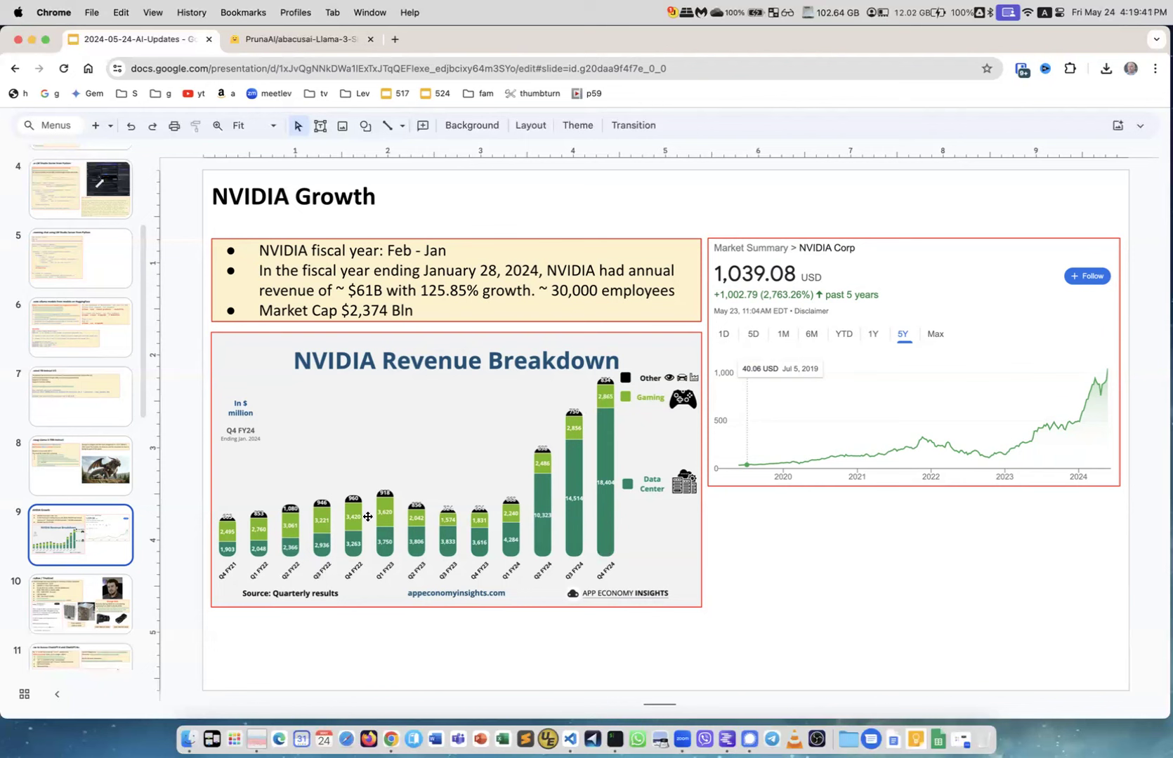
{"action": "mouse_move", "coordinate": [417, 521]}
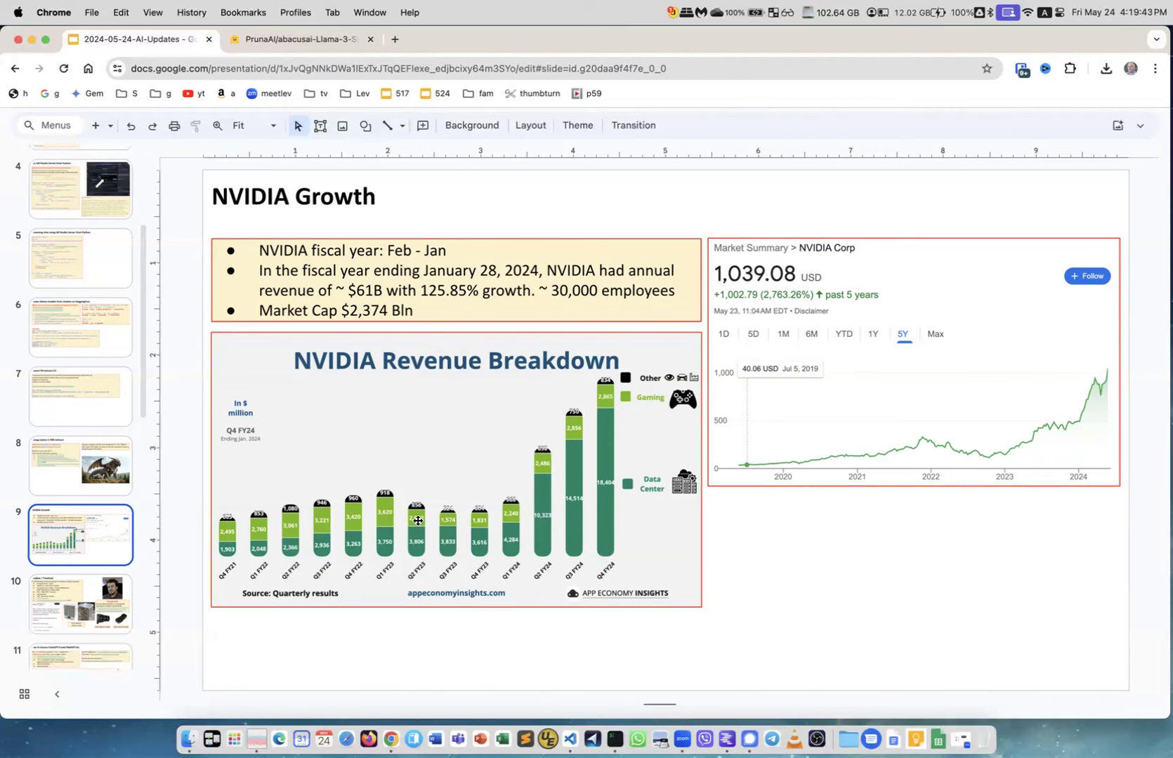
{"action": "mouse_move", "coordinate": [339, 556]}
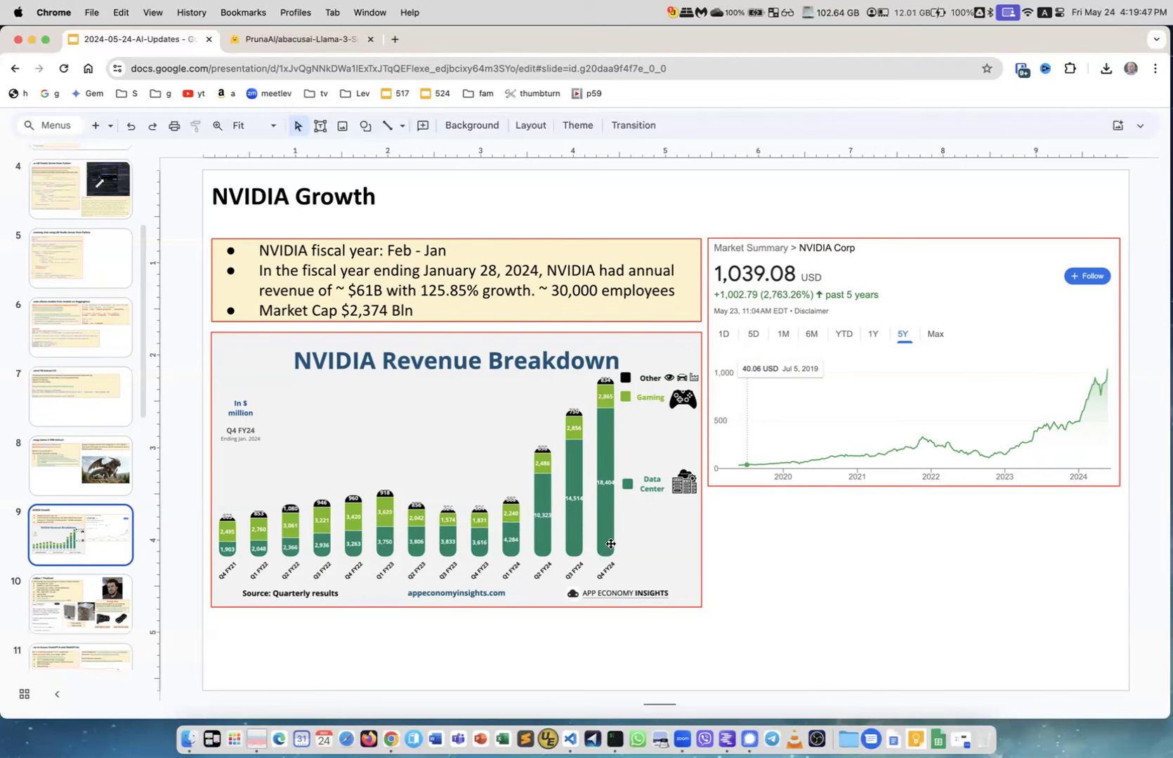
{"action": "mouse_move", "coordinate": [602, 445]}
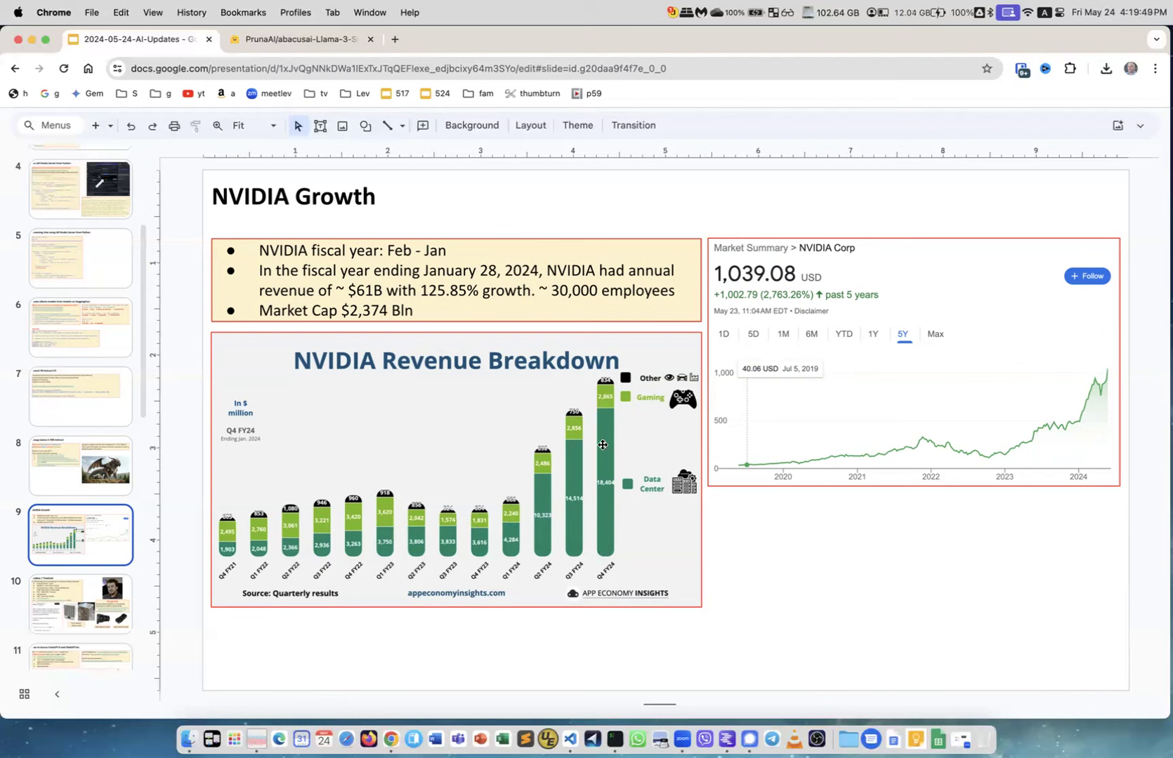
{"action": "mouse_move", "coordinate": [592, 435]}
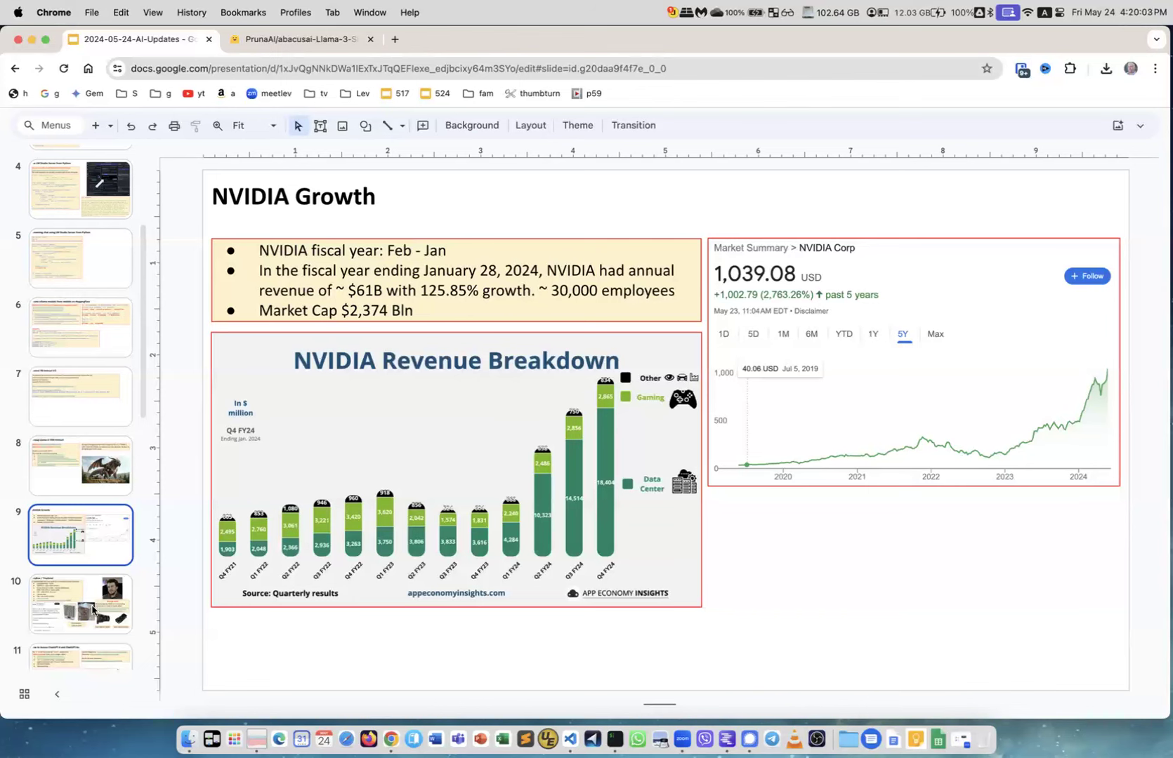
Move on to the TinyBox / TinyGrad slide about George Hotz's tinybox.
{"action": "left_click", "coordinate": [80, 602]}
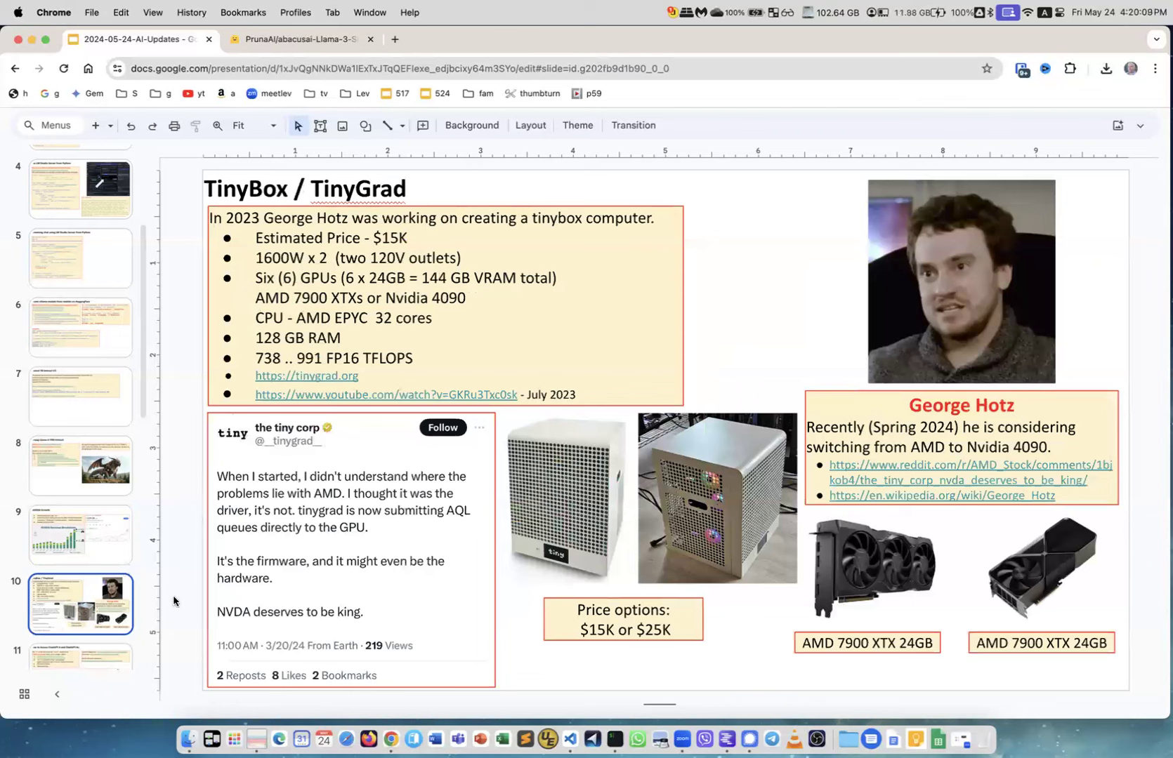
{"action": "mouse_move", "coordinate": [226, 537]}
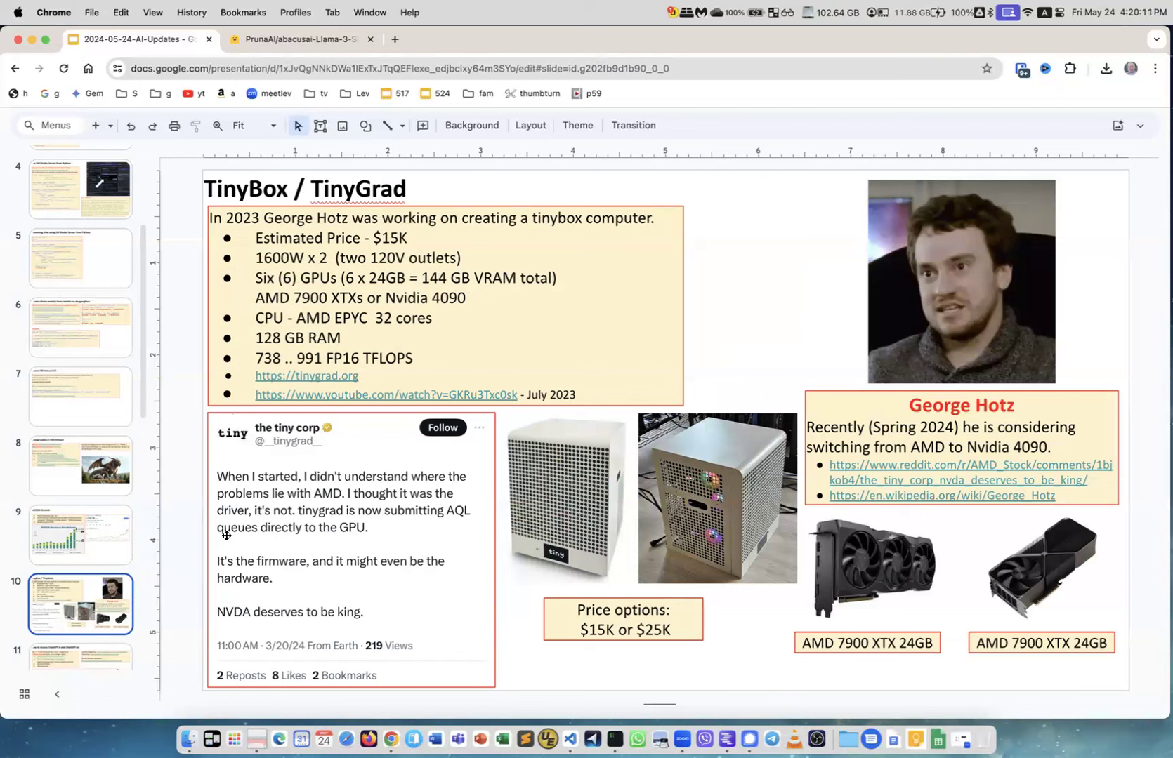
{"action": "mouse_move", "coordinate": [321, 455]}
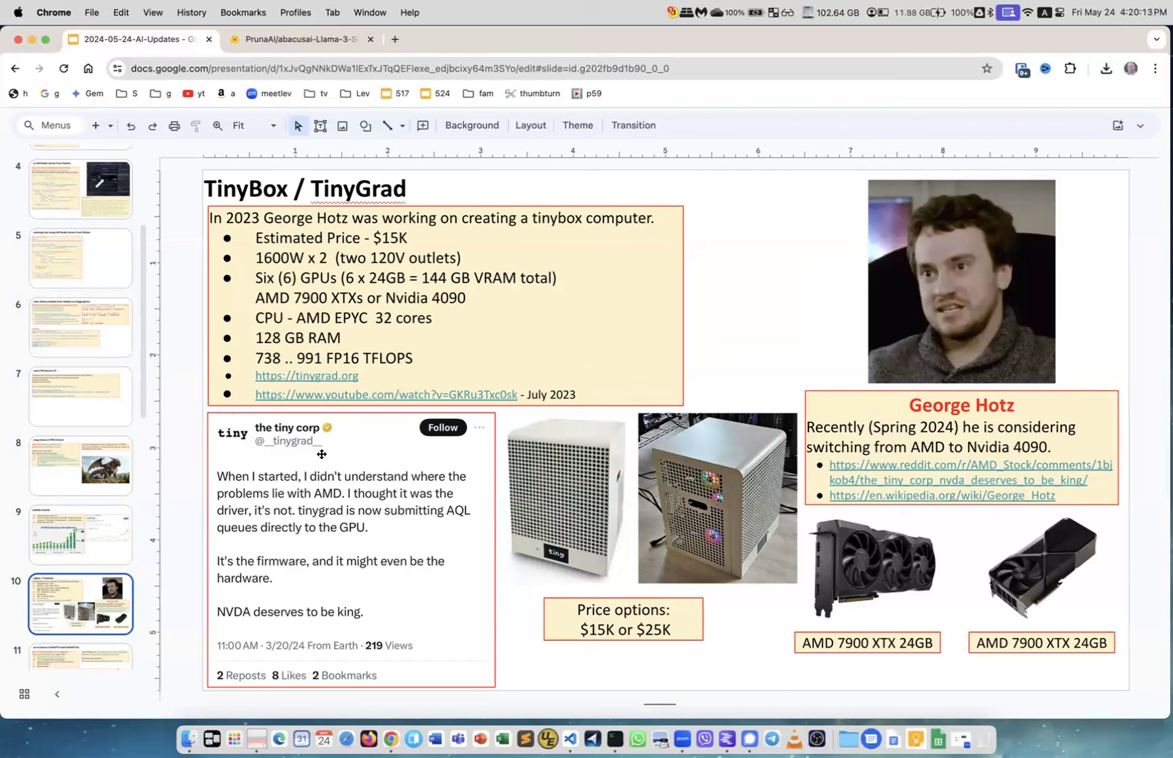
{"action": "mouse_move", "coordinate": [740, 307]}
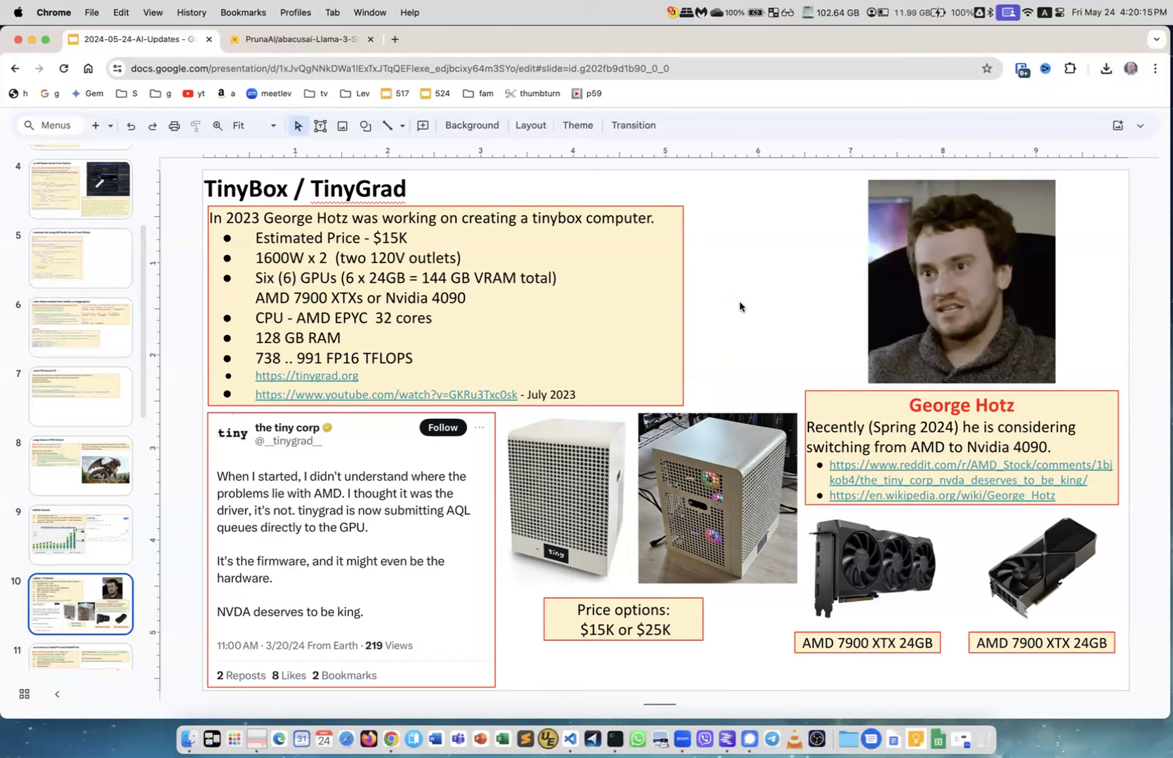
{"action": "mouse_move", "coordinate": [743, 296]}
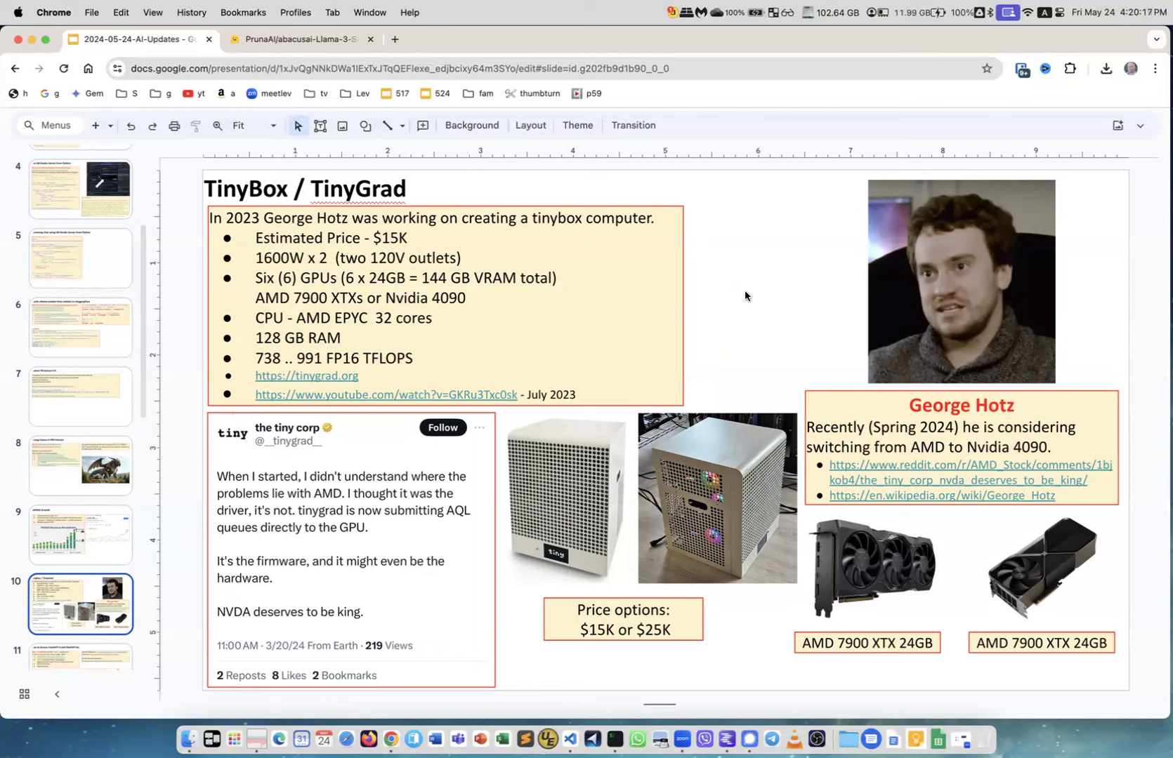
{"action": "mouse_move", "coordinate": [552, 456]}
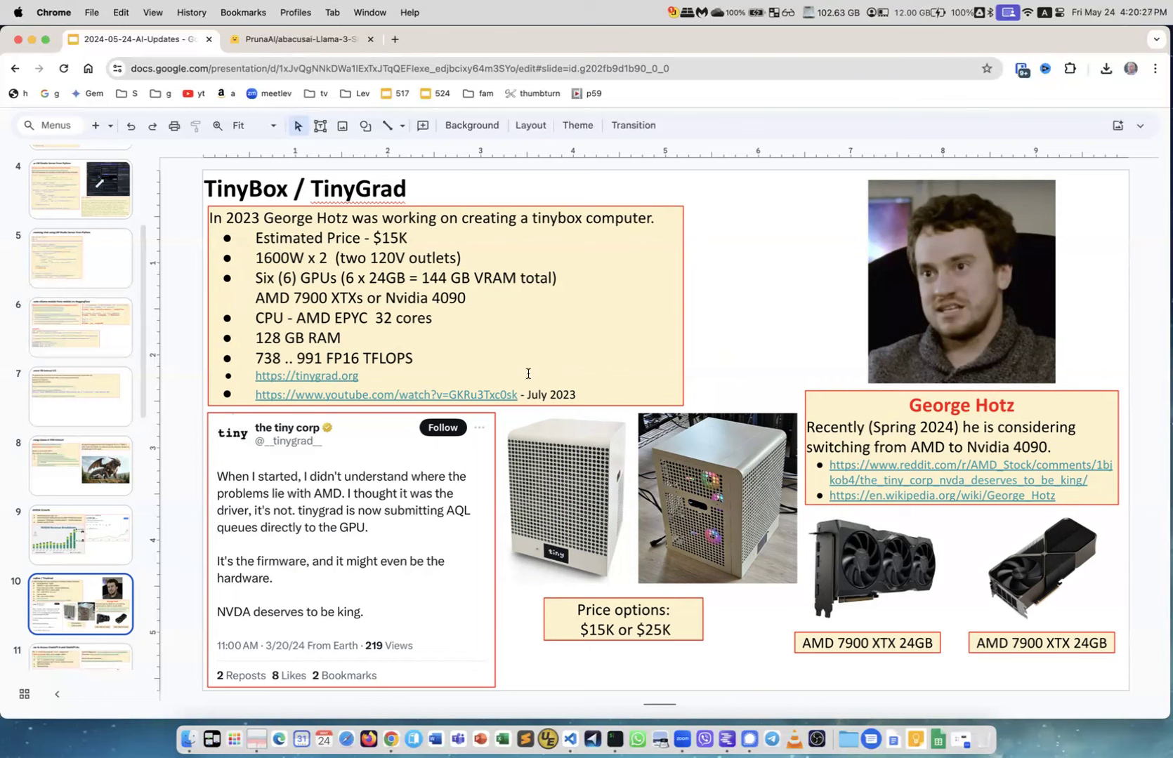
{"action": "mouse_move", "coordinate": [562, 354]}
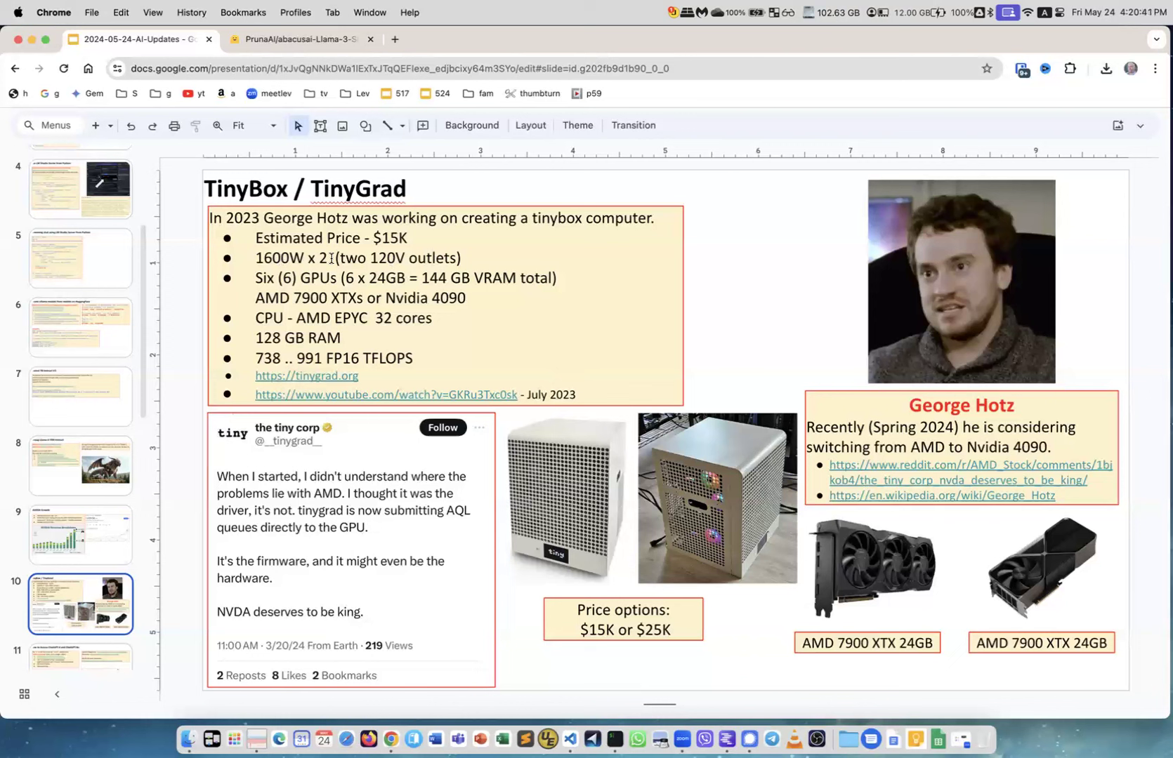
{"action": "mouse_move", "coordinate": [261, 250]}
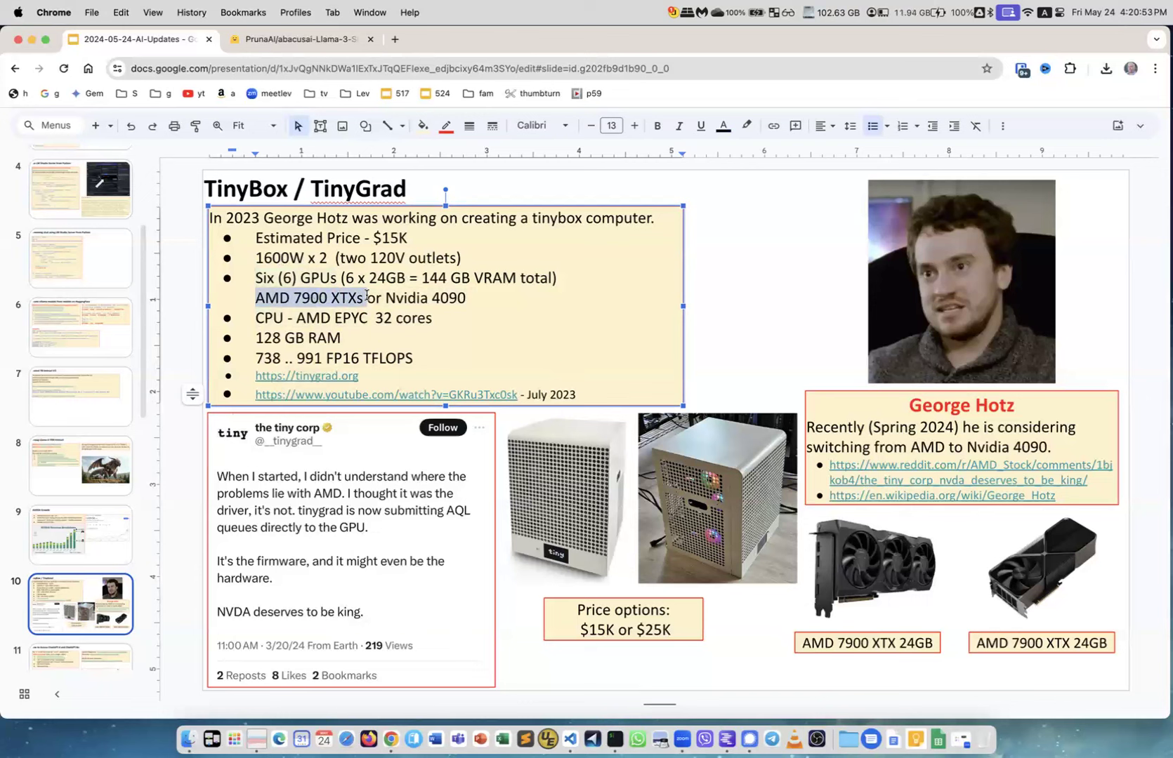
{"action": "mouse_move", "coordinate": [282, 488]}
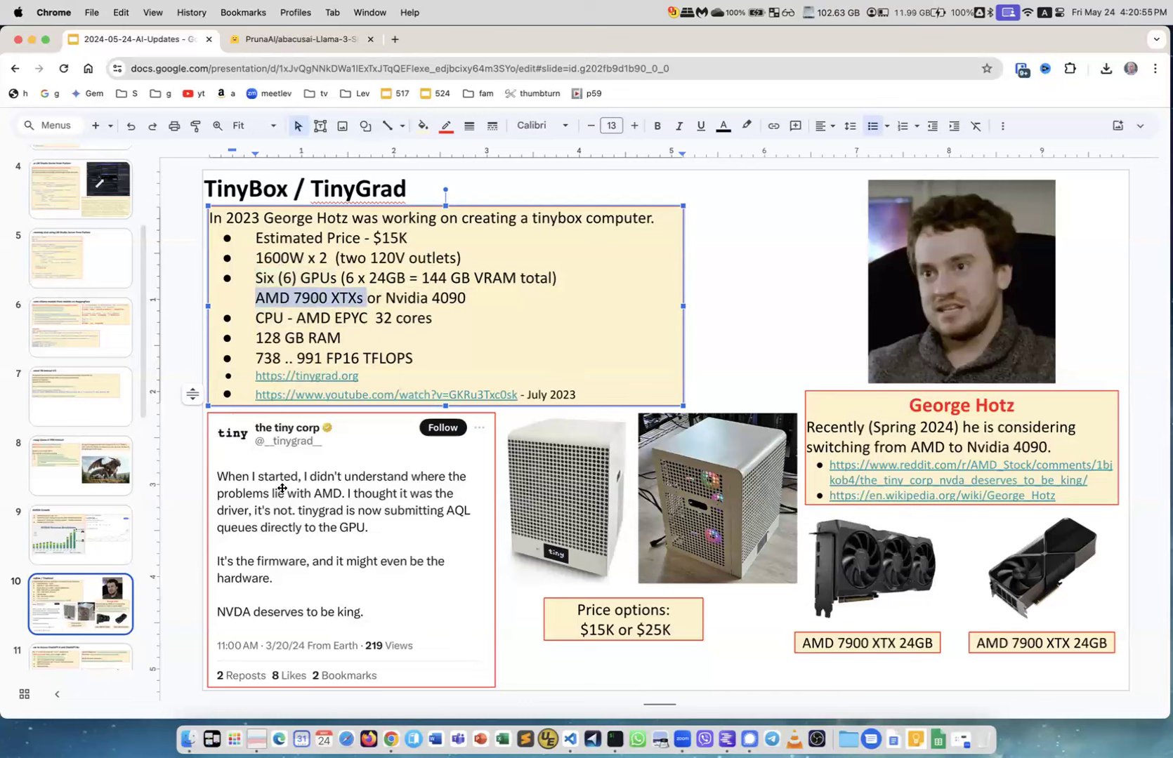
{"action": "mouse_move", "coordinate": [412, 479]}
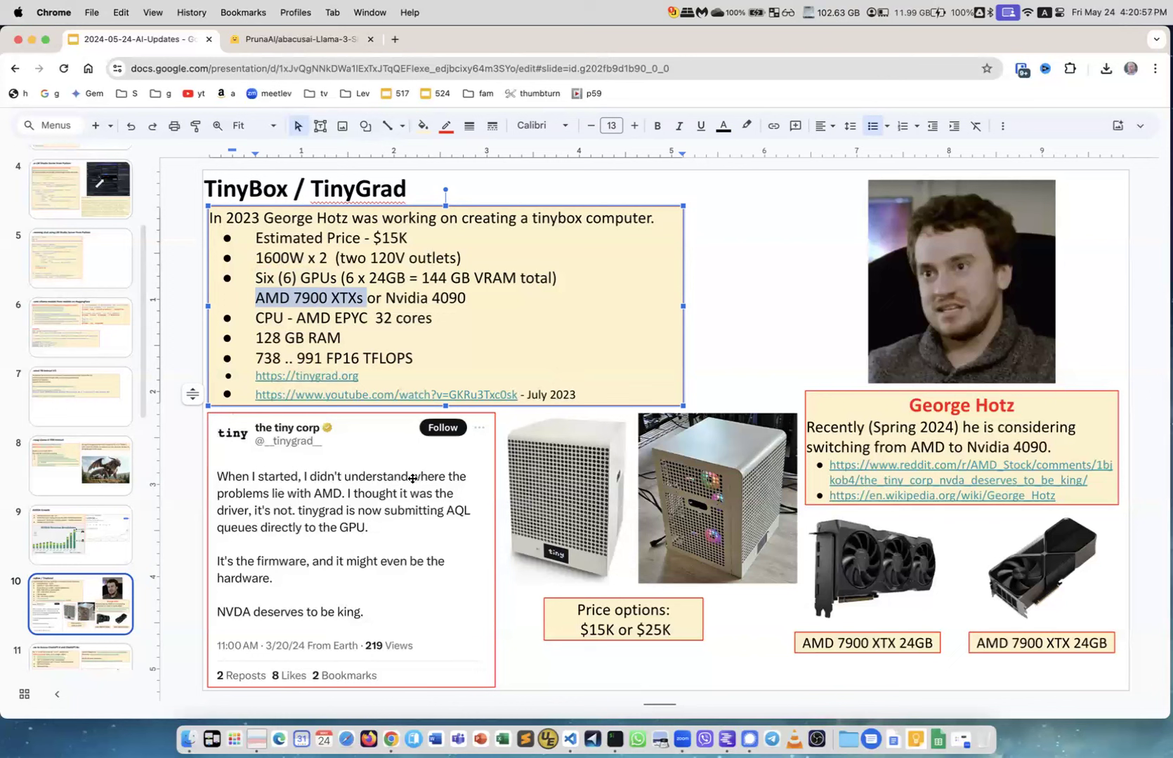
{"action": "mouse_move", "coordinate": [334, 500]}
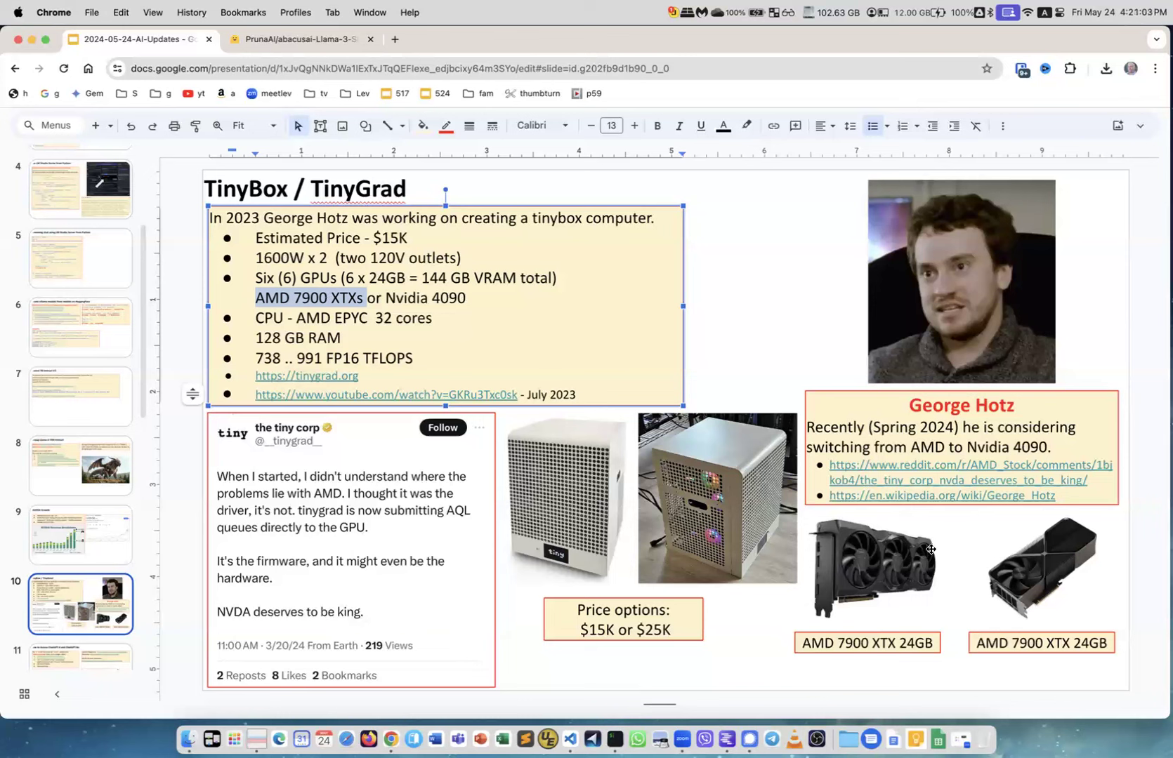
{"action": "mouse_move", "coordinate": [285, 522]}
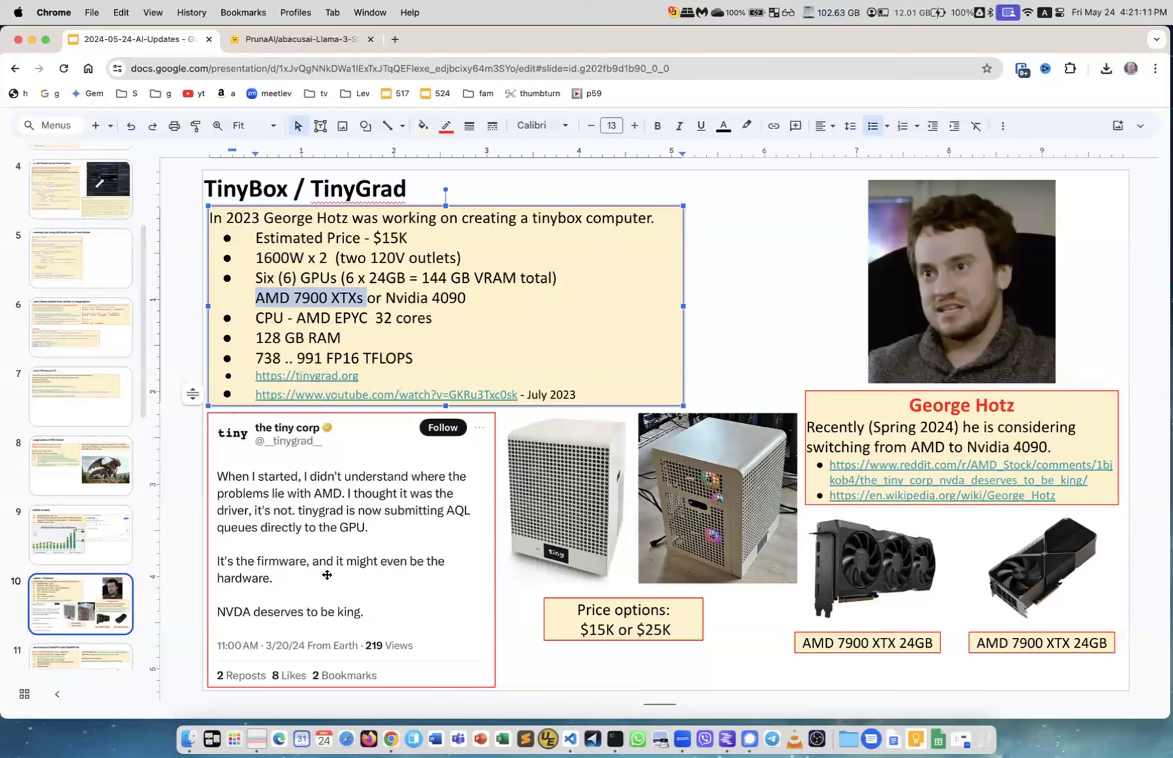
{"action": "mouse_move", "coordinate": [293, 592]}
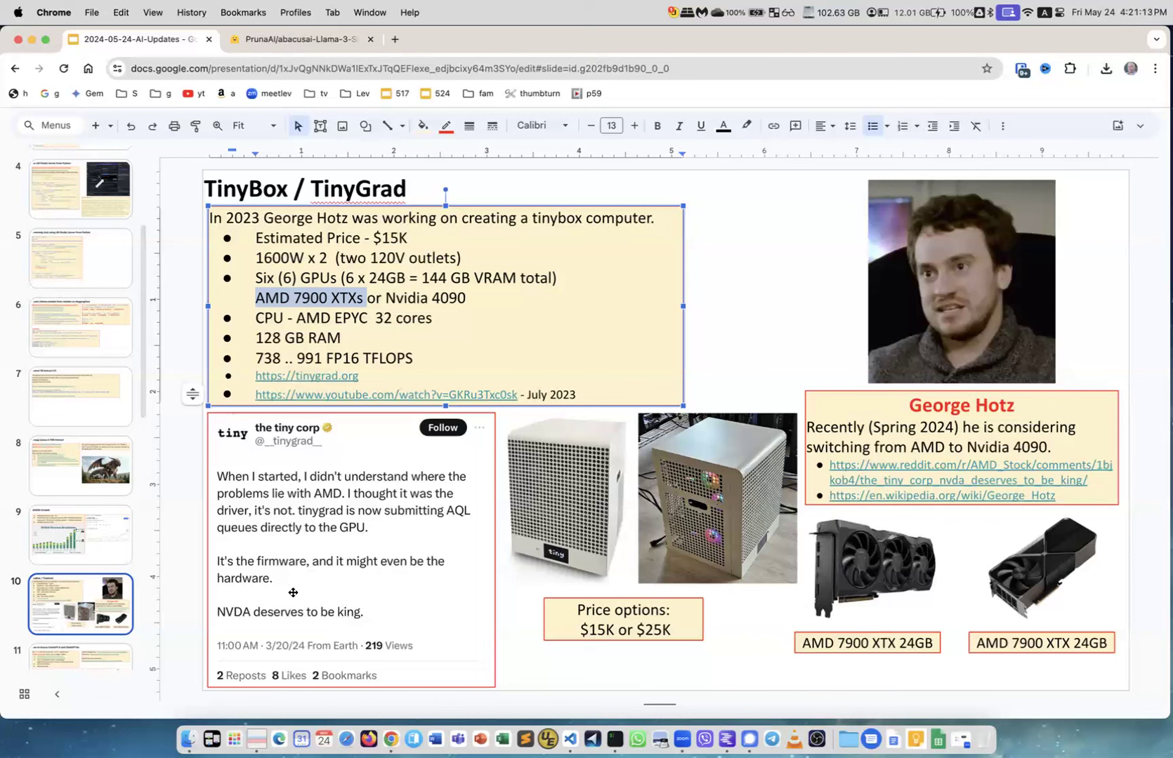
{"action": "mouse_move", "coordinate": [361, 622]}
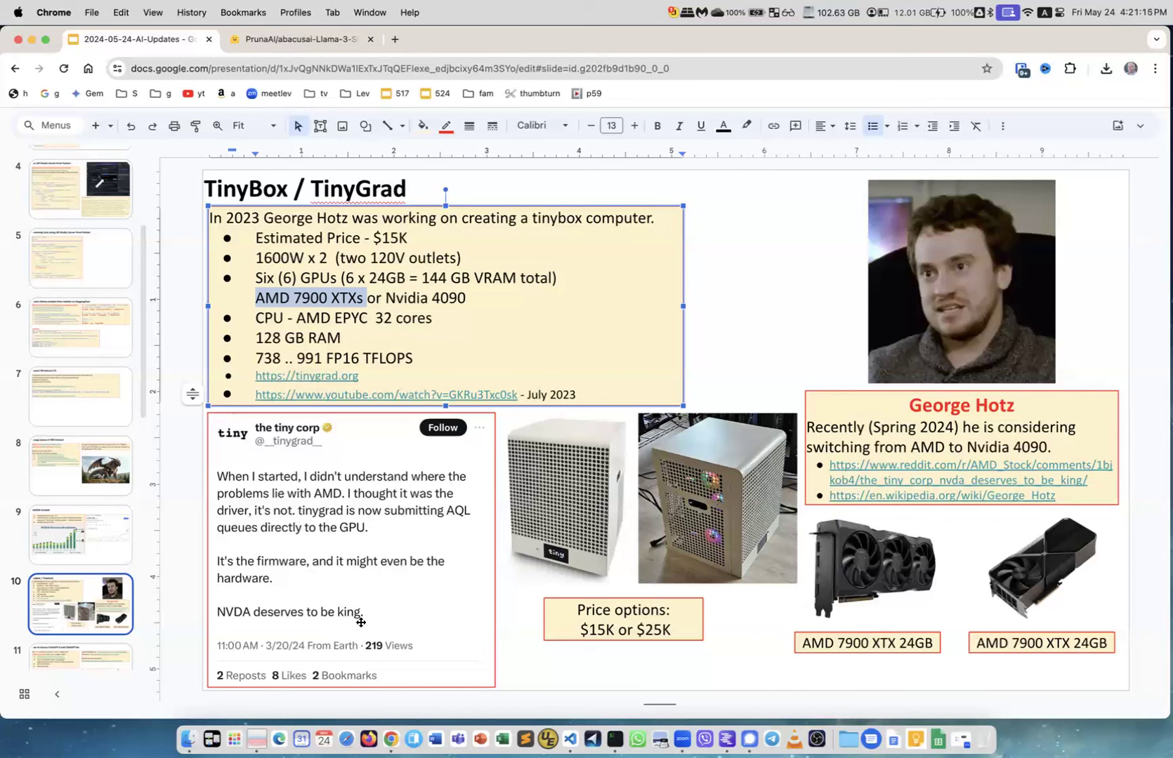
{"action": "mouse_move", "coordinate": [497, 531]}
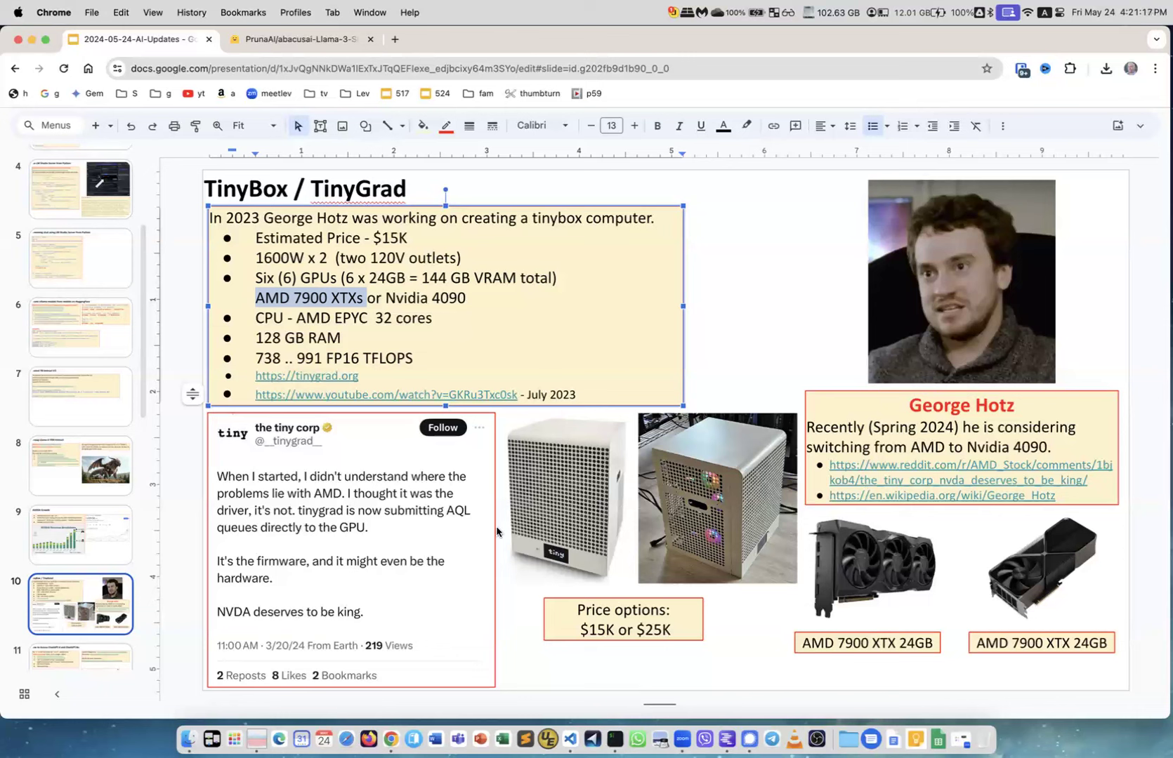
{"action": "mouse_move", "coordinate": [475, 496]}
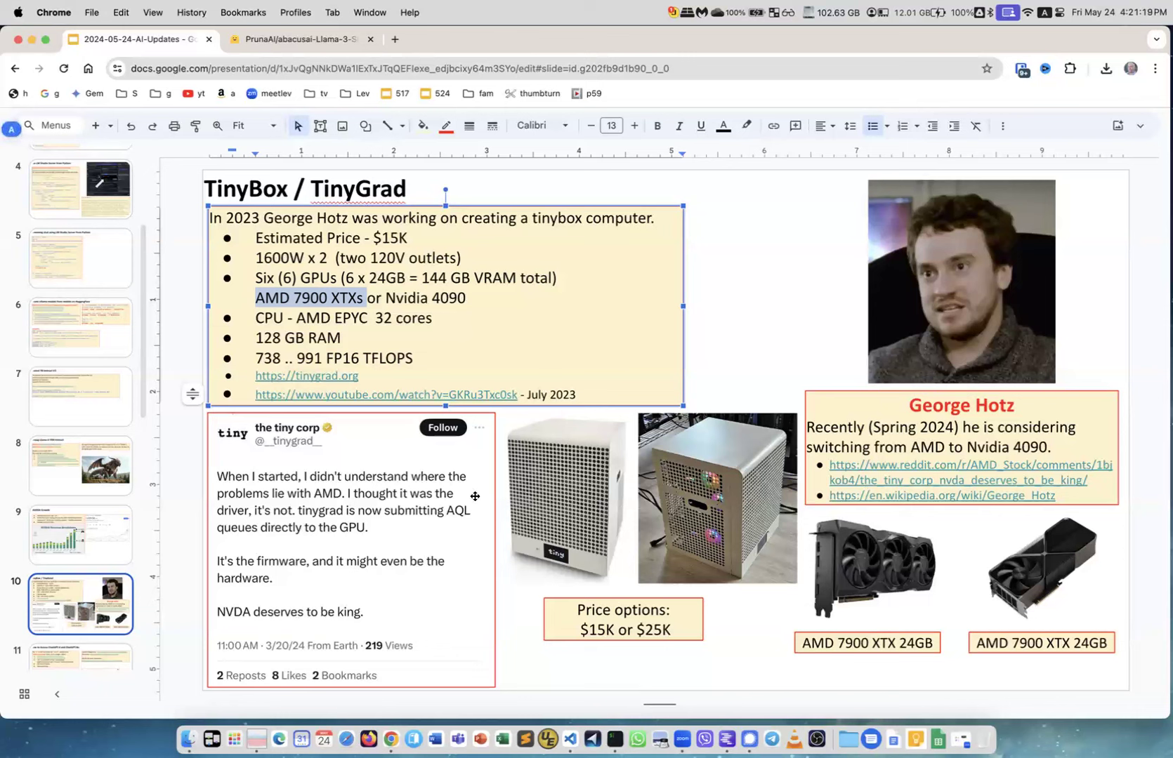
{"action": "mouse_move", "coordinate": [291, 292]}
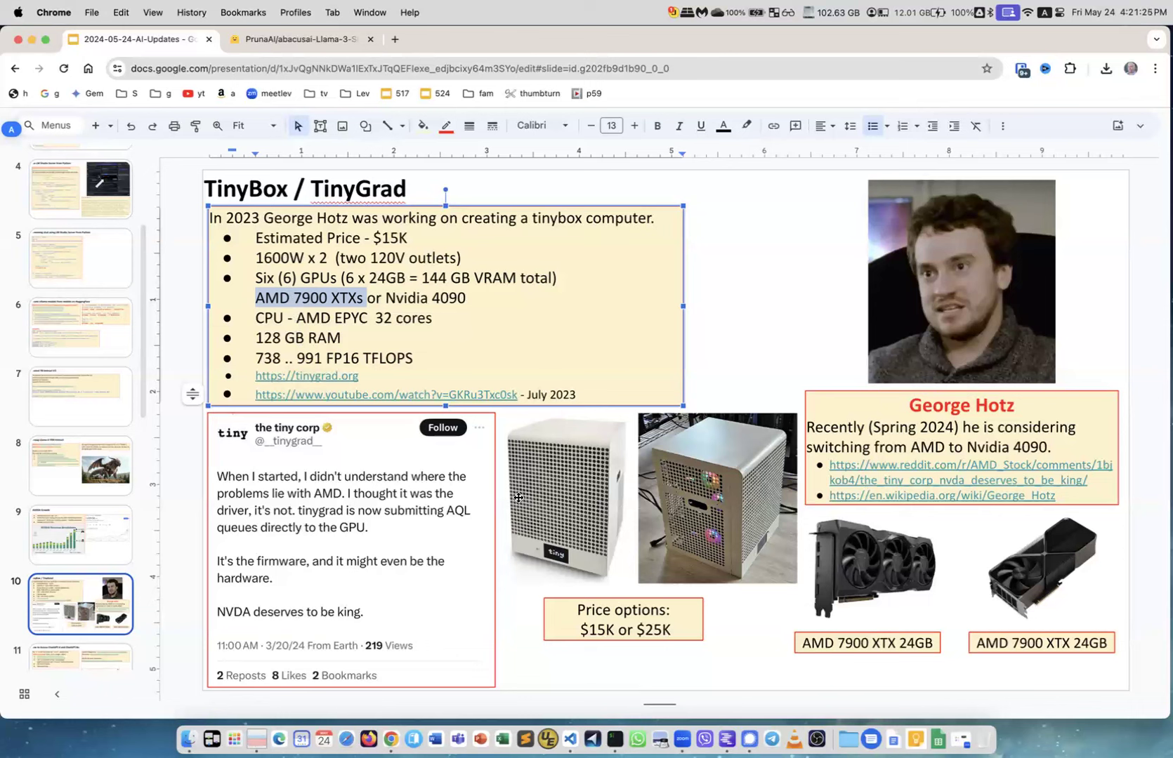
{"action": "mouse_move", "coordinate": [644, 563]}
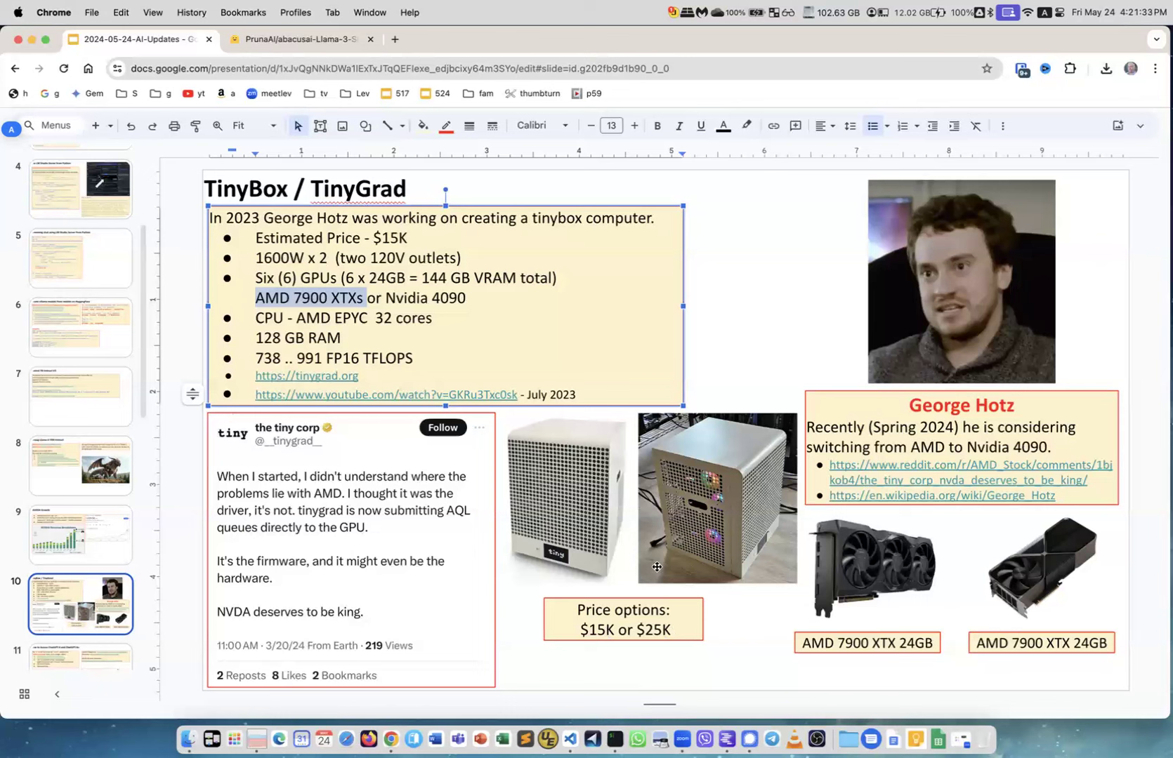
{"action": "mouse_move", "coordinate": [618, 417]}
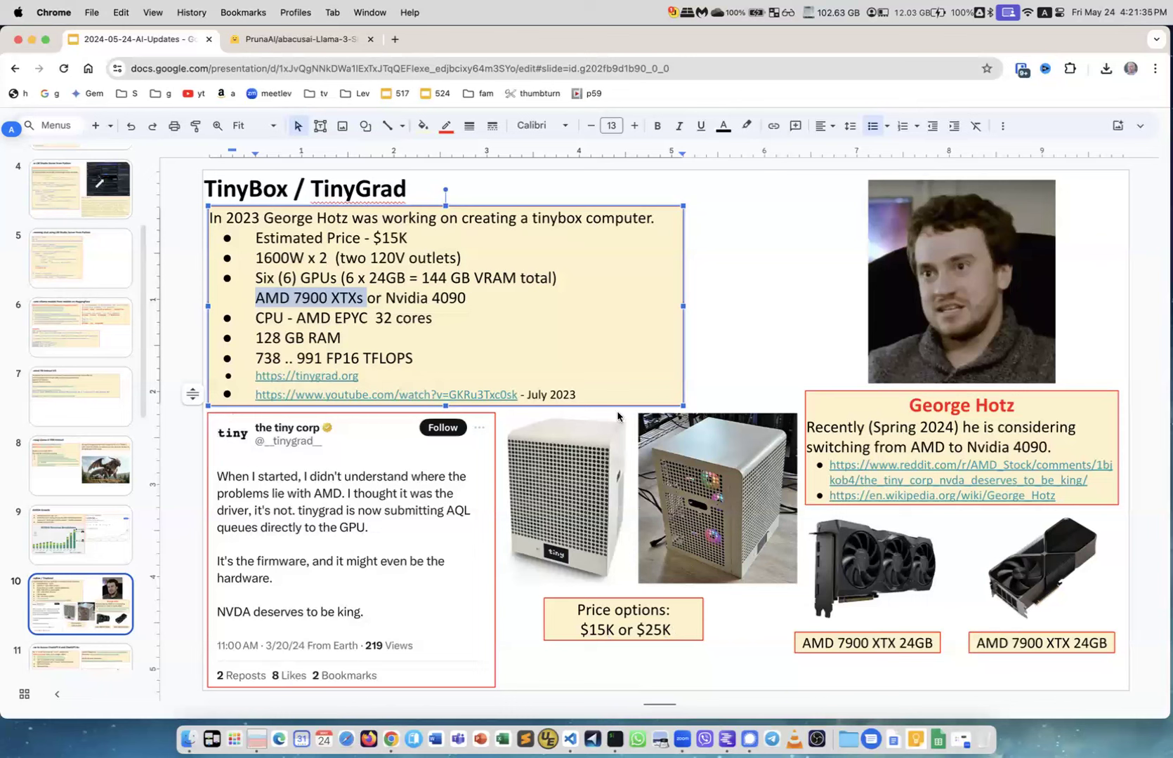
{"action": "mouse_move", "coordinate": [699, 324]}
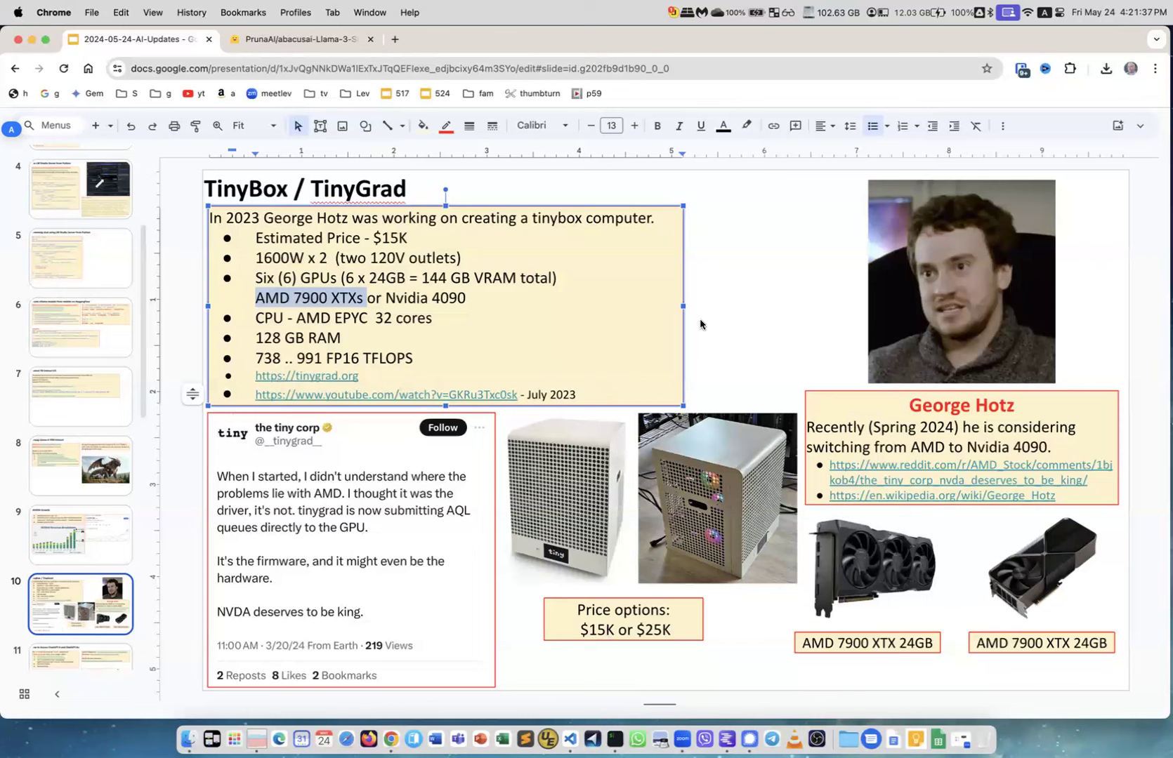
{"action": "mouse_move", "coordinate": [684, 306]}
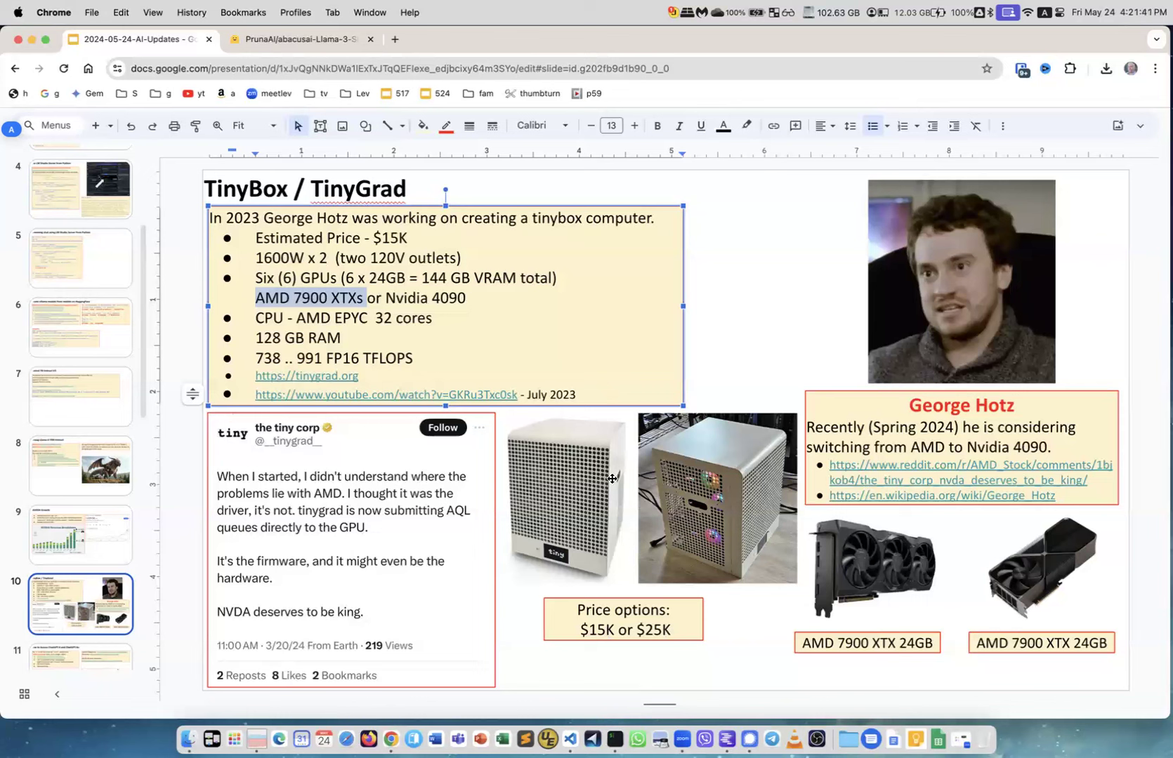
{"action": "mouse_move", "coordinate": [285, 342]}
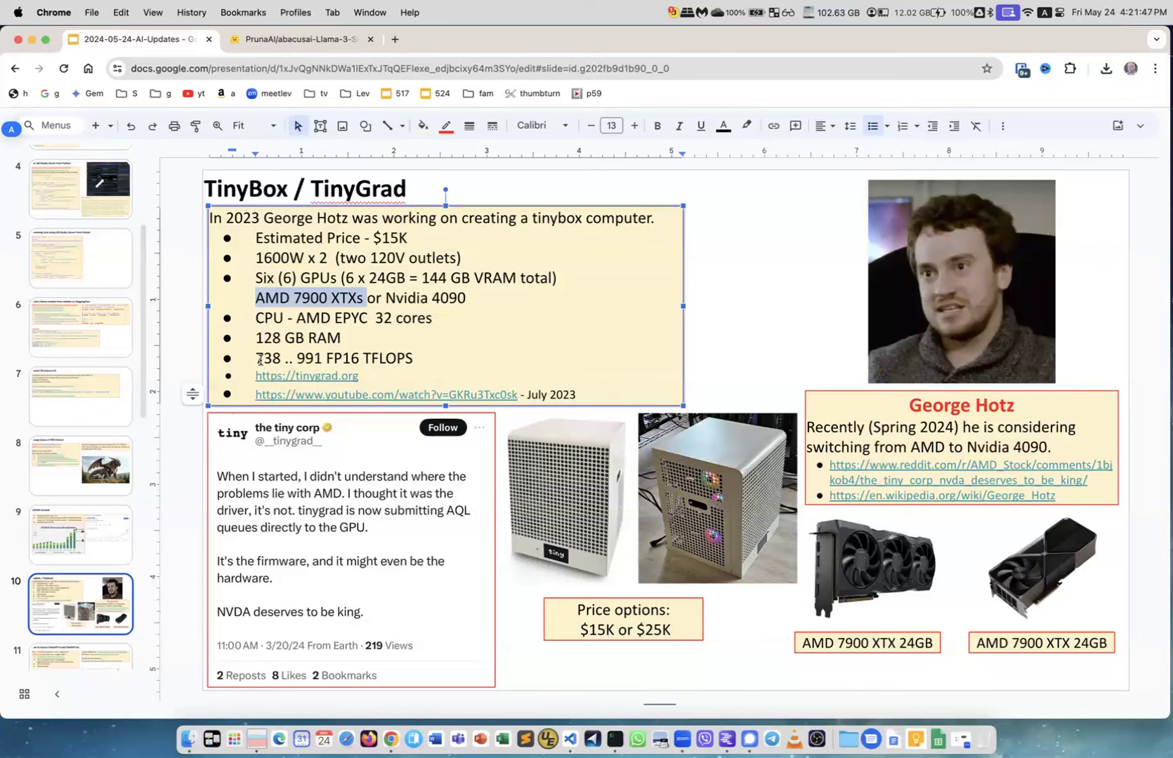
{"action": "mouse_move", "coordinate": [363, 431]}
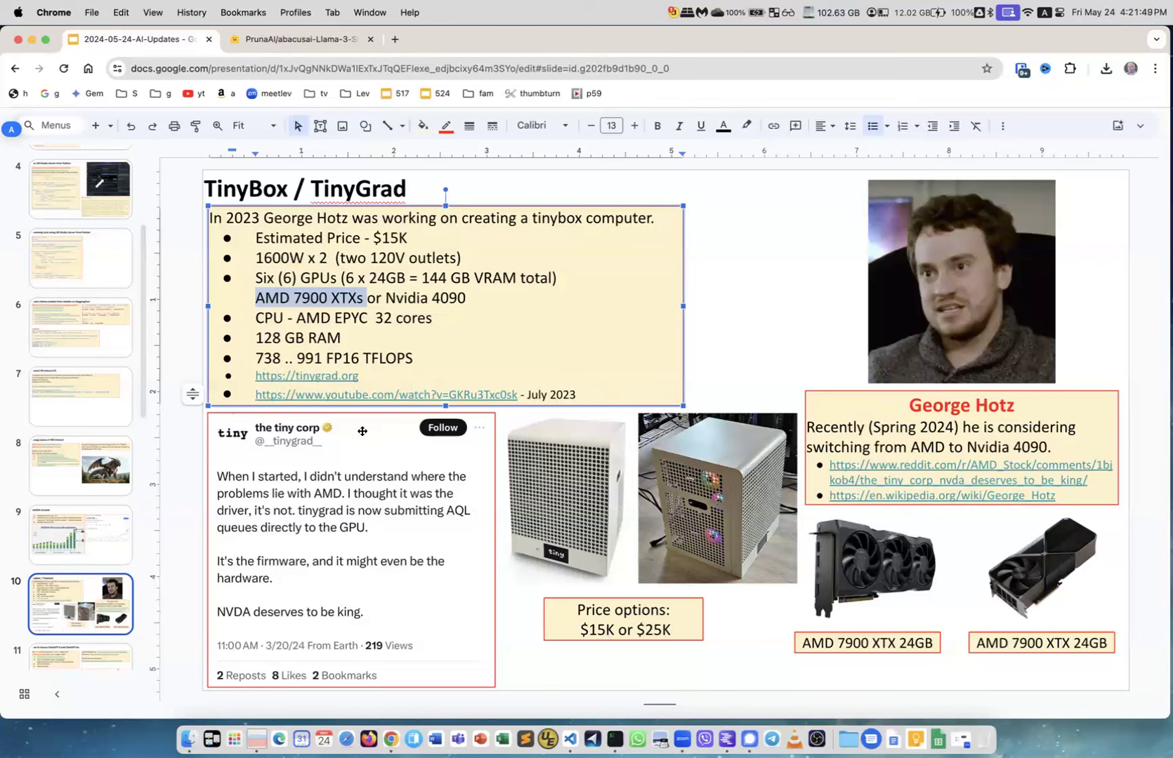
{"action": "mouse_move", "coordinate": [983, 319]}
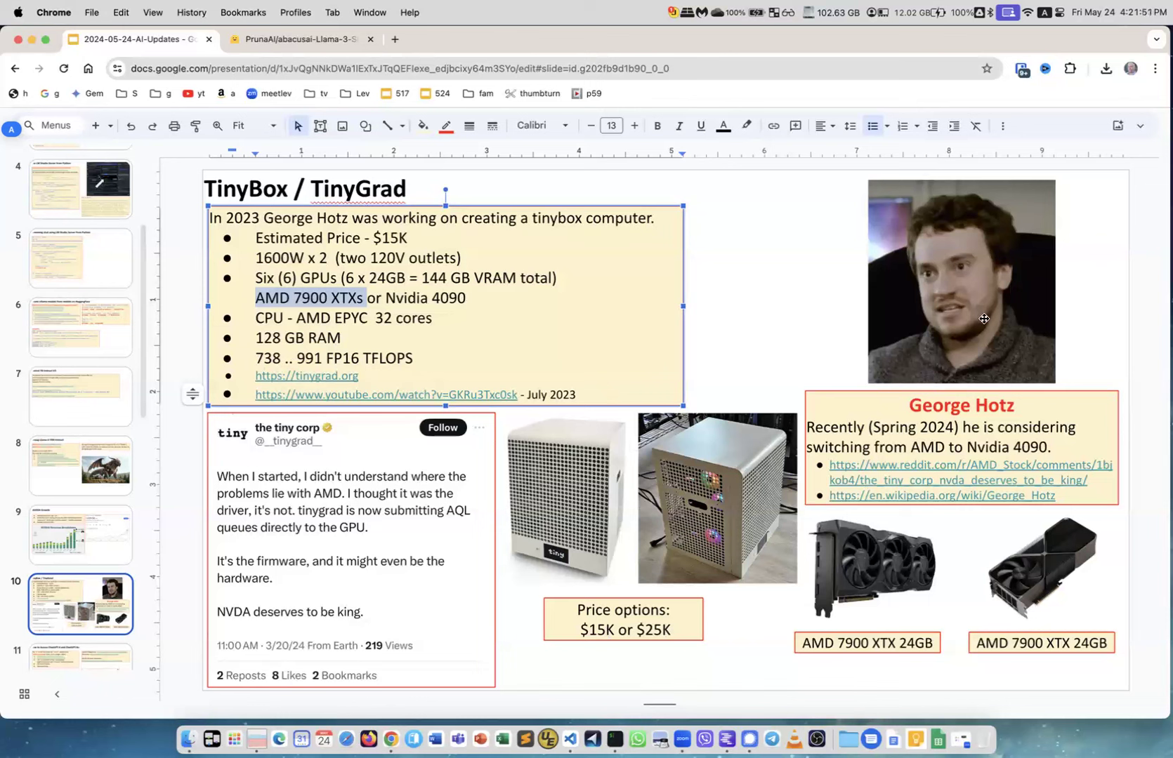
{"action": "mouse_move", "coordinate": [822, 328]}
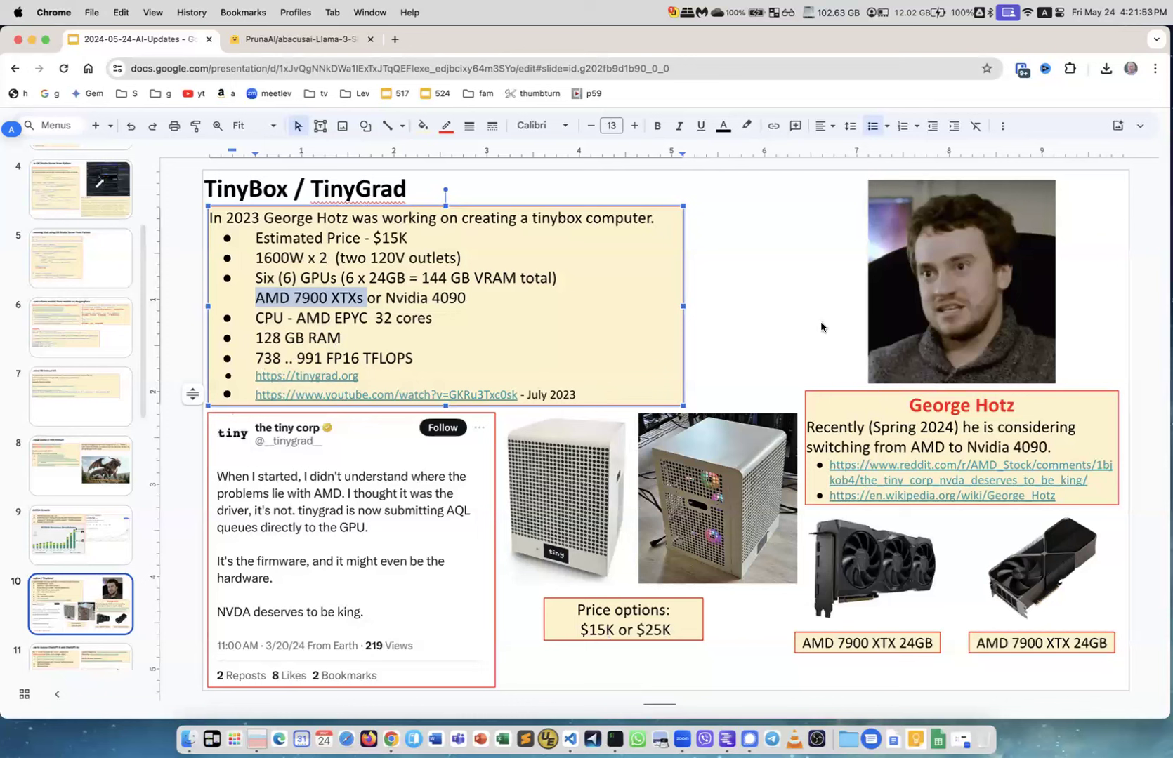
{"action": "mouse_move", "coordinate": [703, 600]}
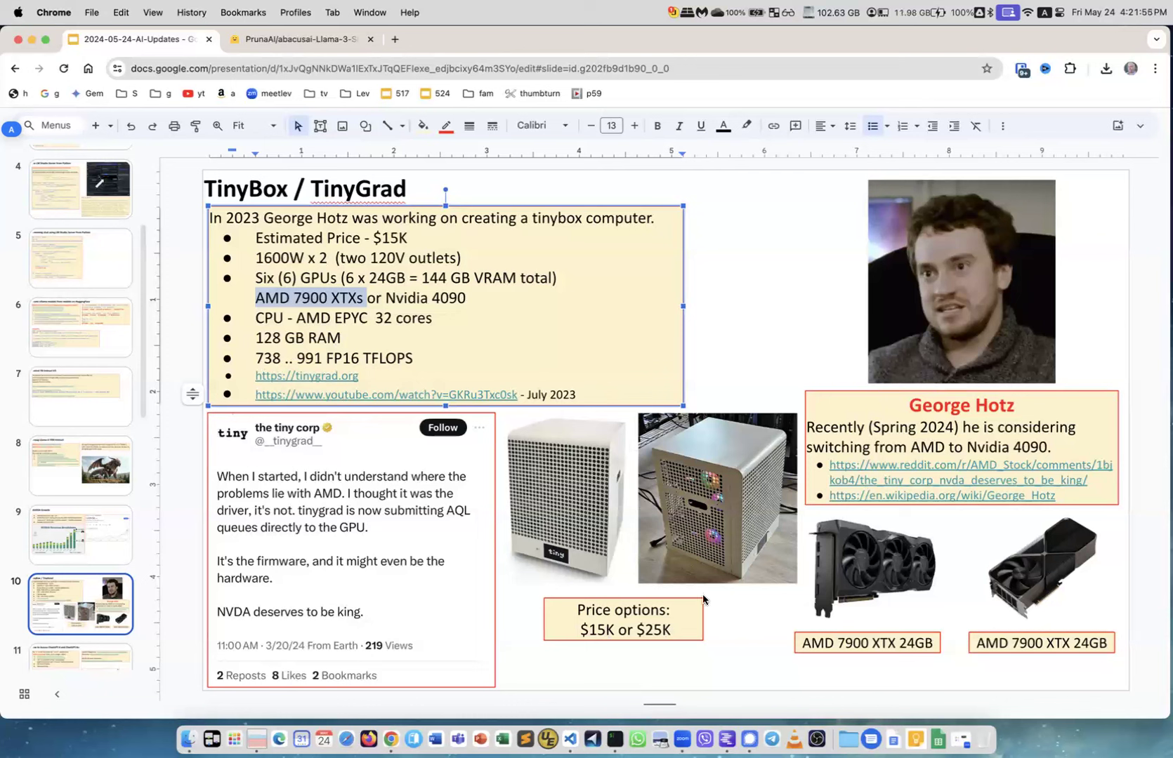
{"action": "scroll", "scroll_direction": "down", "scroll_amount": 3}
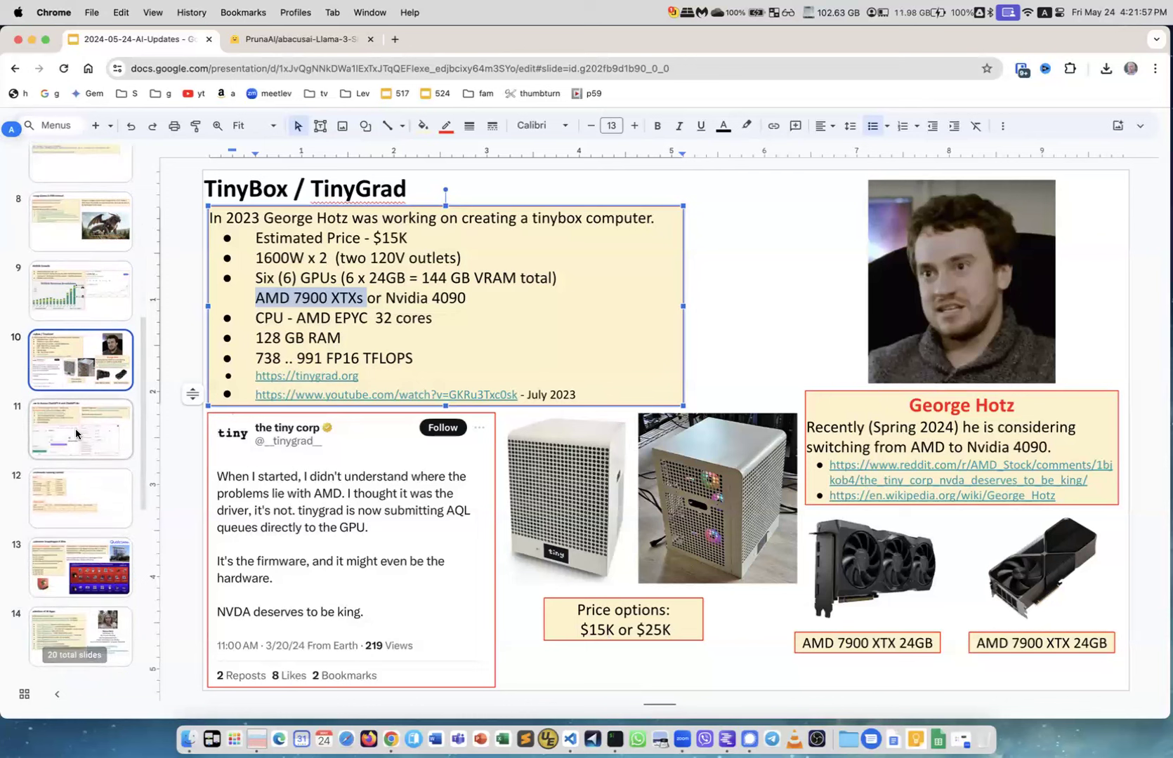
Show the ChatGPT-4o access slide, then continue to the Benchmarks running Llama3 slide.
{"action": "left_click", "coordinate": [80, 428]}
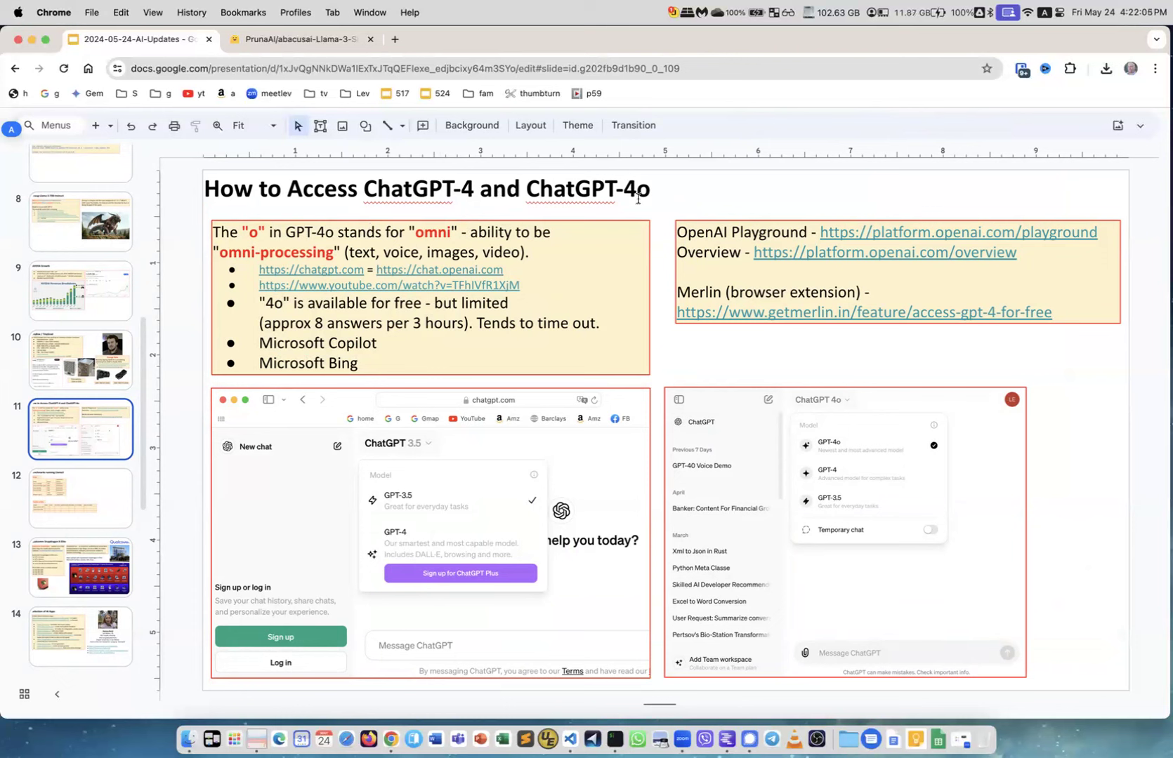
{"action": "mouse_move", "coordinate": [317, 348]}
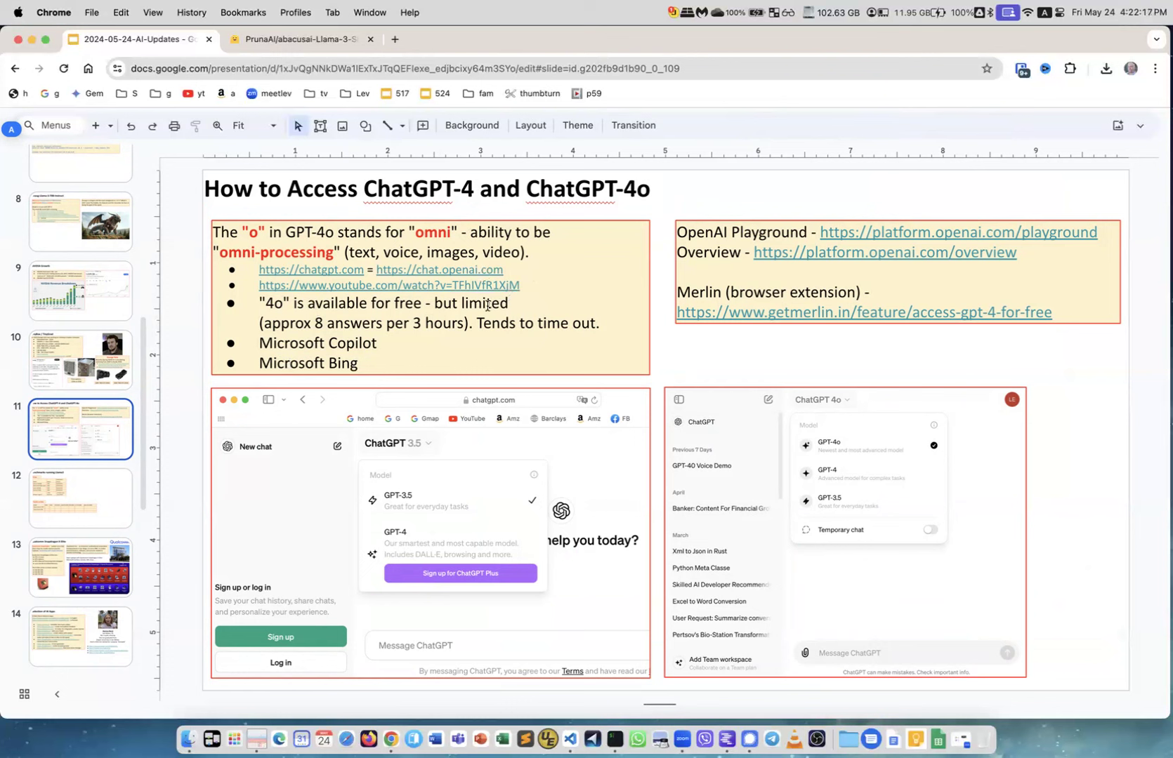
{"action": "mouse_move", "coordinate": [452, 455]}
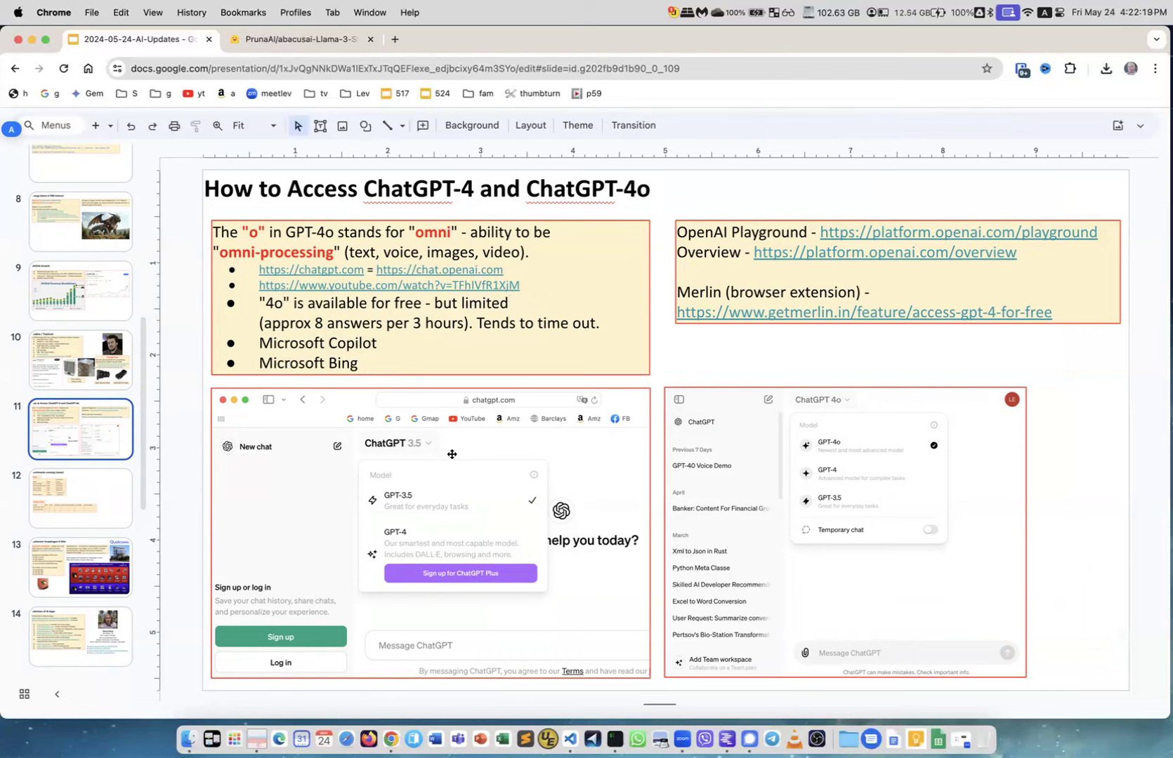
{"action": "mouse_move", "coordinate": [892, 427]}
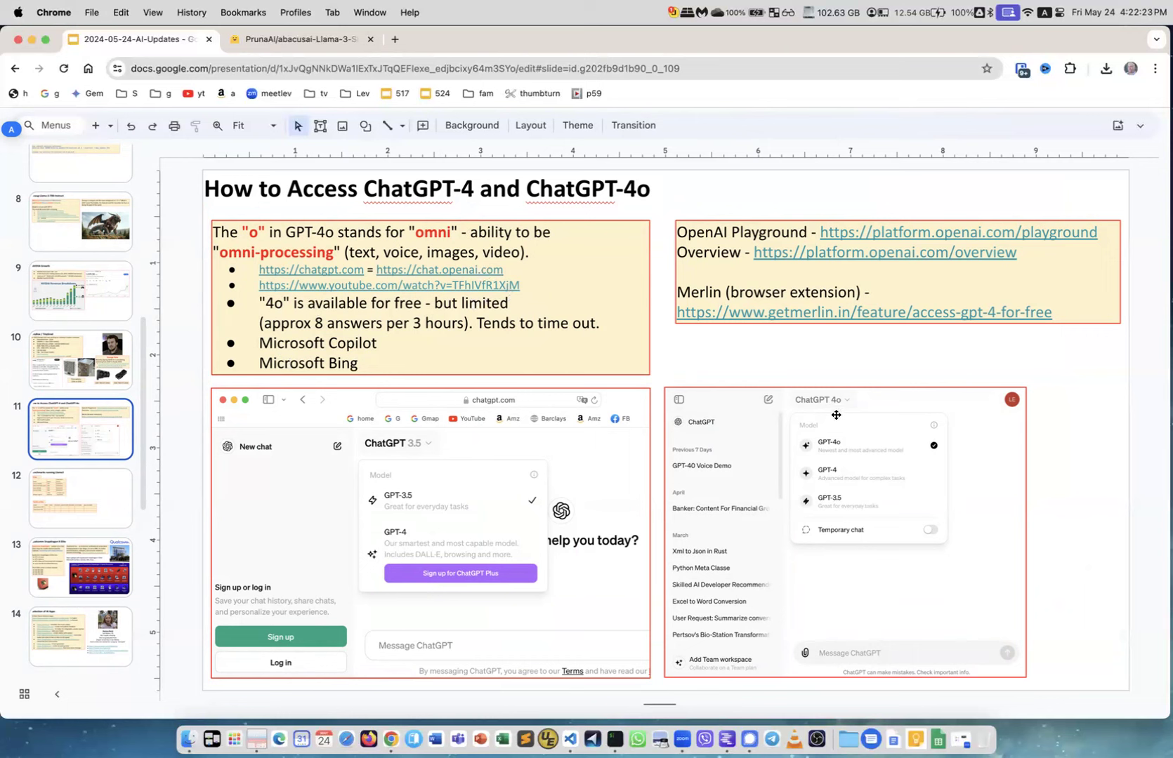
{"action": "mouse_move", "coordinate": [814, 446]}
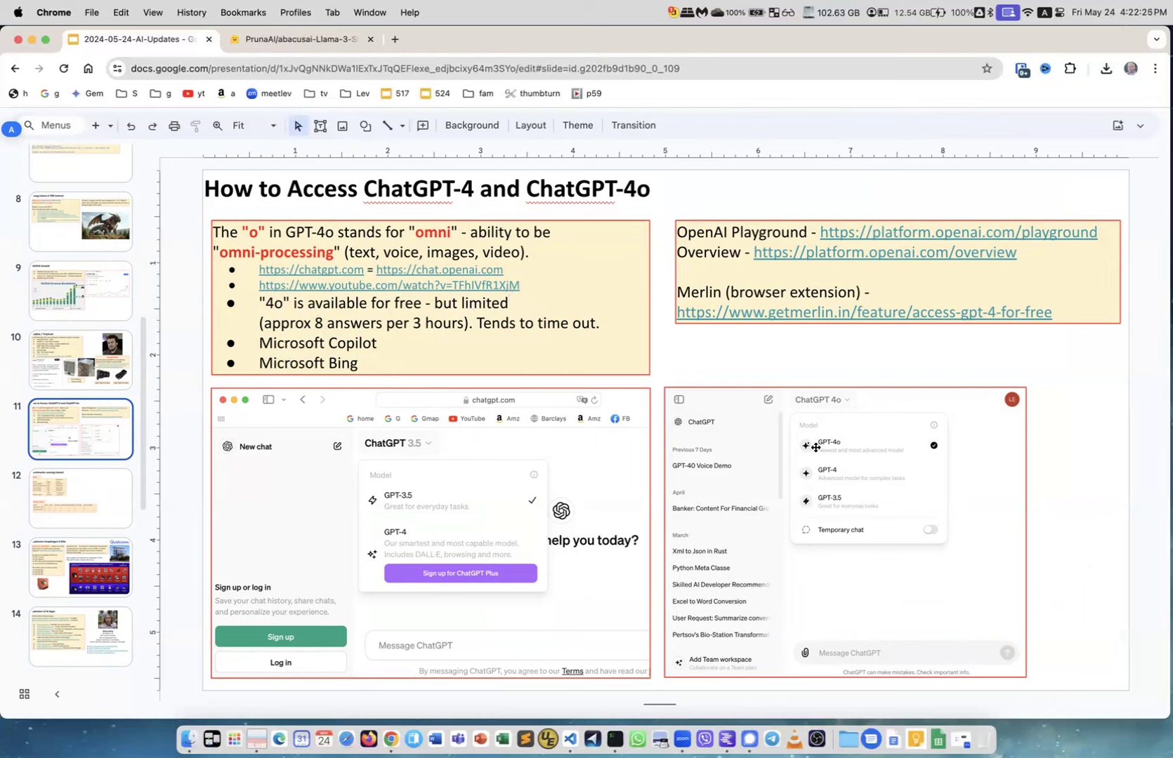
{"action": "mouse_move", "coordinate": [837, 480]}
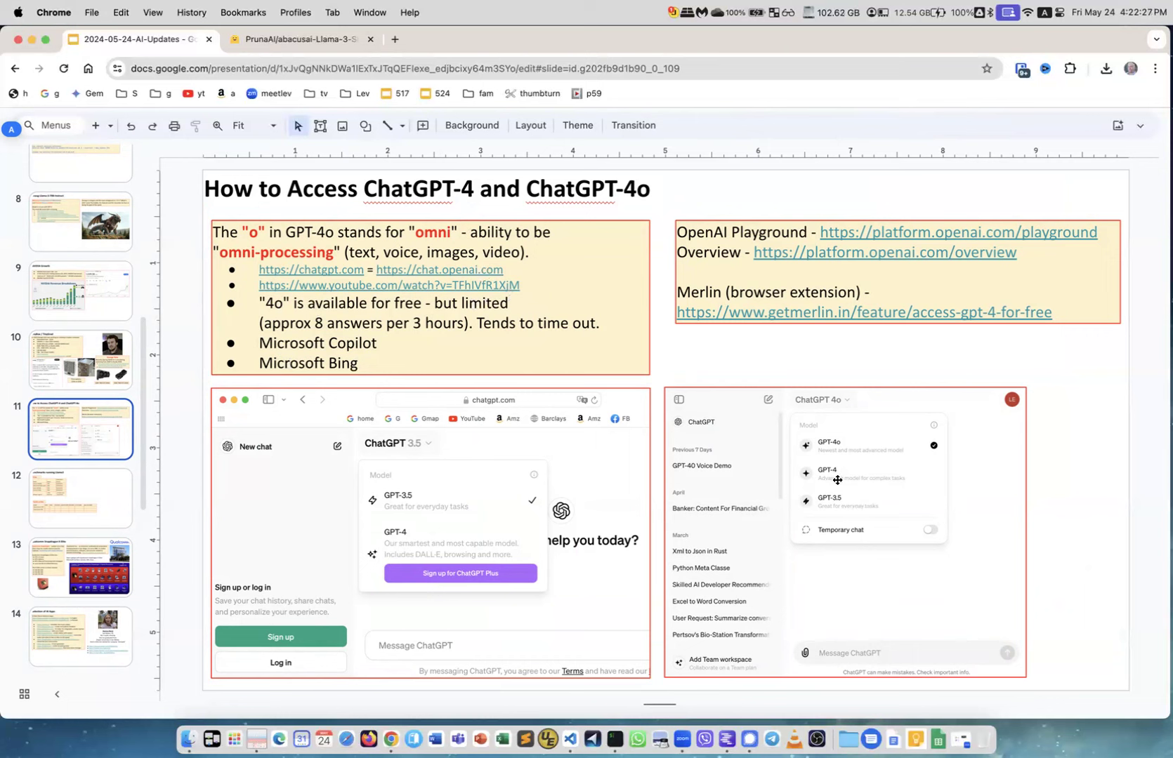
{"action": "mouse_move", "coordinate": [835, 519]}
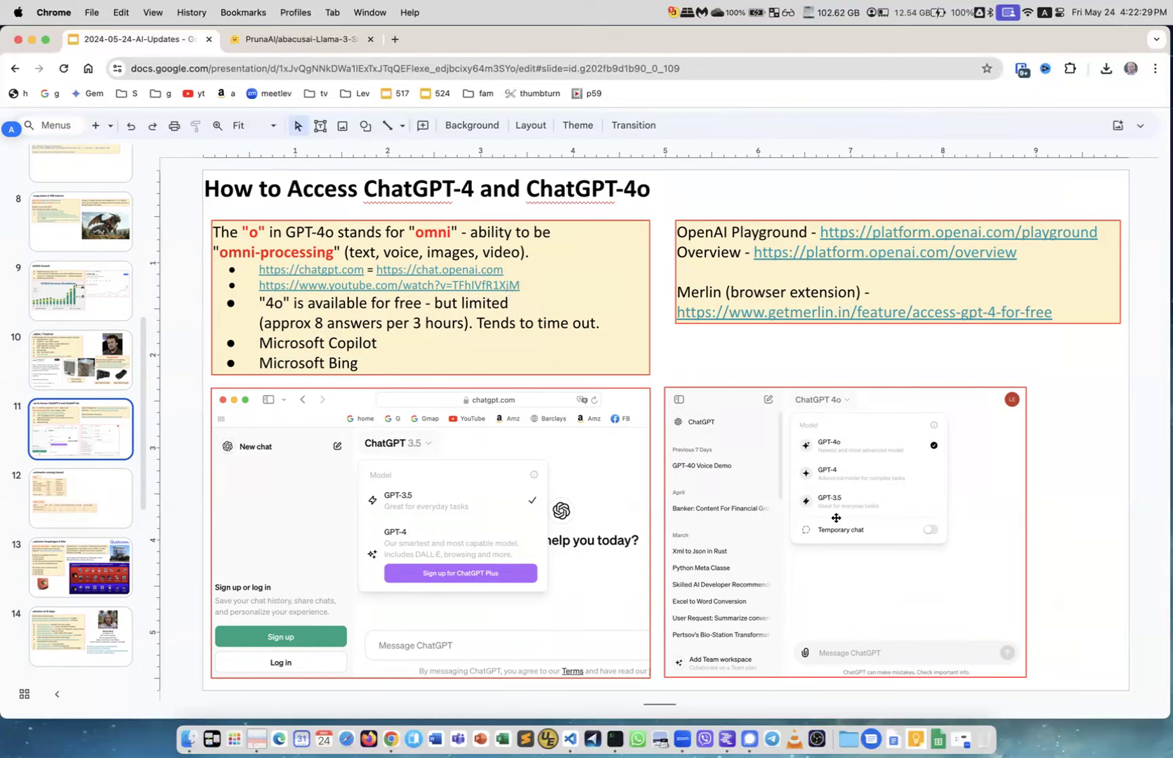
{"action": "mouse_move", "coordinate": [843, 454]}
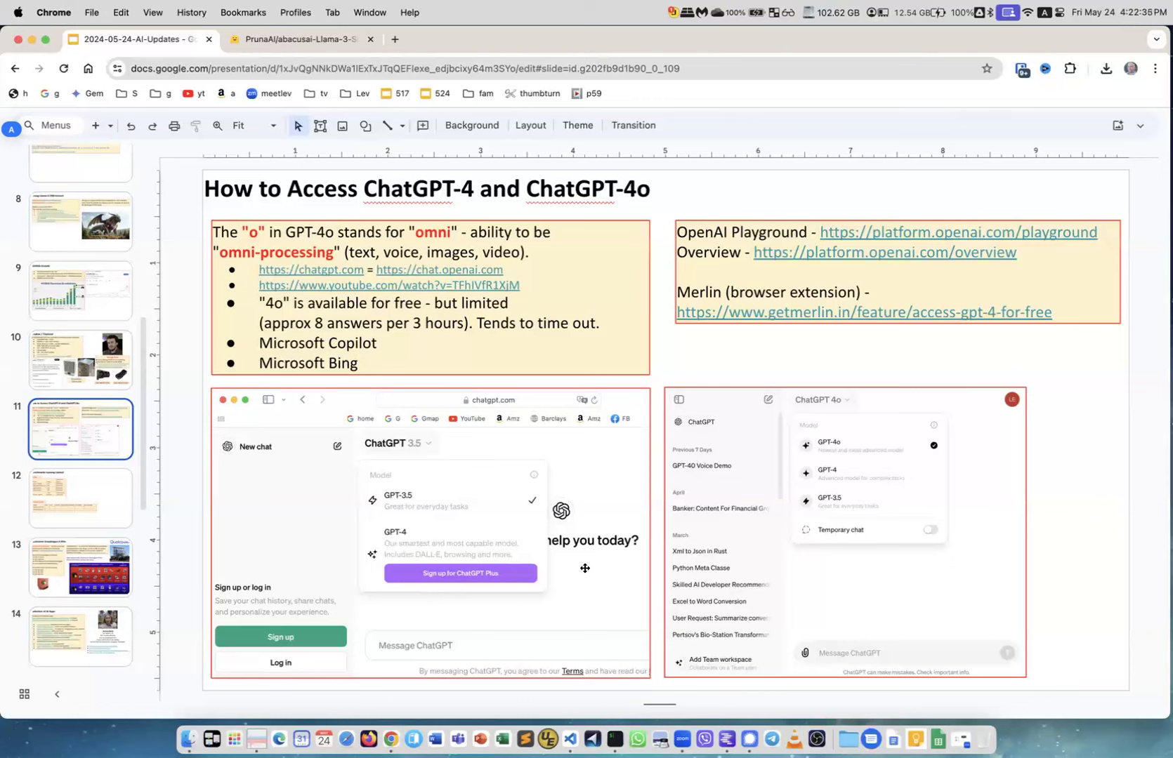
{"action": "mouse_move", "coordinate": [531, 595]}
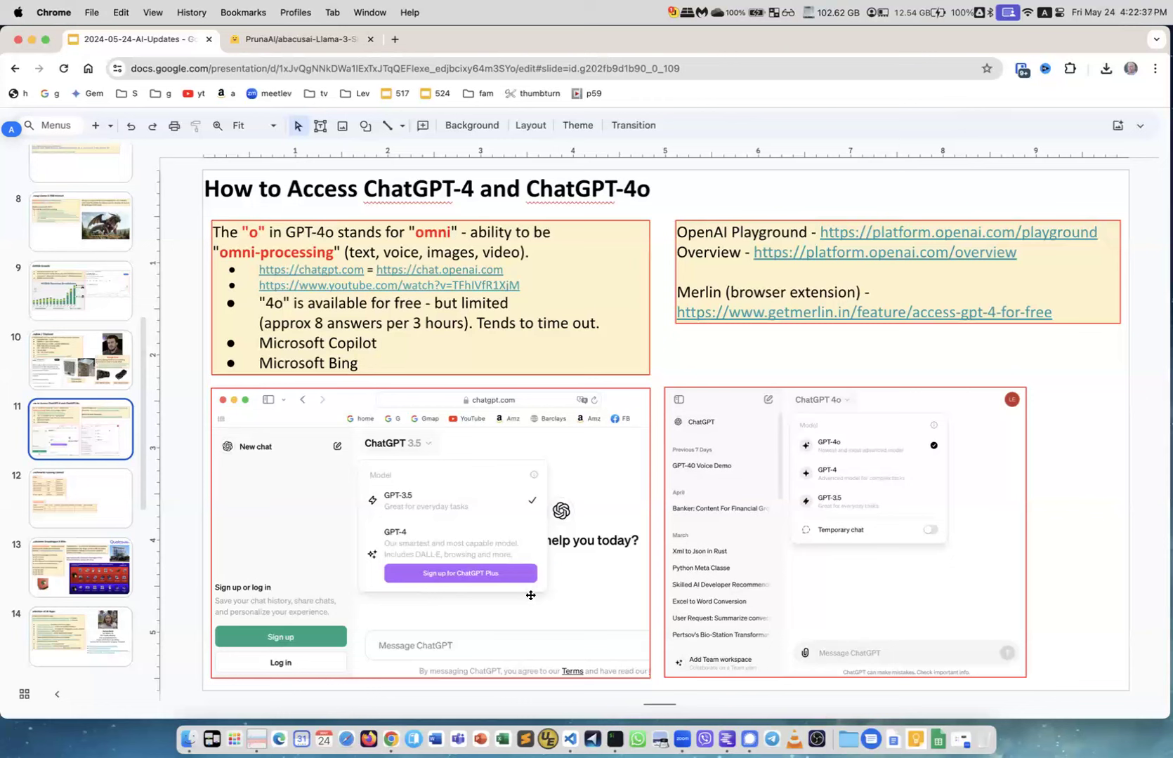
{"action": "mouse_move", "coordinate": [507, 611]}
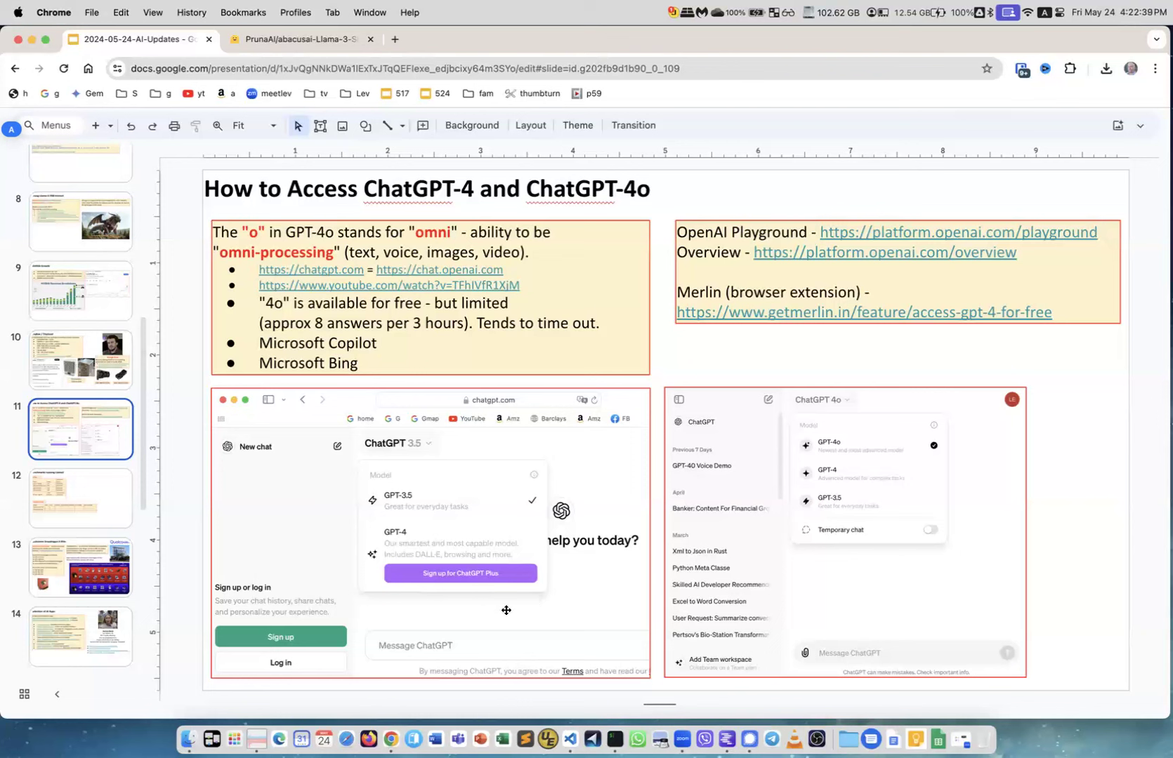
{"action": "mouse_move", "coordinate": [410, 543]}
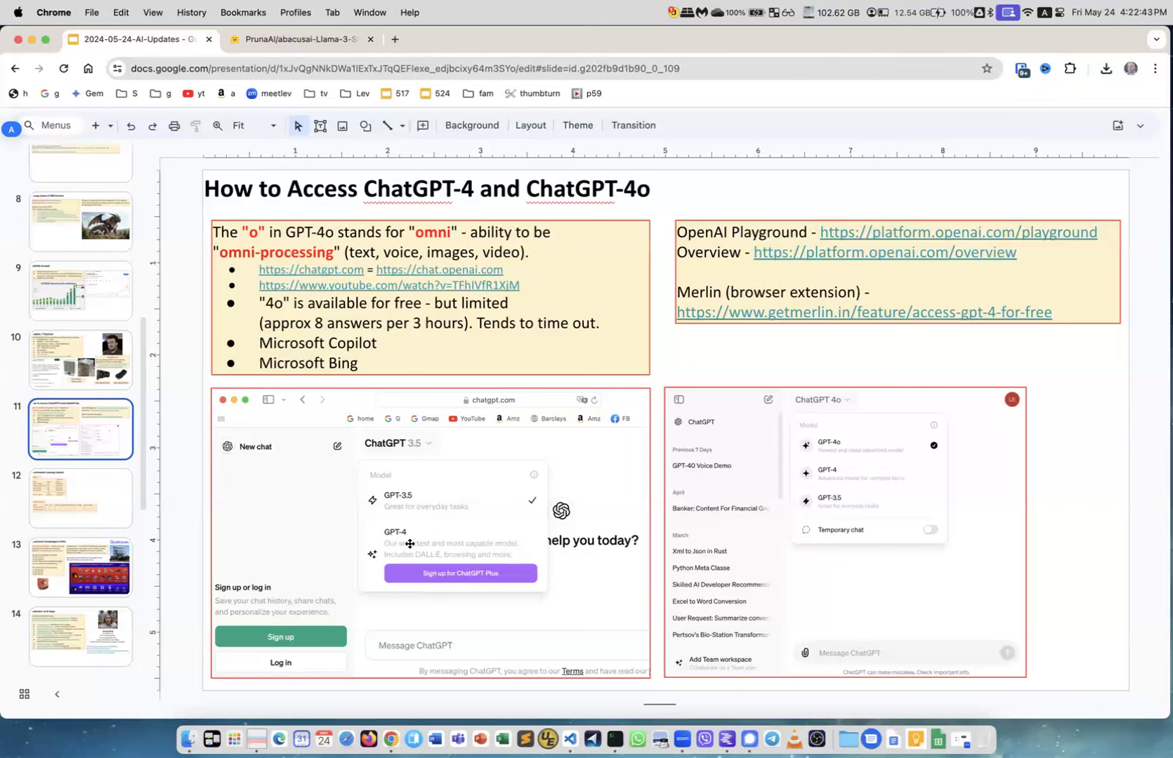
{"action": "mouse_move", "coordinate": [709, 238]}
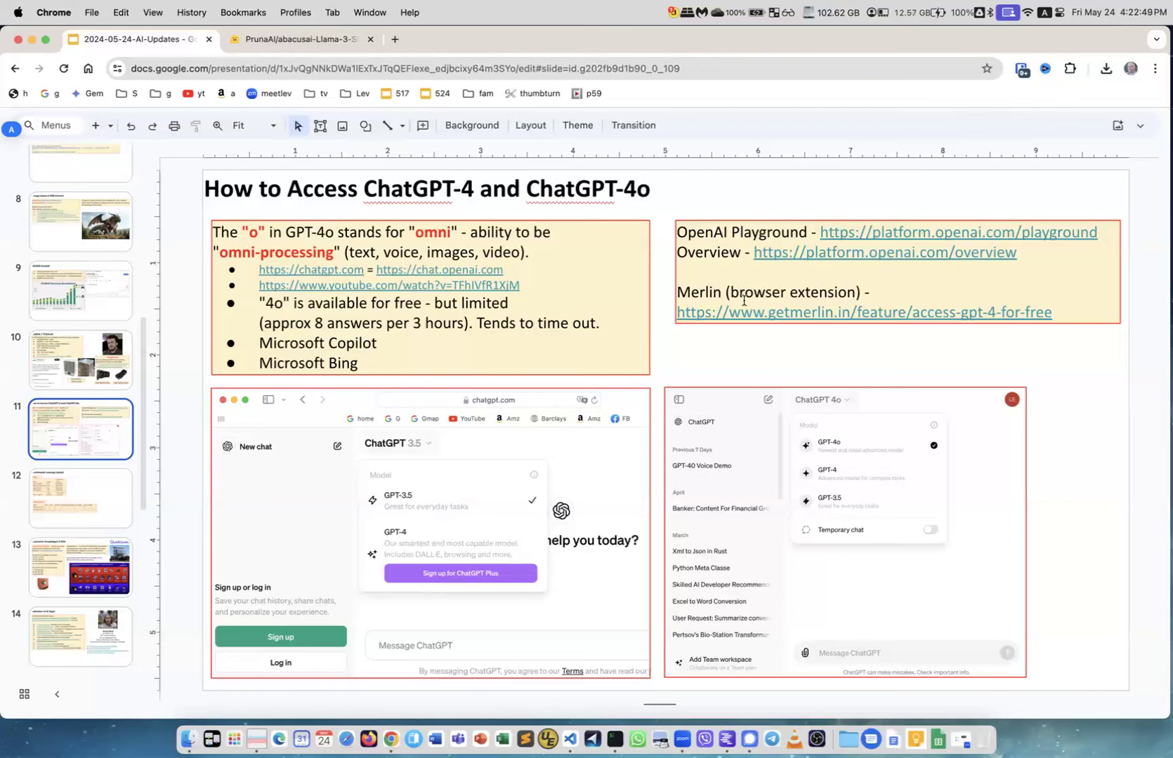
{"action": "mouse_move", "coordinate": [316, 416]}
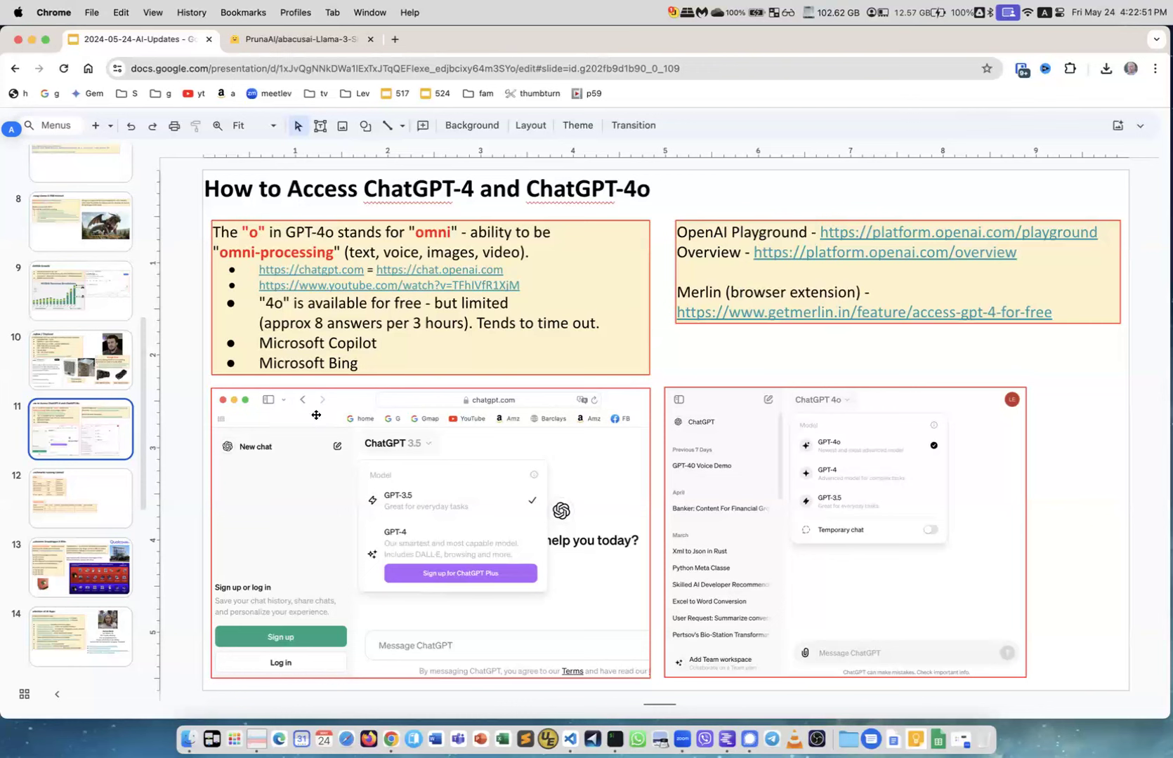
{"action": "left_click", "coordinate": [80, 499]}
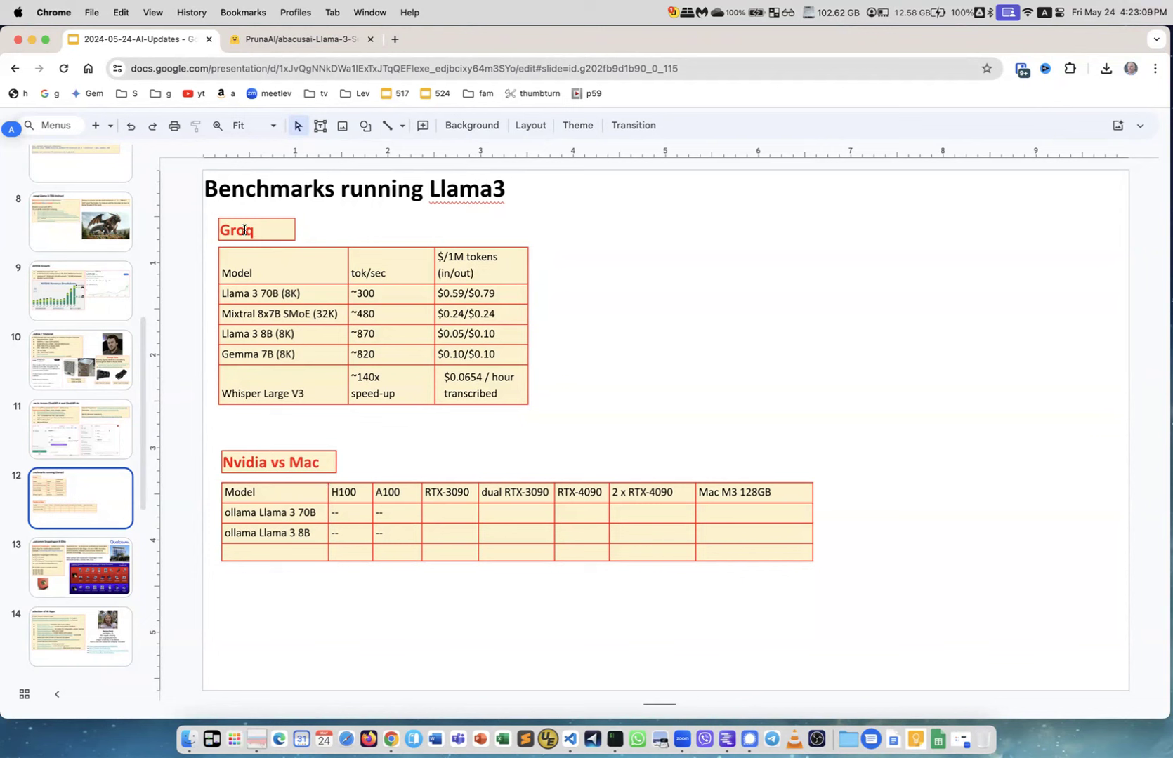
{"action": "mouse_move", "coordinate": [259, 227]}
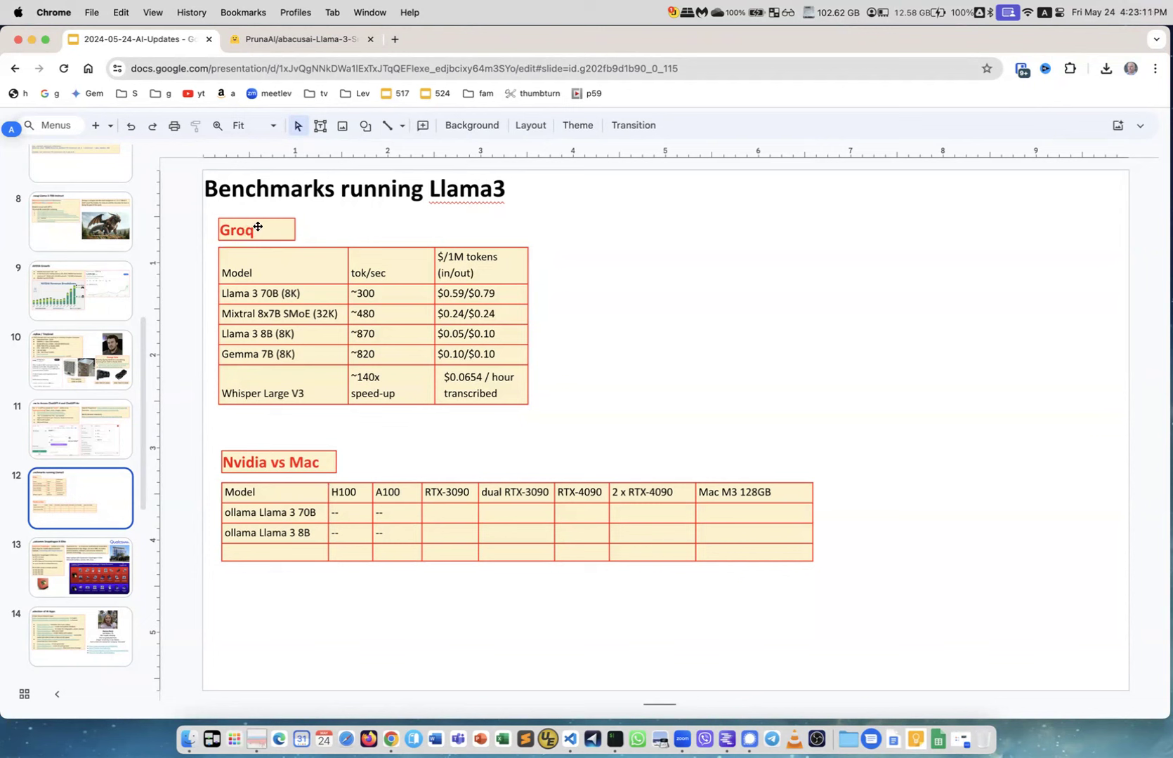
{"action": "mouse_move", "coordinate": [306, 263]}
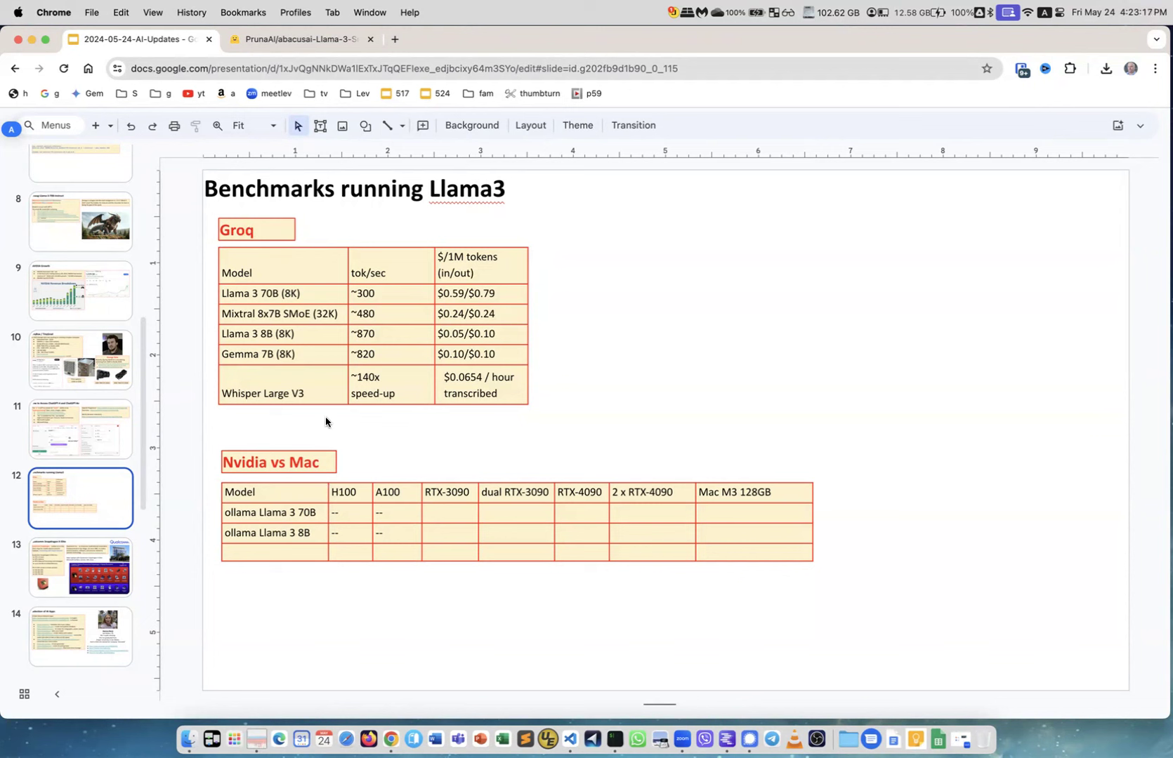
{"action": "mouse_move", "coordinate": [281, 382]}
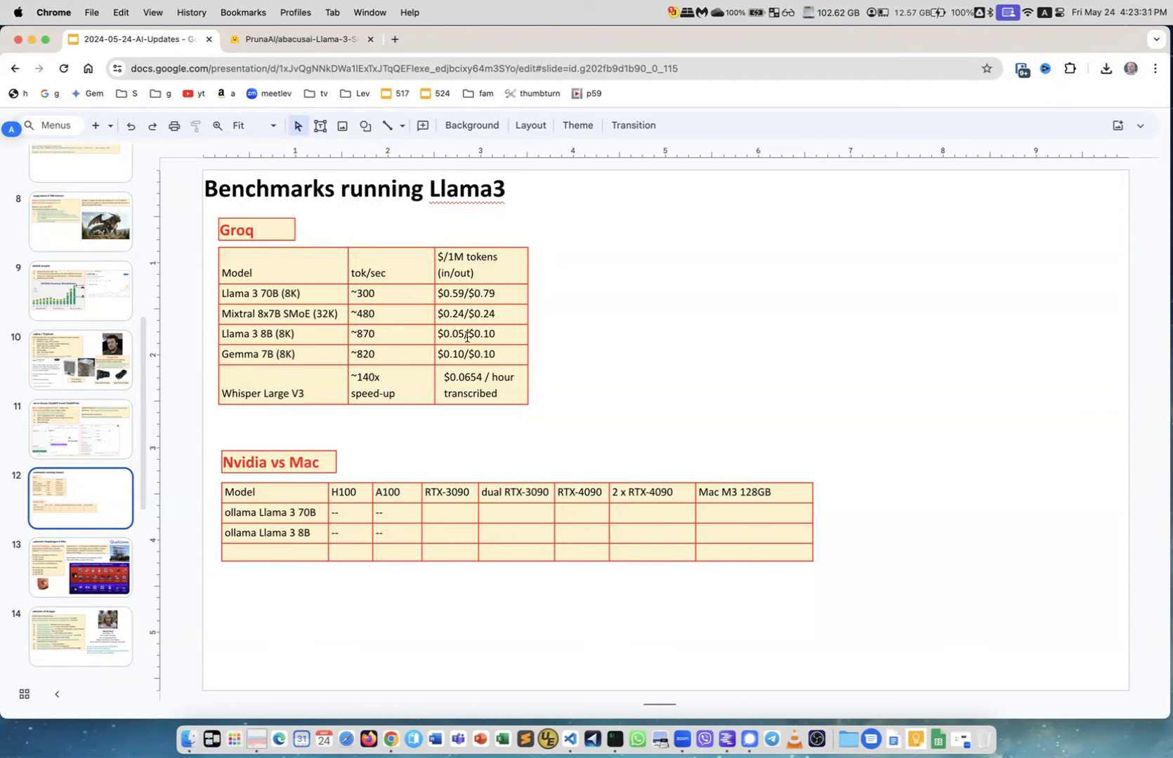
{"action": "mouse_move", "coordinate": [278, 285]}
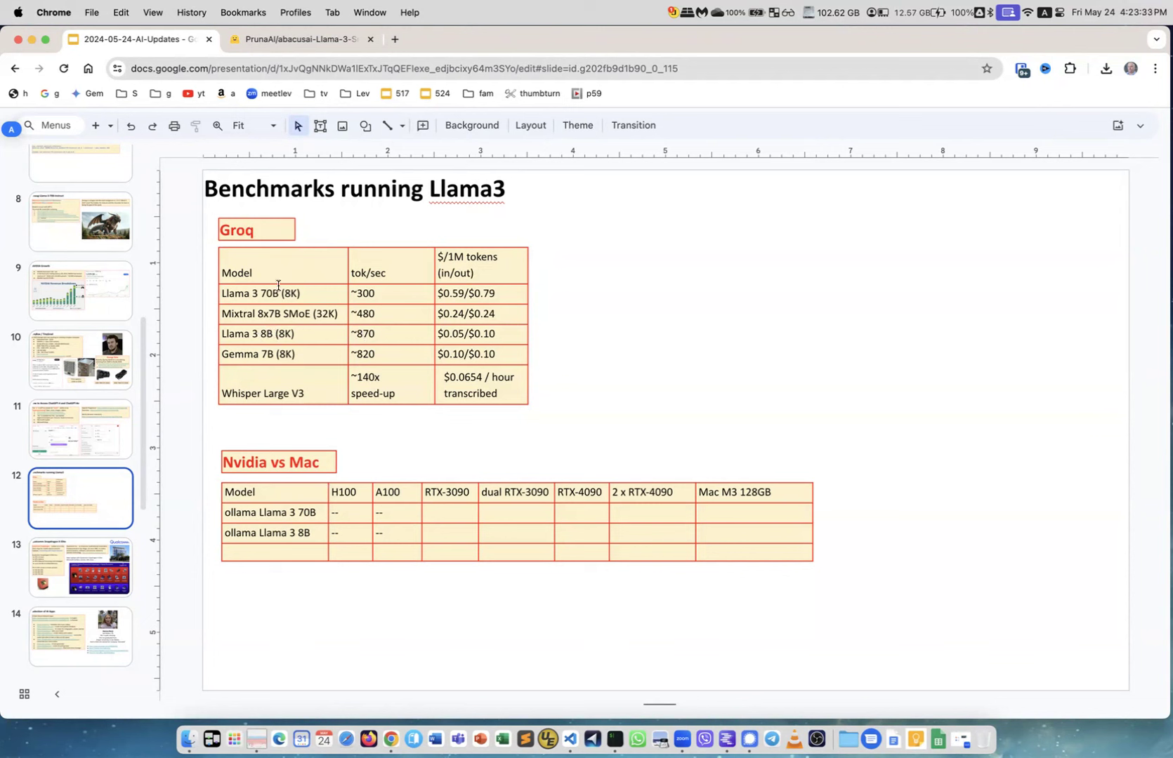
{"action": "mouse_move", "coordinate": [121, 509]}
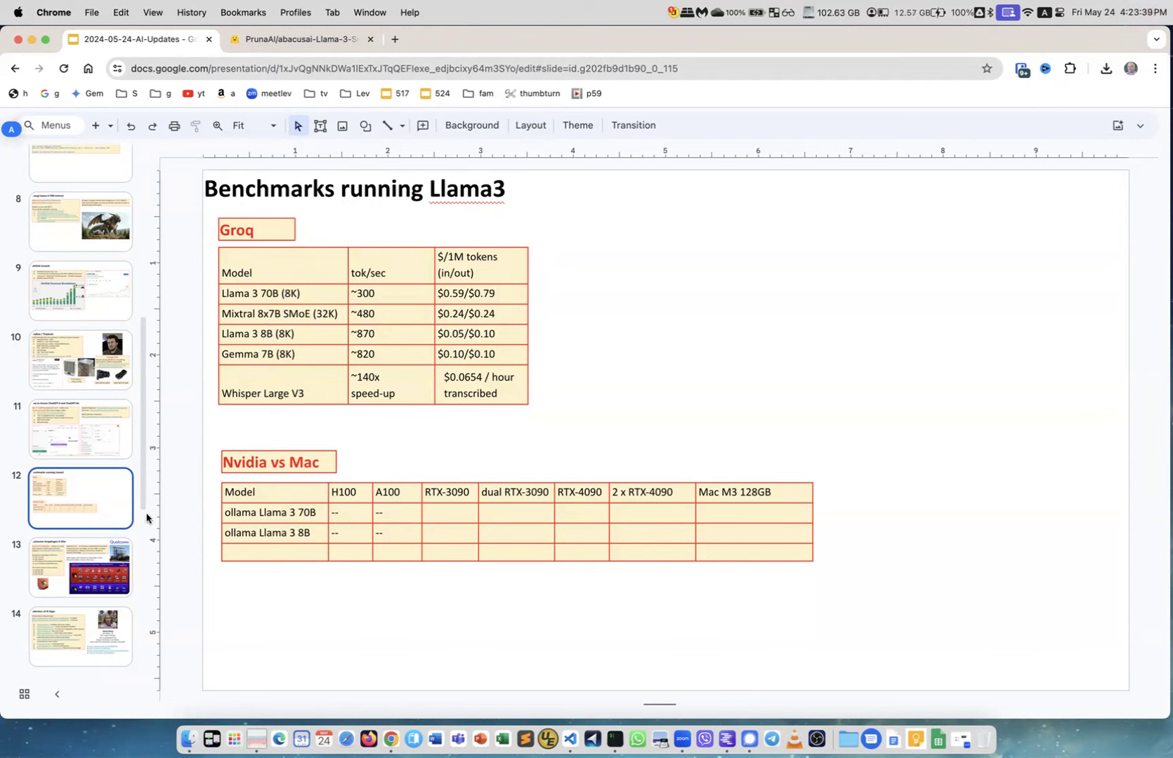
Scroll the filmstrip down and move on to the Qualcomm Snapdragon X Elite slide.
{"action": "scroll", "scroll_direction": "down", "scroll_amount": 3}
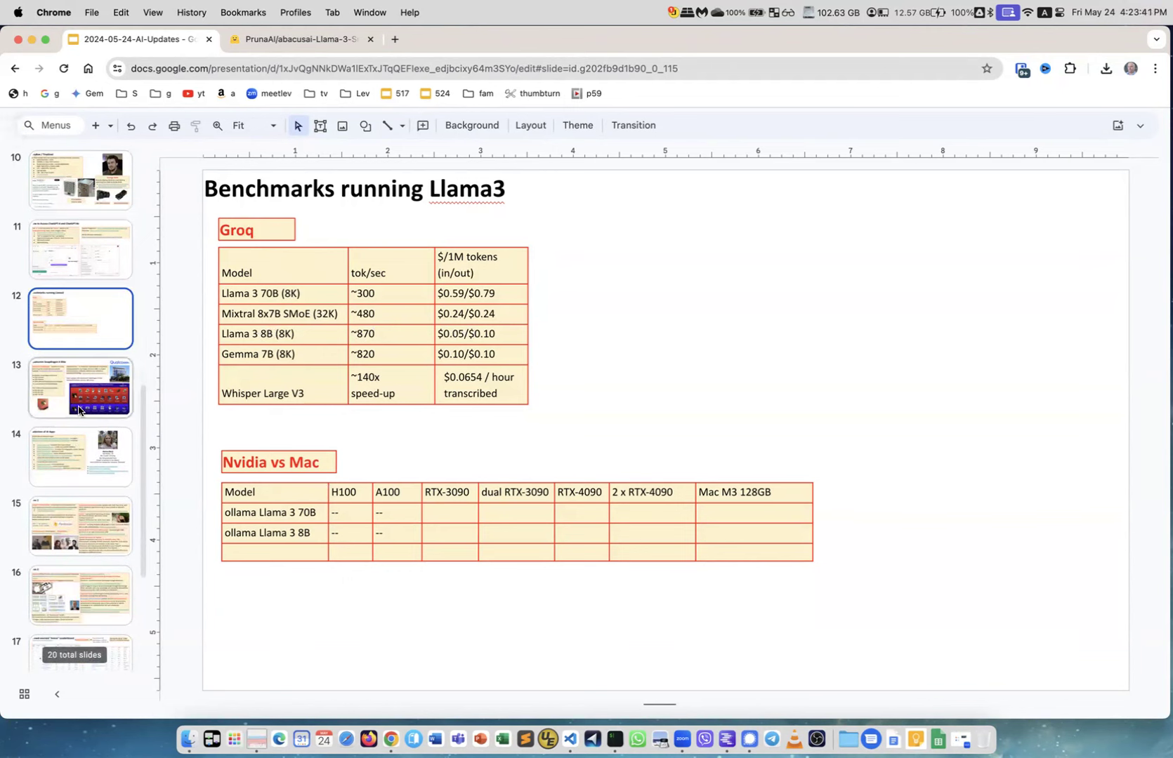
{"action": "mouse_move", "coordinate": [84, 400]}
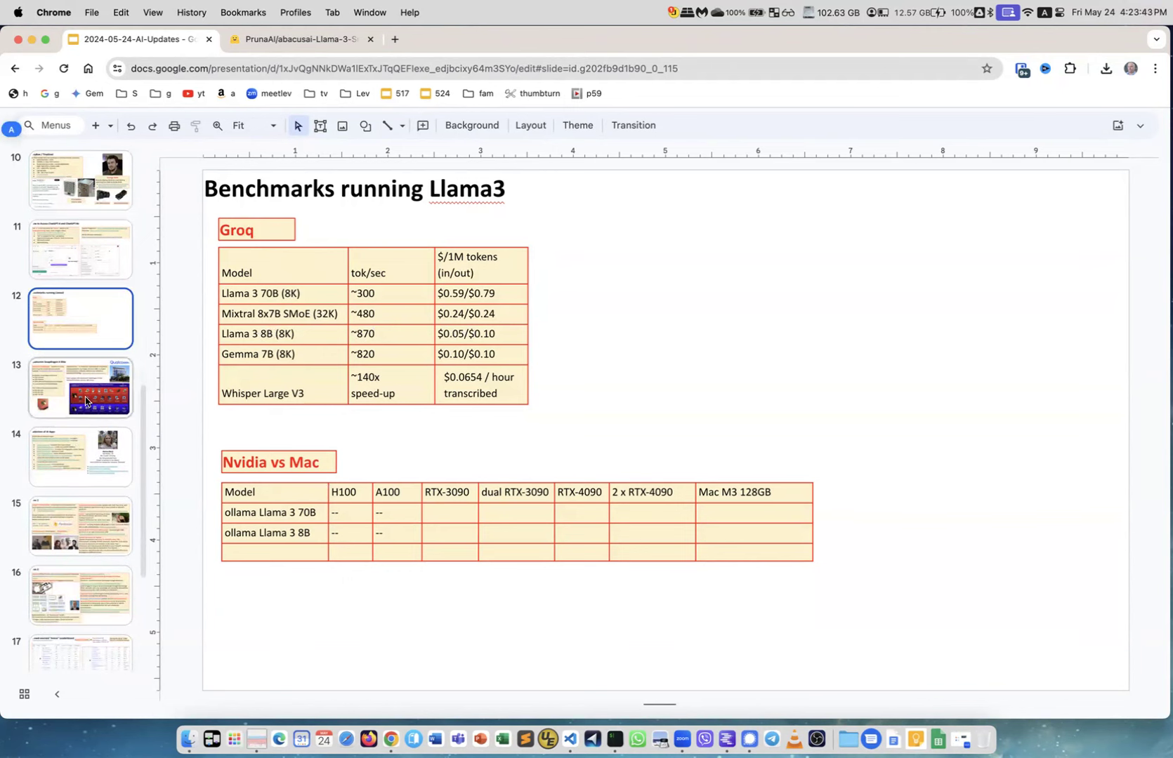
{"action": "left_click", "coordinate": [80, 388]}
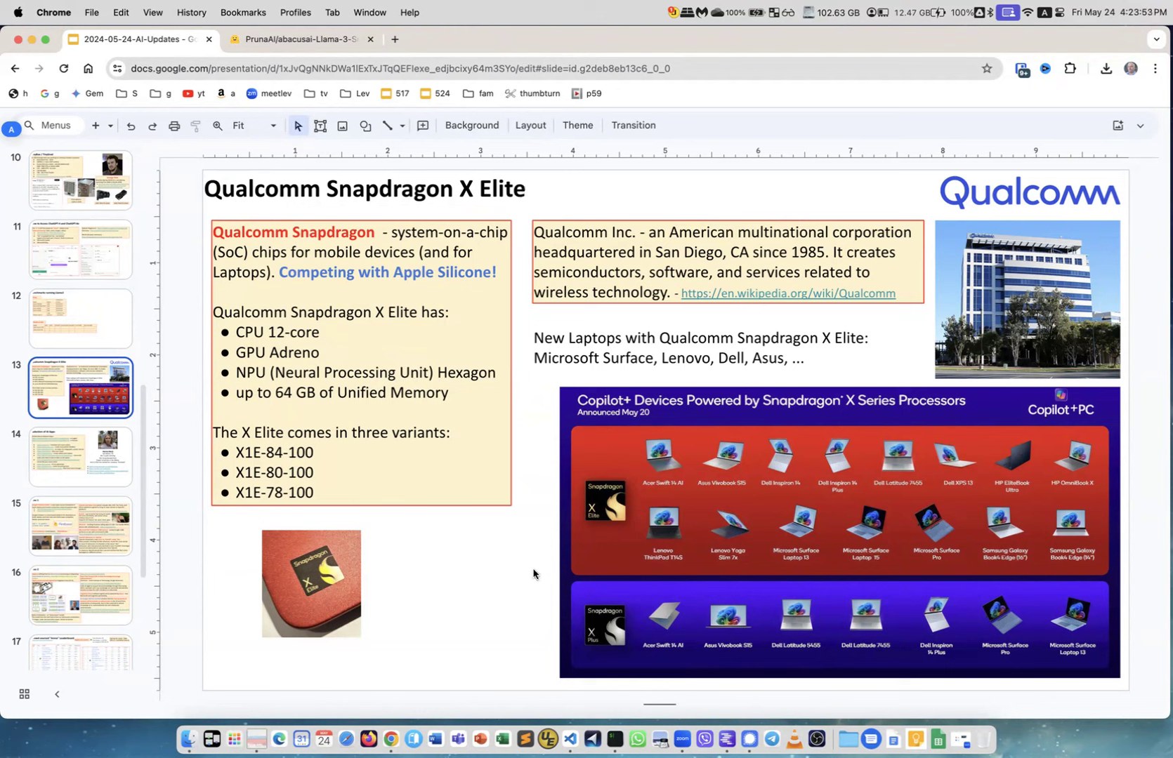
{"action": "mouse_move", "coordinate": [596, 456]}
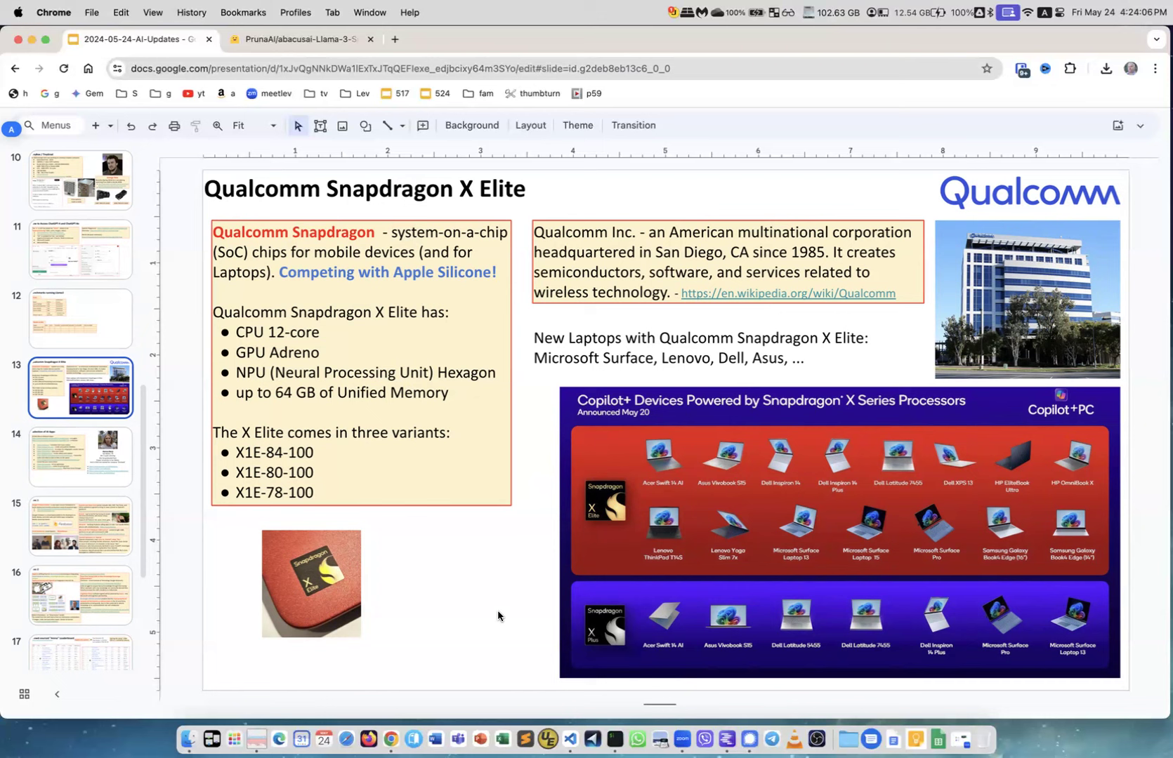
{"action": "mouse_move", "coordinate": [1002, 271]}
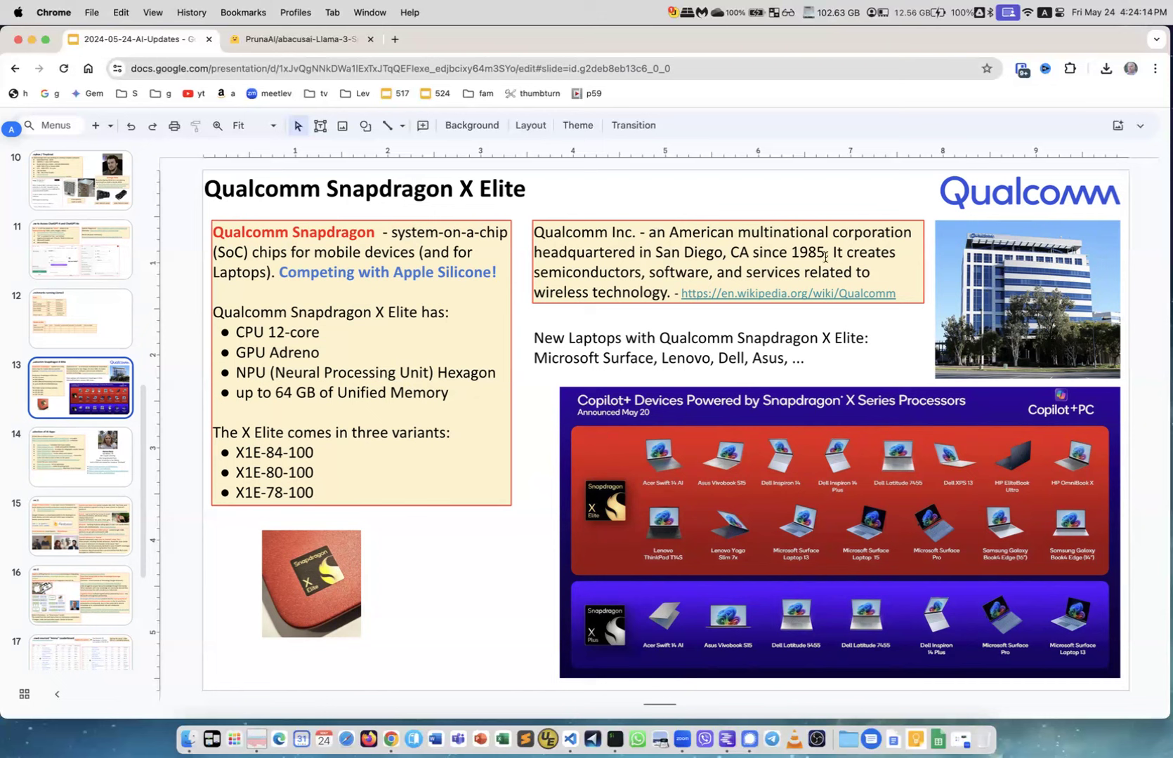
{"action": "mouse_move", "coordinate": [668, 283]}
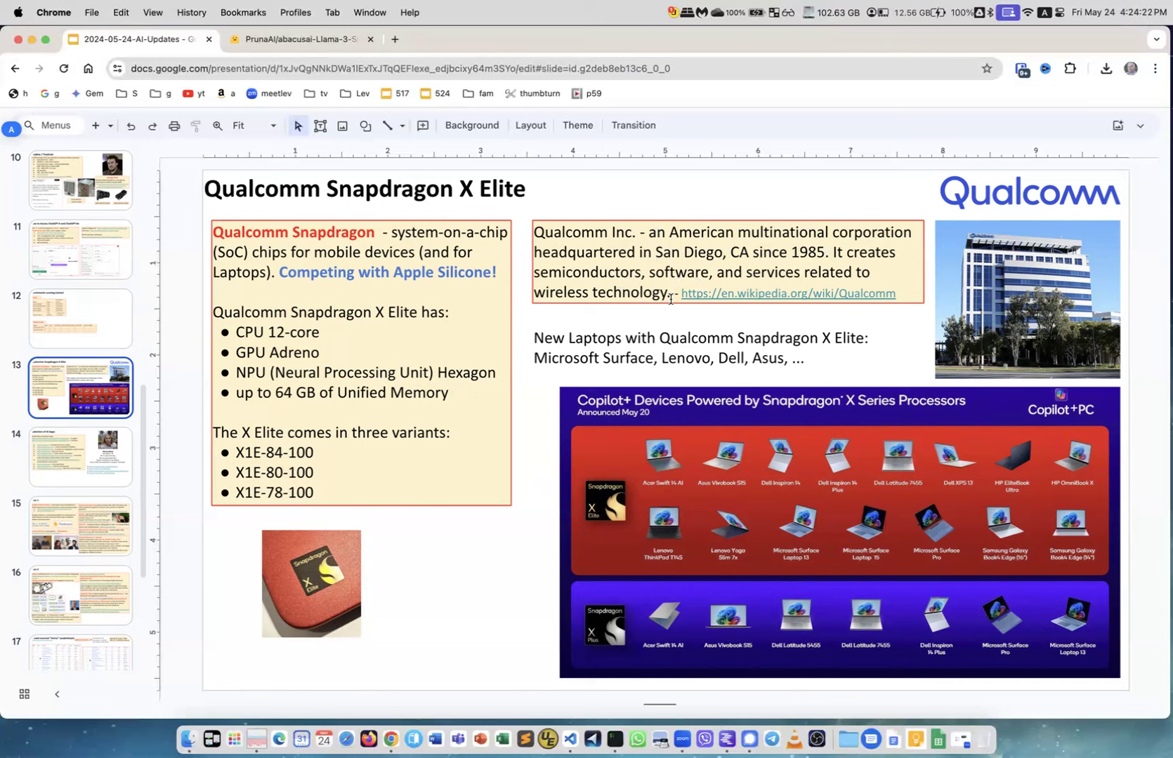
{"action": "mouse_move", "coordinate": [584, 433]}
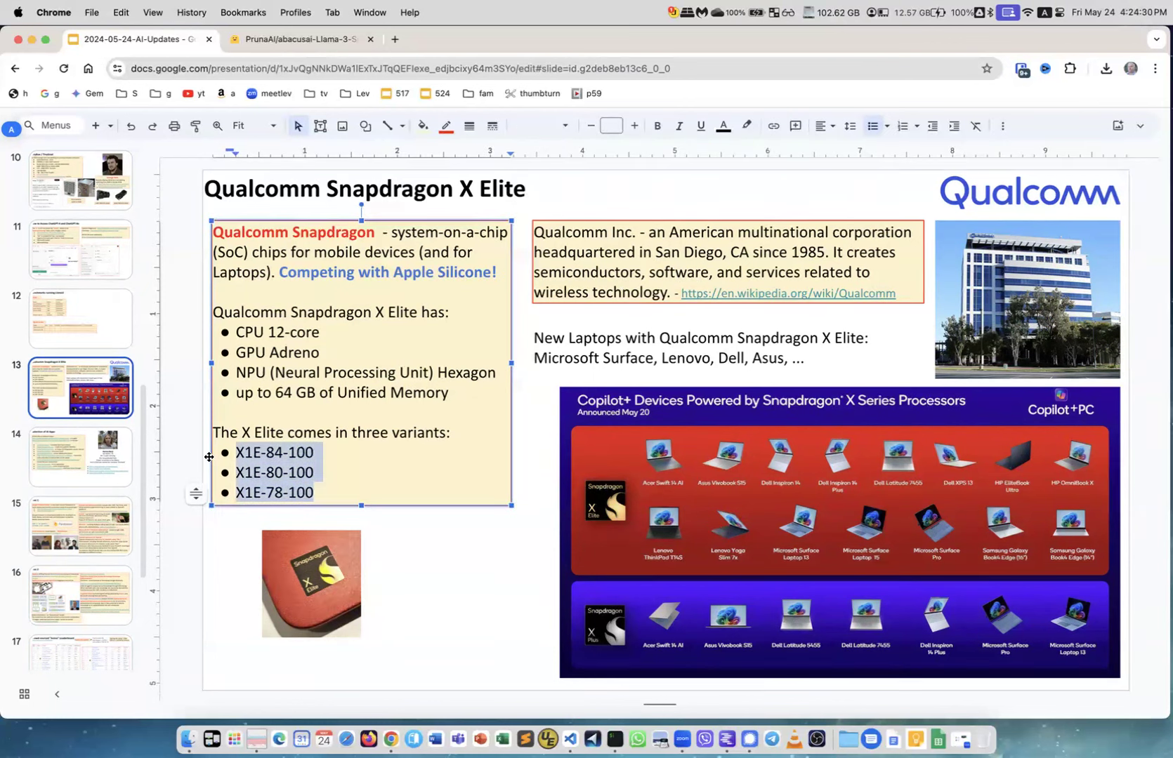
{"action": "left_click", "coordinate": [264, 452]}
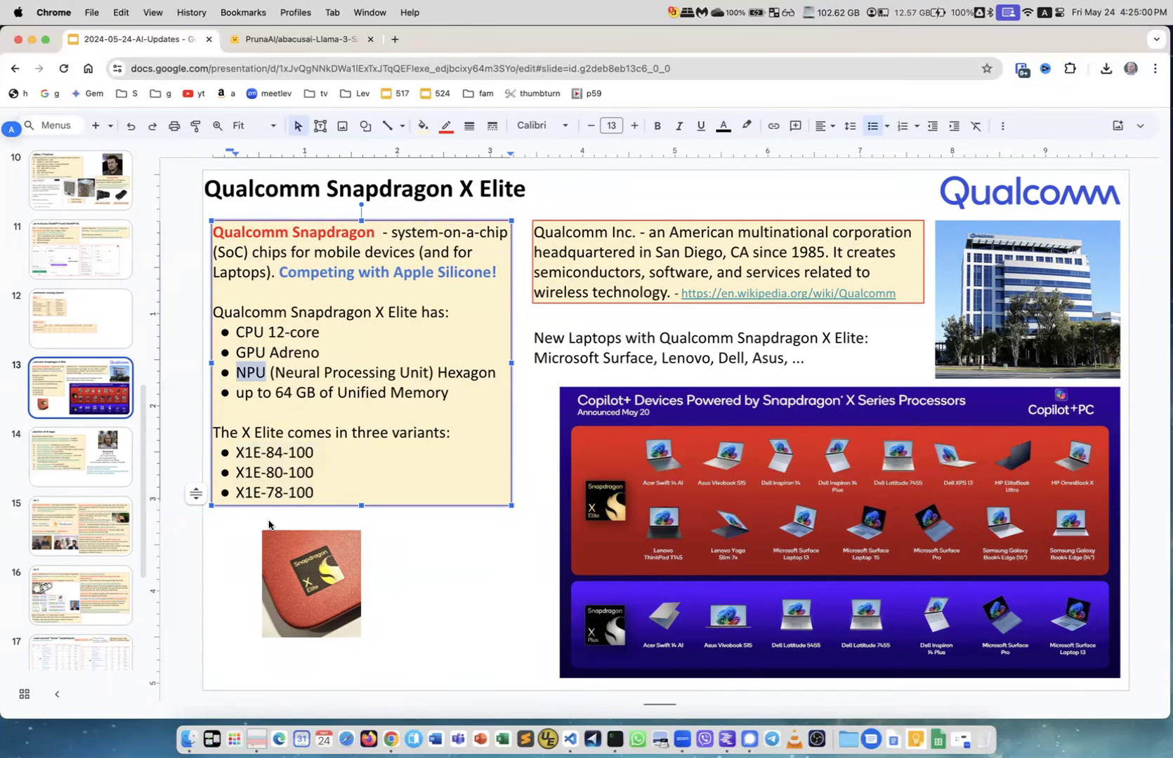
{"action": "left_click", "coordinate": [80, 456]}
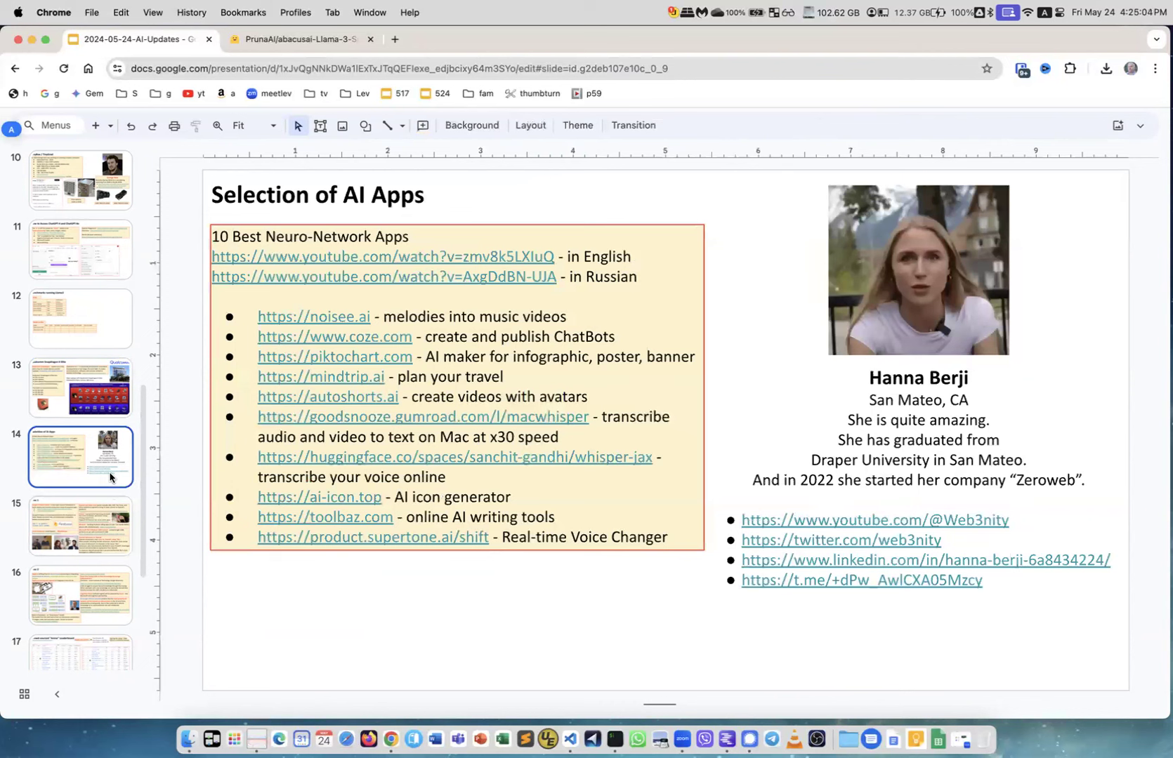
{"action": "mouse_move", "coordinate": [736, 378]}
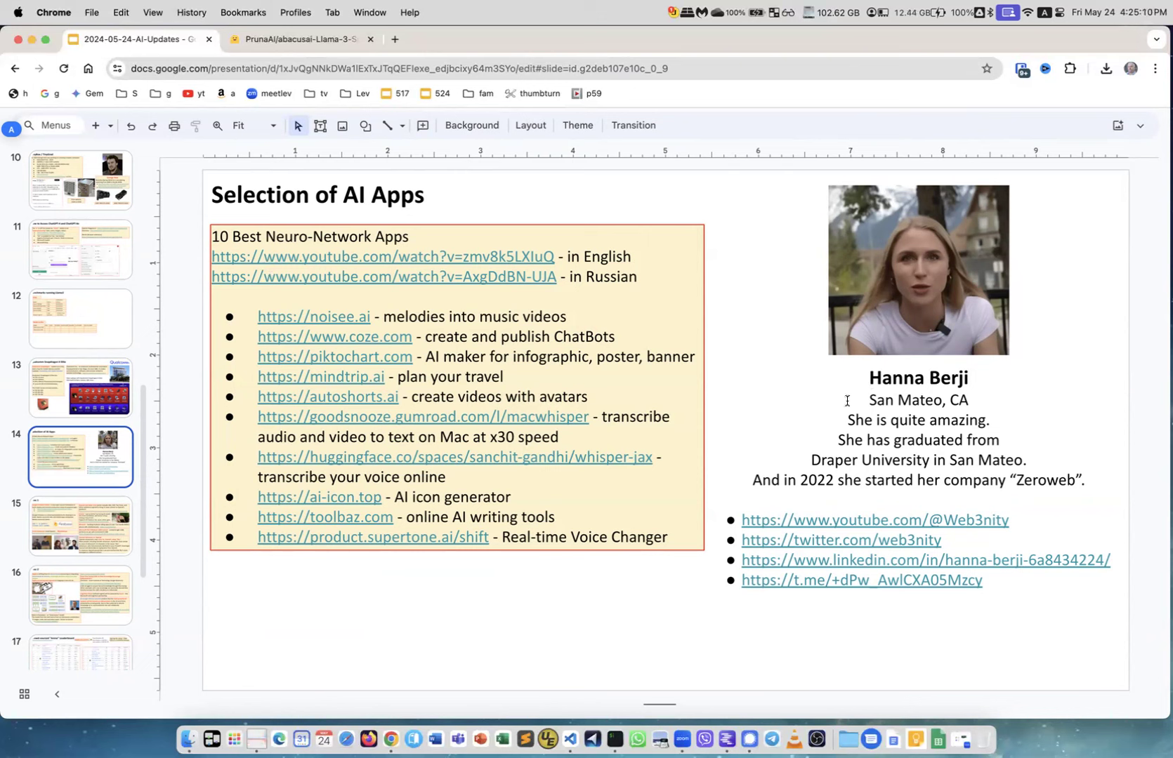
{"action": "mouse_move", "coordinate": [767, 403]}
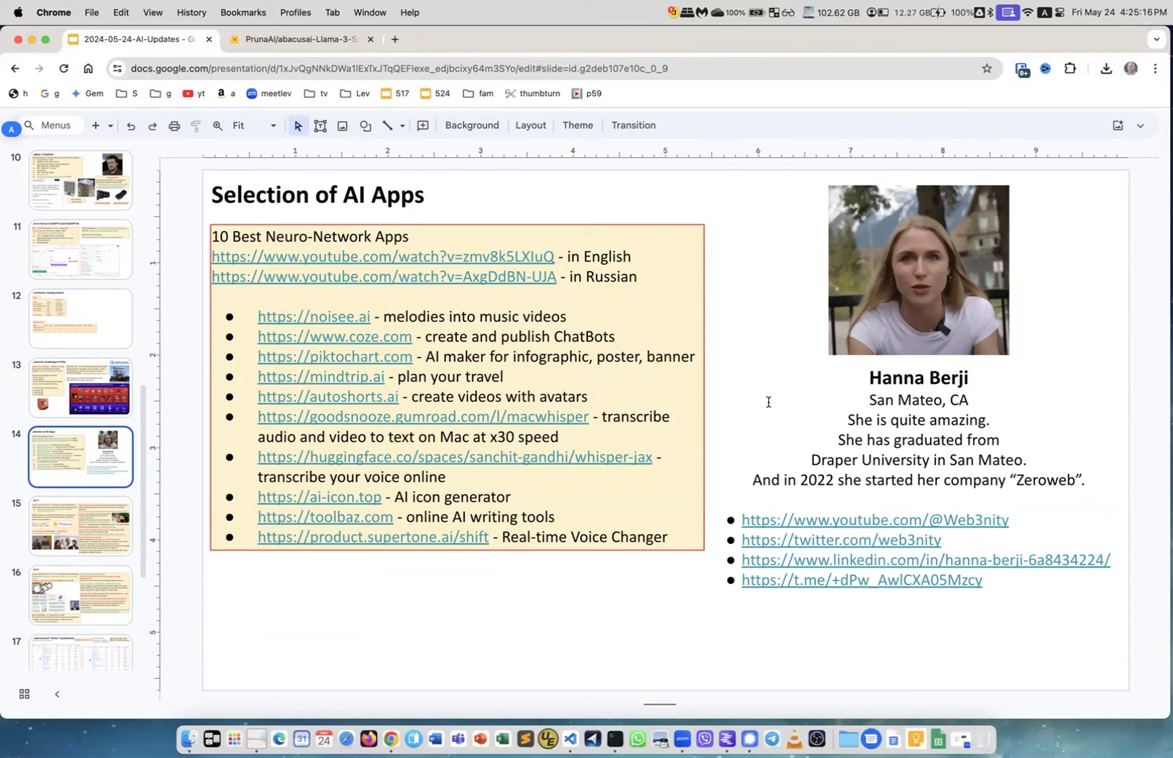
{"action": "mouse_move", "coordinate": [741, 408]}
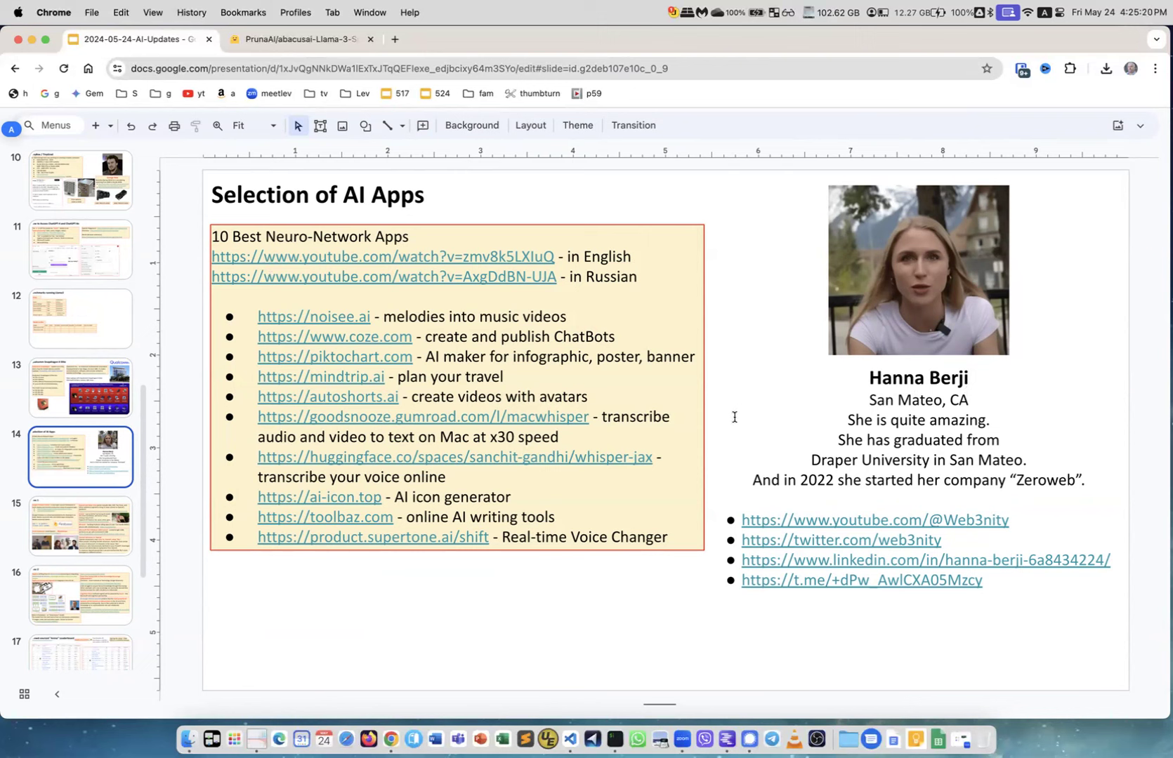
{"action": "mouse_move", "coordinate": [598, 274]}
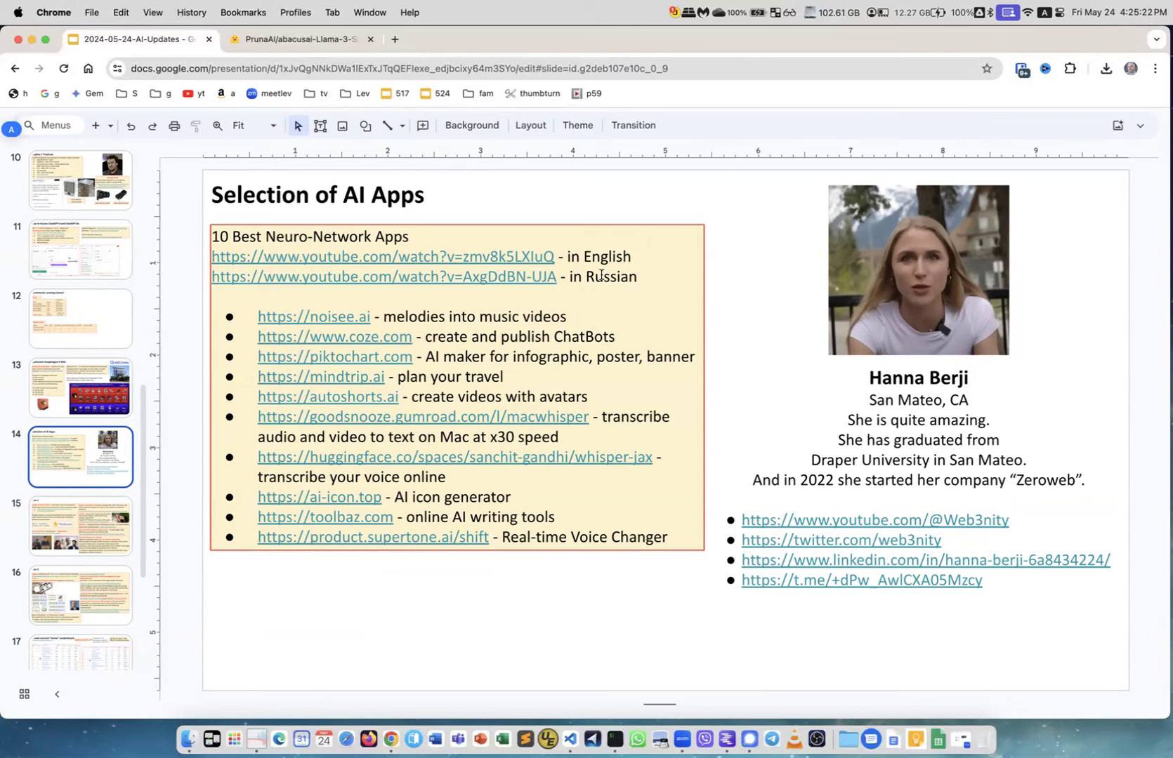
{"action": "mouse_move", "coordinate": [704, 336]}
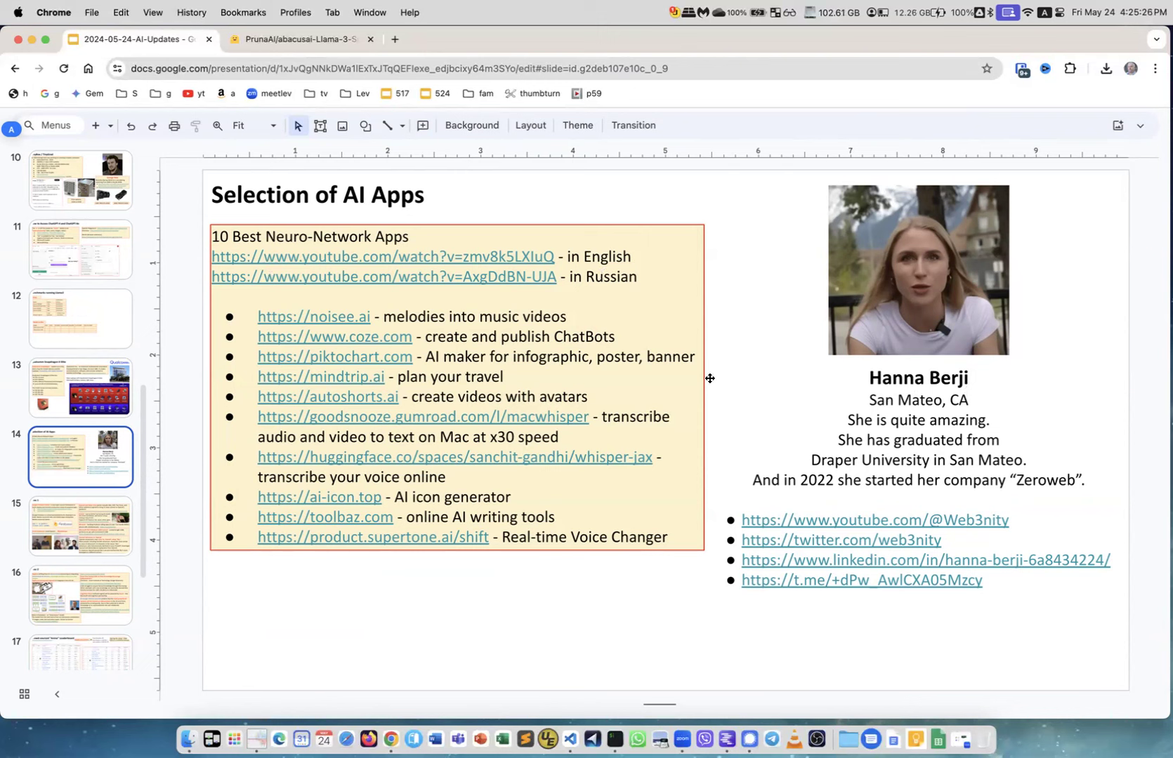
{"action": "mouse_move", "coordinate": [452, 285]}
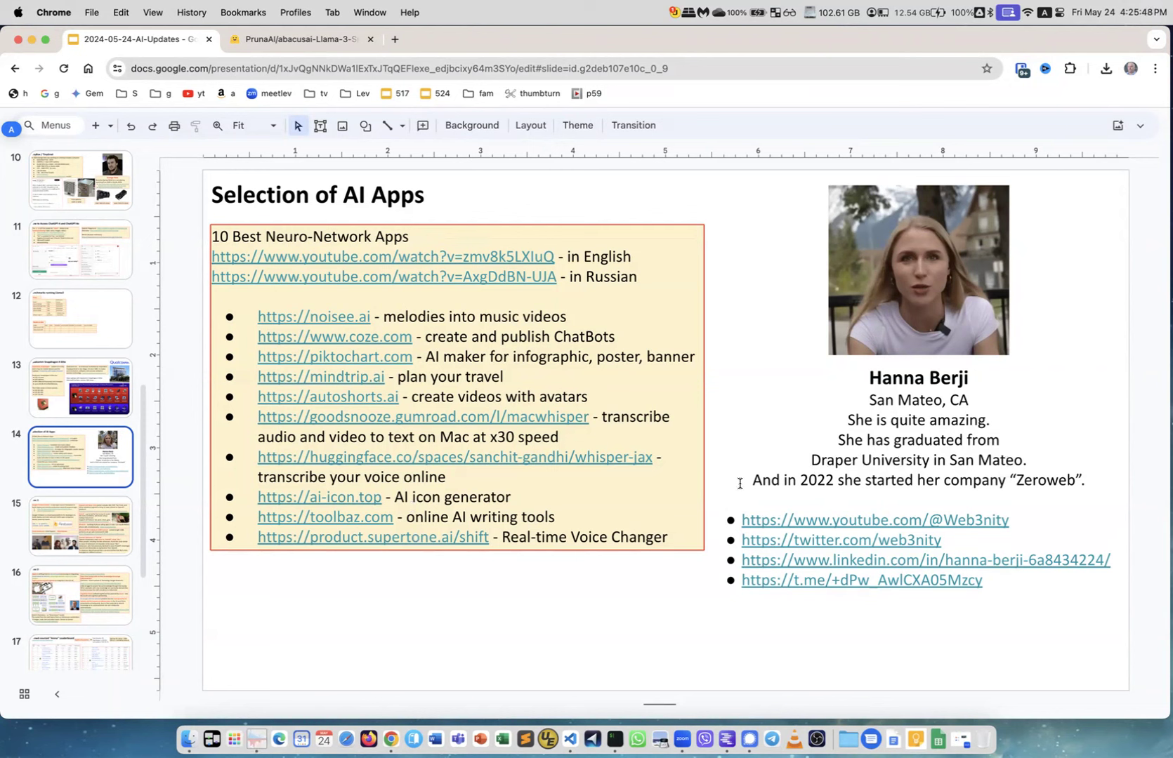
{"action": "mouse_move", "coordinate": [751, 481]}
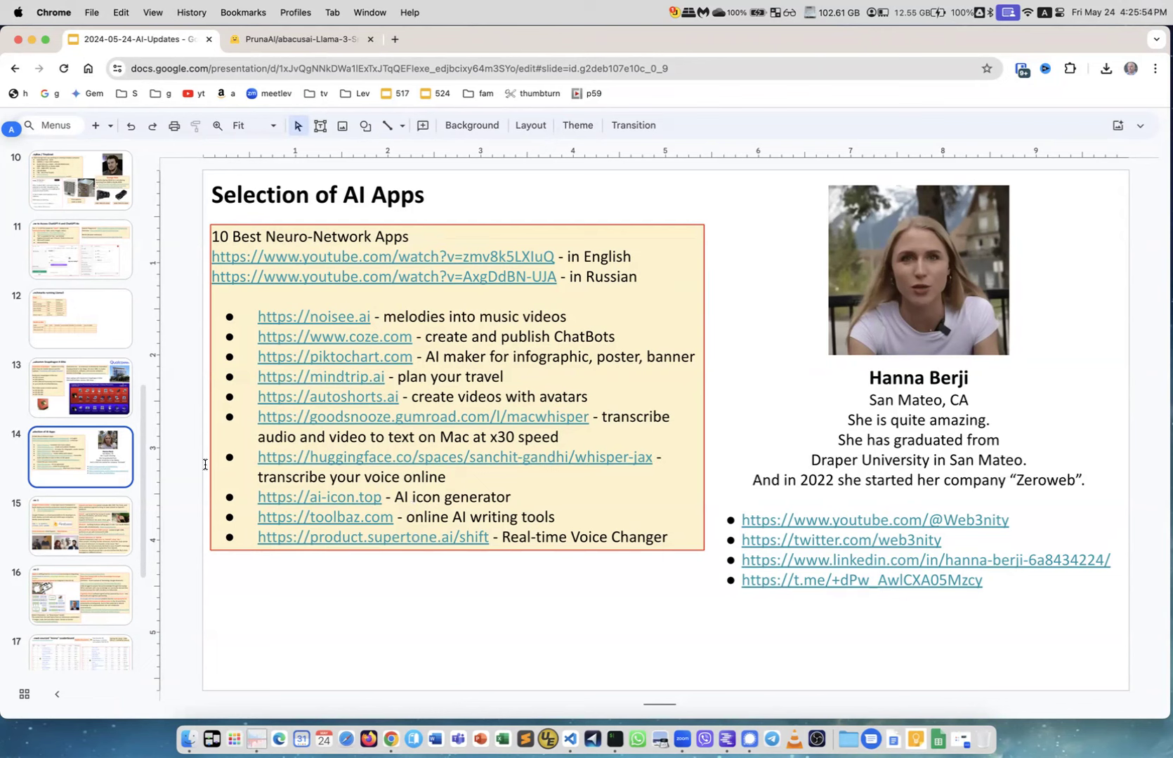
Move to the Misc 1 slide on Firebase Genkit, Axolotl and other news.
{"action": "left_click", "coordinate": [81, 525]}
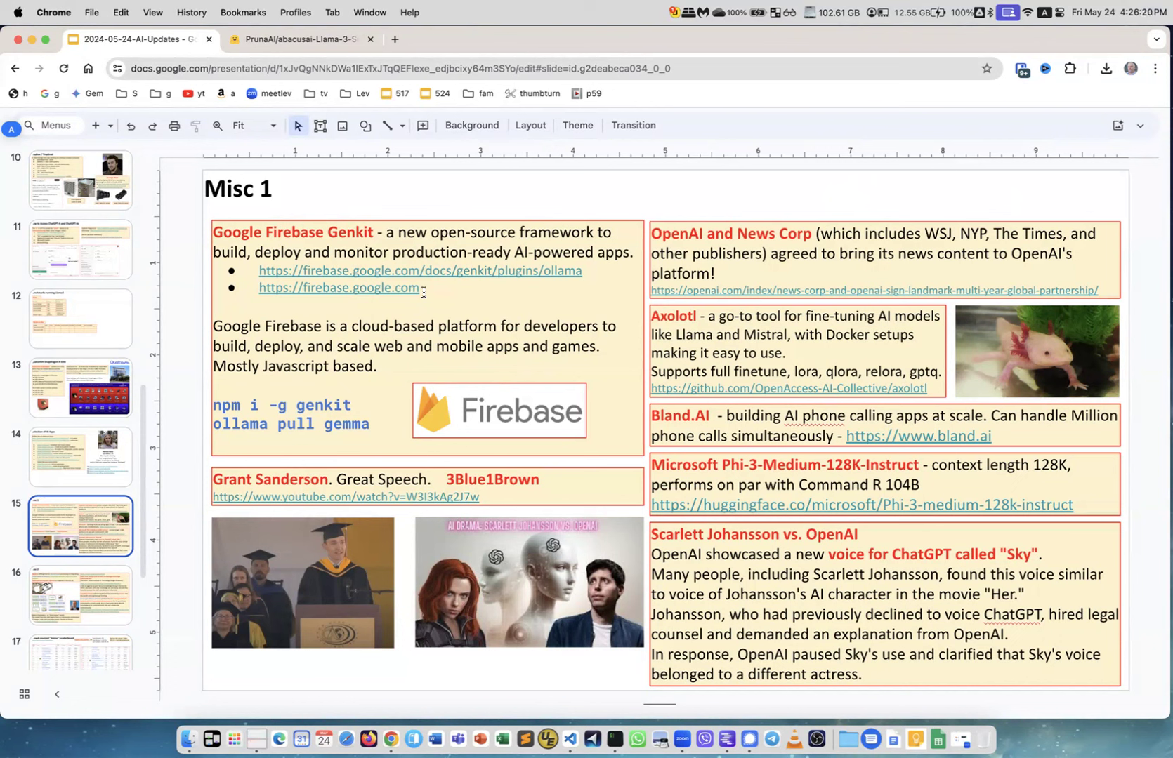
{"action": "mouse_move", "coordinate": [322, 294]}
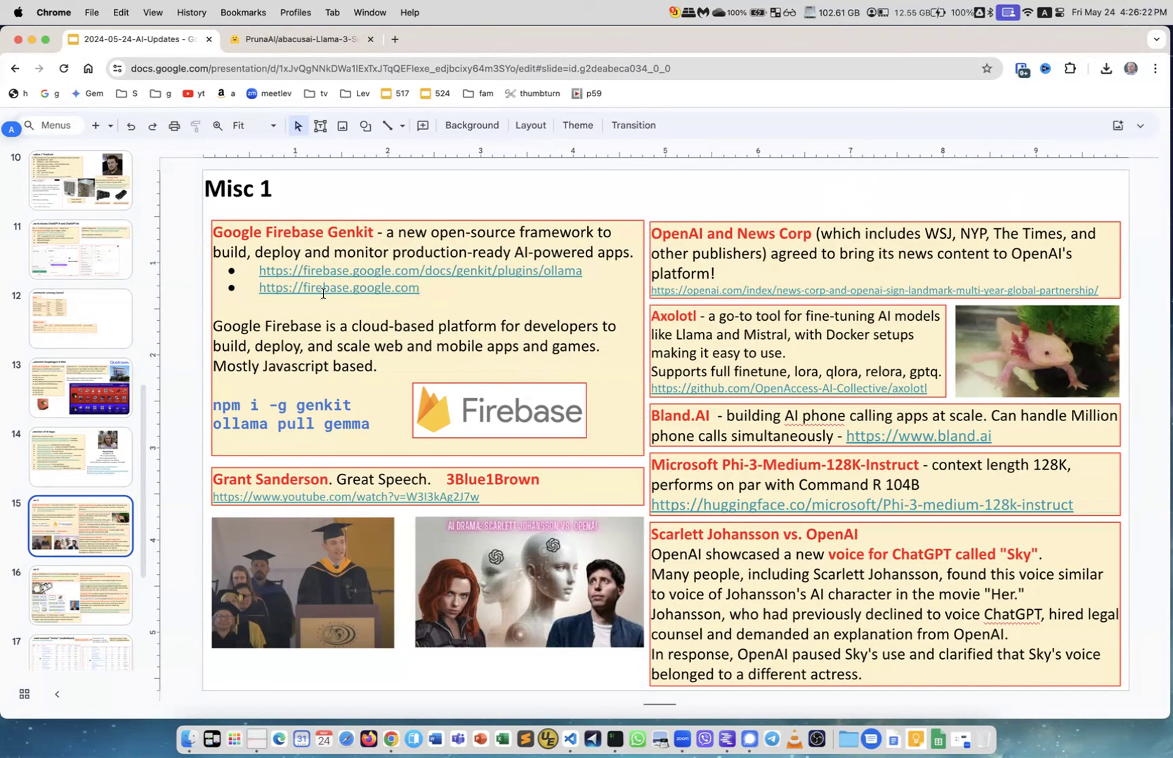
{"action": "mouse_move", "coordinate": [326, 306]}
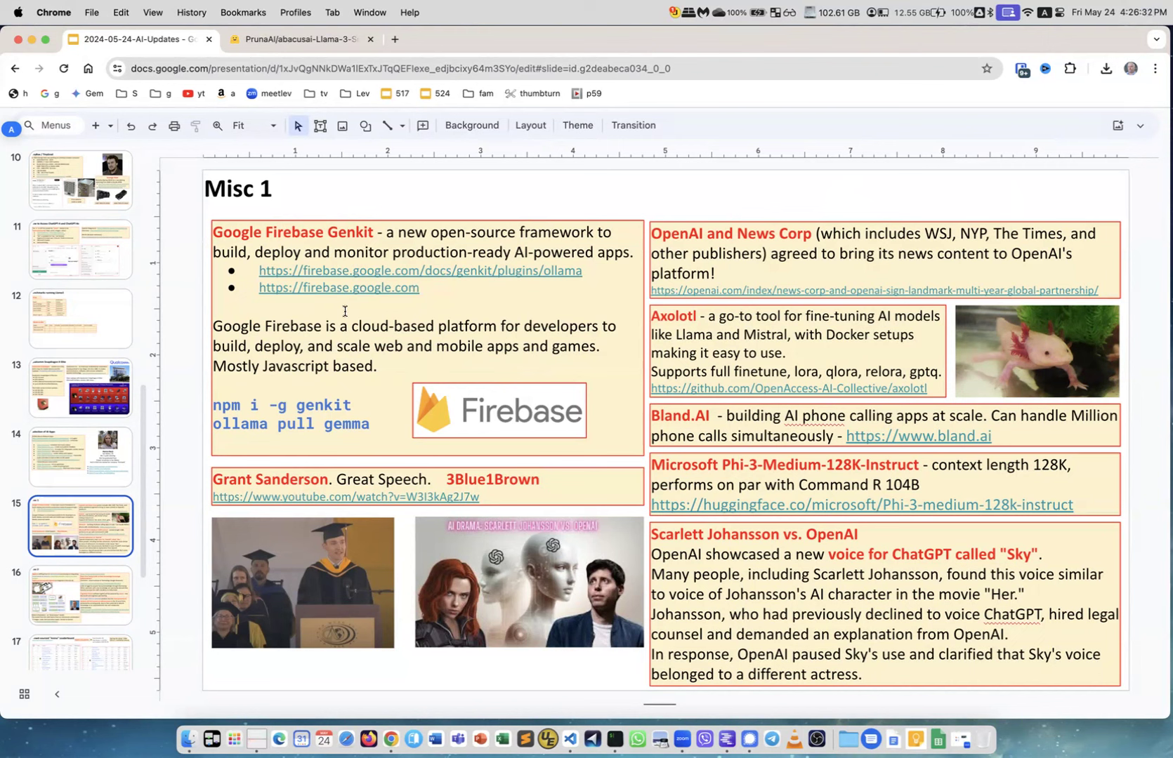
{"action": "mouse_move", "coordinate": [410, 304]}
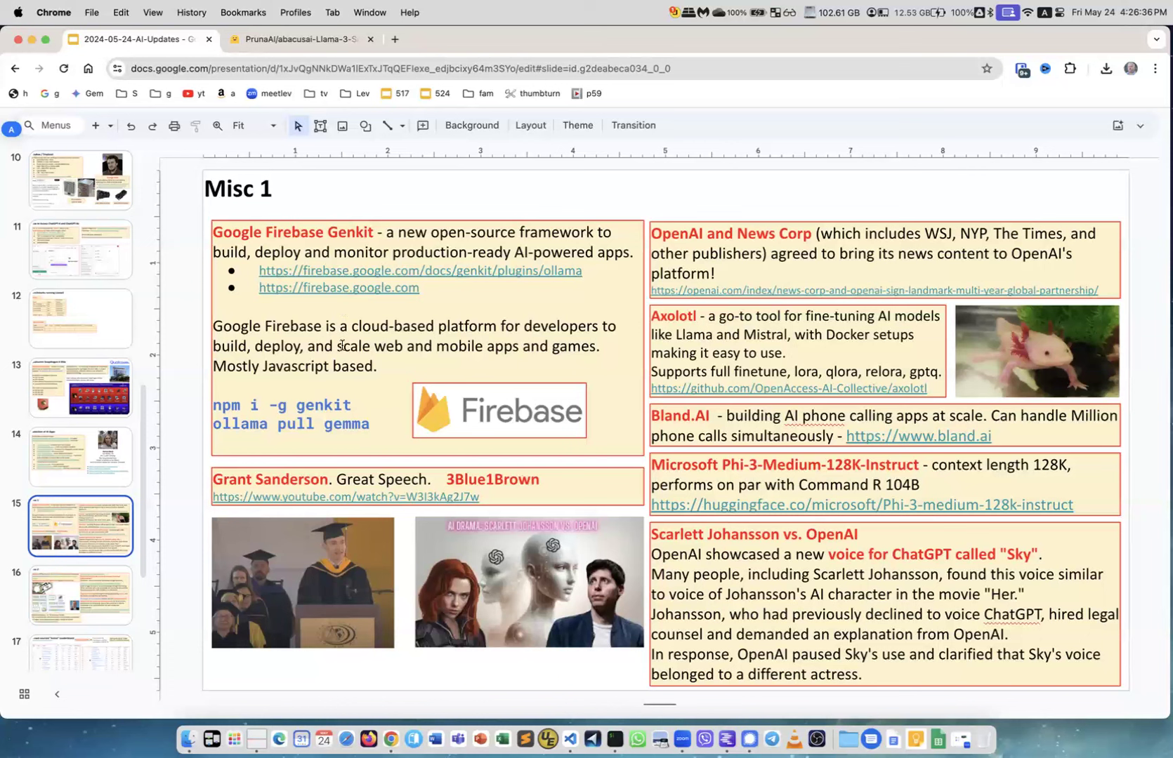
{"action": "mouse_move", "coordinate": [433, 288]}
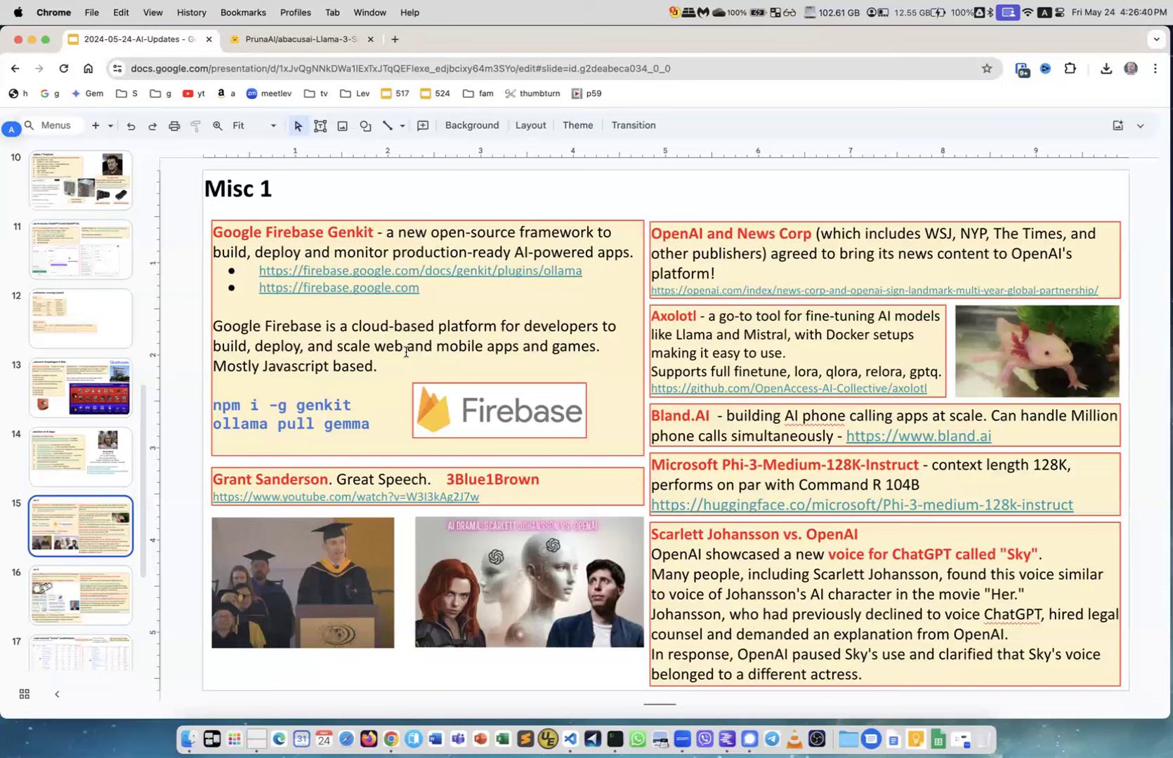
{"action": "mouse_move", "coordinate": [469, 327]}
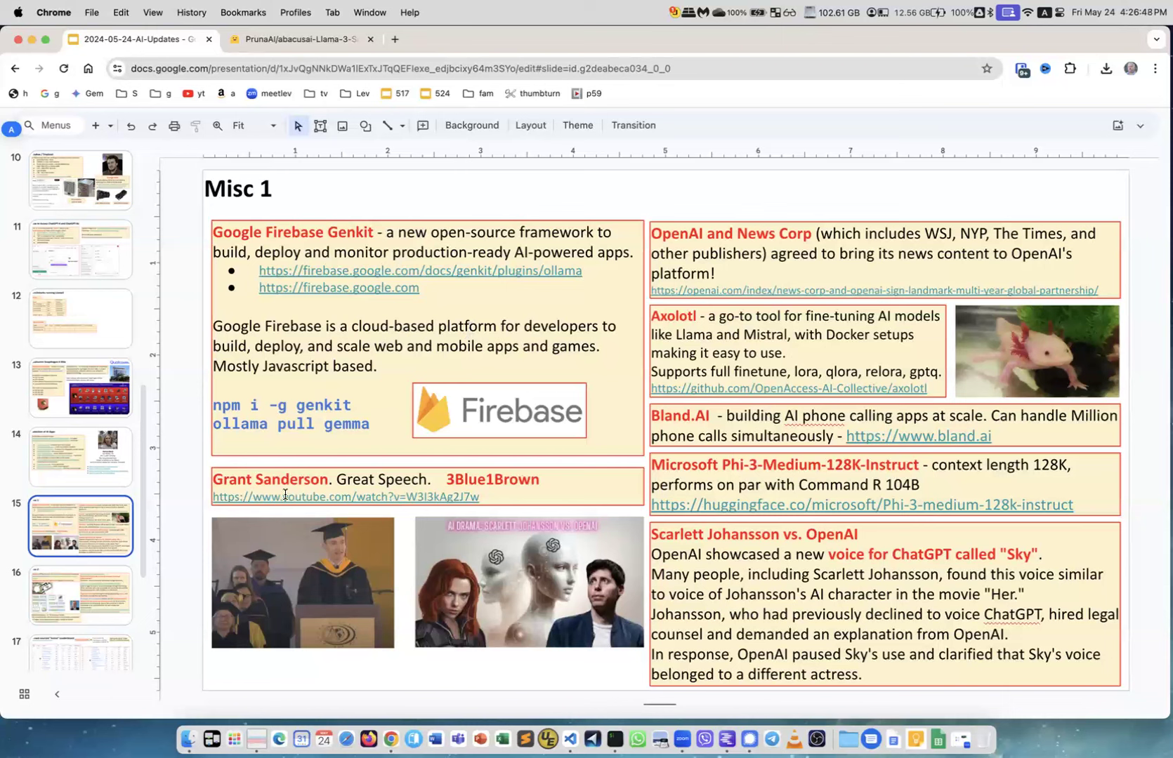
{"action": "mouse_move", "coordinate": [340, 555]}
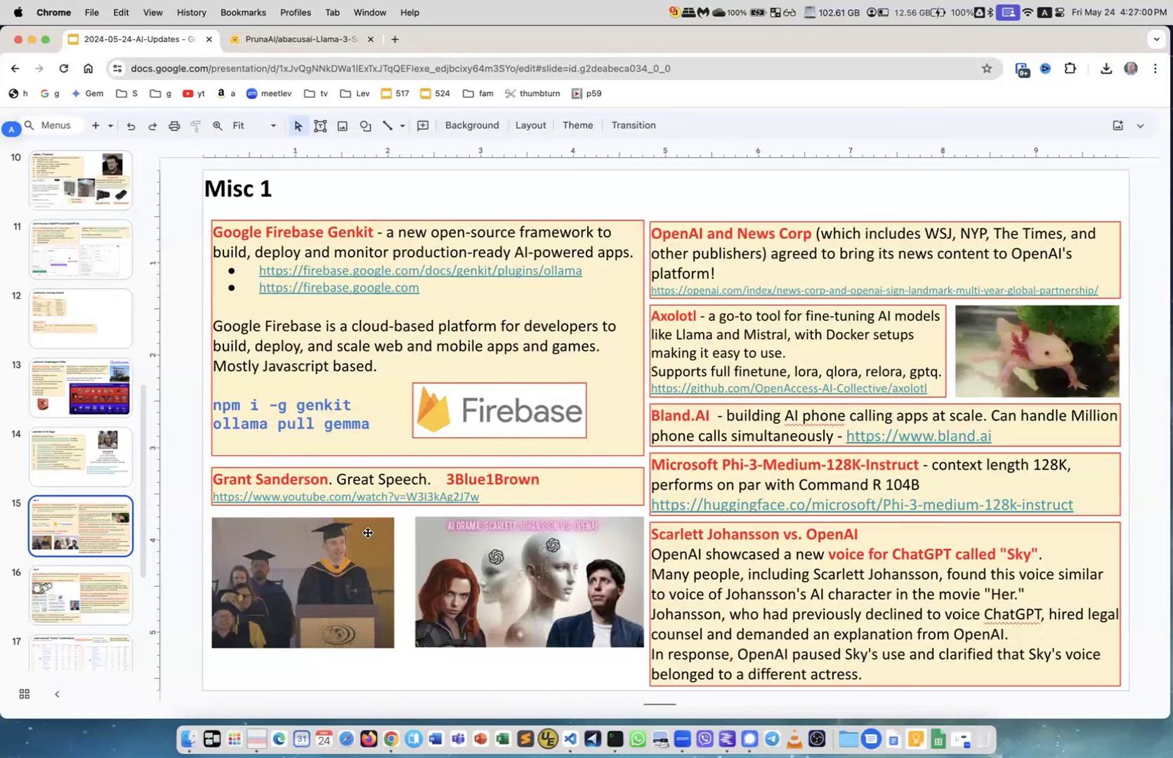
{"action": "mouse_move", "coordinate": [556, 580]}
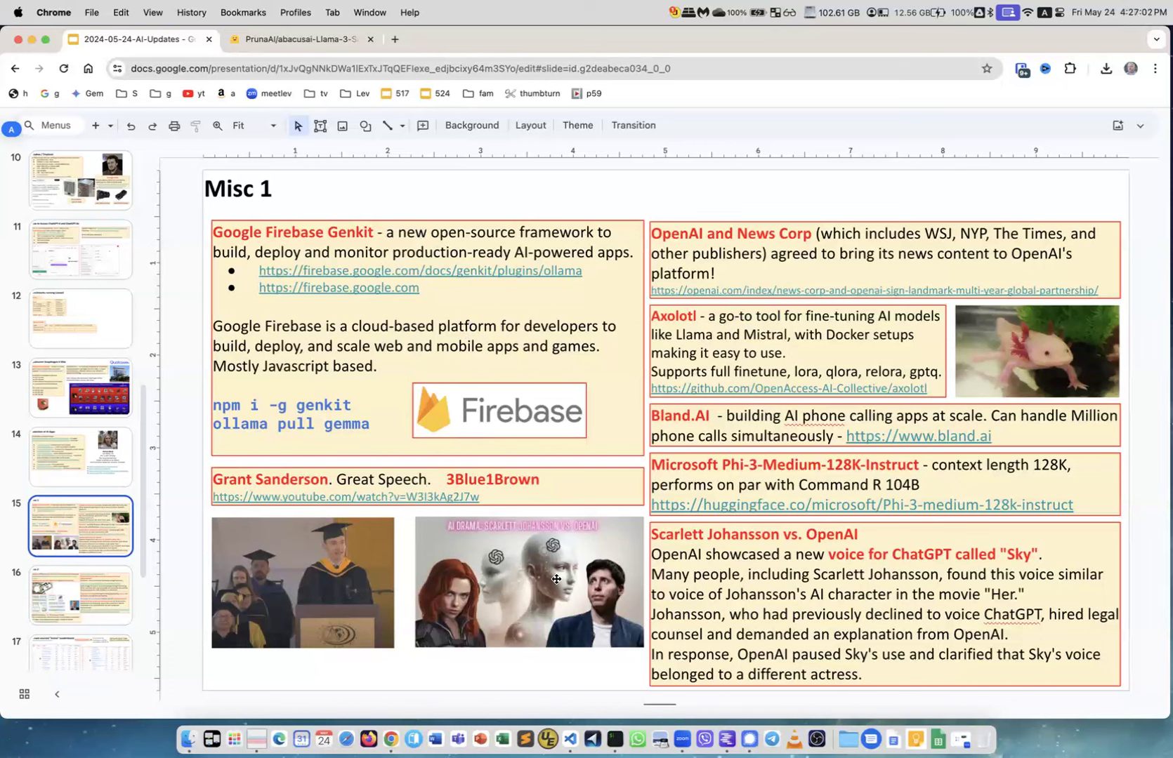
{"action": "mouse_move", "coordinate": [824, 547]}
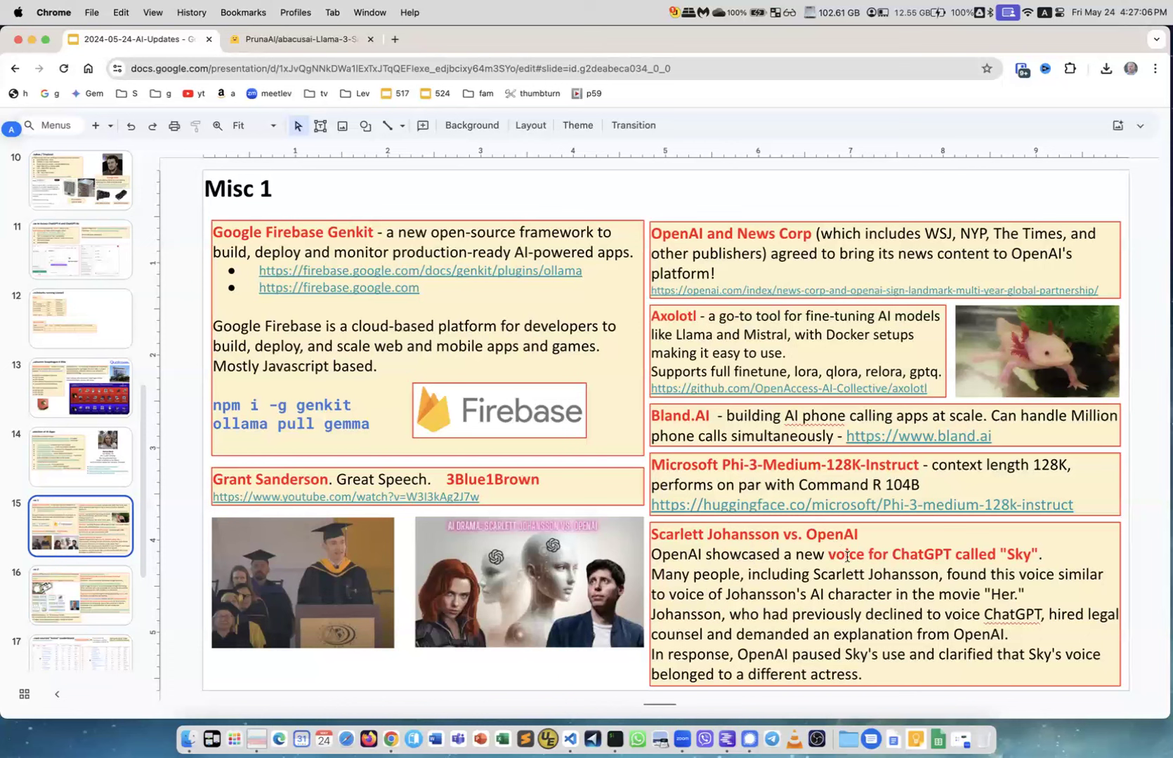
{"action": "mouse_move", "coordinate": [587, 651]}
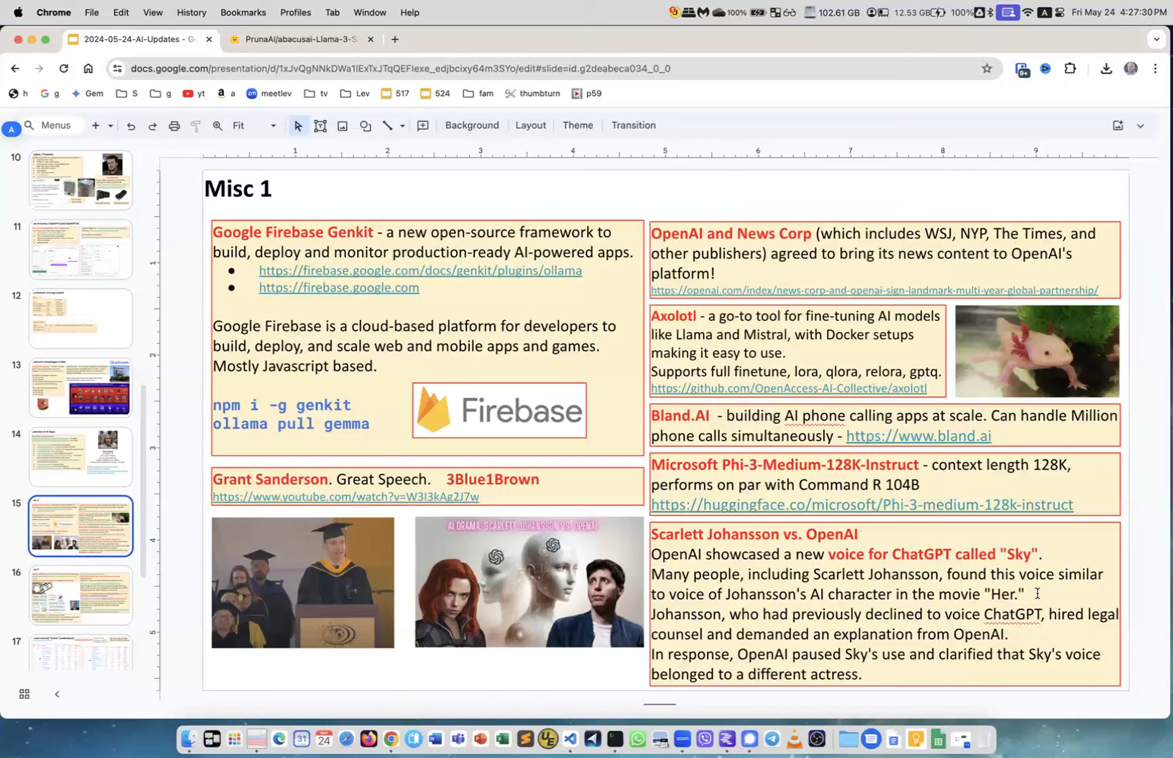
{"action": "mouse_move", "coordinate": [671, 618]}
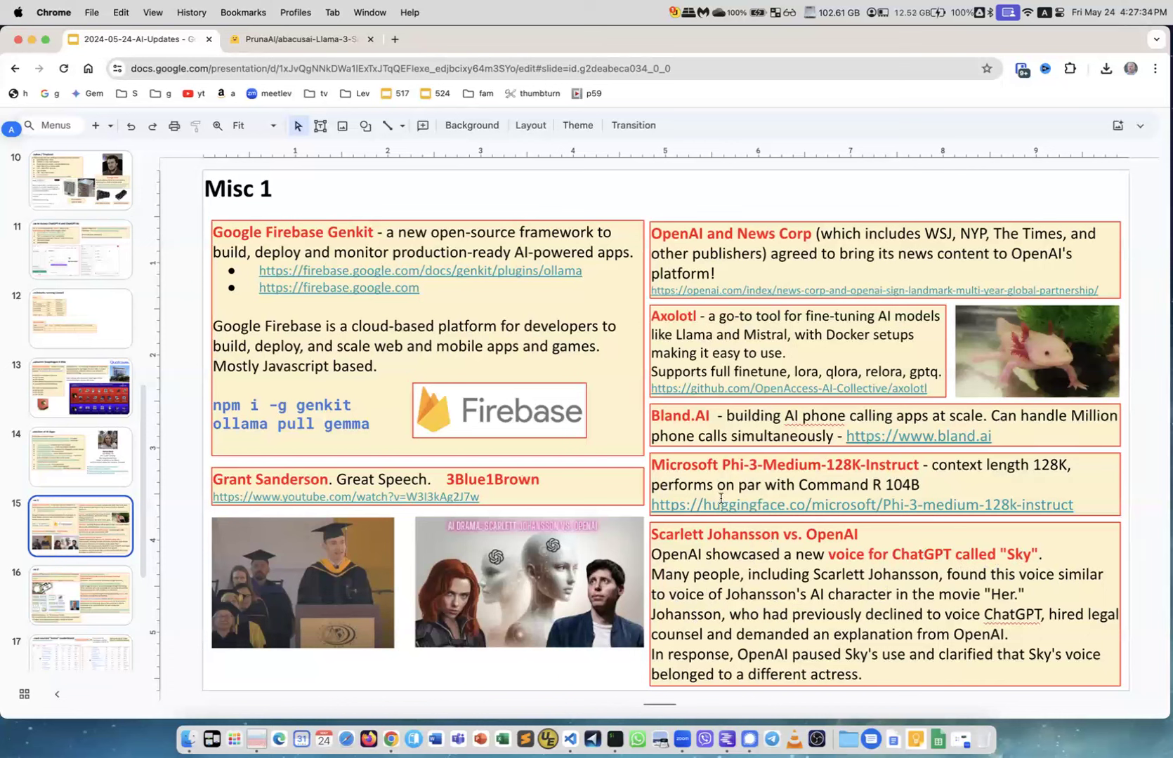
{"action": "mouse_move", "coordinate": [827, 469]}
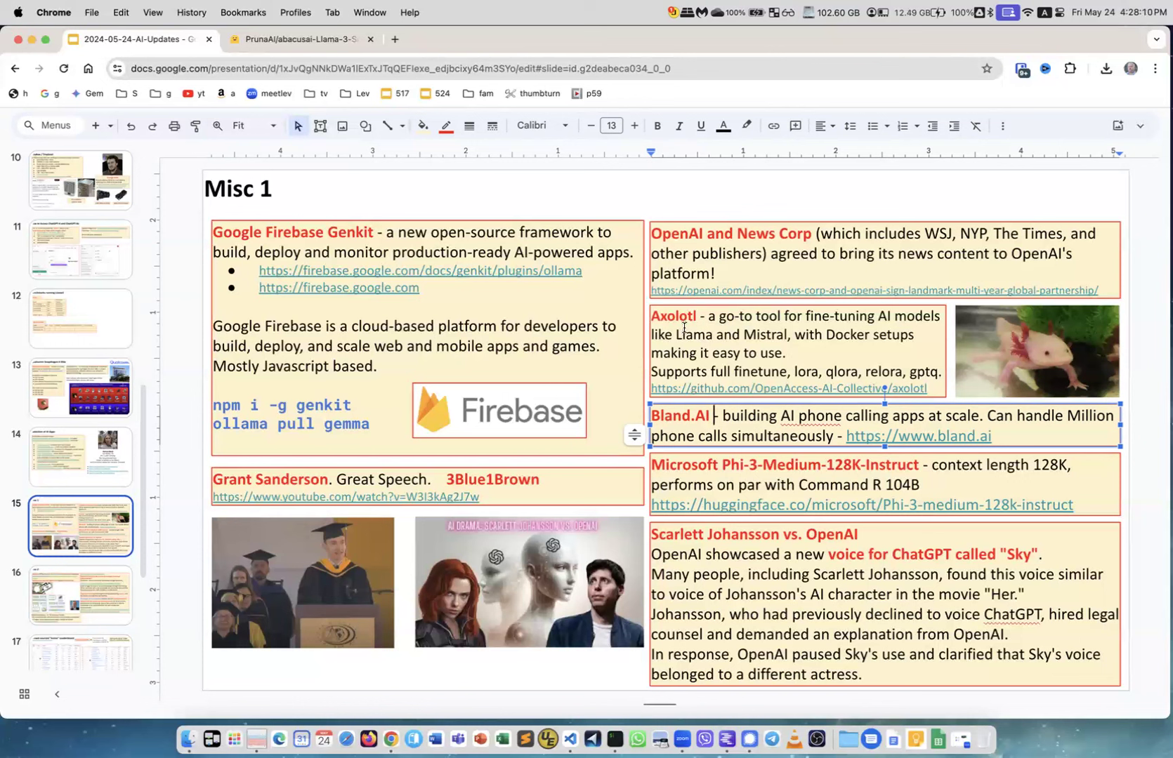
{"action": "mouse_move", "coordinate": [1060, 372]}
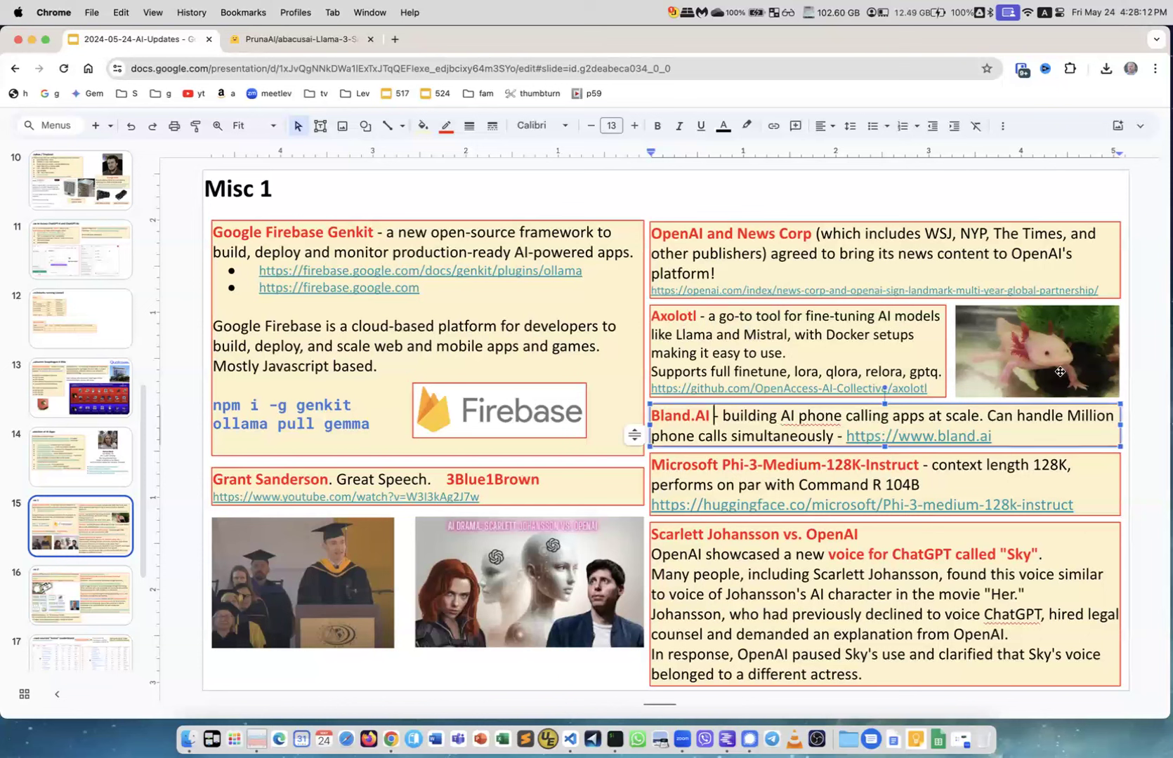
{"action": "mouse_move", "coordinate": [1033, 378]}
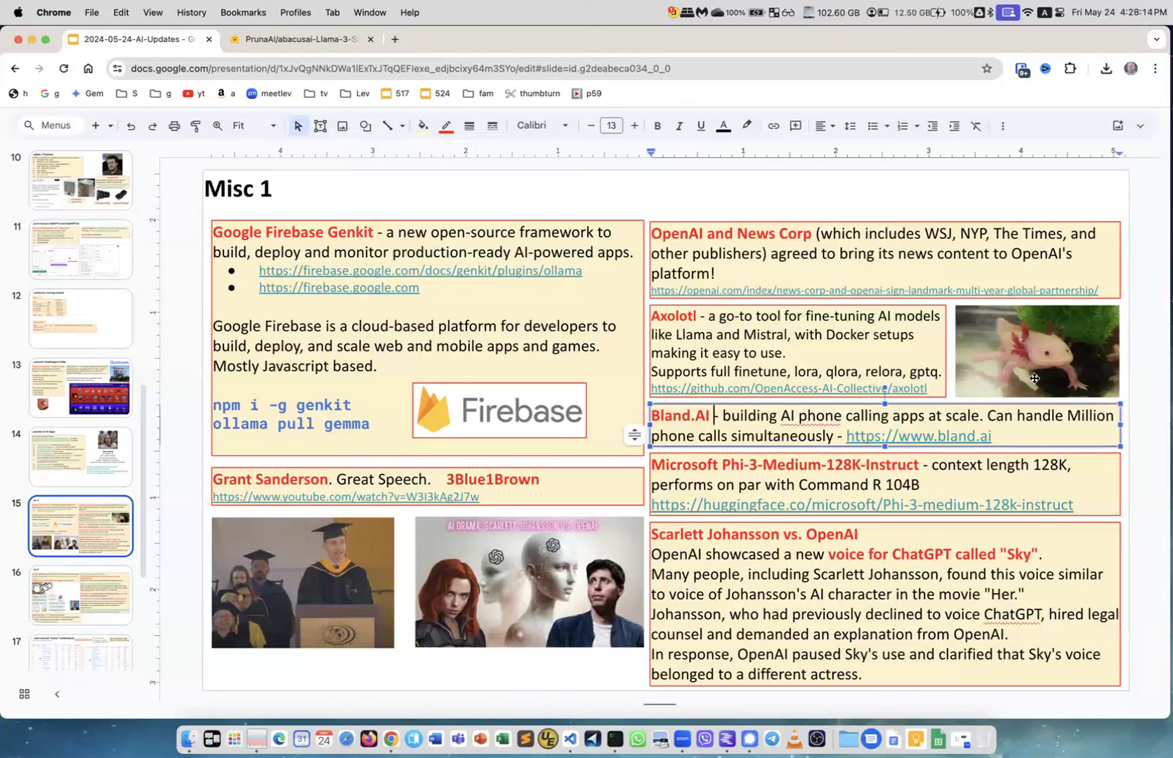
{"action": "mouse_move", "coordinate": [779, 338]}
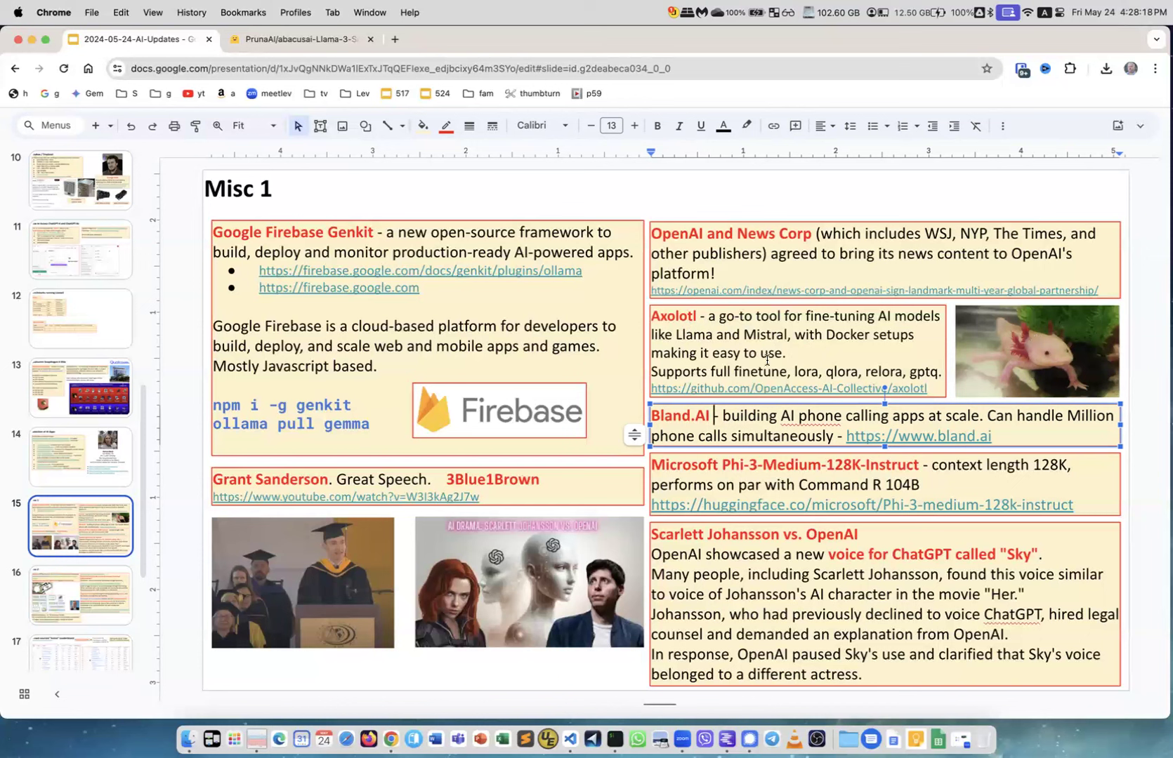
{"action": "mouse_move", "coordinate": [889, 328]}
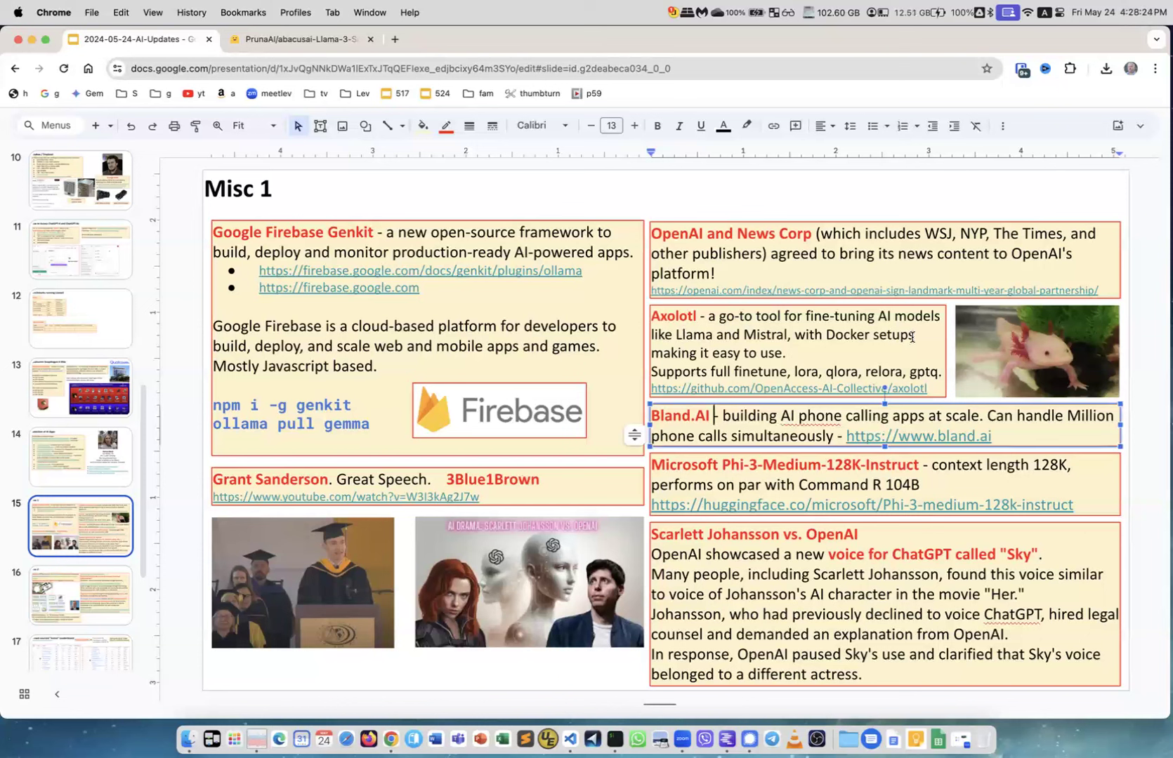
{"action": "mouse_move", "coordinate": [786, 340]}
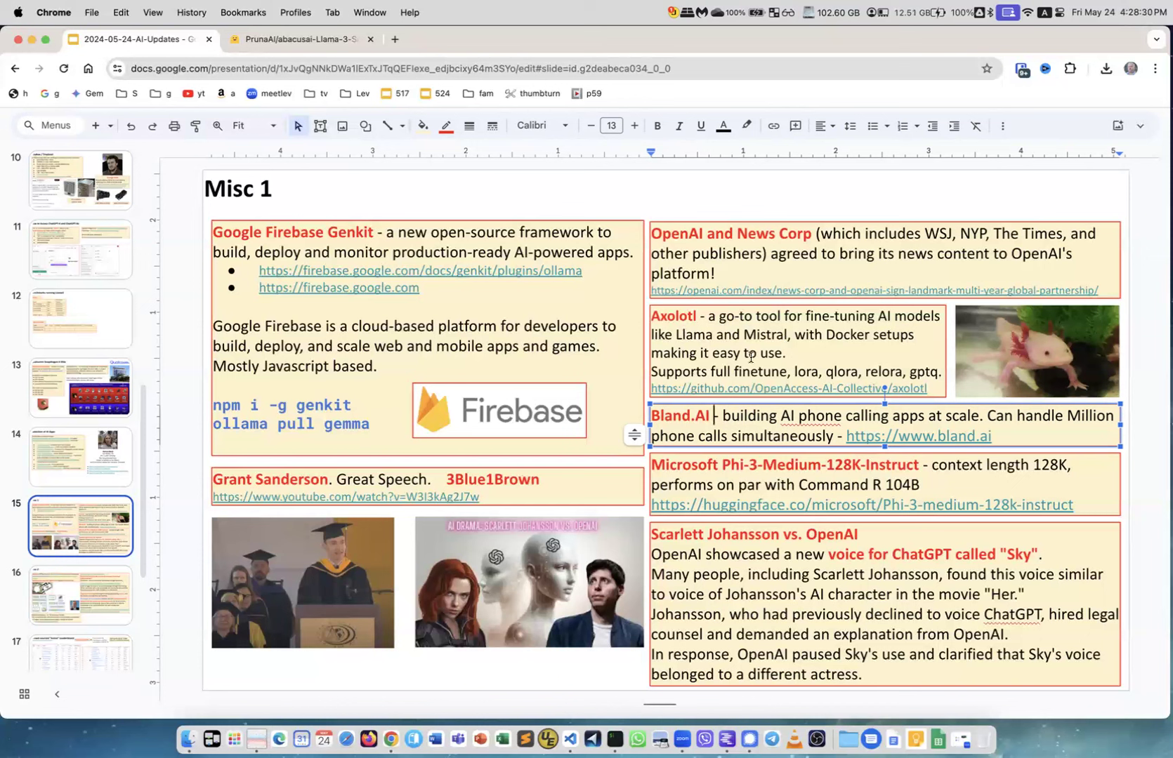
{"action": "mouse_move", "coordinate": [751, 249]}
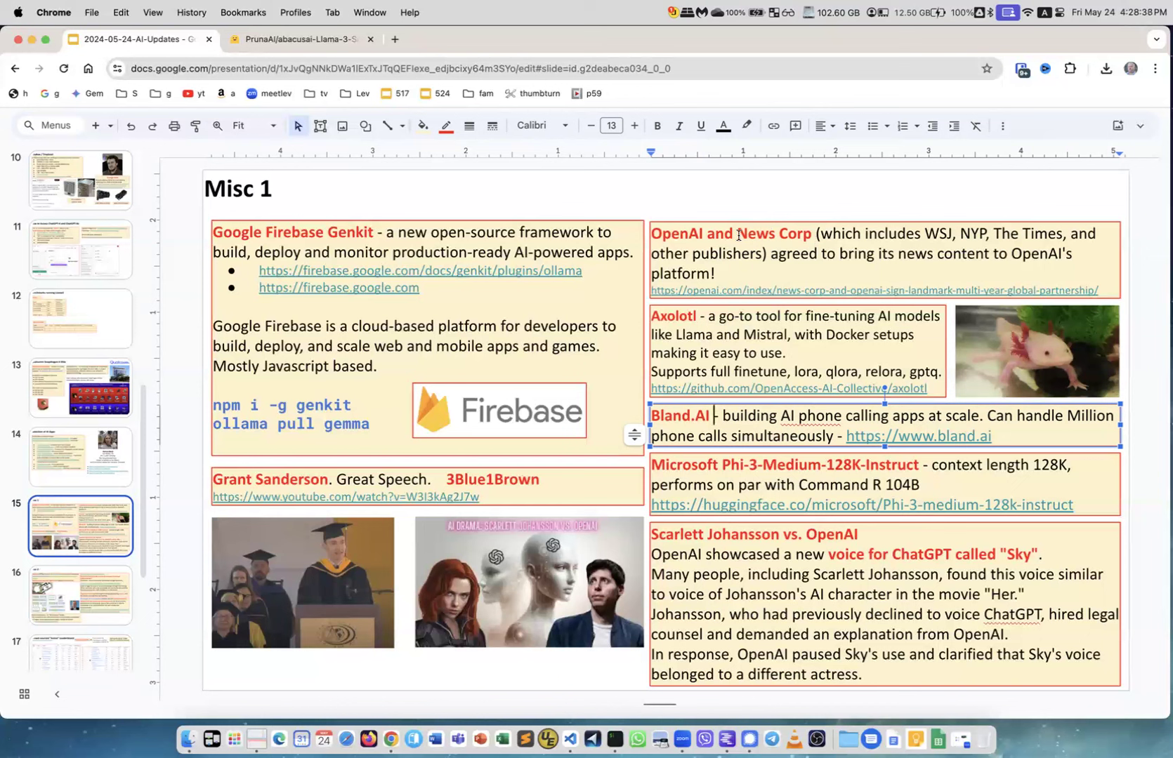
{"action": "mouse_move", "coordinate": [945, 242]}
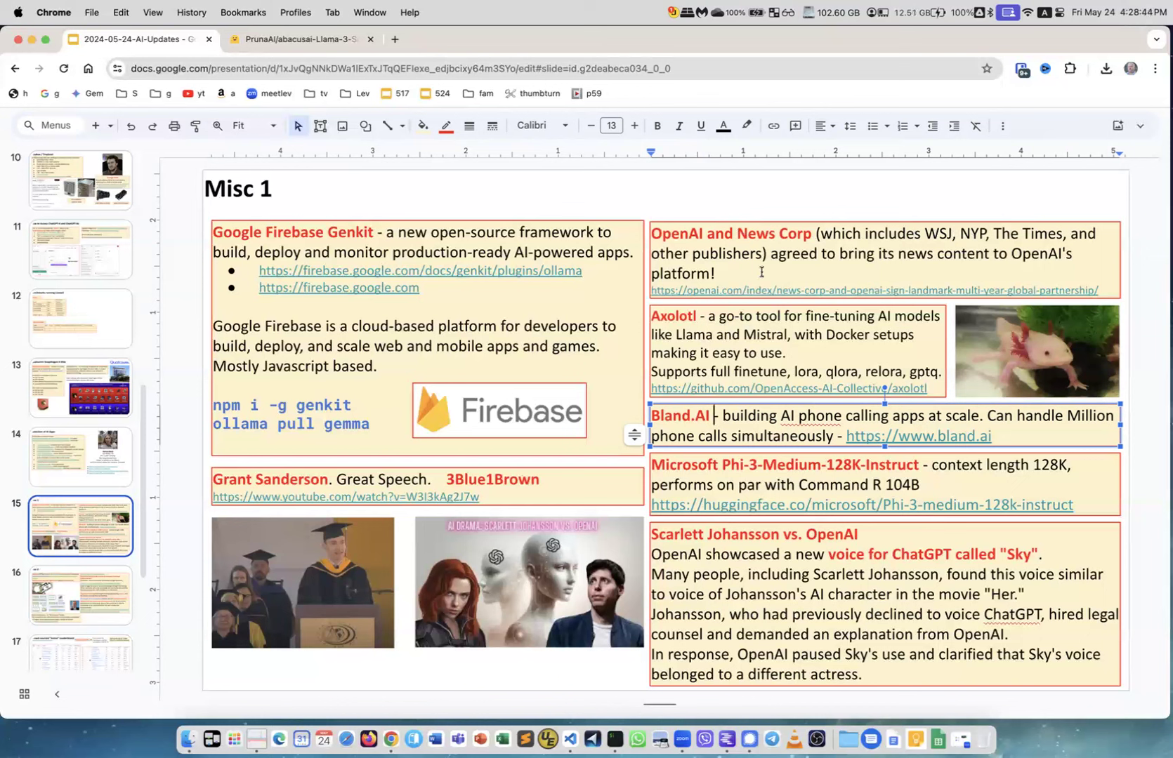
{"action": "mouse_move", "coordinate": [757, 235]}
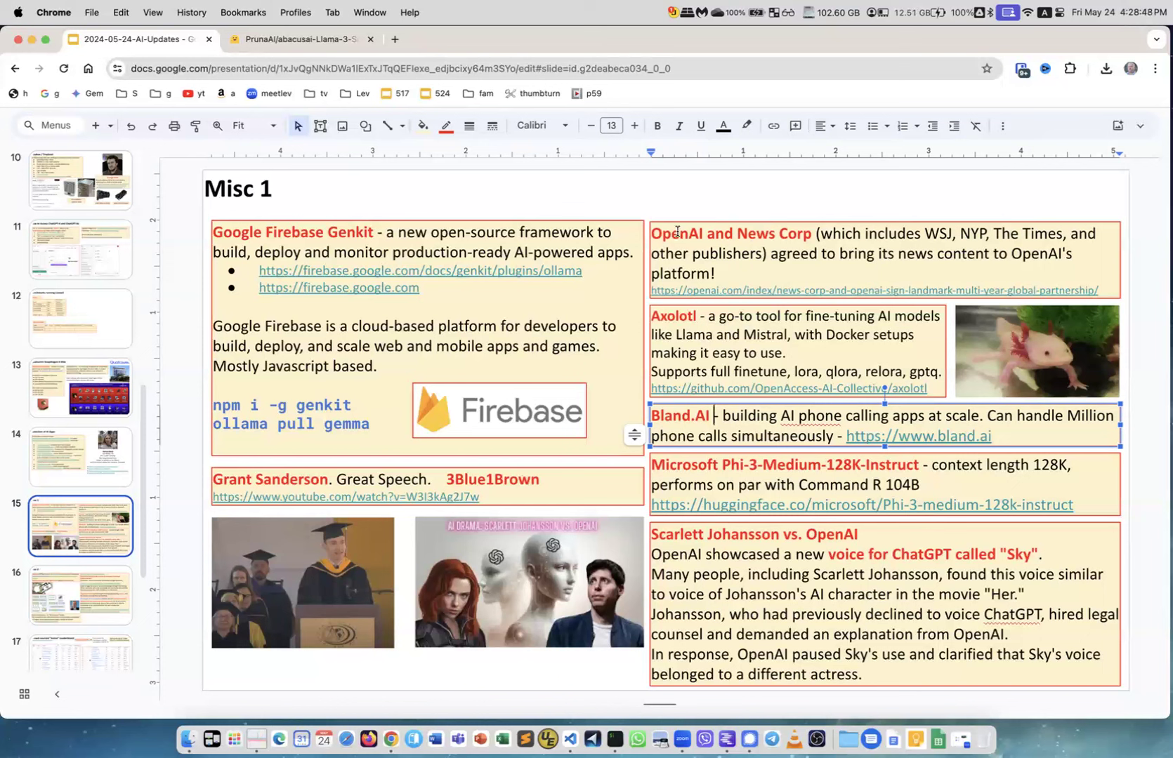
{"action": "mouse_move", "coordinate": [879, 260]}
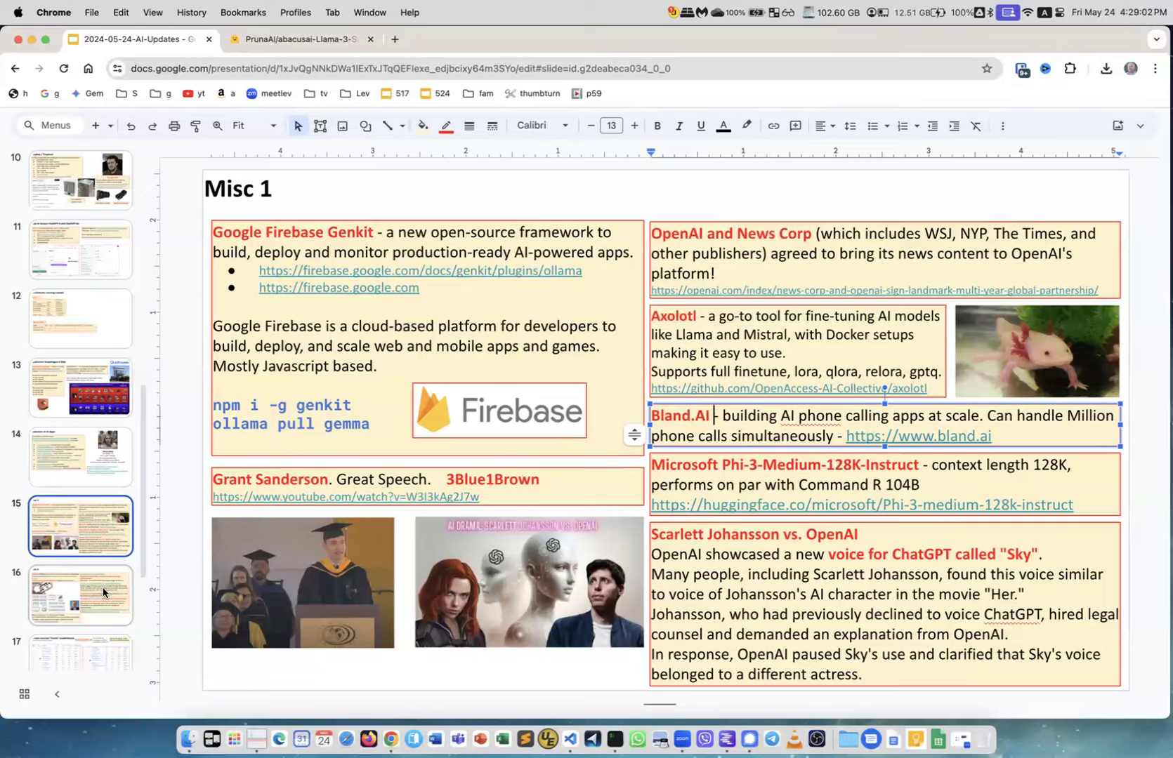
Move to the Misc 2 slide on Apple, OpenAI and Meta's Chameleon.
{"action": "left_click", "coordinate": [80, 594]}
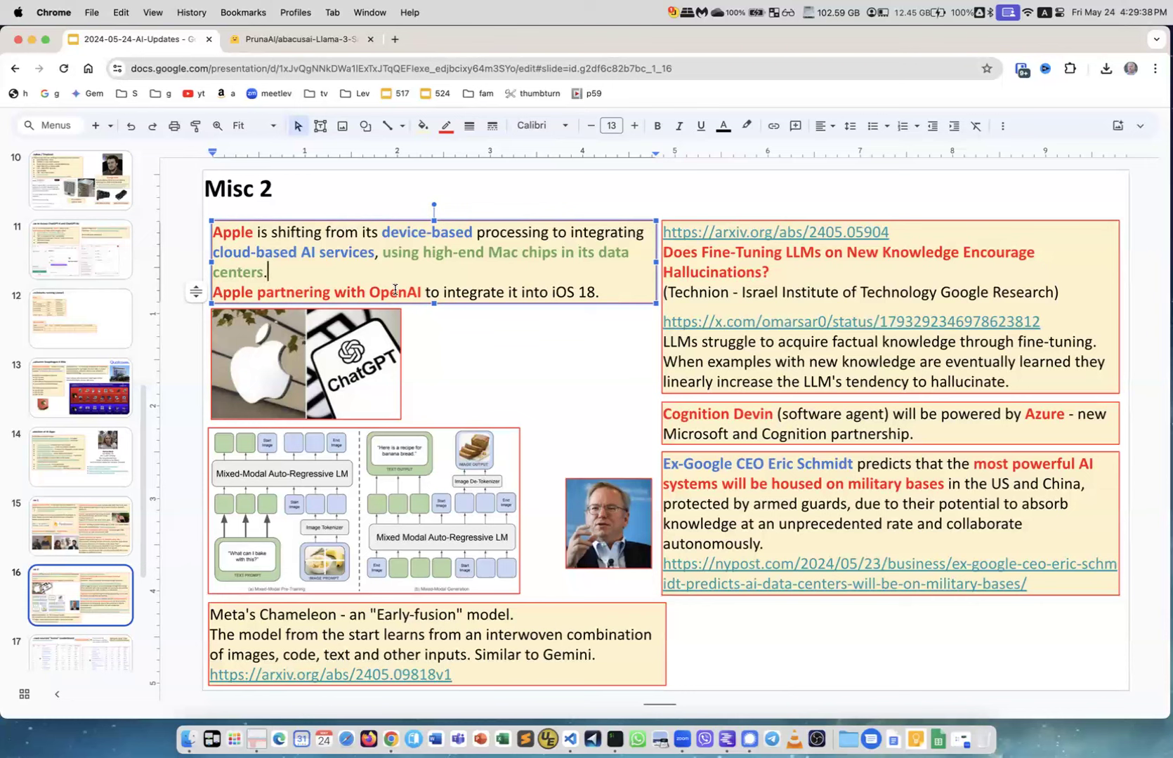
{"action": "mouse_move", "coordinate": [559, 294]}
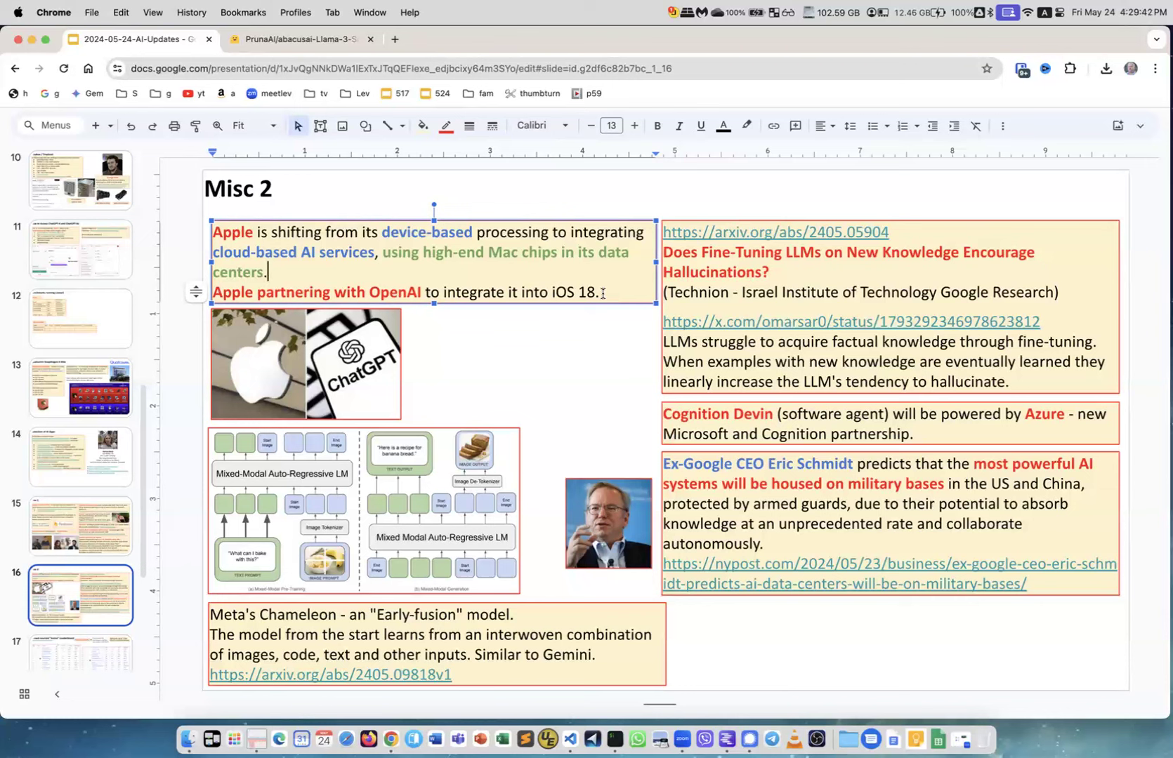
{"action": "mouse_move", "coordinate": [591, 307]}
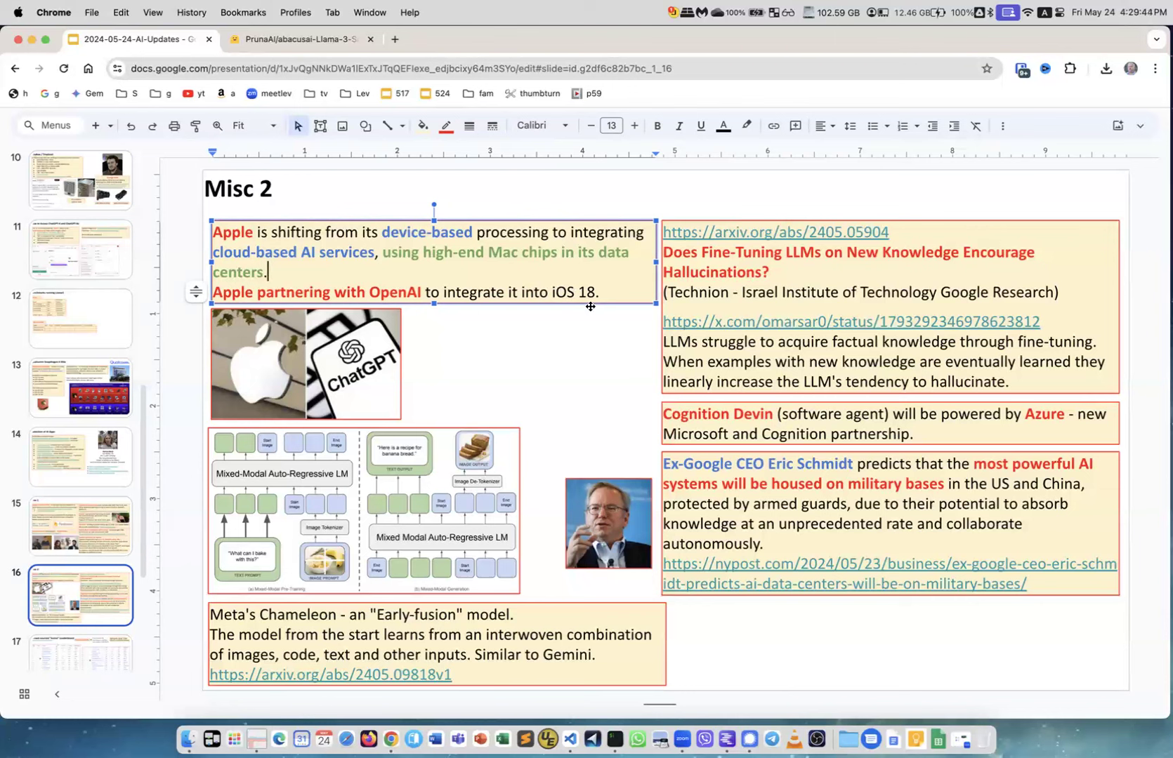
{"action": "mouse_move", "coordinate": [386, 417]}
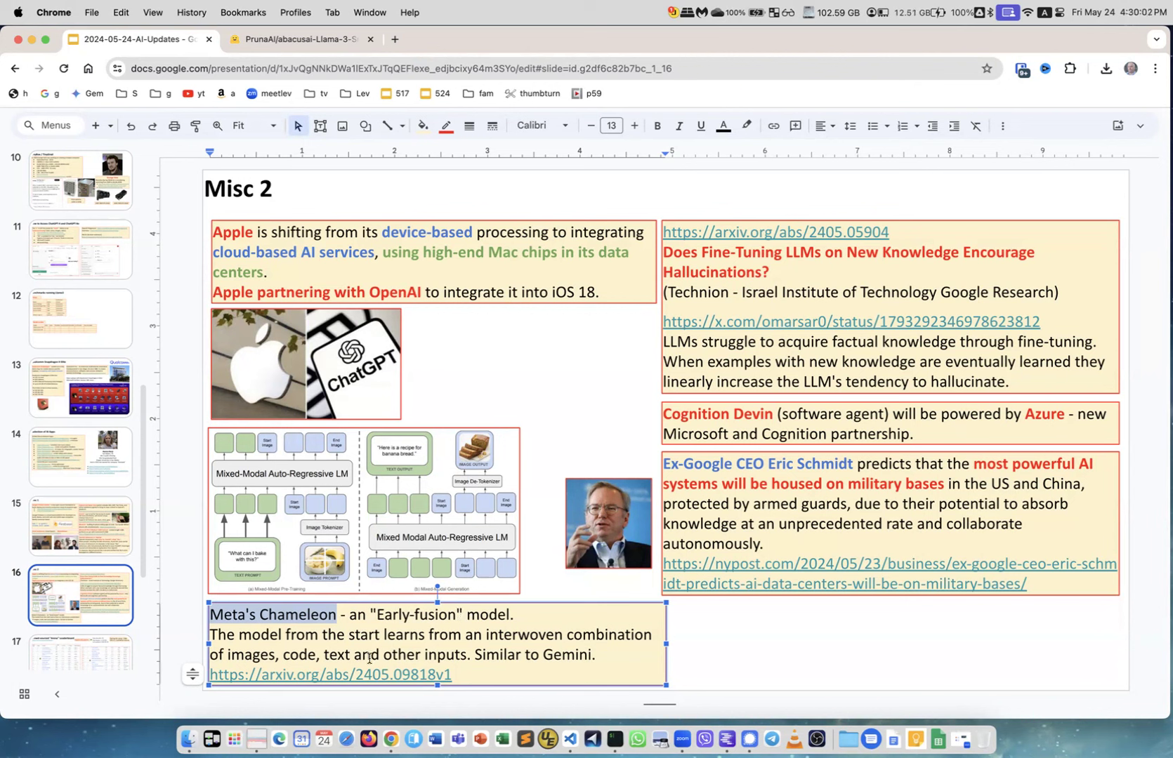
{"action": "mouse_move", "coordinate": [293, 664]}
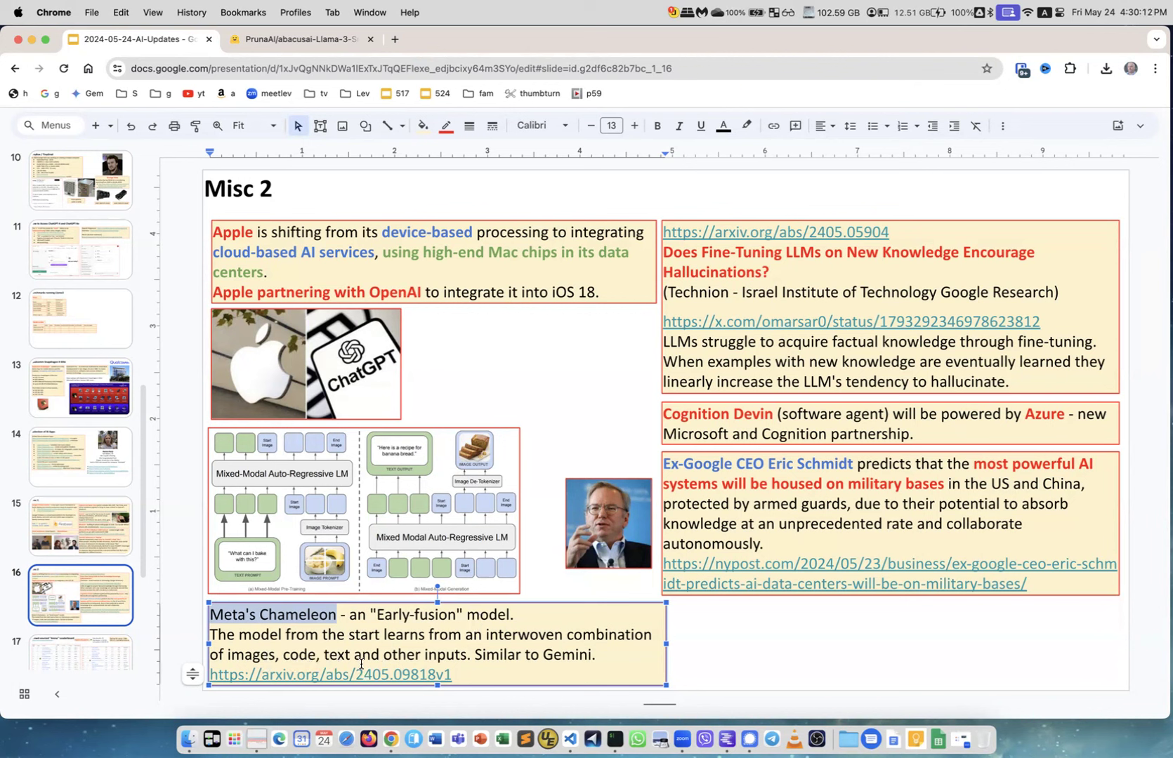
{"action": "mouse_move", "coordinate": [455, 651]}
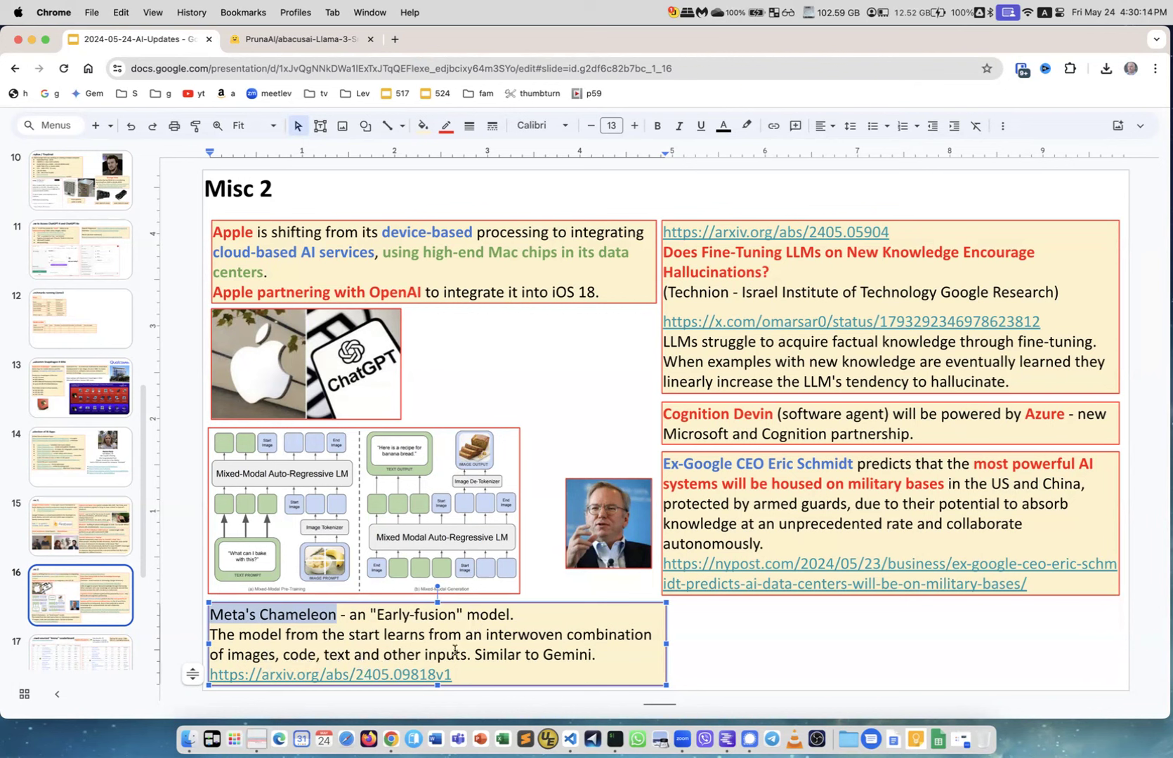
{"action": "mouse_move", "coordinate": [561, 659]}
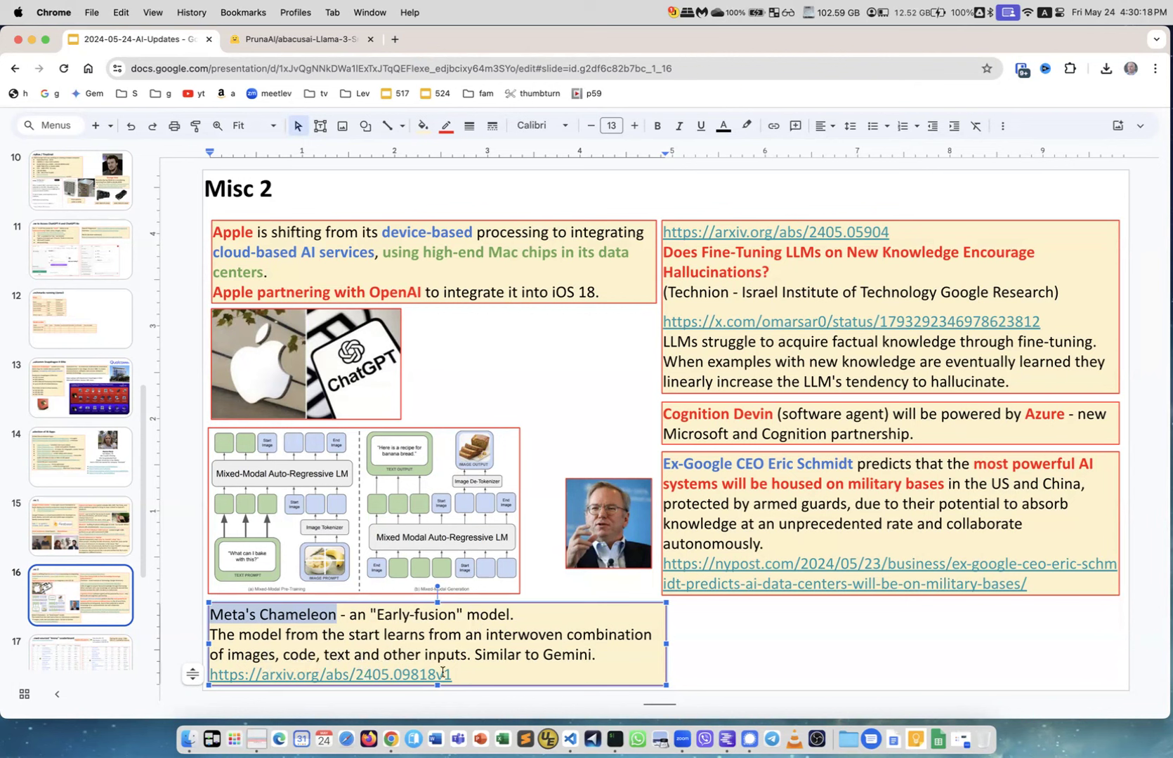
{"action": "mouse_move", "coordinate": [446, 652]}
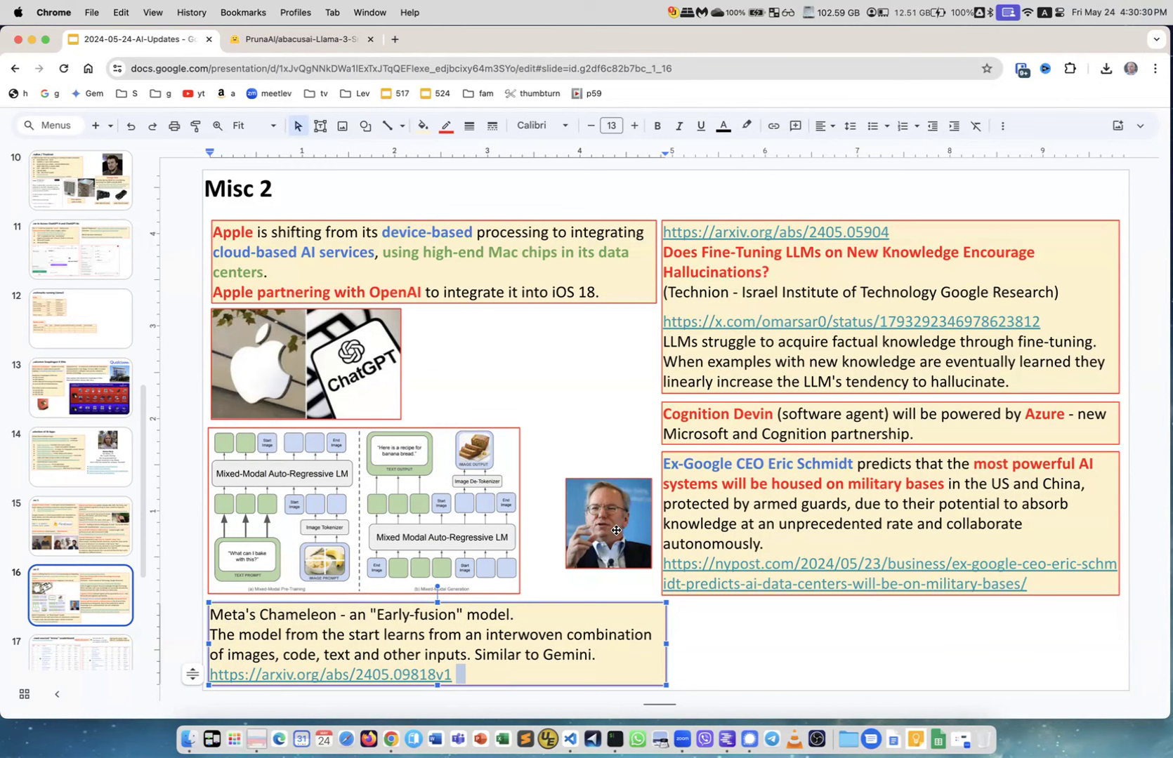
{"action": "mouse_move", "coordinate": [613, 445]}
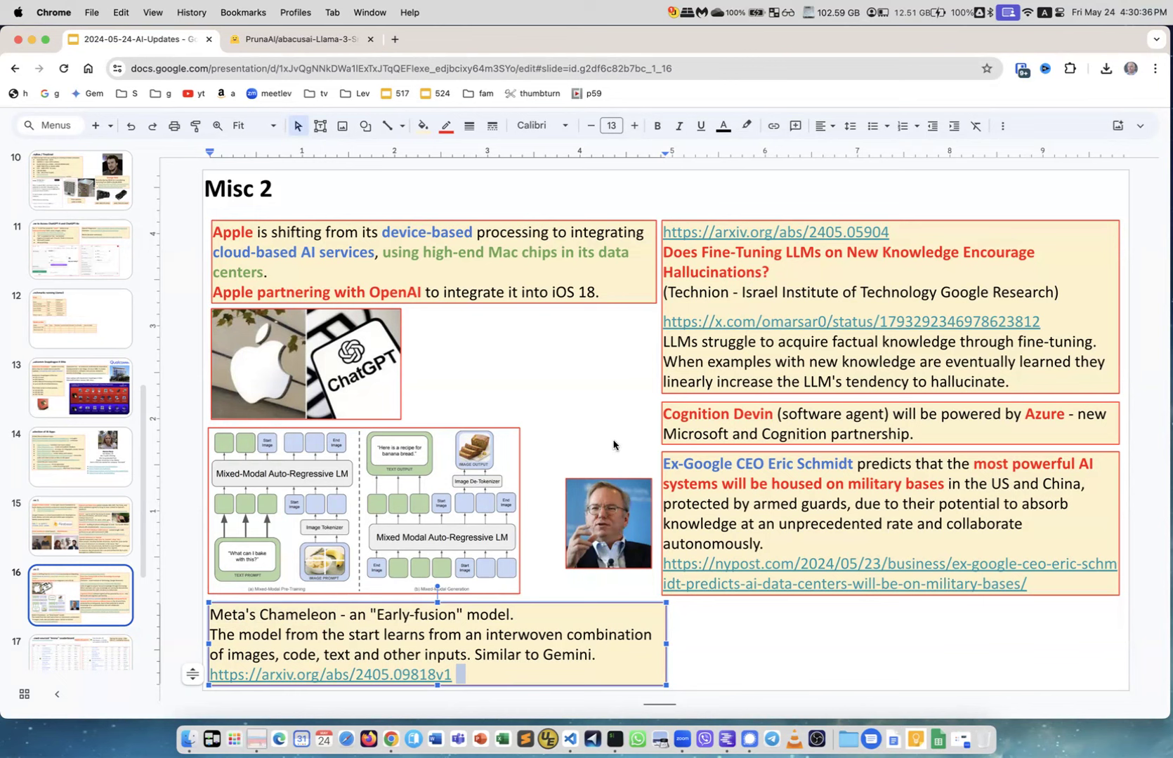
{"action": "mouse_move", "coordinate": [604, 456]}
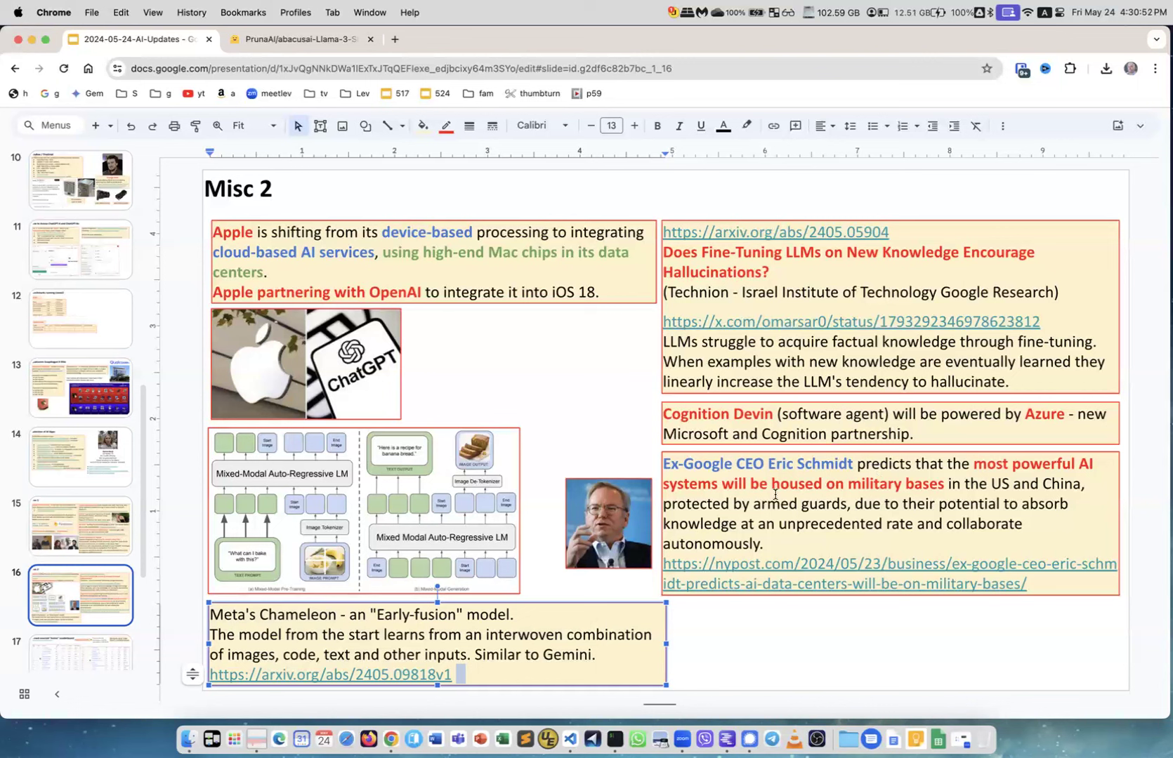
{"action": "mouse_move", "coordinate": [968, 485]}
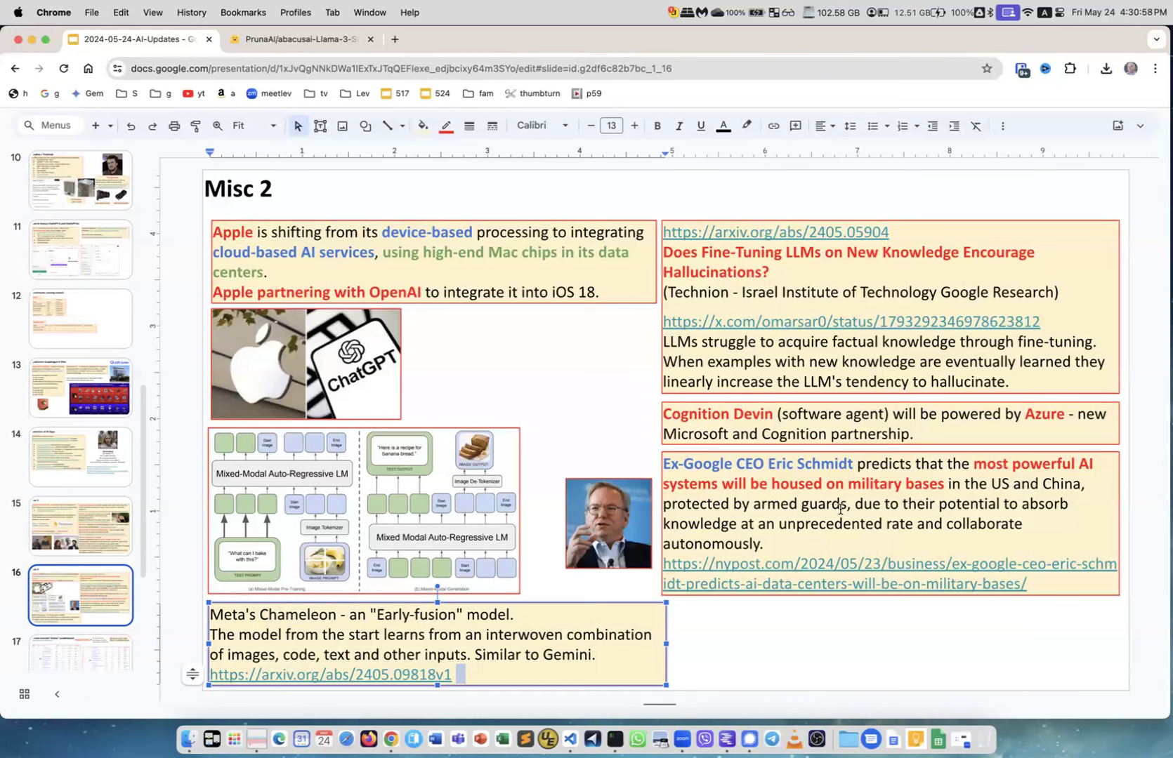
{"action": "mouse_move", "coordinate": [810, 538]}
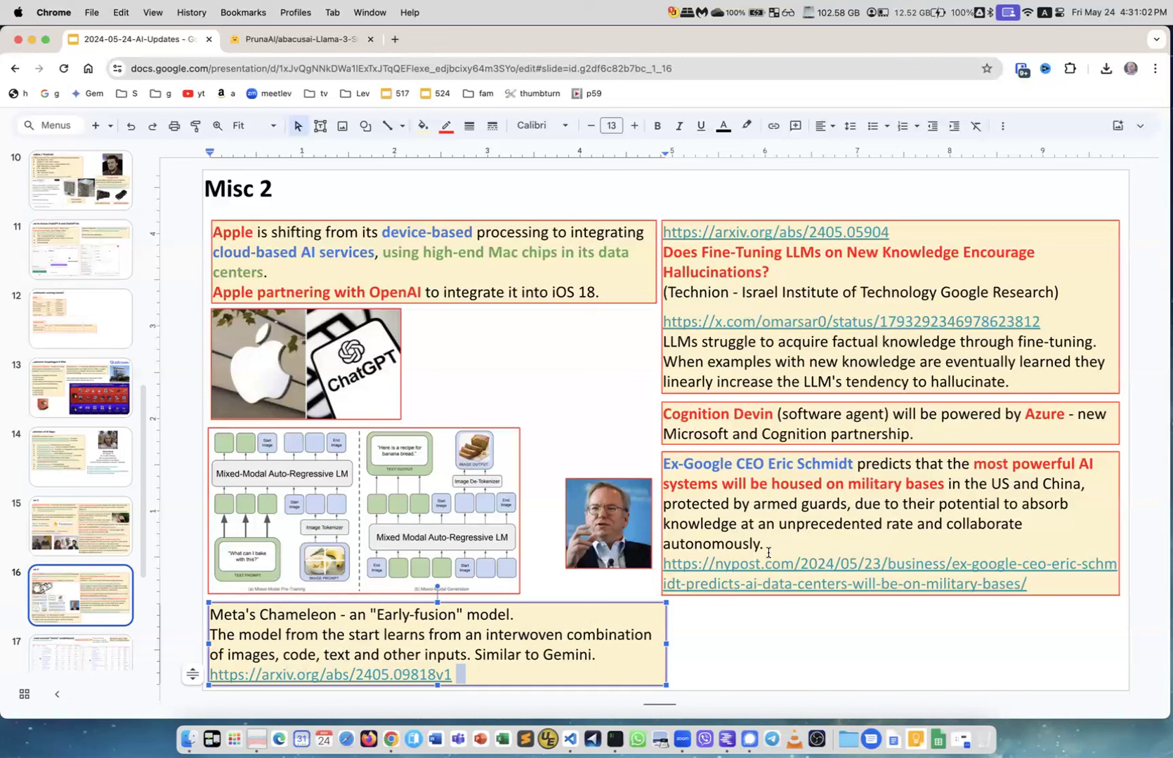
{"action": "mouse_move", "coordinate": [800, 544]}
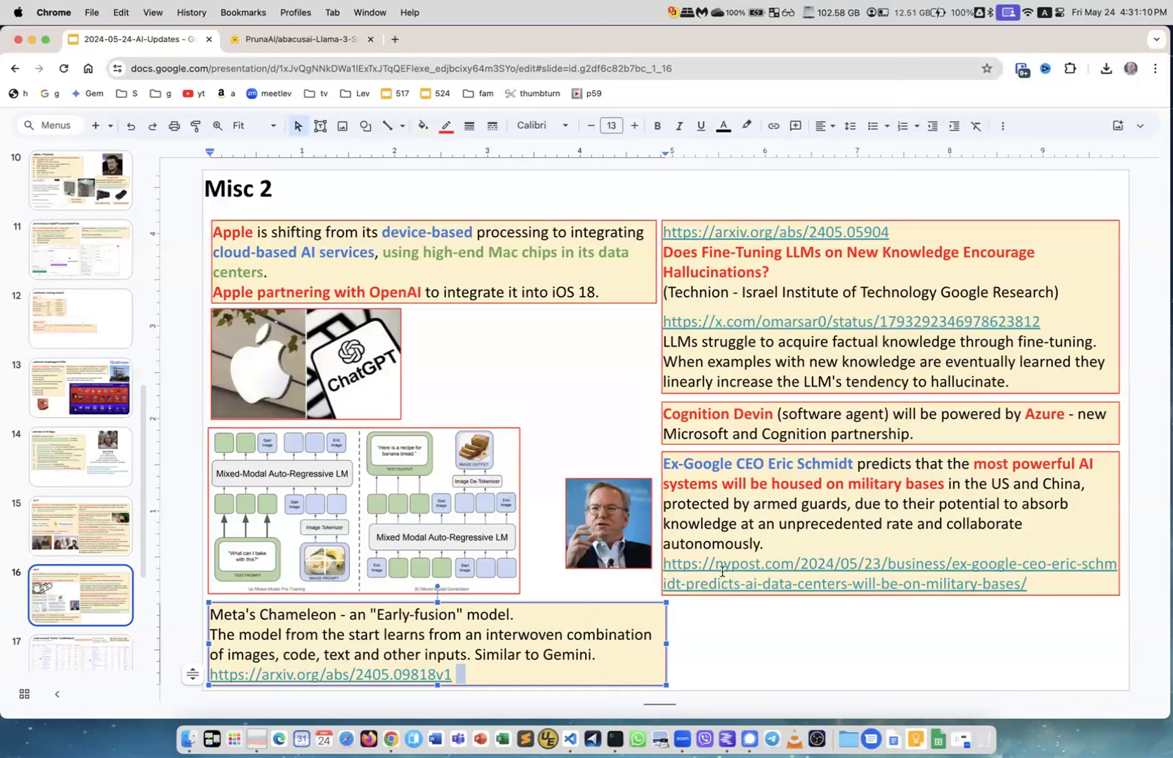
{"action": "mouse_move", "coordinate": [789, 549]}
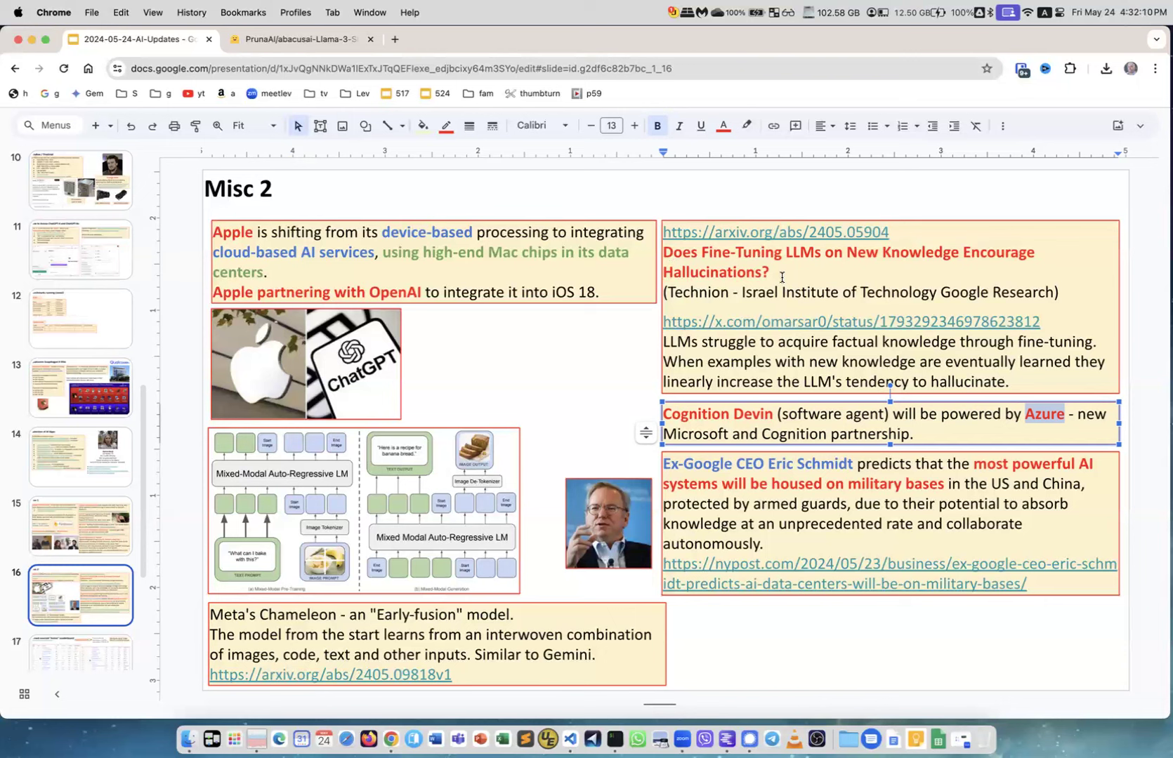
{"action": "mouse_move", "coordinate": [781, 286]}
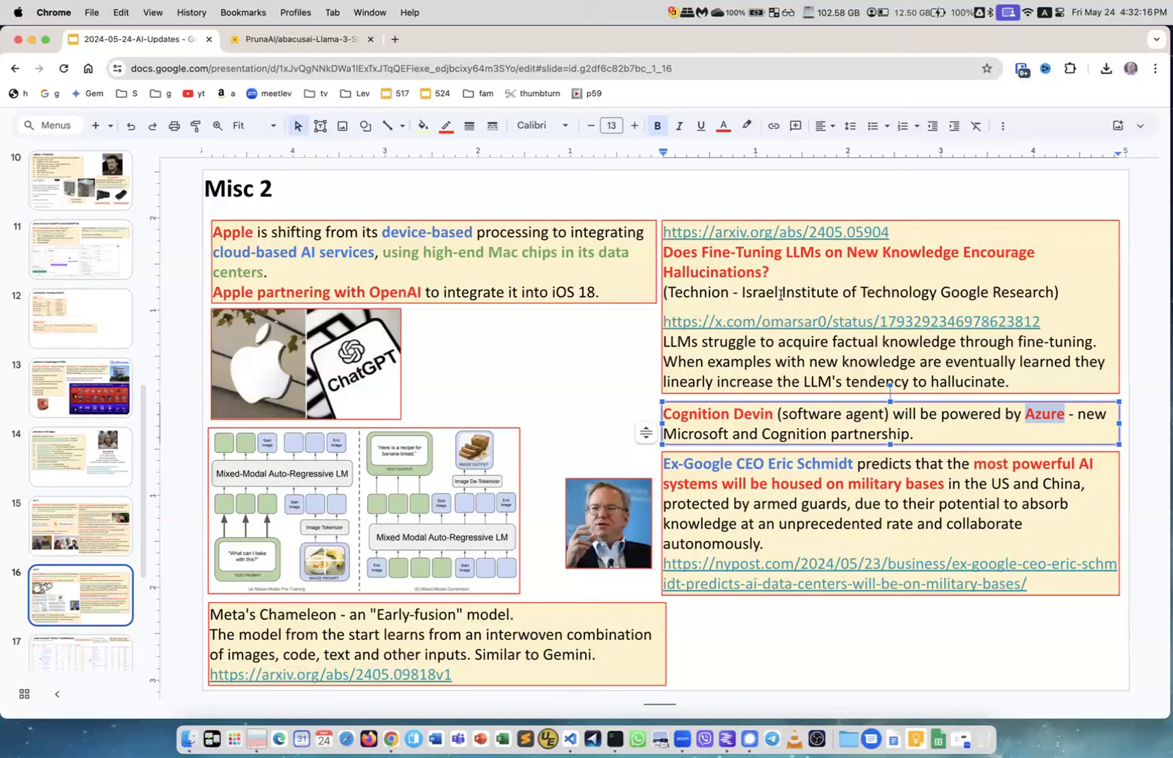
{"action": "scroll", "scroll_direction": "down", "scroll_amount": 3}
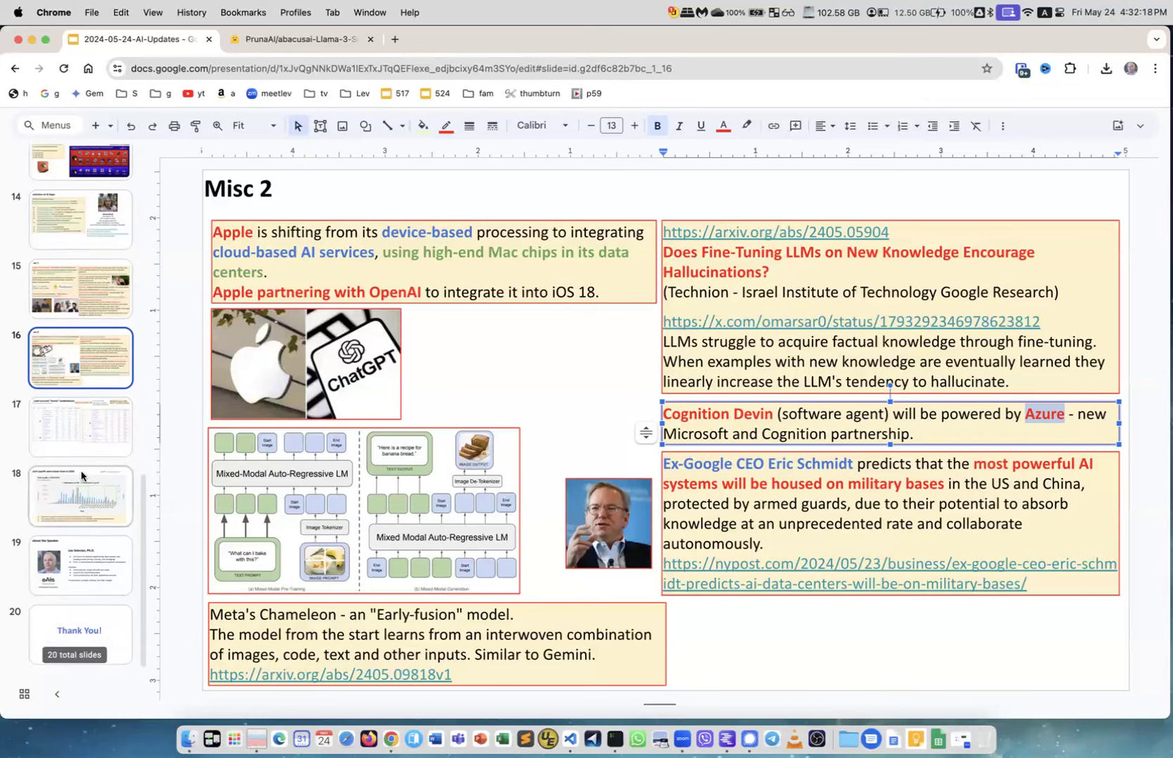
Move to slide 17, the Crowd-sourced 'Arena' Leaderboard with Elo rankings.
{"action": "left_click", "coordinate": [80, 427]}
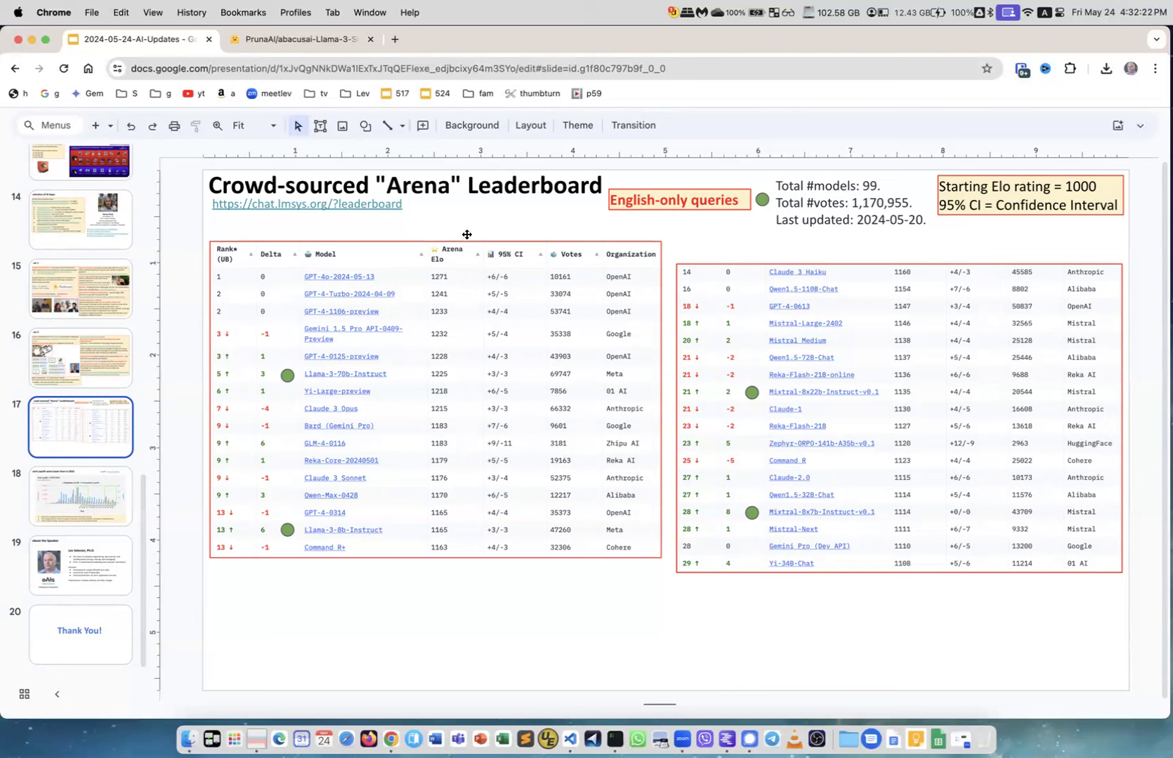
{"action": "mouse_move", "coordinate": [321, 285]}
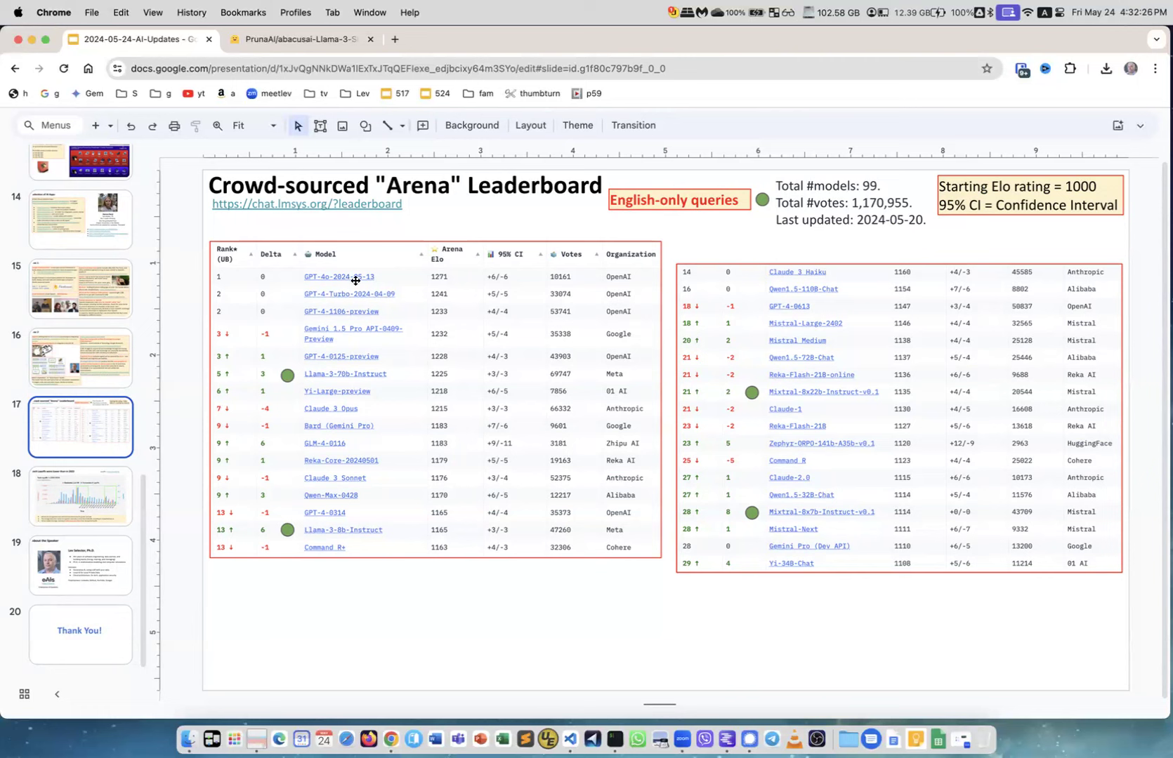
{"action": "mouse_move", "coordinate": [452, 296]}
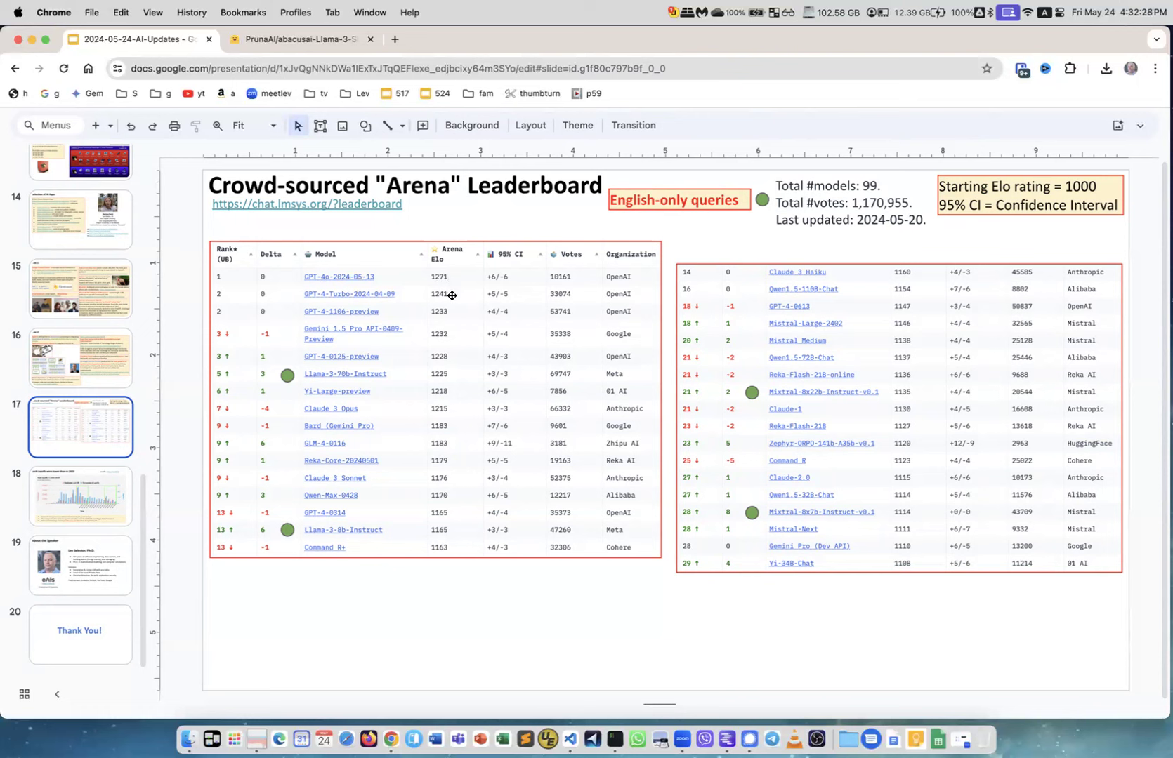
{"action": "mouse_move", "coordinate": [497, 262]}
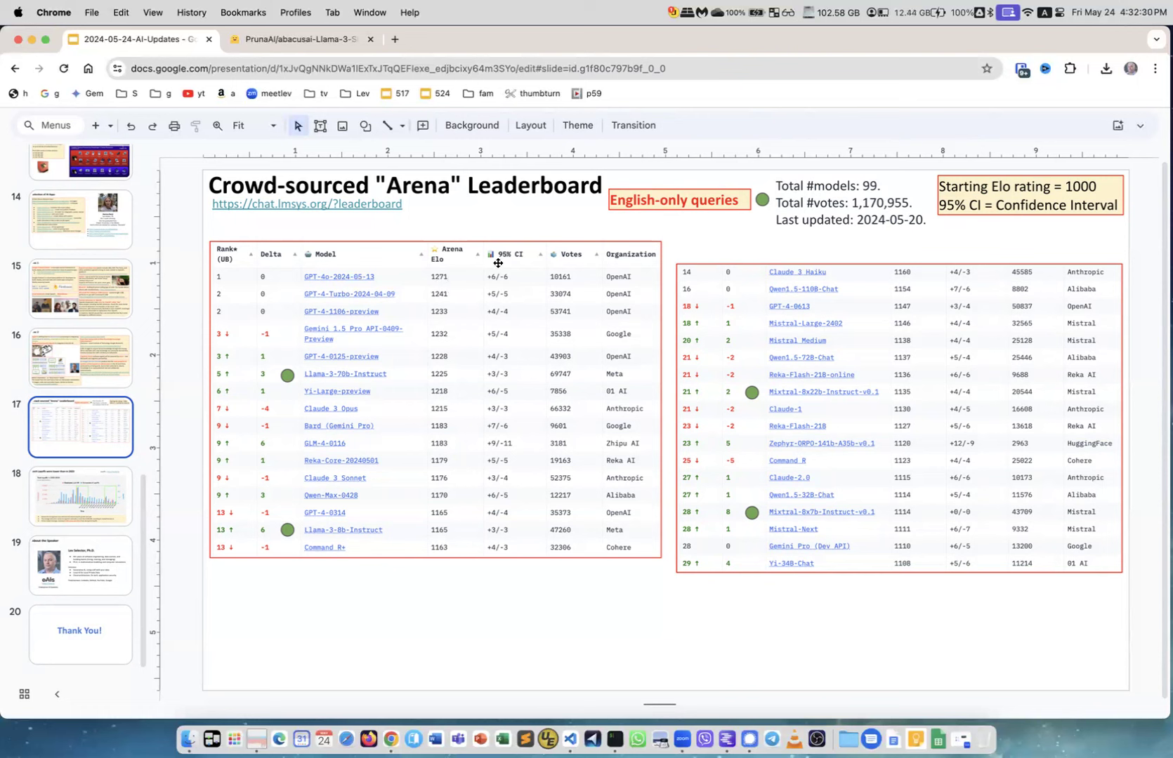
{"action": "mouse_move", "coordinate": [496, 297]}
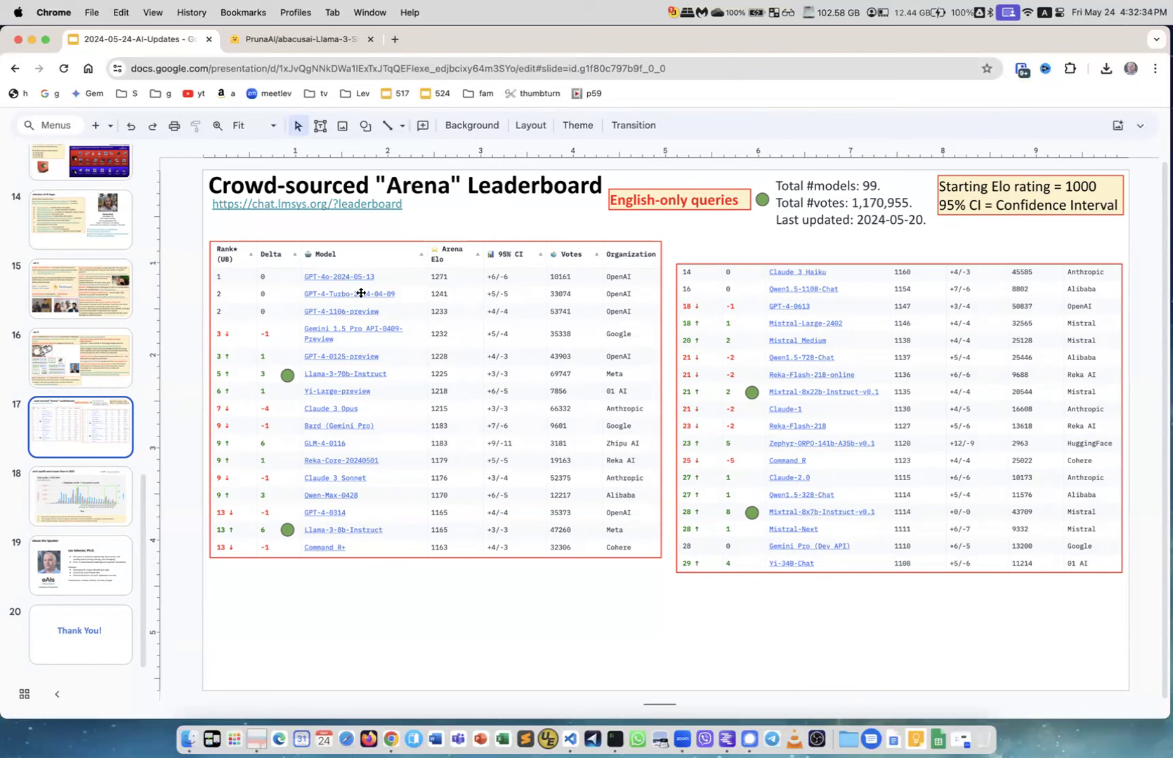
{"action": "mouse_move", "coordinate": [338, 395]}
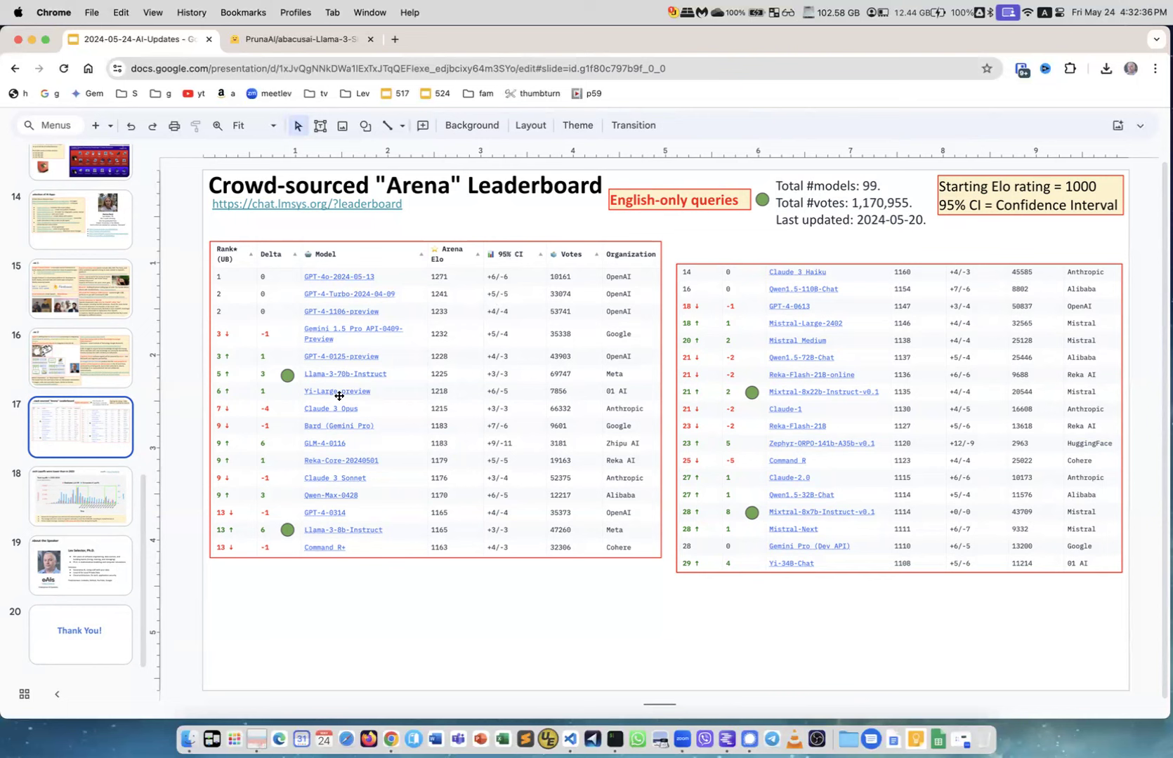
{"action": "mouse_move", "coordinate": [288, 530]}
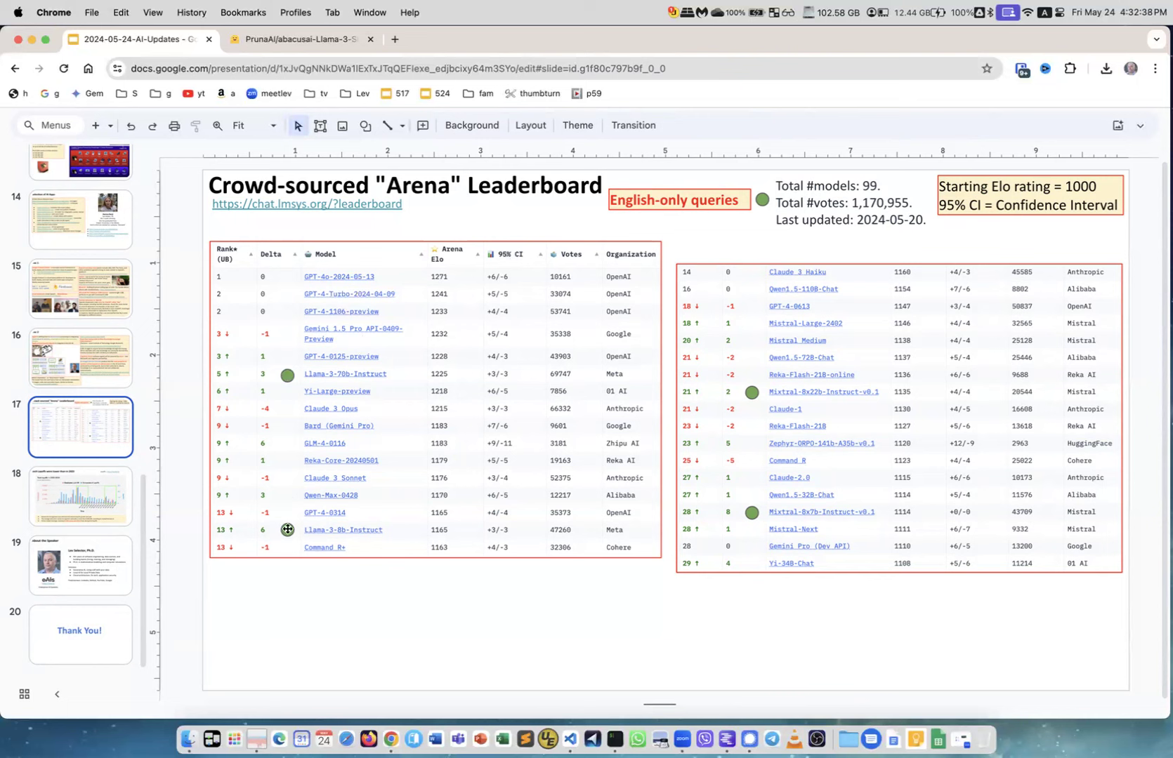
{"action": "mouse_move", "coordinate": [299, 375]}
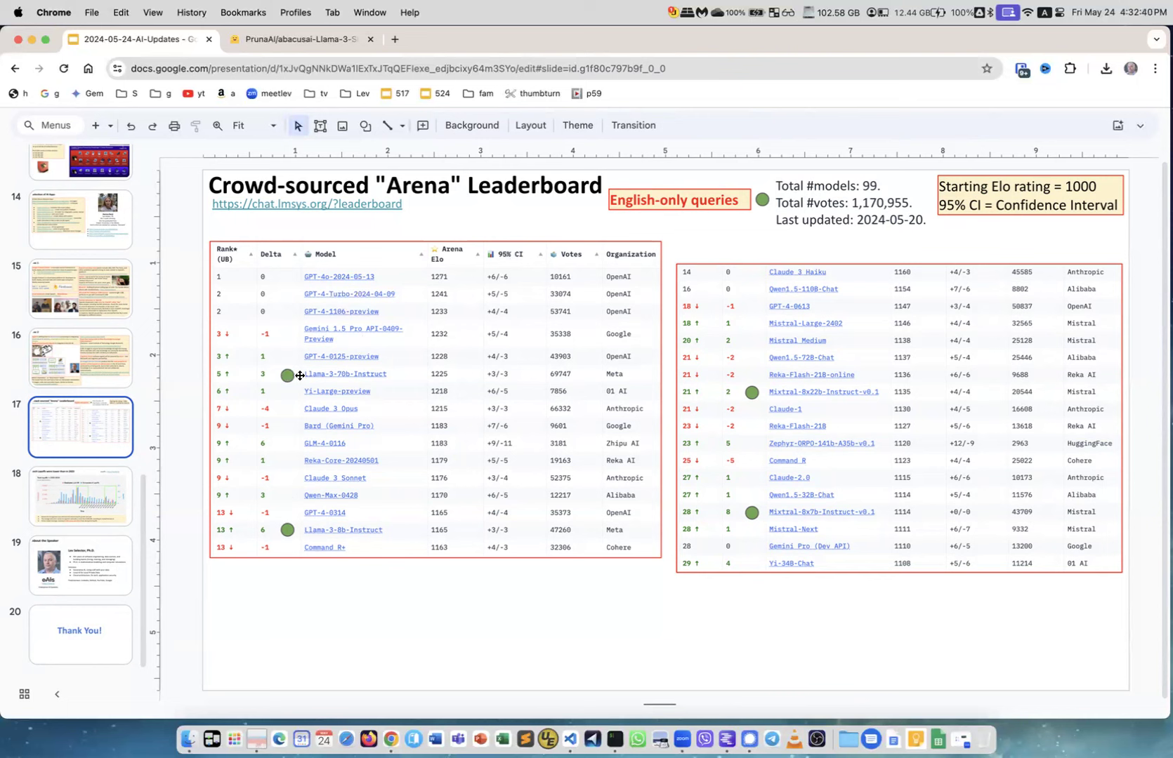
{"action": "mouse_move", "coordinate": [343, 376]}
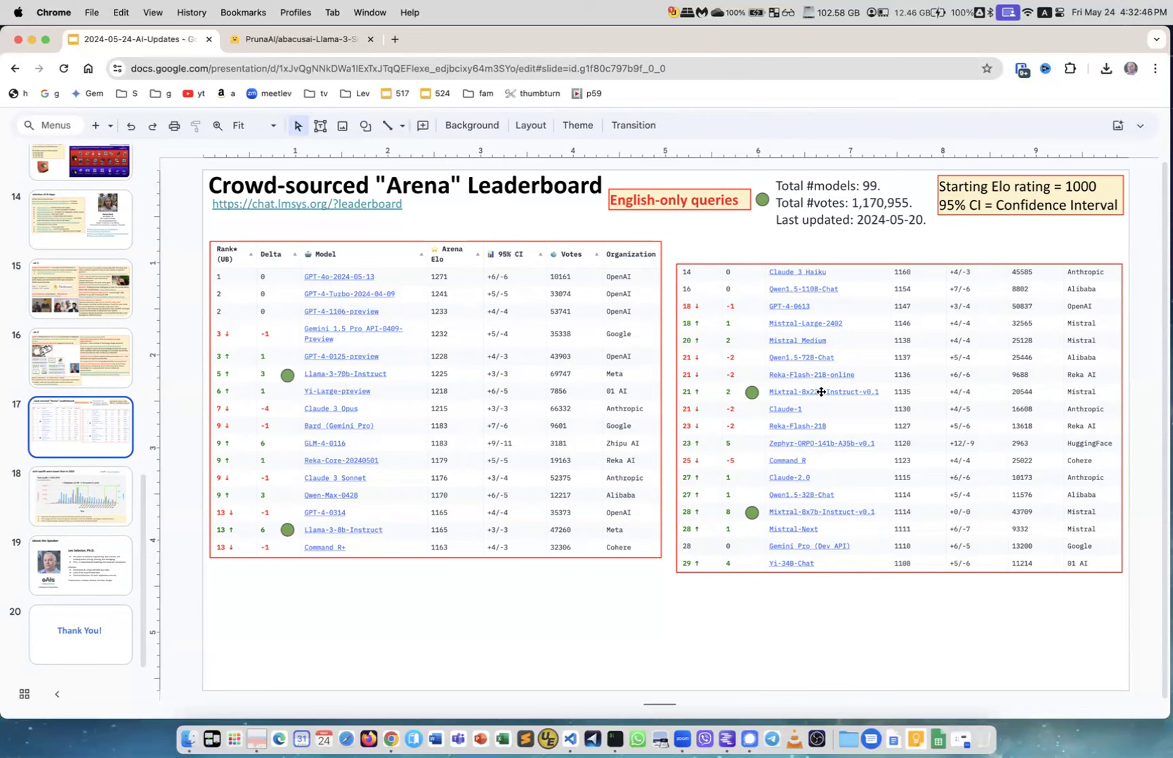
{"action": "mouse_move", "coordinate": [771, 519]}
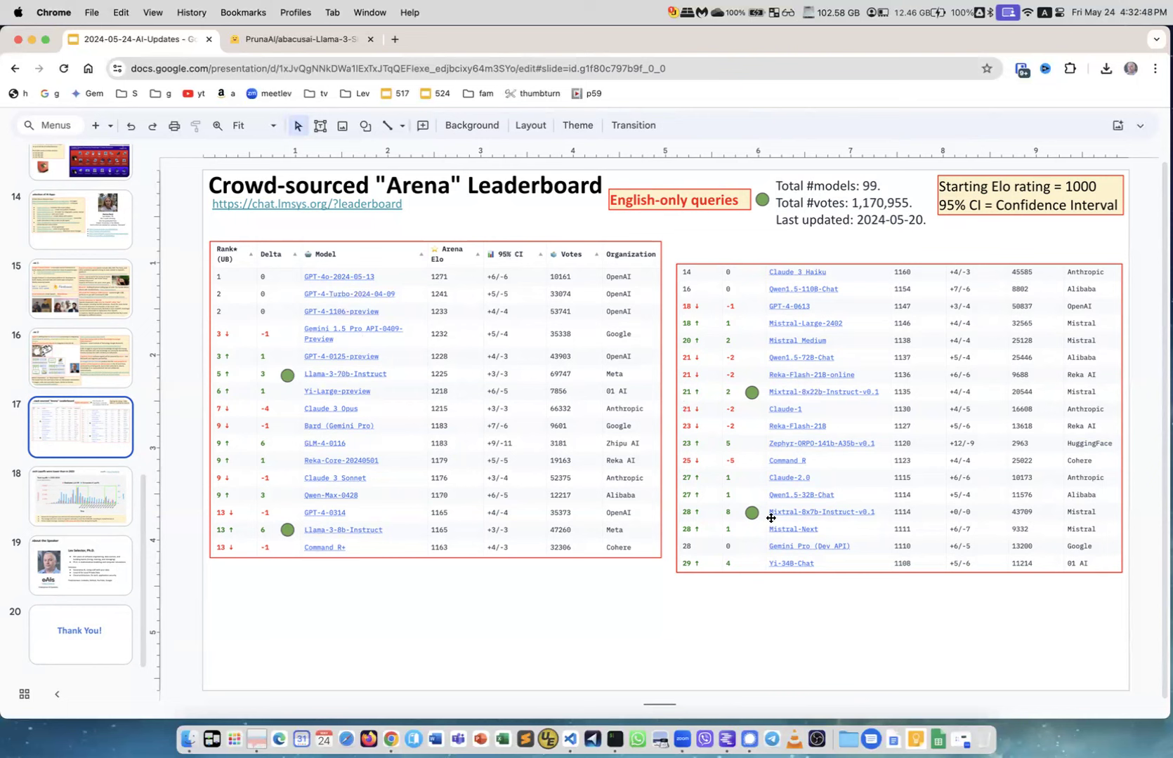
{"action": "mouse_move", "coordinate": [812, 517]}
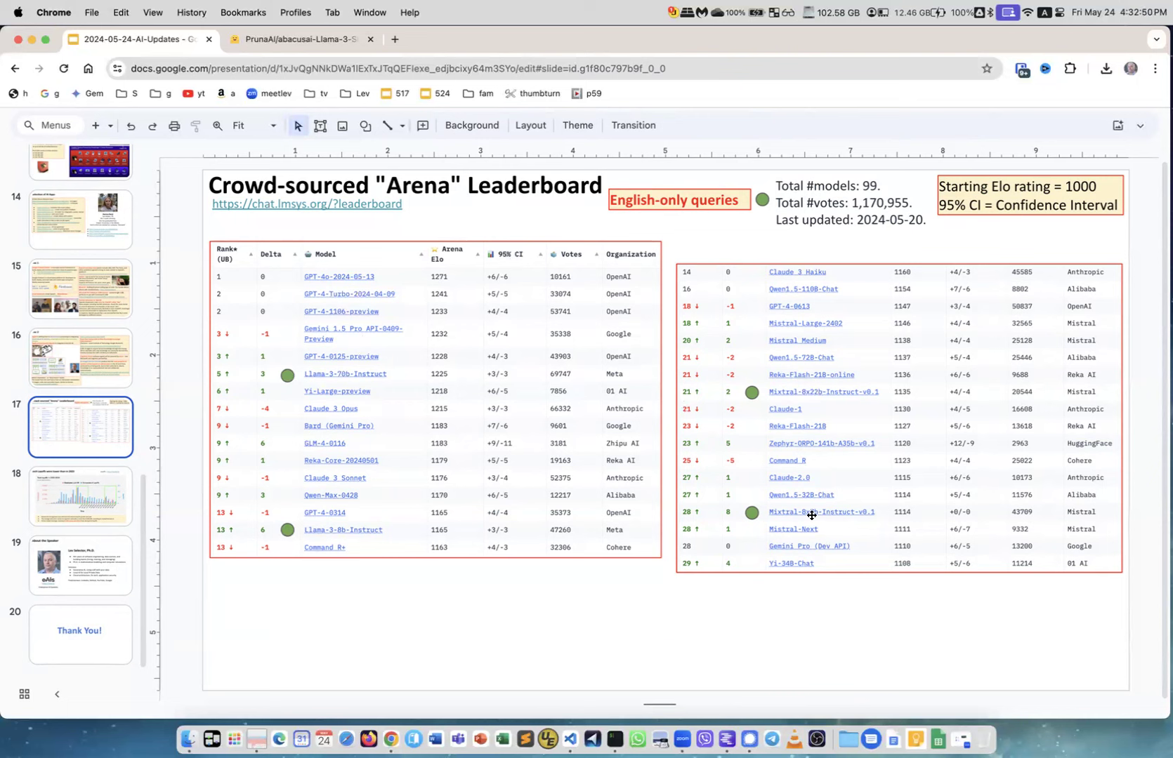
{"action": "mouse_move", "coordinate": [850, 382]}
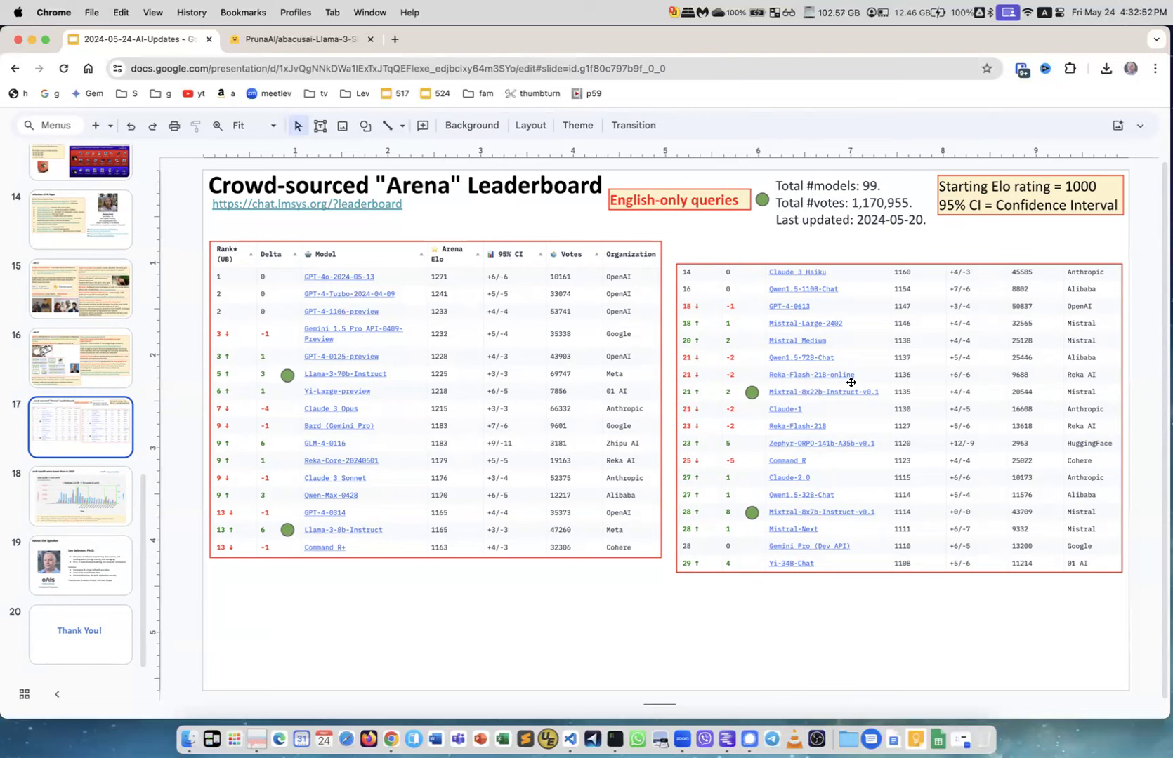
{"action": "mouse_move", "coordinate": [778, 409]}
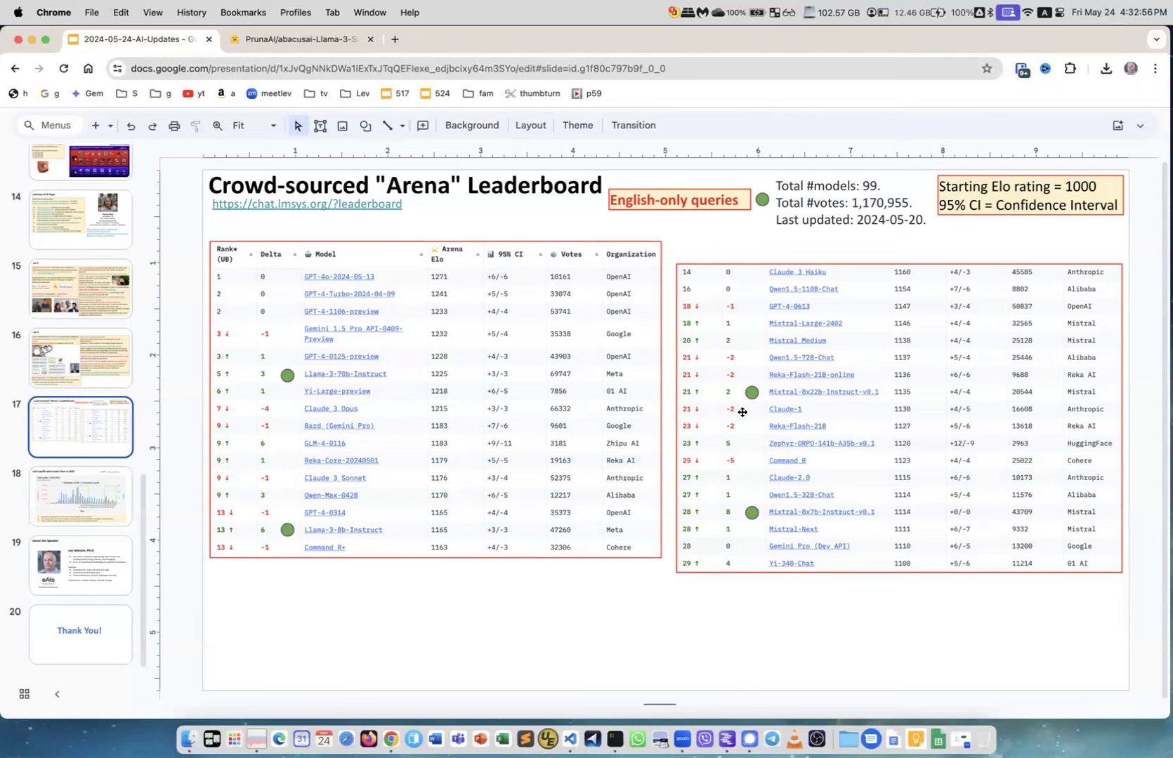
{"action": "mouse_move", "coordinate": [393, 507]}
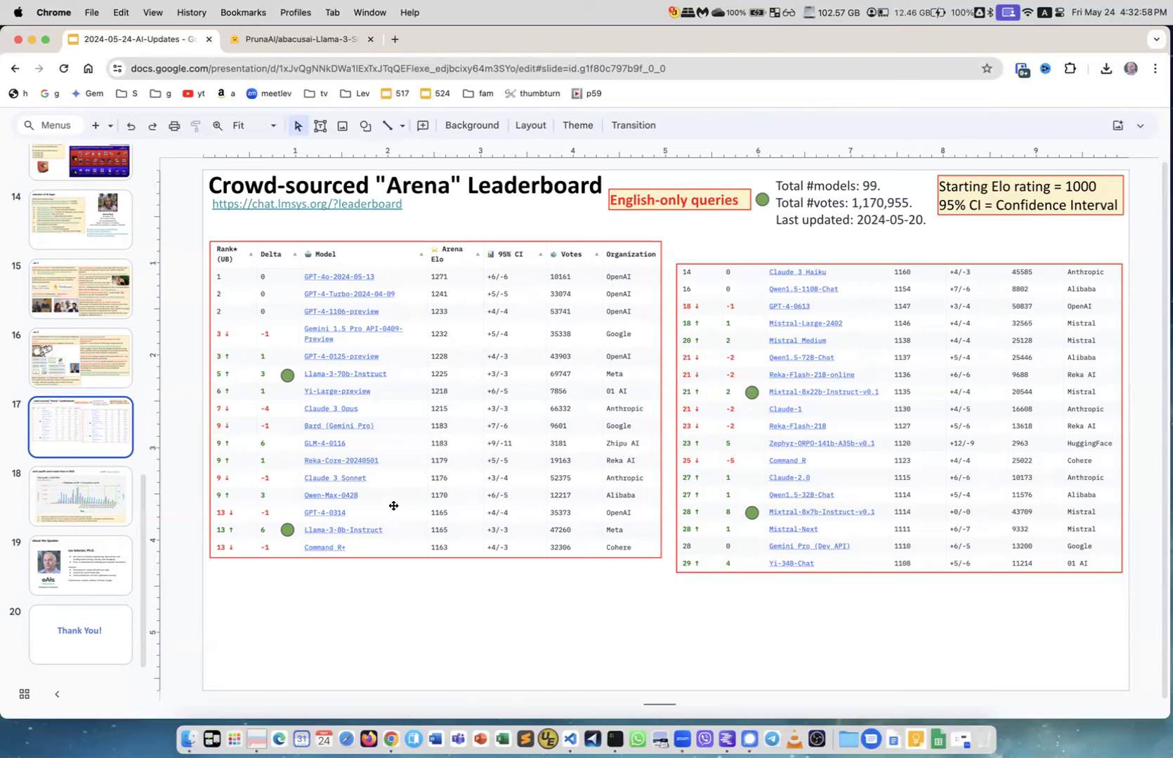
{"action": "mouse_move", "coordinate": [292, 545]}
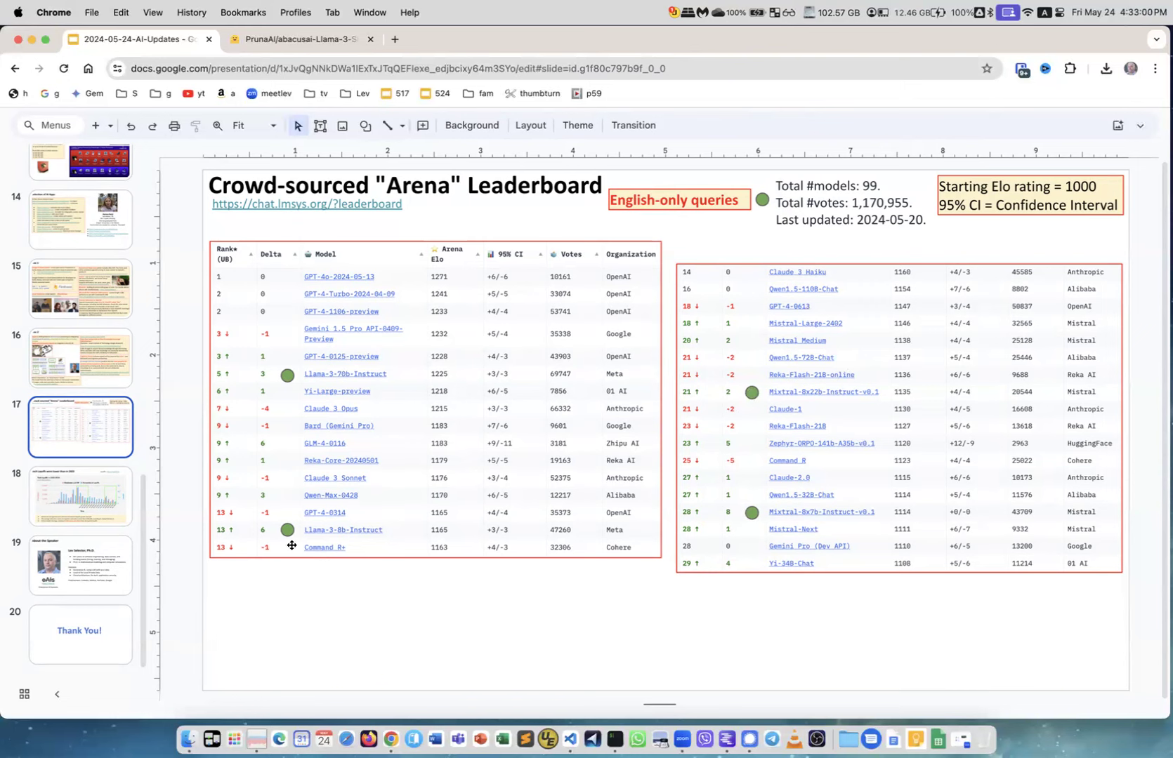
Advance through the tech layoffs and About the Speaker slides to the closing Thank You slide.
{"action": "left_click", "coordinate": [80, 496]}
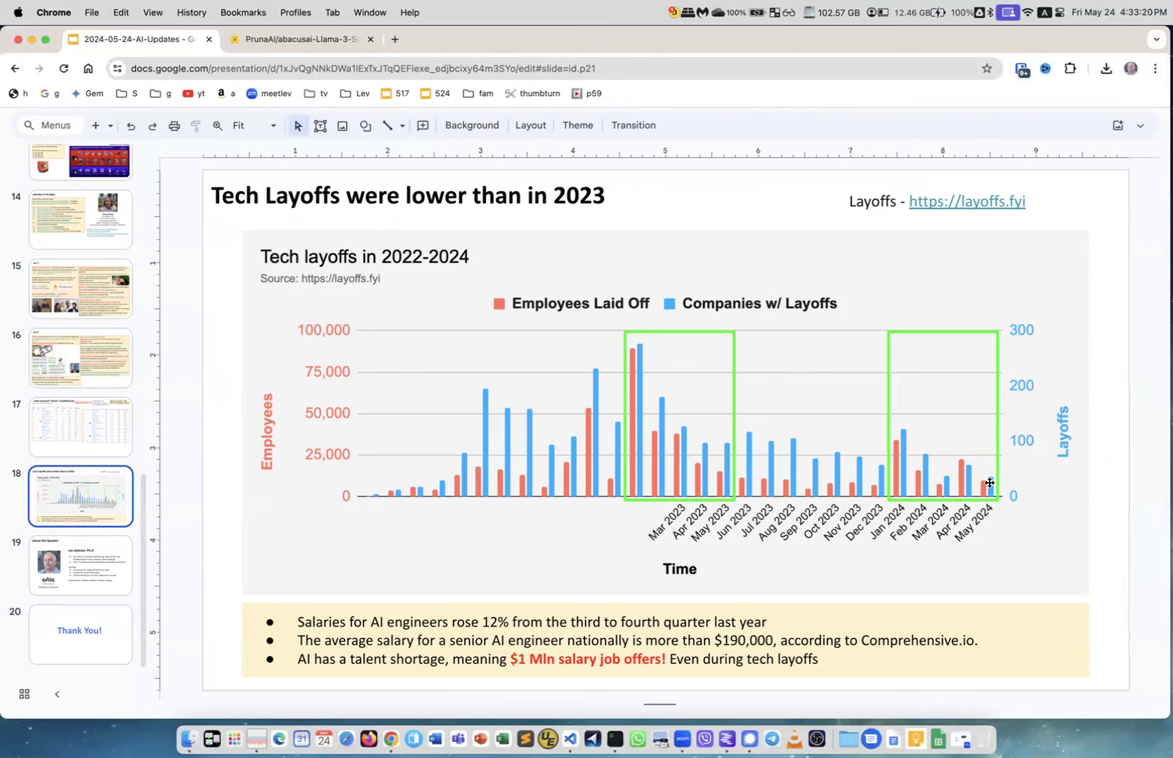
{"action": "left_click", "coordinate": [82, 565]}
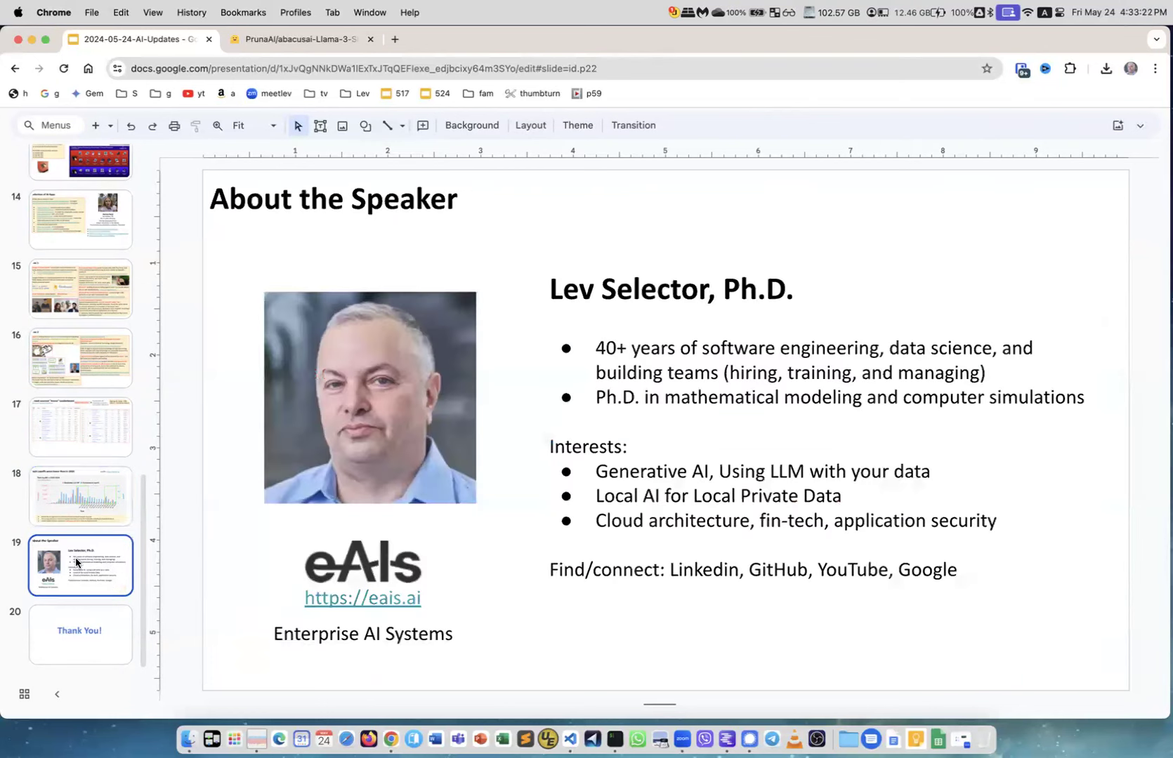
{"action": "left_click", "coordinate": [80, 634]}
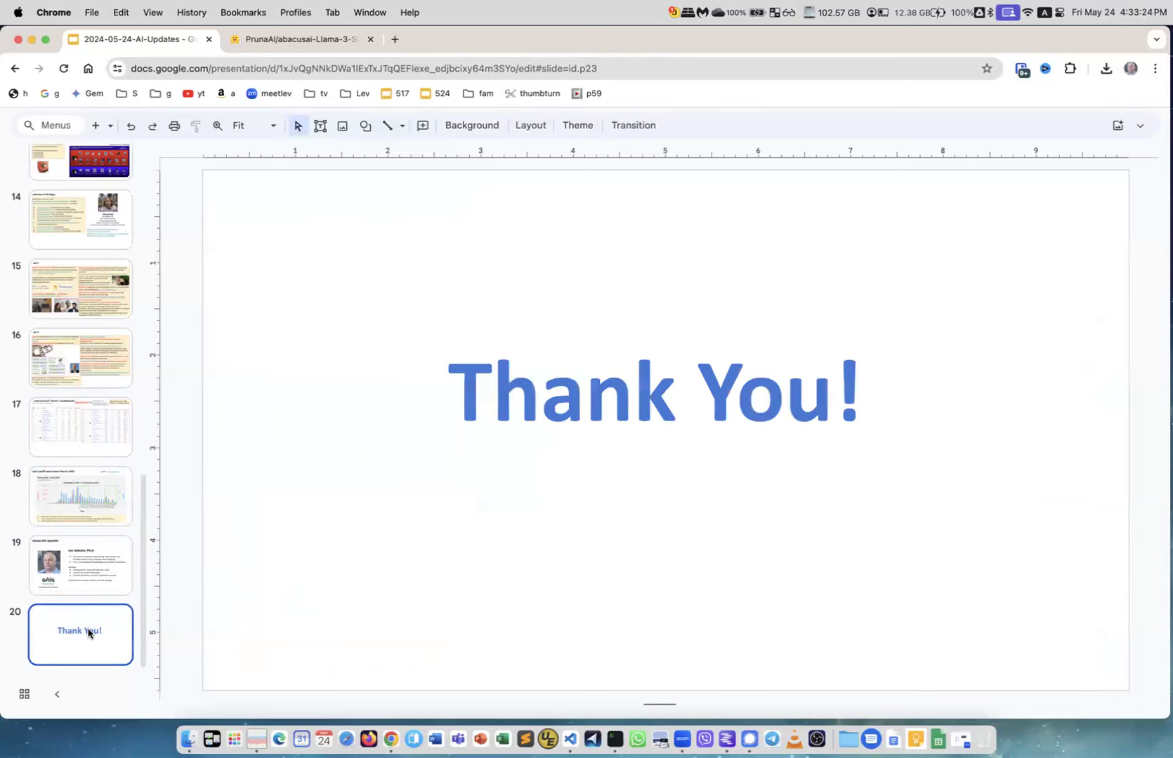